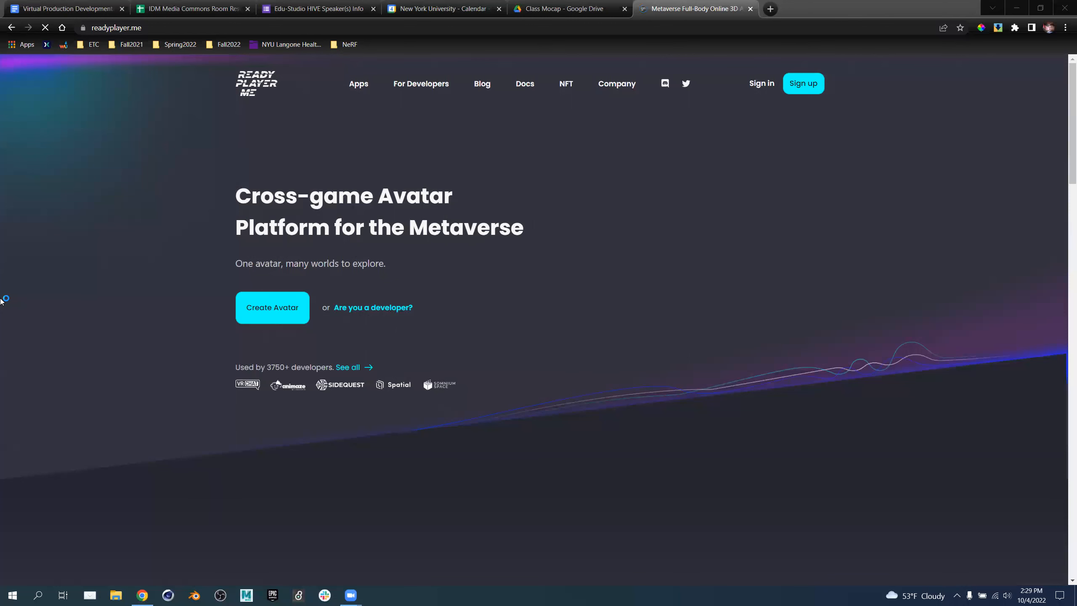
mouse_move(195, 595)
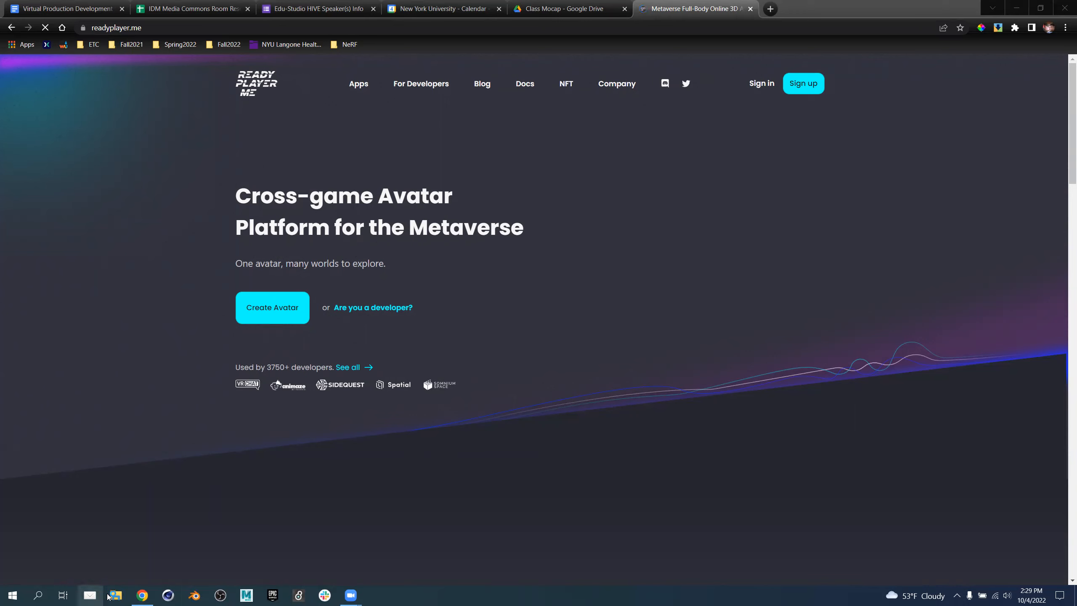
mouse_move(336, 311)
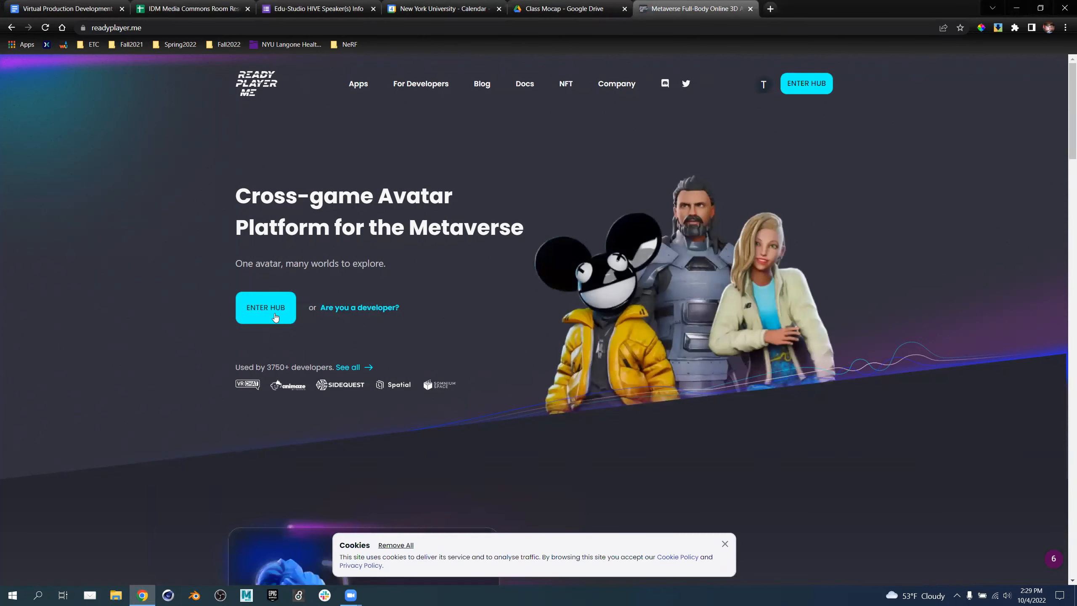
Enter the Ready Player Me hub to reach the sign-in page
left_click(265, 307)
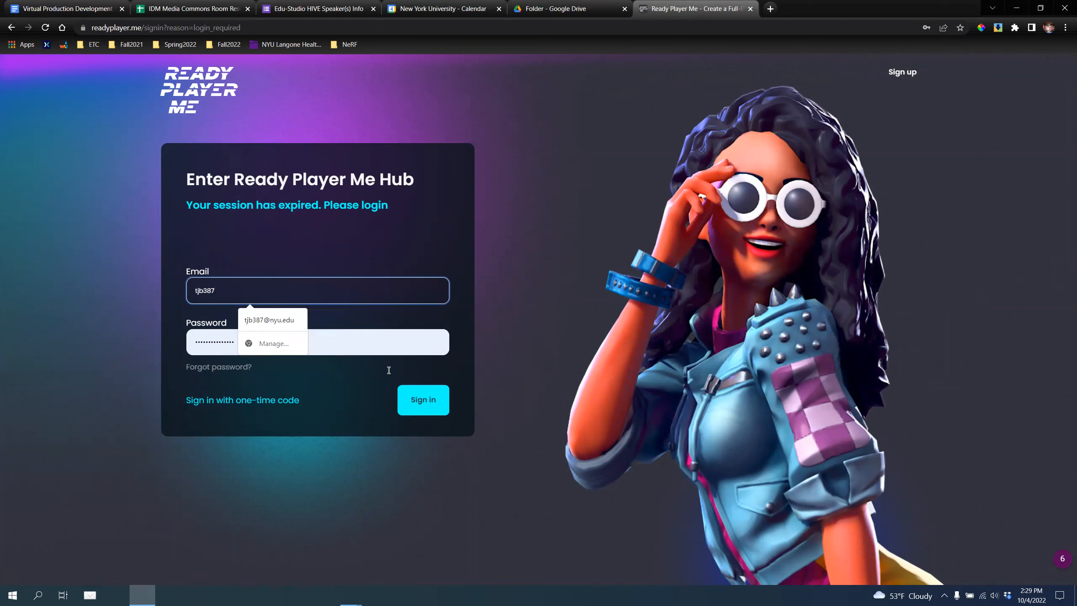
Sign in with the autofilled email and a typed password, which fails with an error
left_click(268, 320)
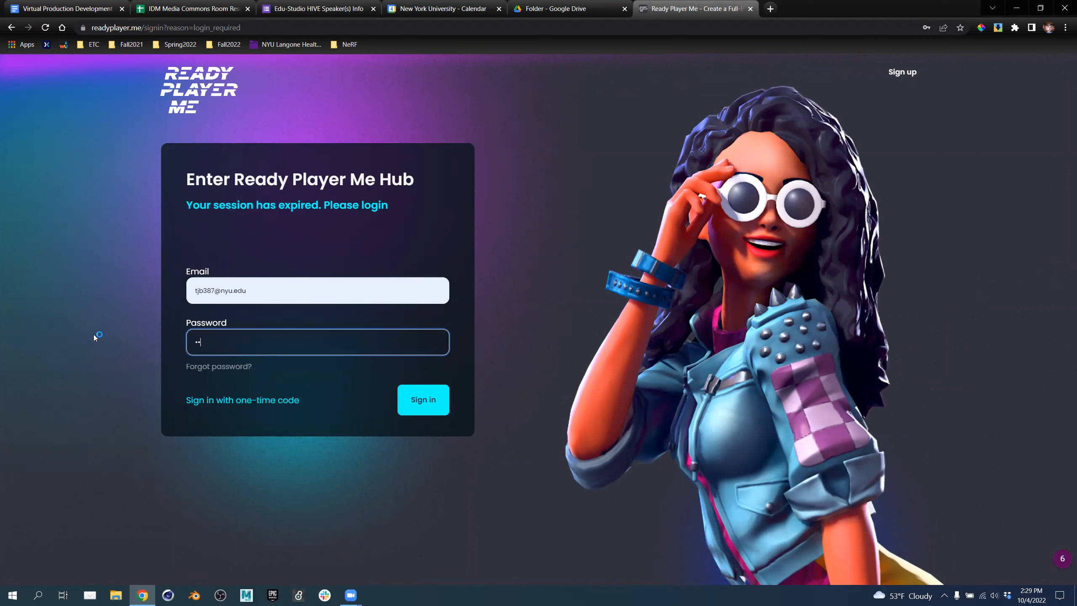
type("password")
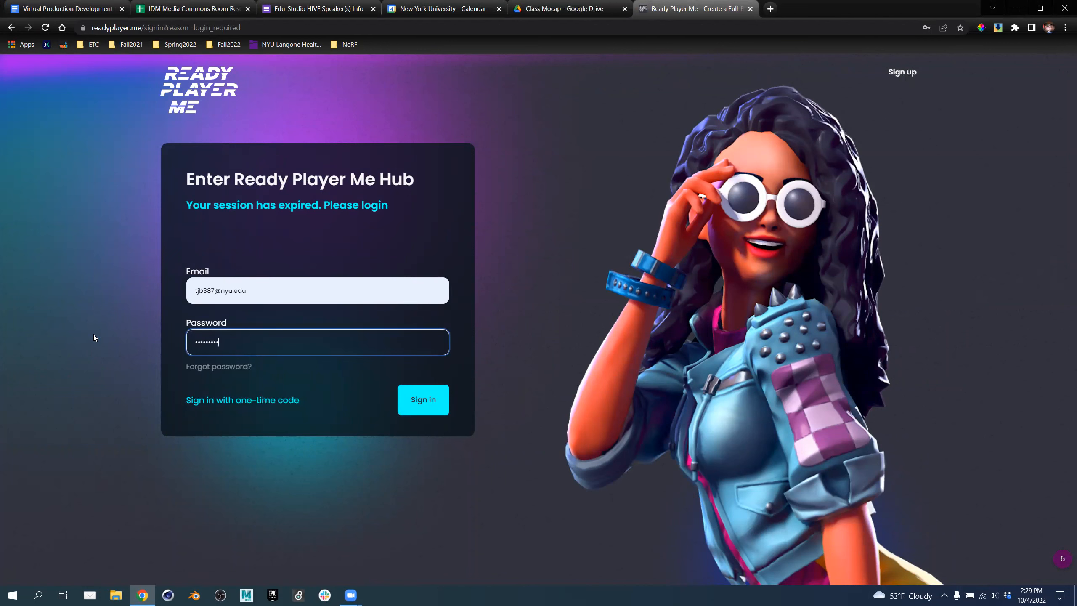
left_click(423, 399)
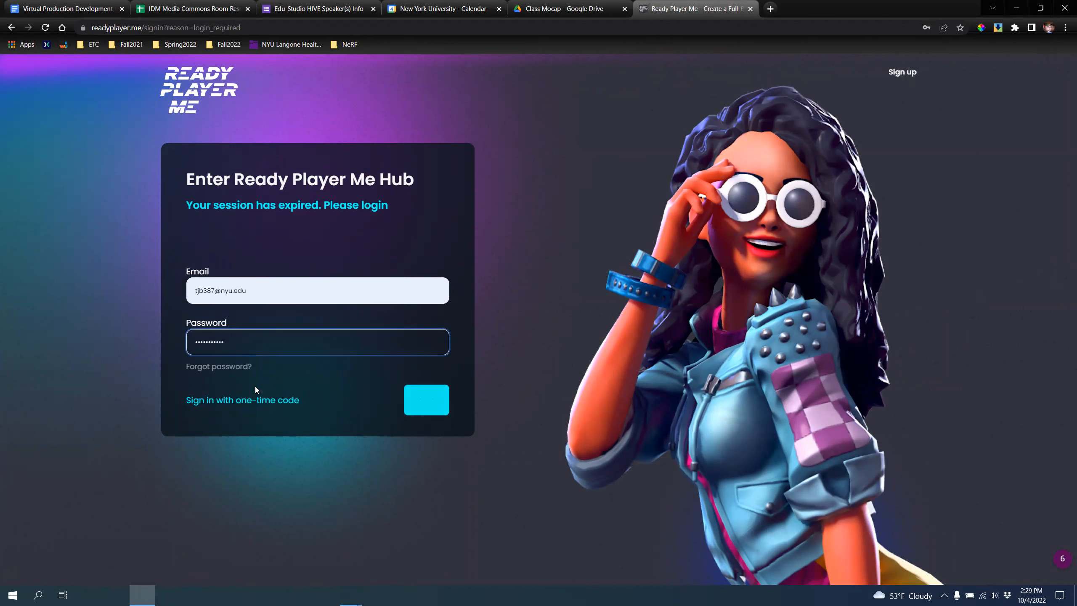
left_click(423, 400)
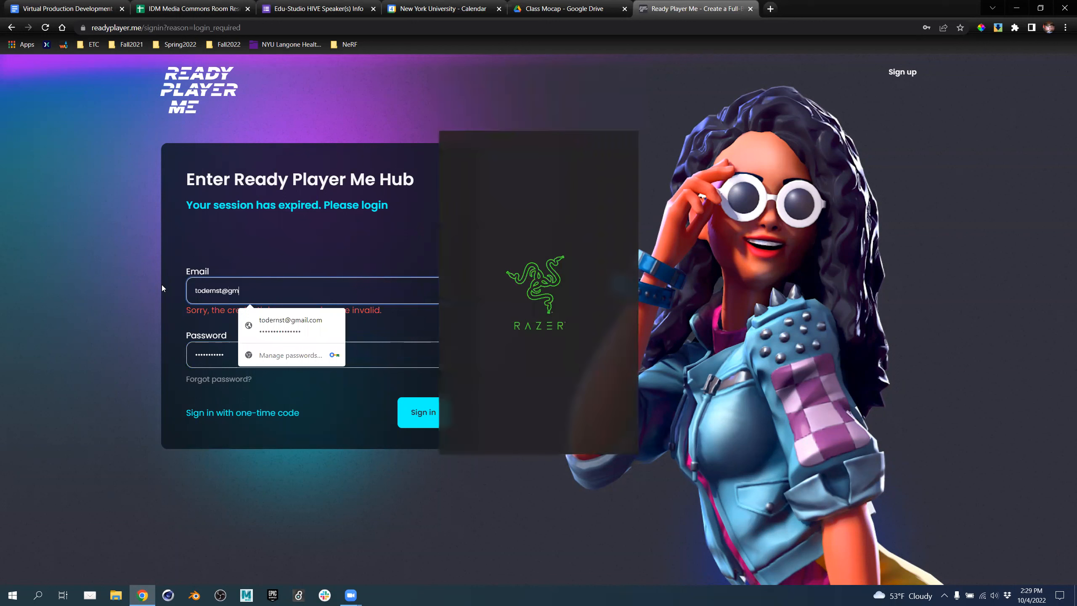
Switch to the other saved account, fill its saved password and sign in successfully
left_click(290, 324)
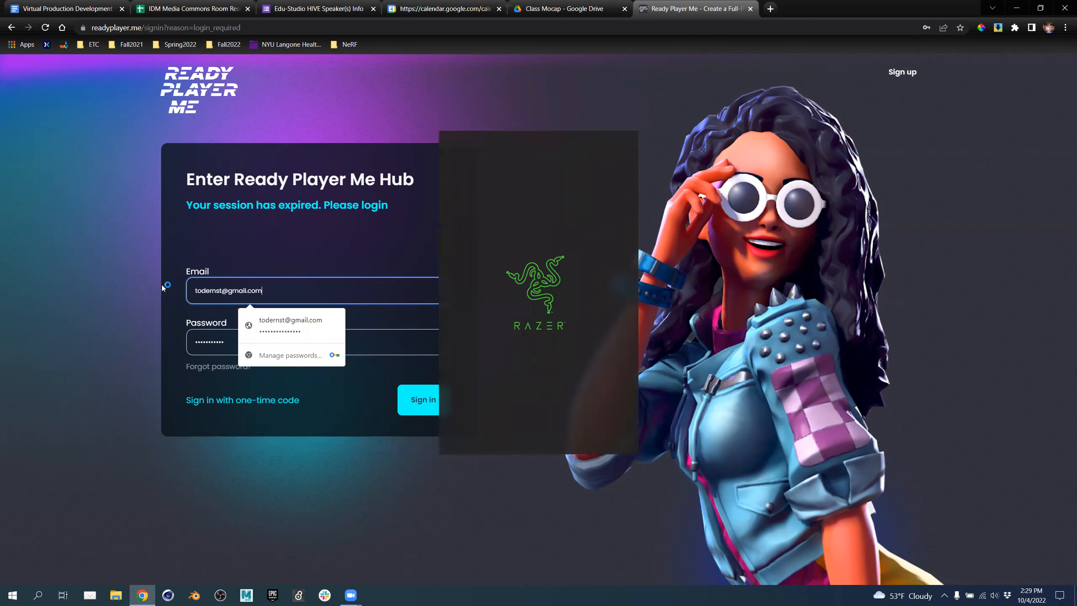
left_click(317, 342)
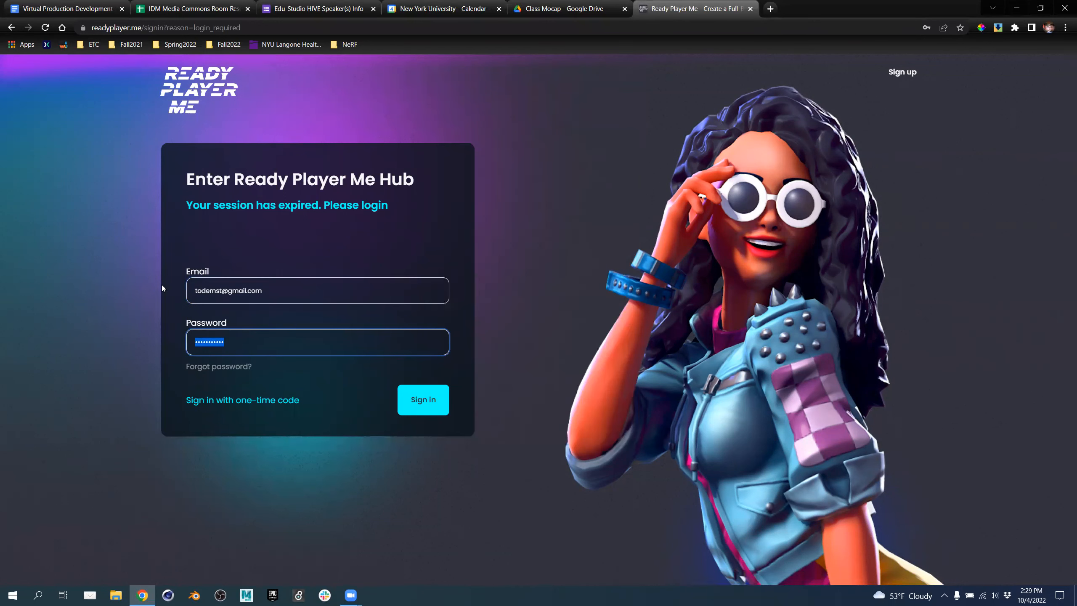
key("Backspace")
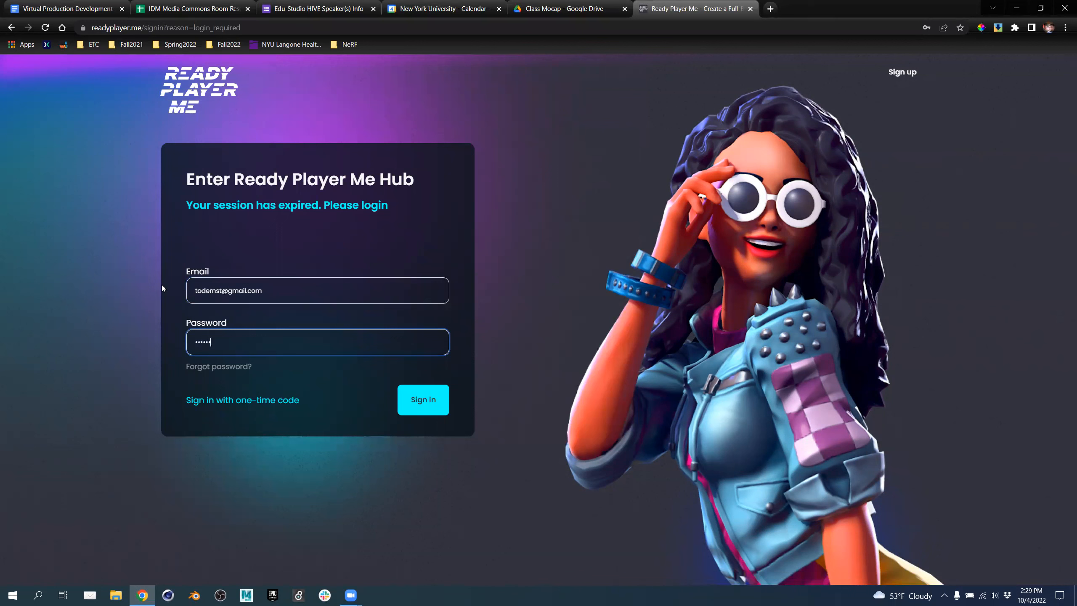
left_click(423, 400)
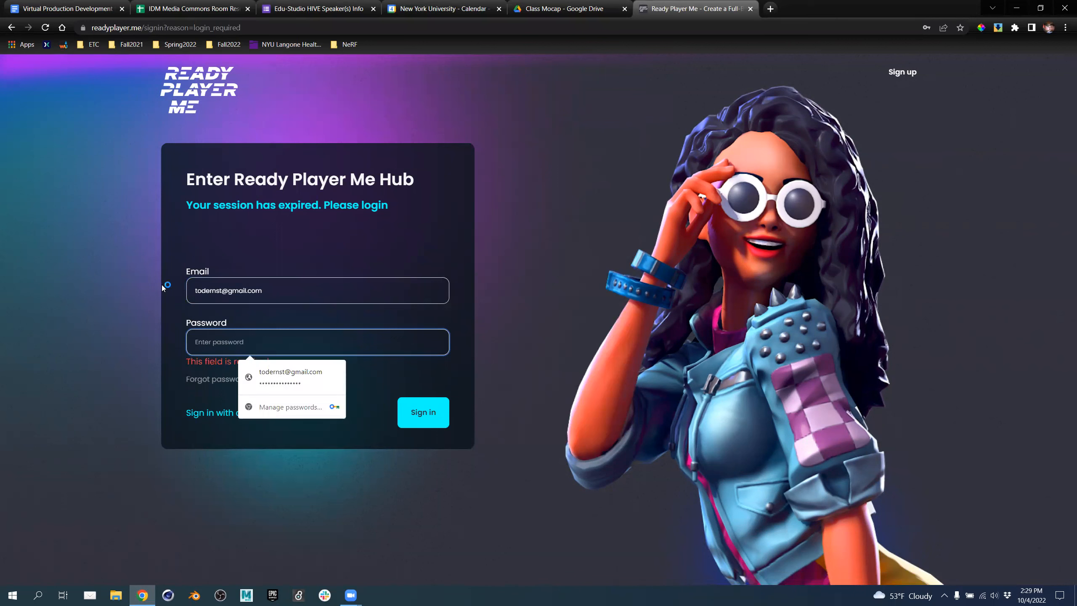
left_click(290, 372)
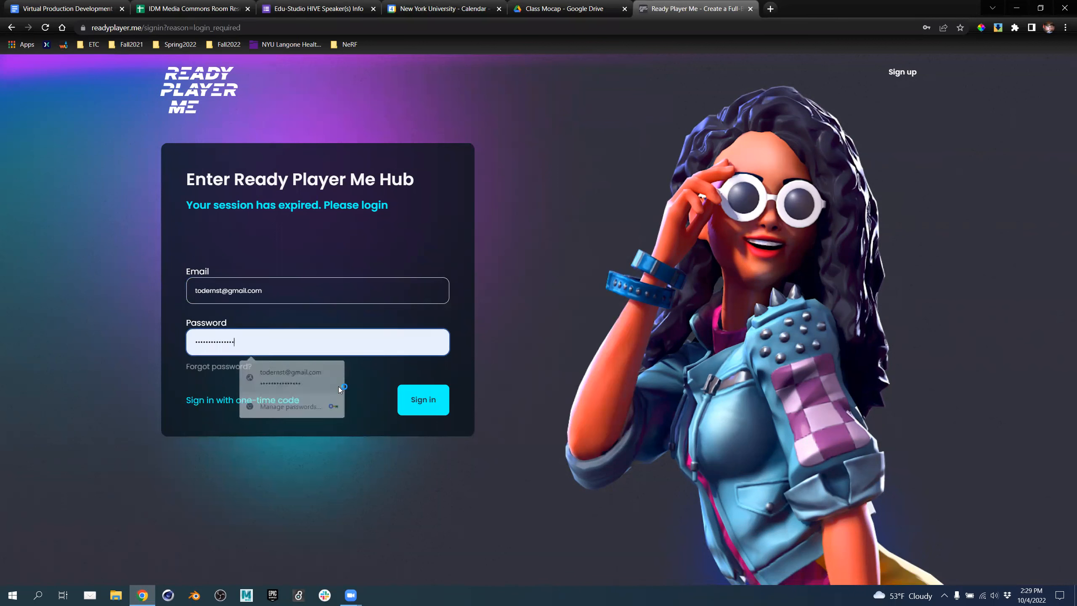
left_click(424, 400)
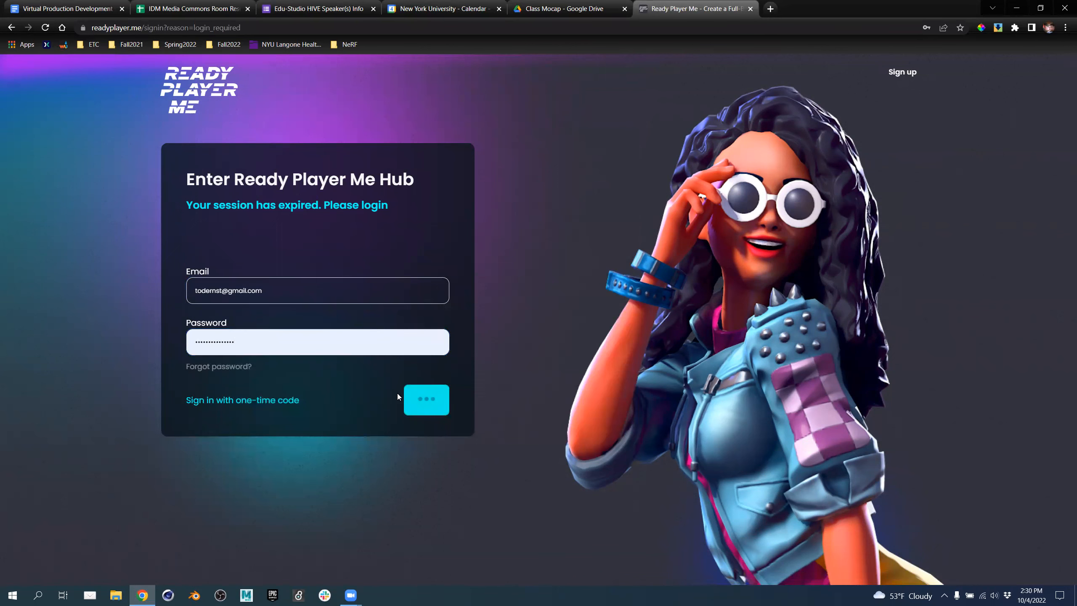
left_click(426, 399)
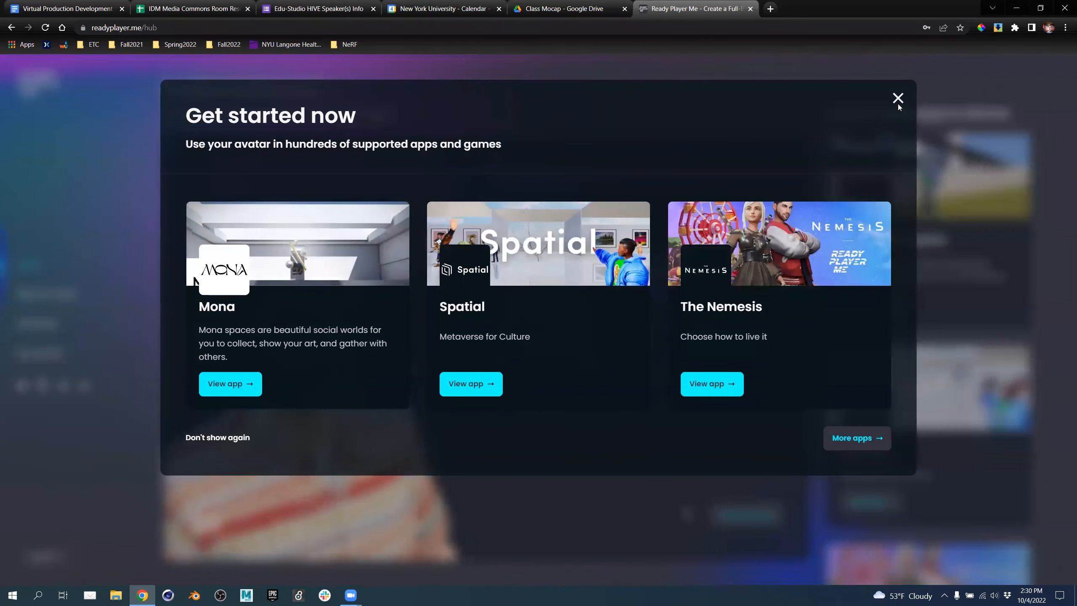
Dismiss the Get started popup and show the Ricky.glb download in its folder
left_click(897, 97)
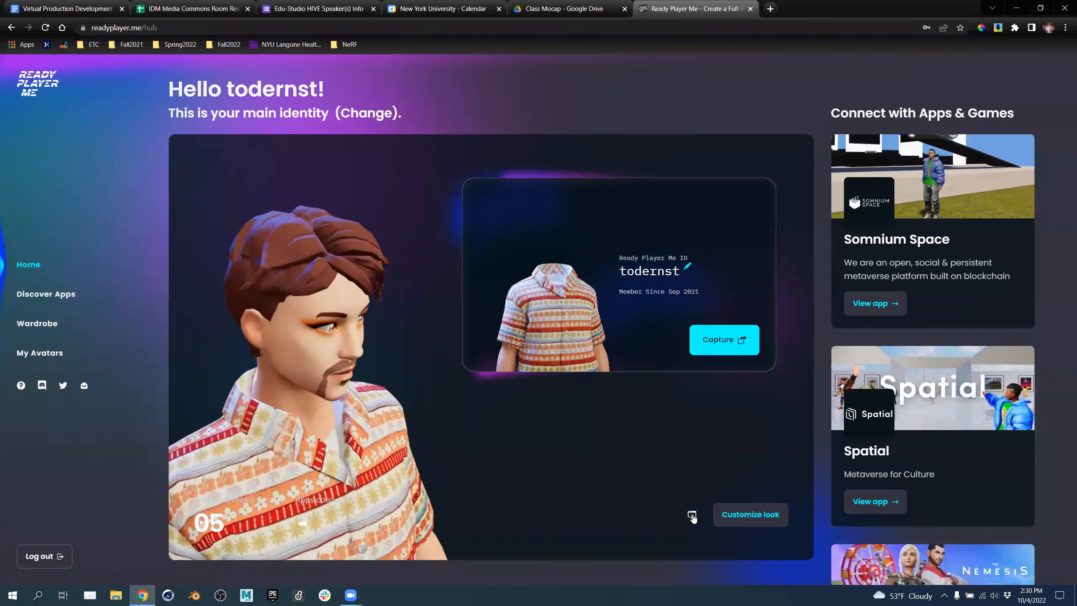
left_click(692, 514)
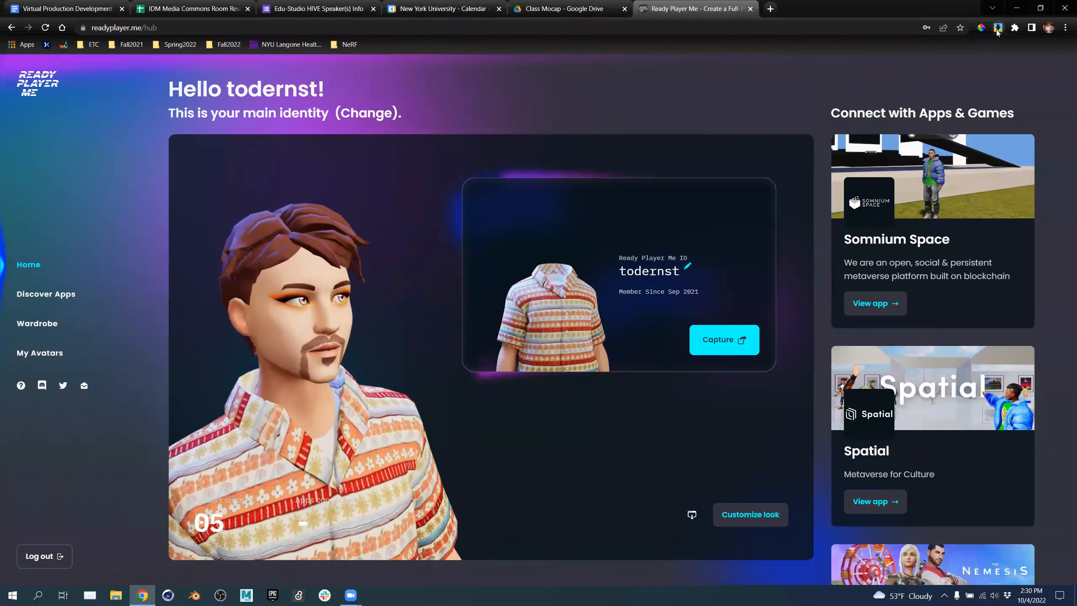
left_click(996, 28)
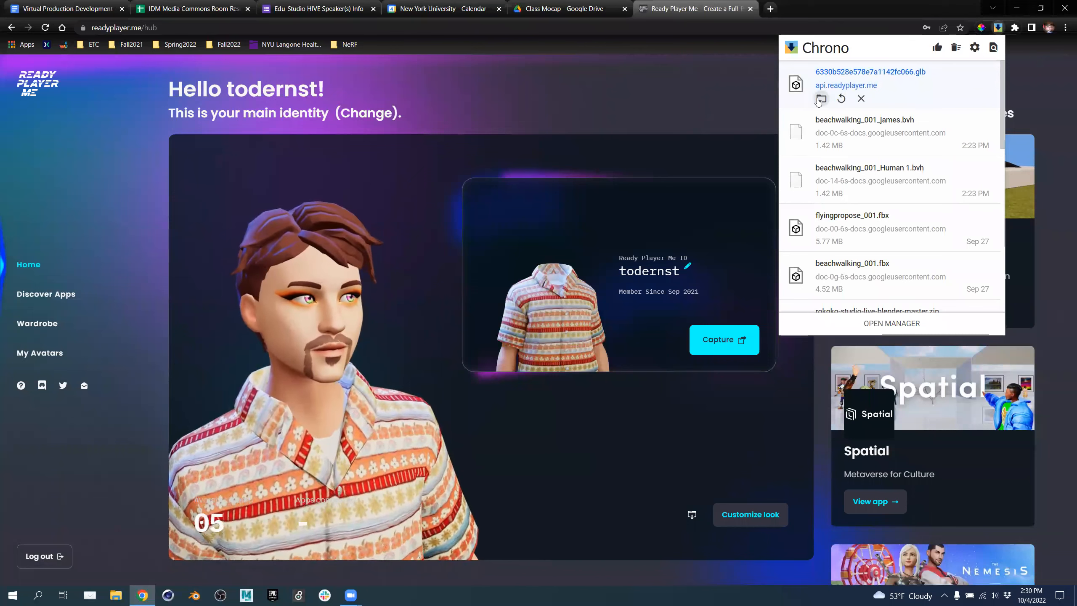
left_click(821, 98)
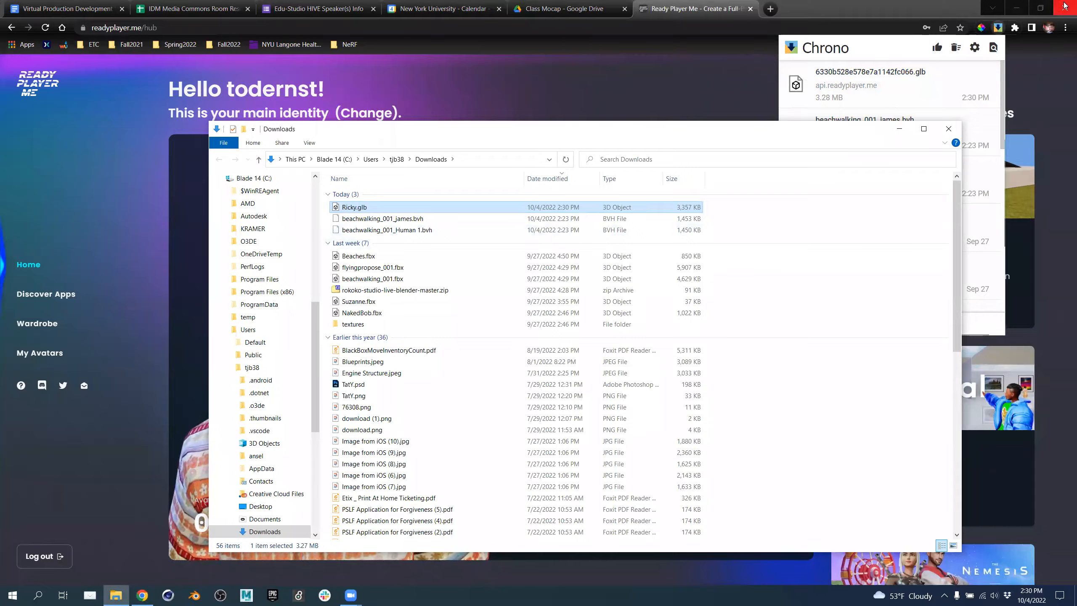
Browse from the desktop into the VPDFall2022_InClass_WC project folder
left_click(1065, 6)
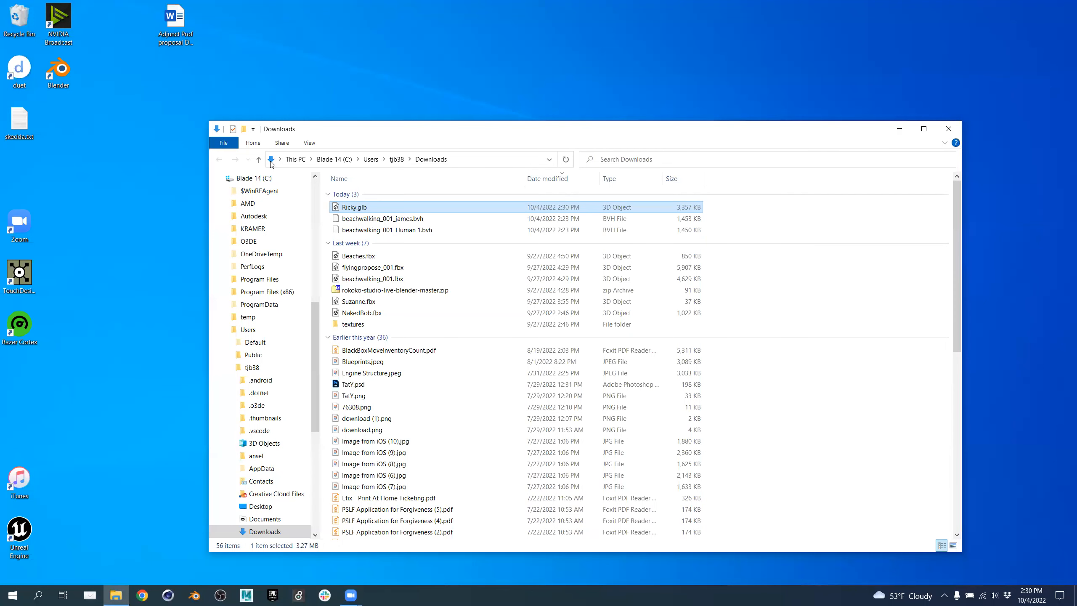
mouse_move(900, 136)
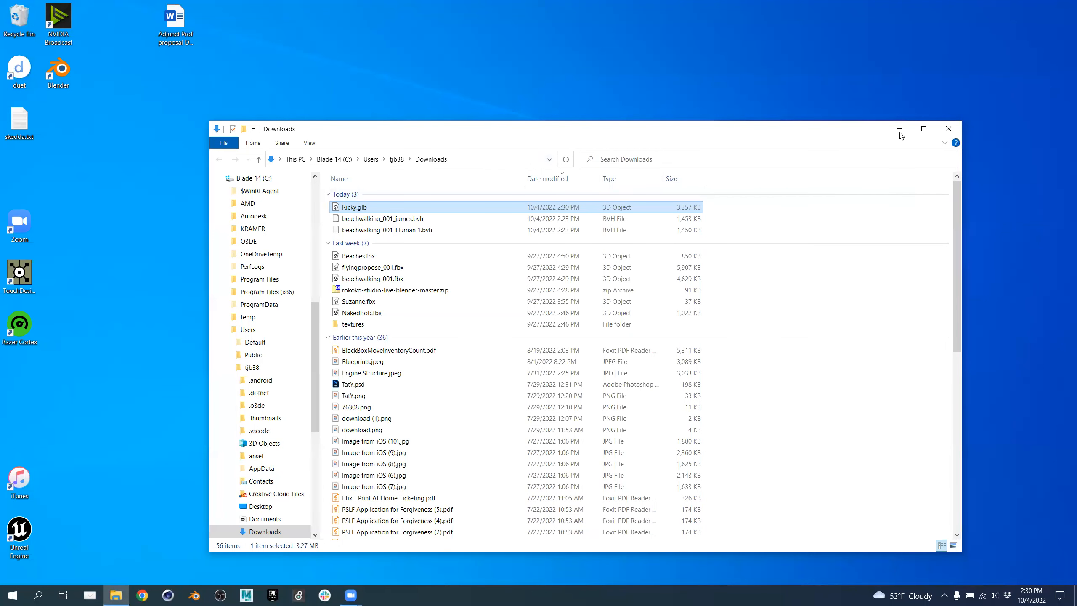
mouse_move(297, 132)
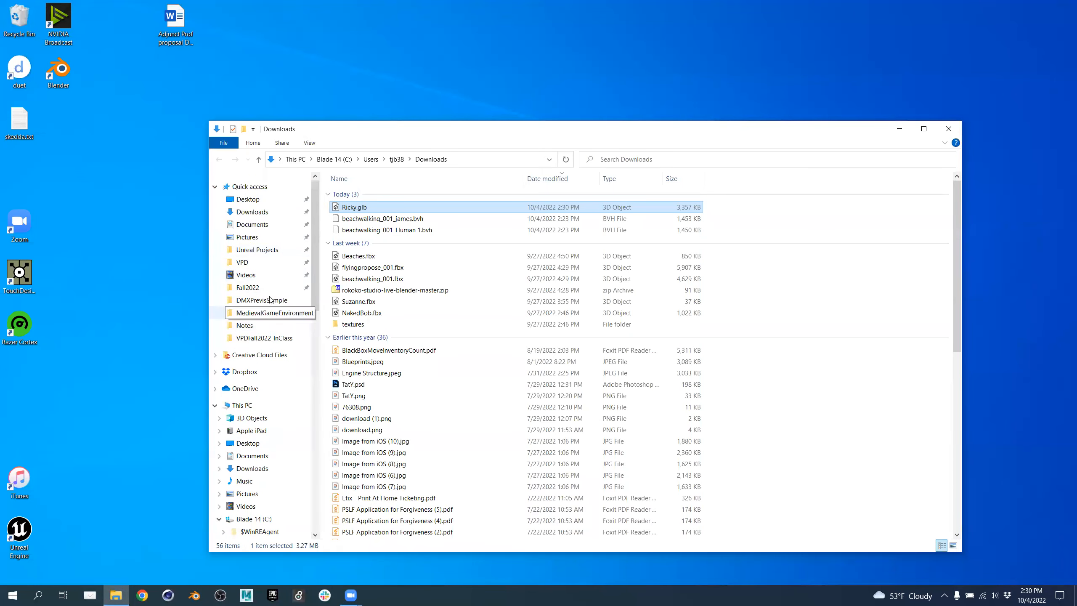
left_click(242, 262)
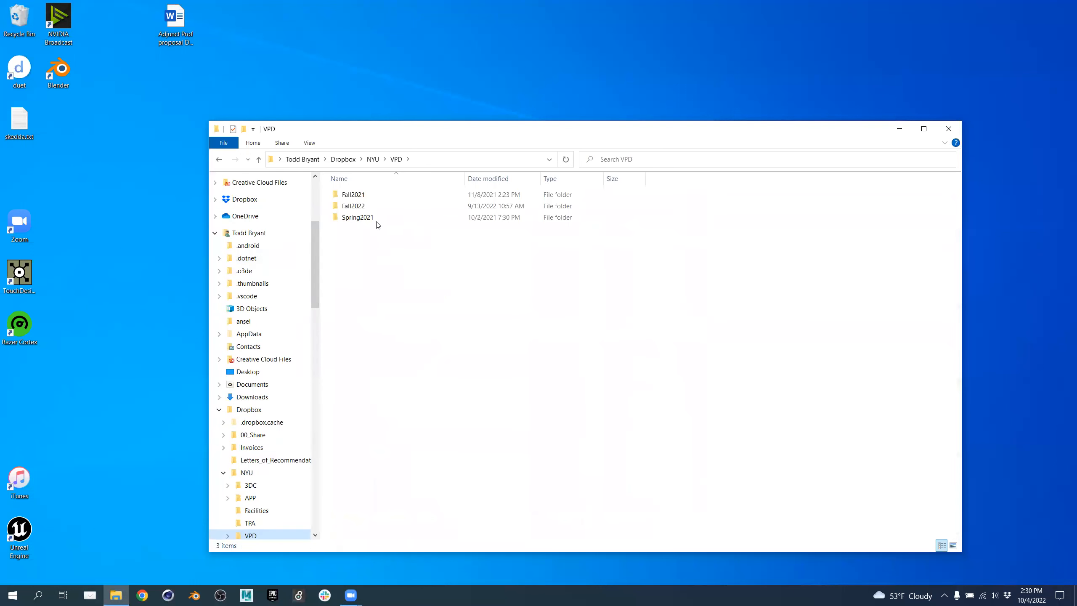
left_click(354, 205)
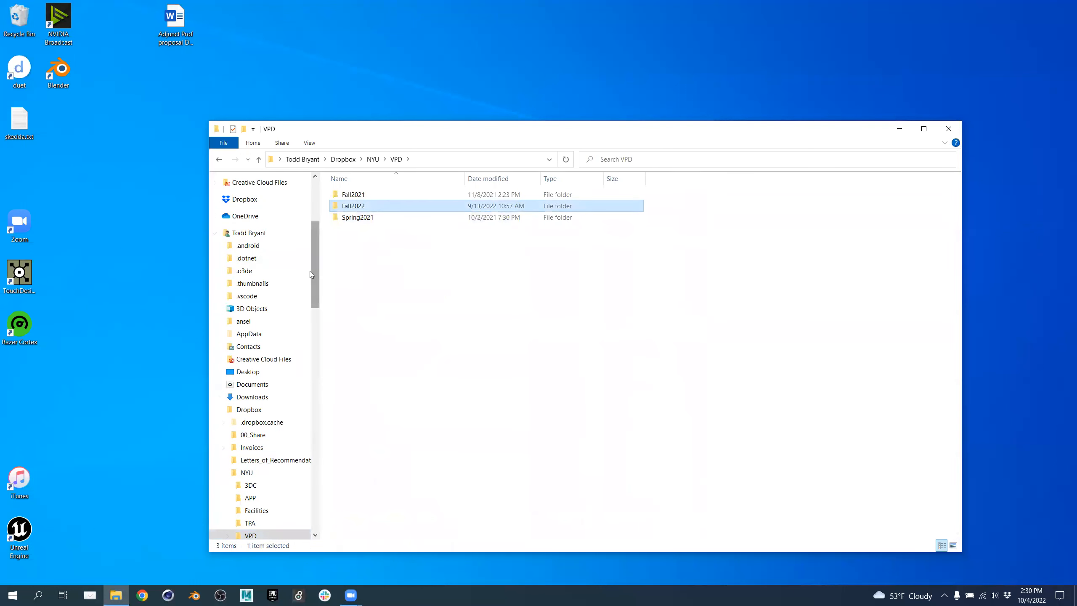
scroll("up", 3)
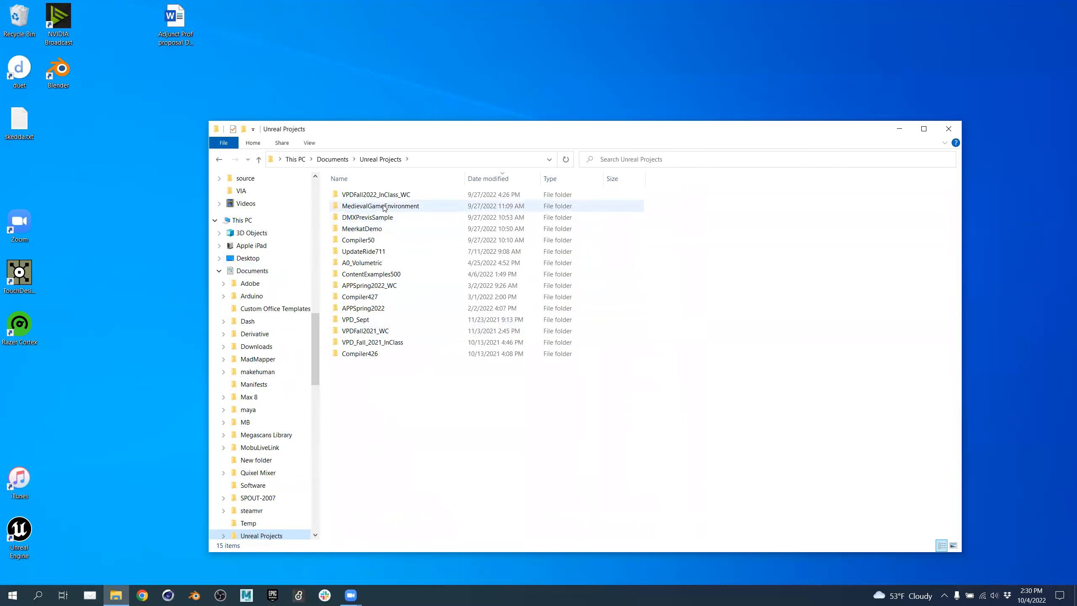
double_click(376, 193)
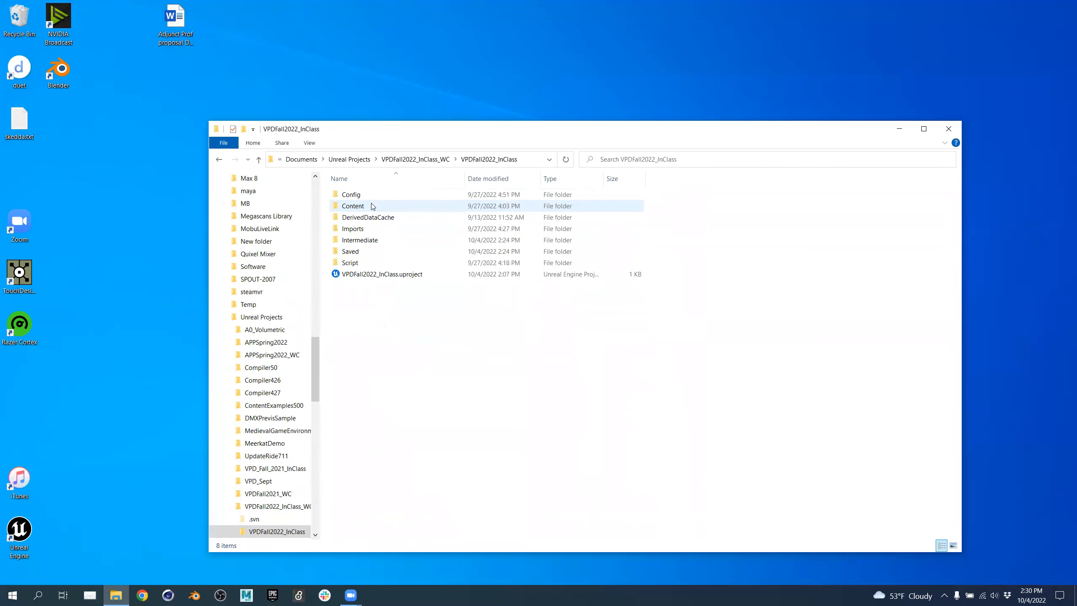
Launch the VPDFall2022_InClass .uproject so the Unreal editor starts loading
left_click(382, 274)
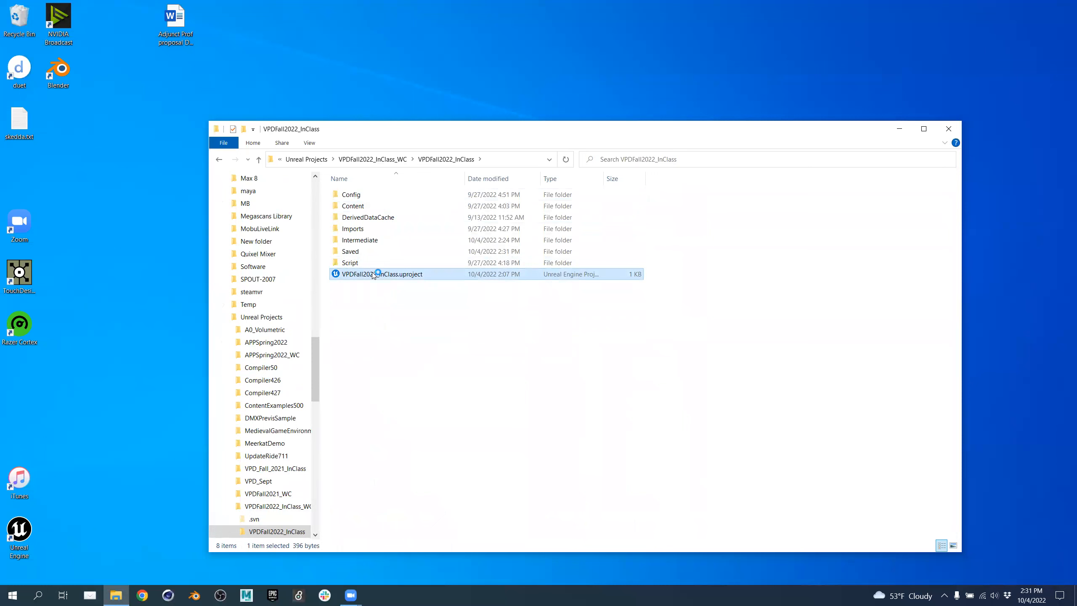
double_click(380, 275)
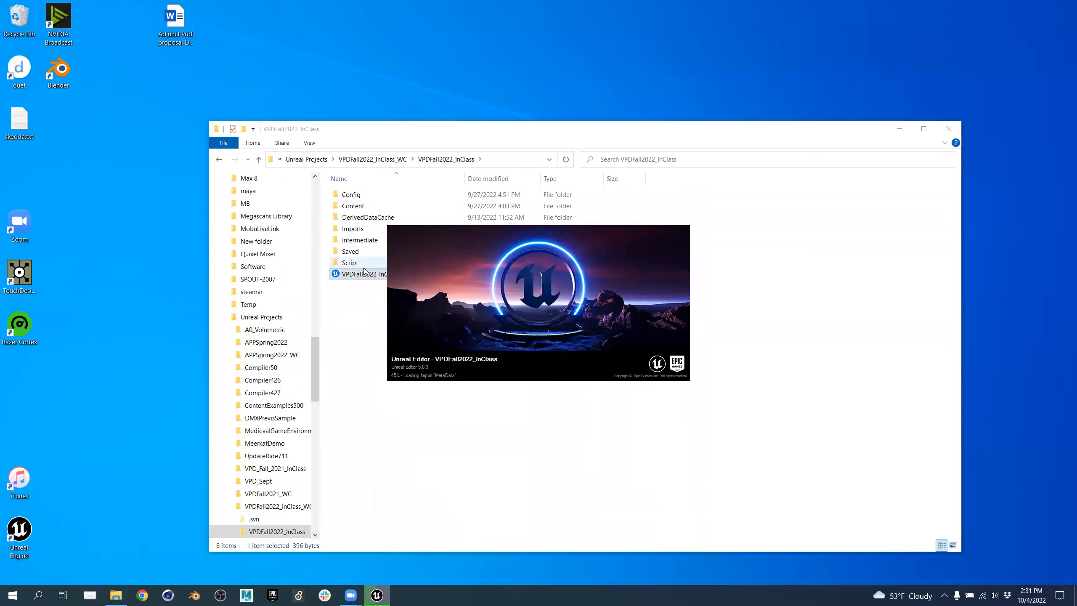
mouse_move(364, 252)
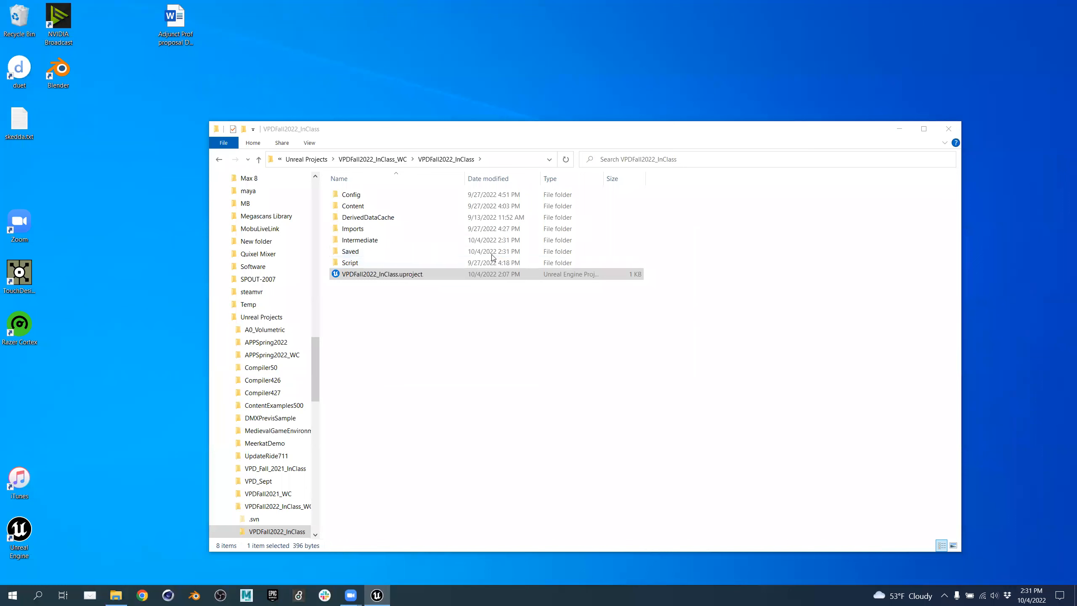
Browse Content > Assets > SkeletalMeshes showing the Bobby and Ralph folders
double_click(382, 274)
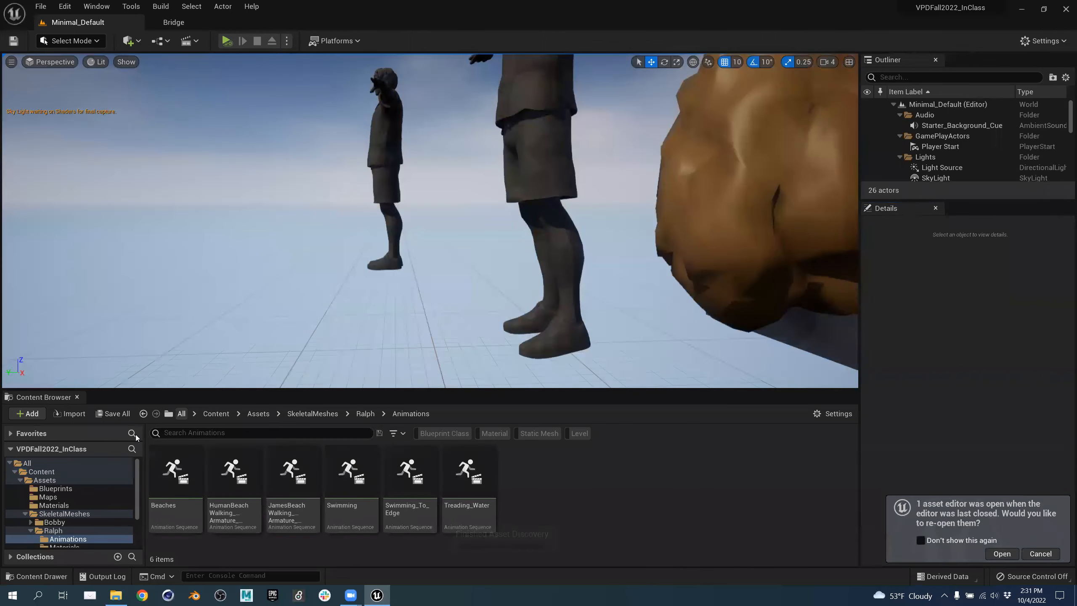
left_click(45, 479)
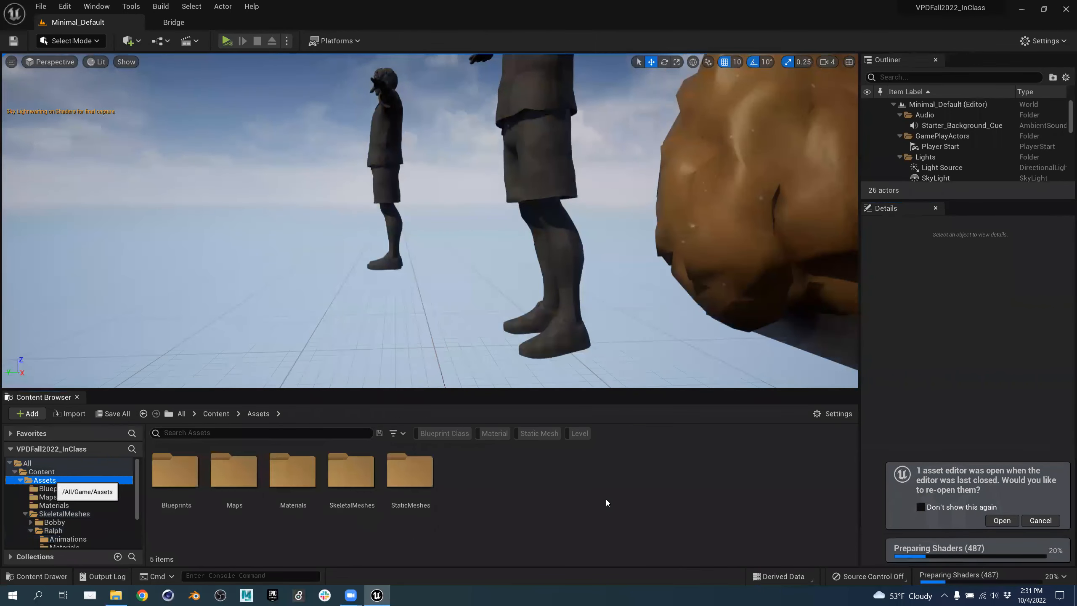
left_click(351, 471)
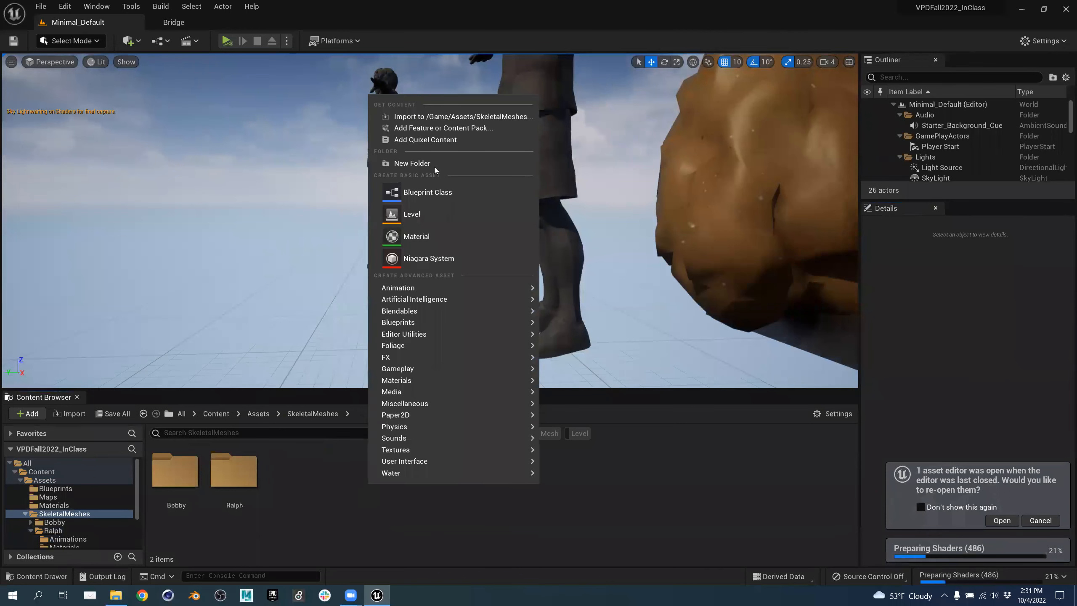
Create a Ricky folder in SkeletalMeshes and confirm the glTF Importer plugin is enabled
left_click(412, 162)
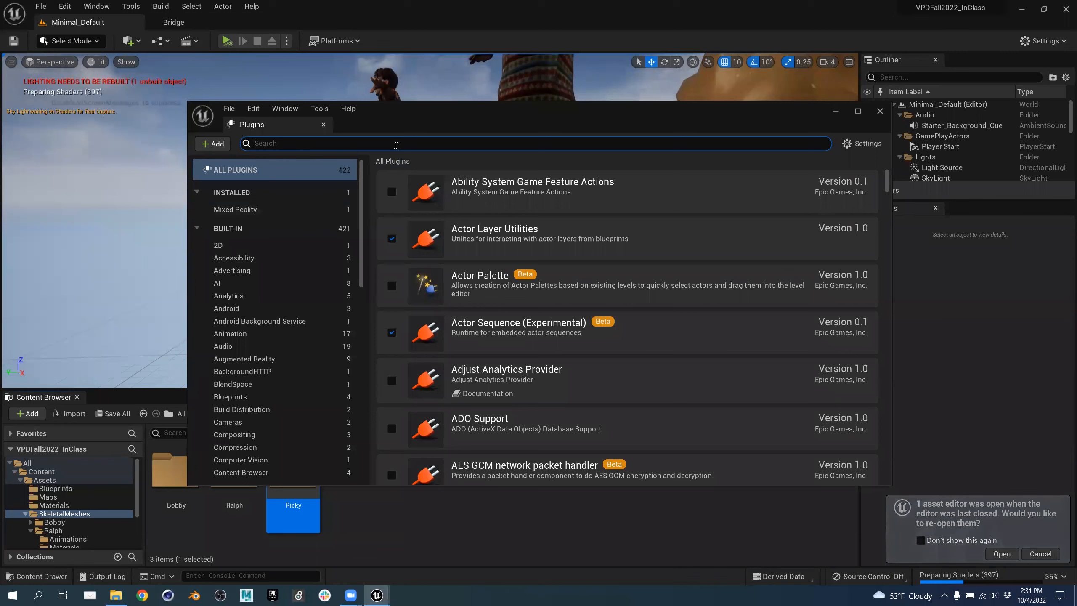
type("glt")
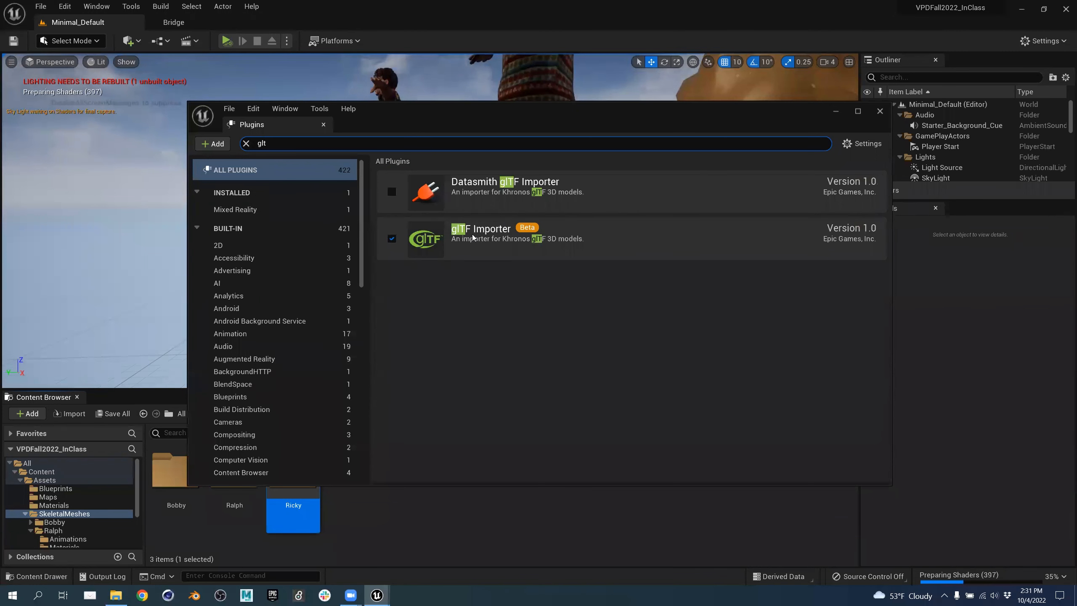
mouse_move(392, 238)
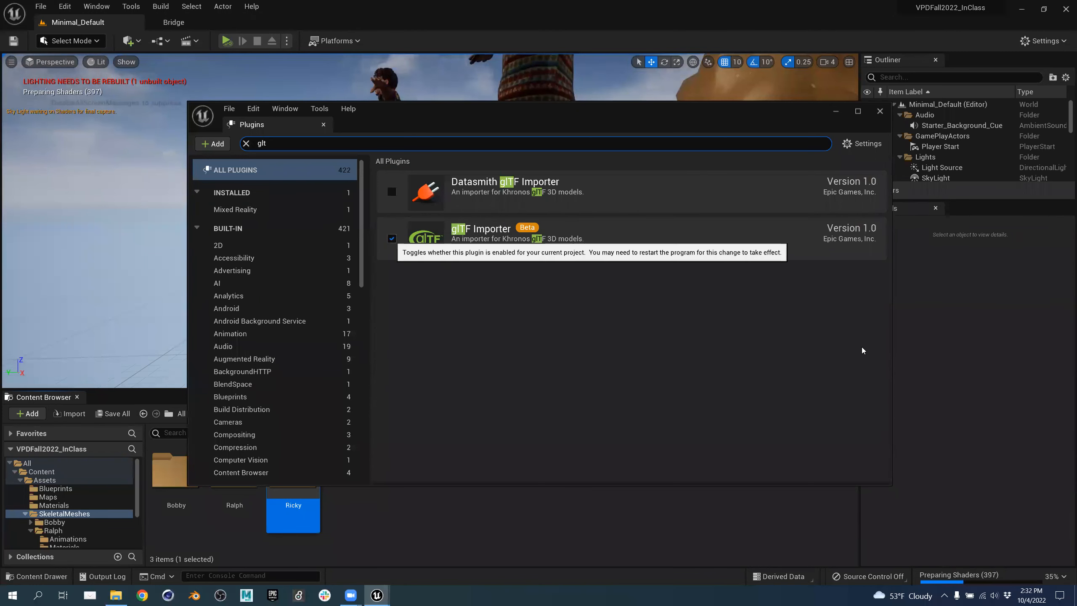
mouse_move(888, 125)
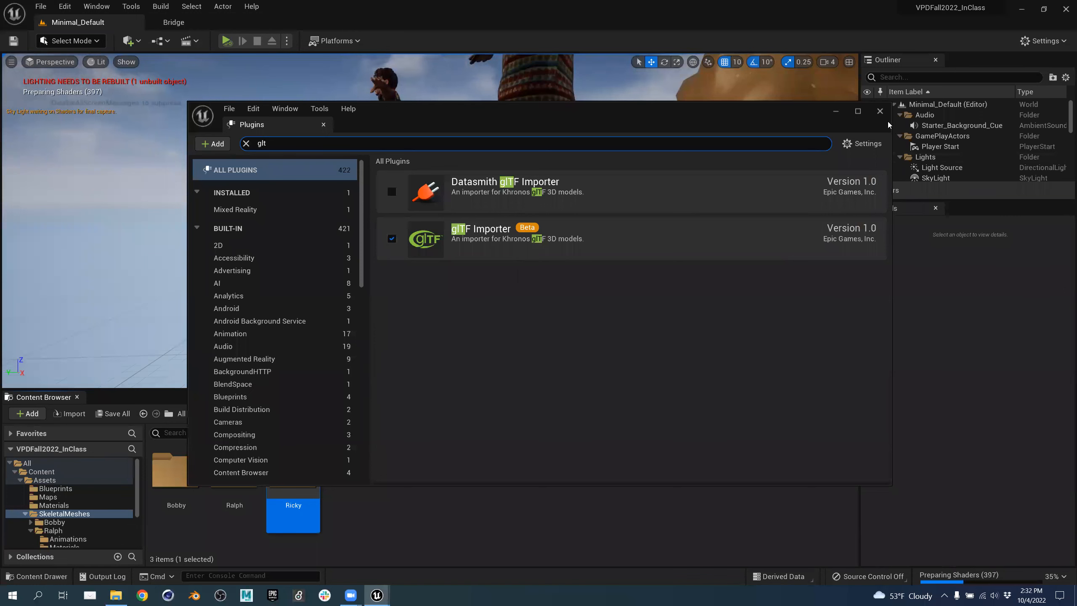
left_click(879, 112)
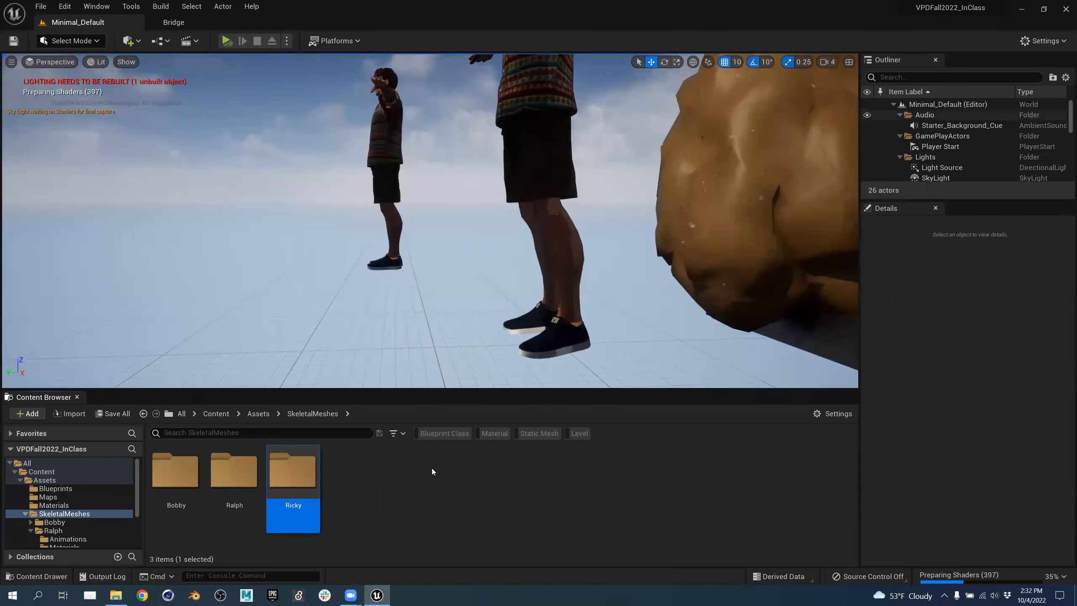
Enter the empty Ricky folder and show Downloads in File Explorer beside the editor
double_click(293, 470)
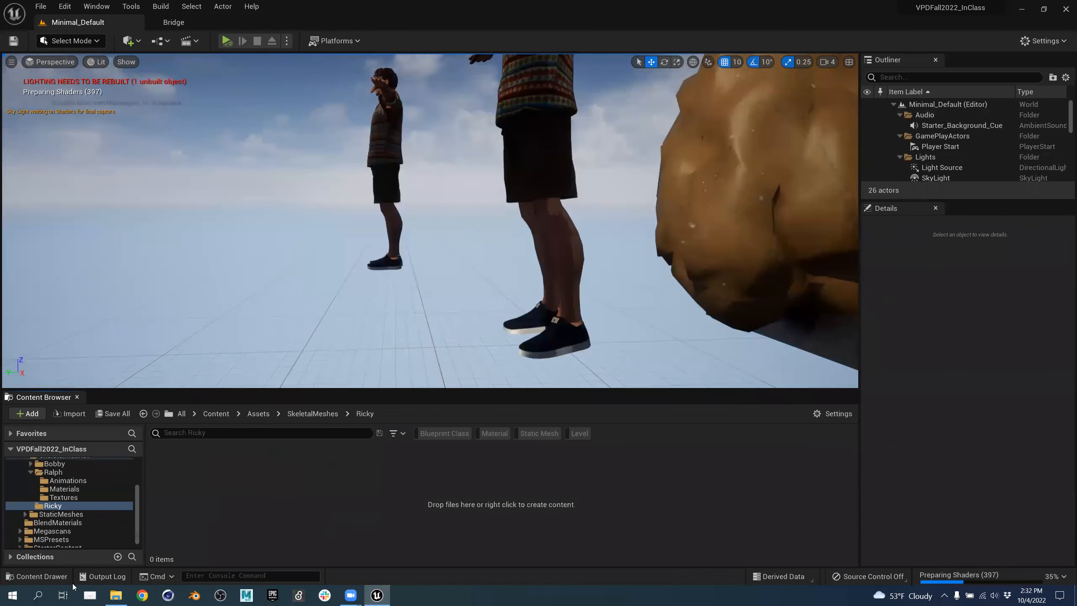
left_click(116, 594)
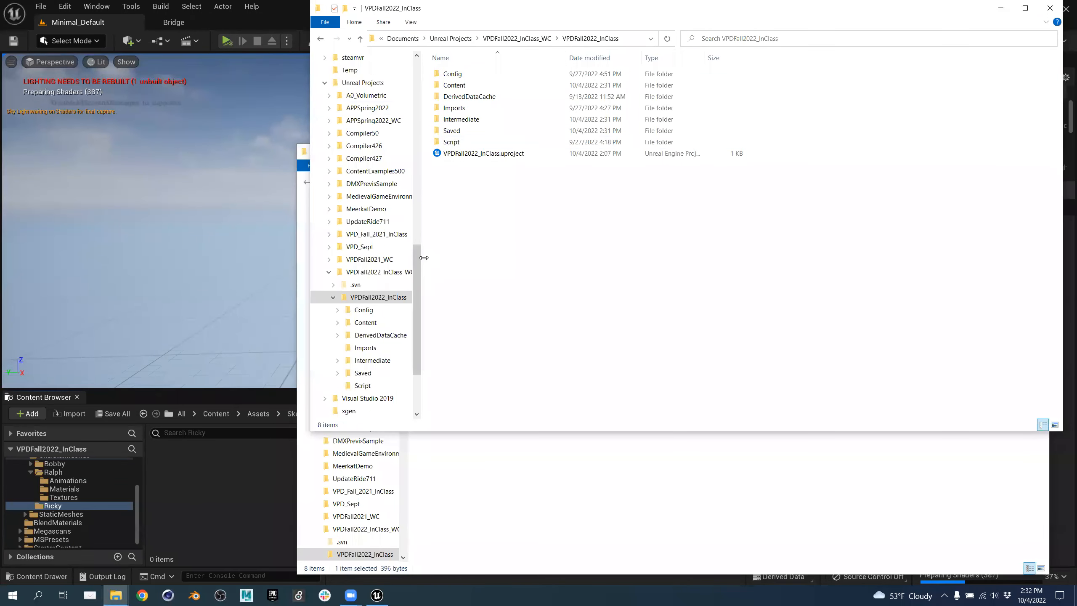
scroll("up", 3)
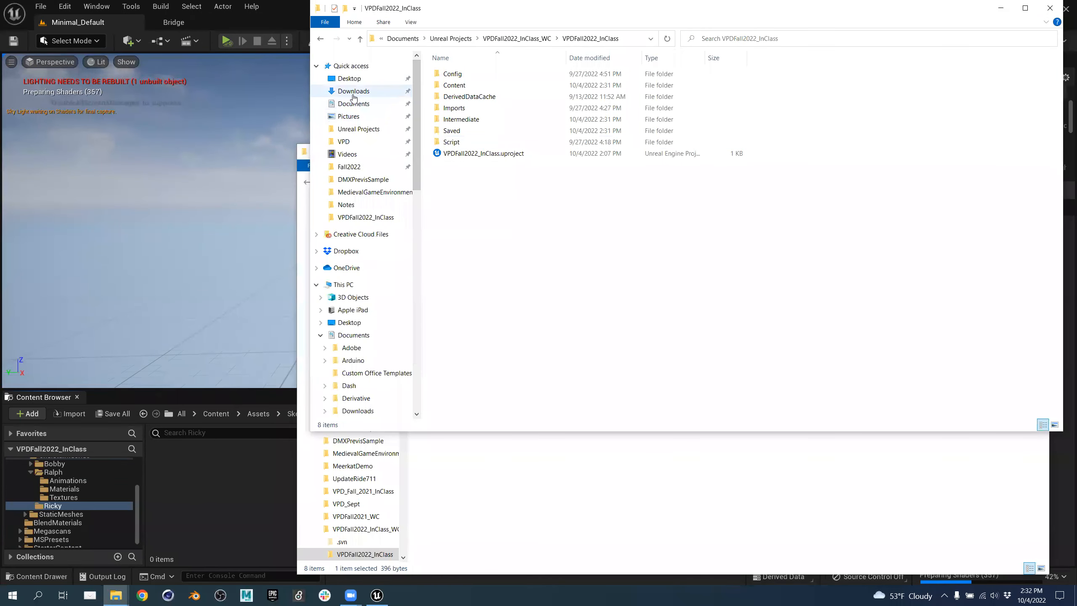
left_click(353, 91)
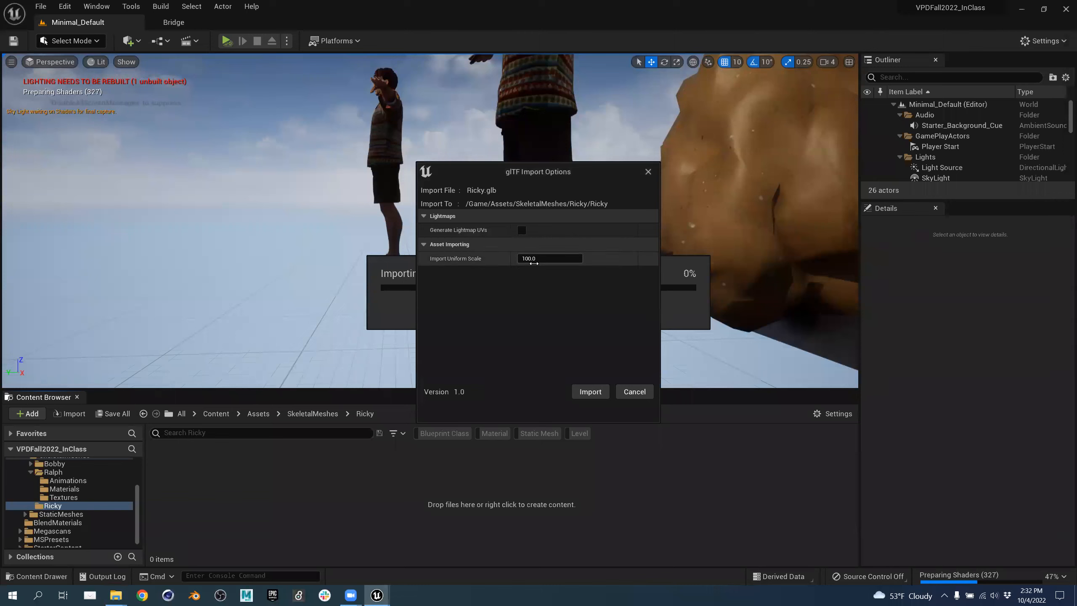
mouse_move(589, 391)
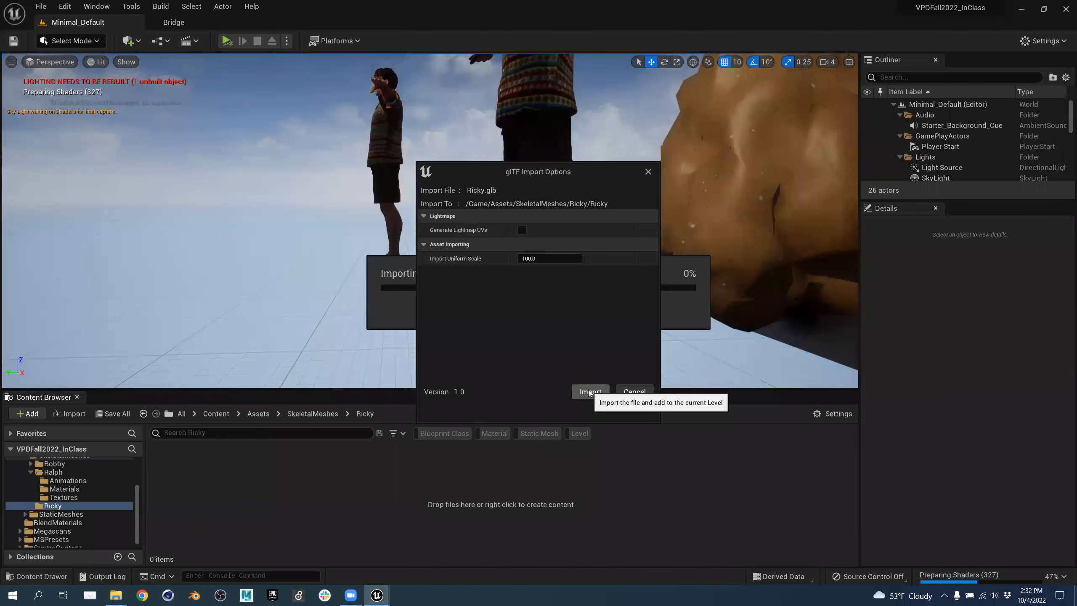
Import Ricky.glb with default glTF options and dismiss the import warnings log
left_click(589, 391)
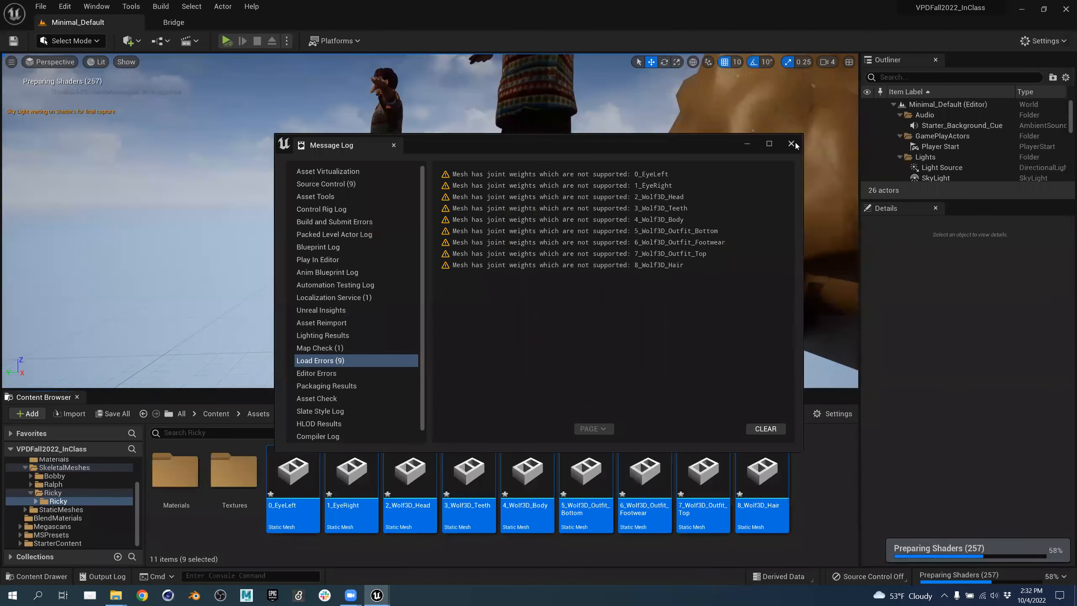
left_click(791, 144)
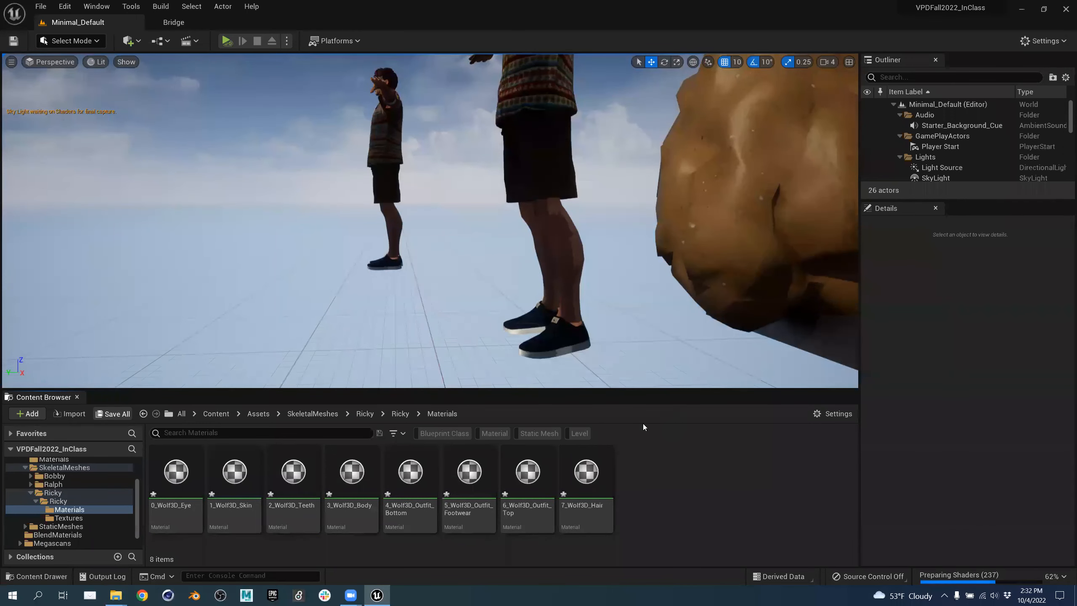
Save all the newly imported Ricky assets while shaders compile
left_click(112, 414)
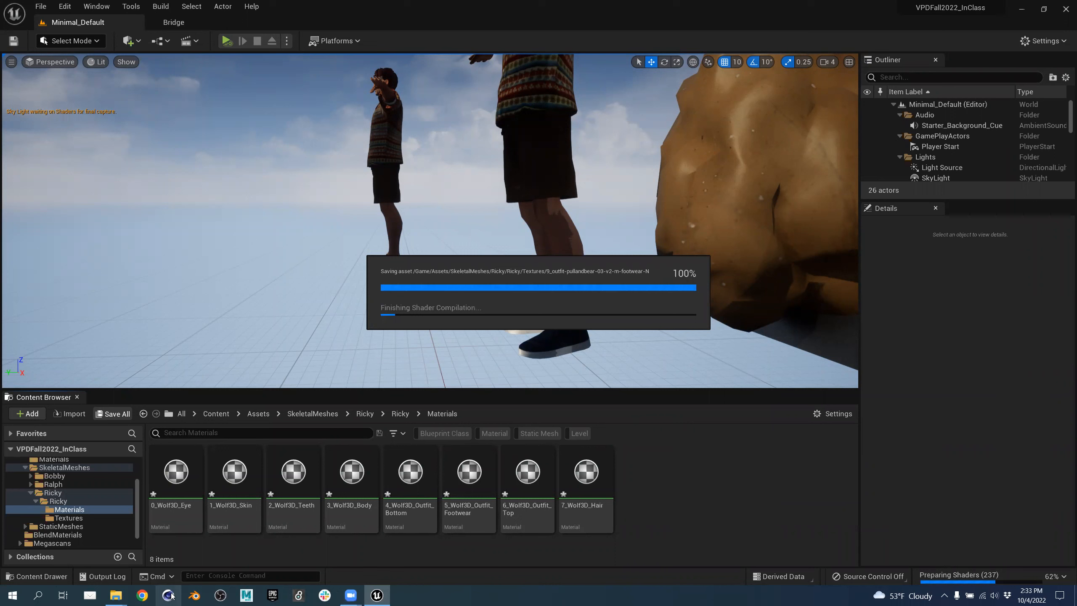
mouse_move(193, 594)
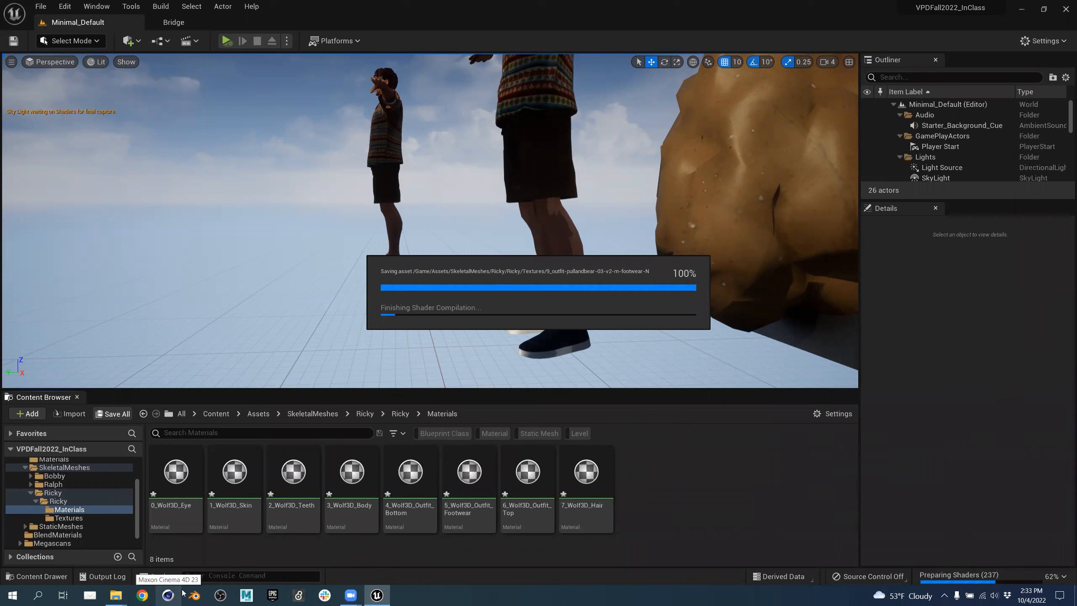
mouse_move(193, 595)
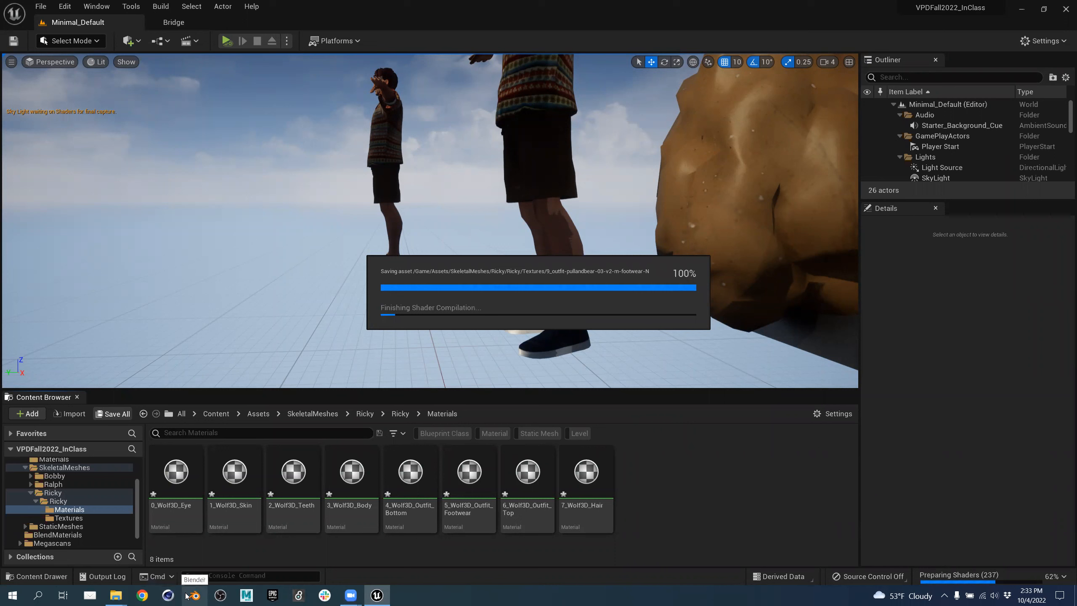
mouse_move(441, 381)
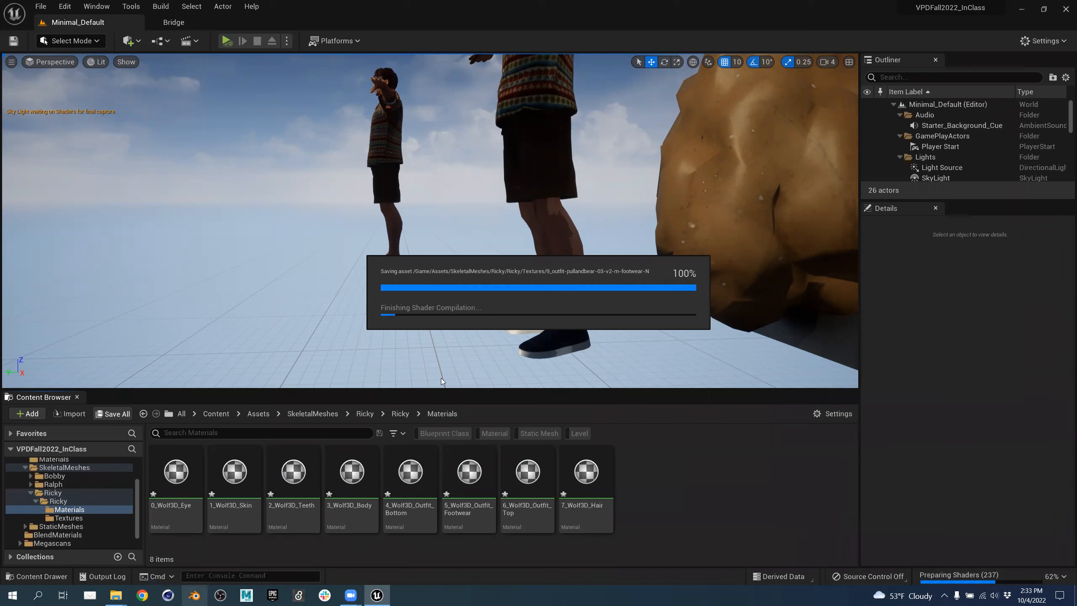
mouse_move(588, 260)
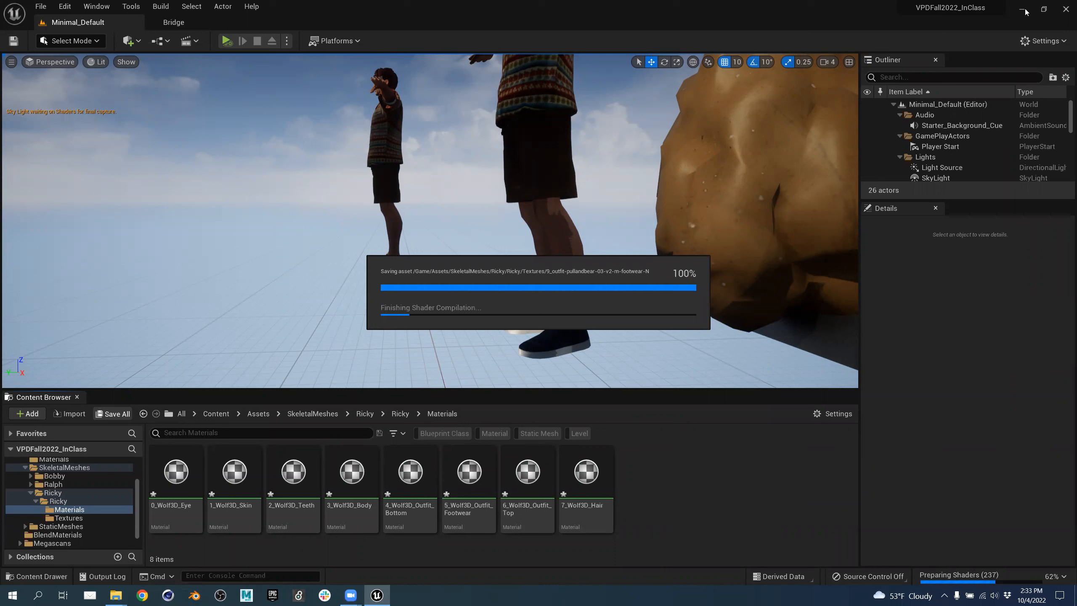
mouse_move(562, 312)
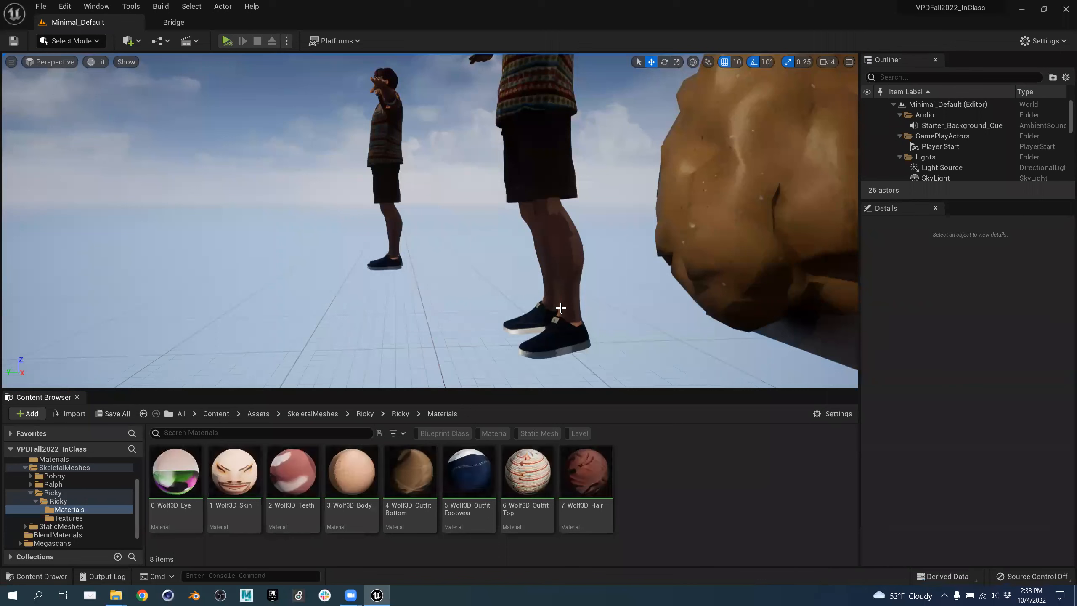
mouse_move(233, 471)
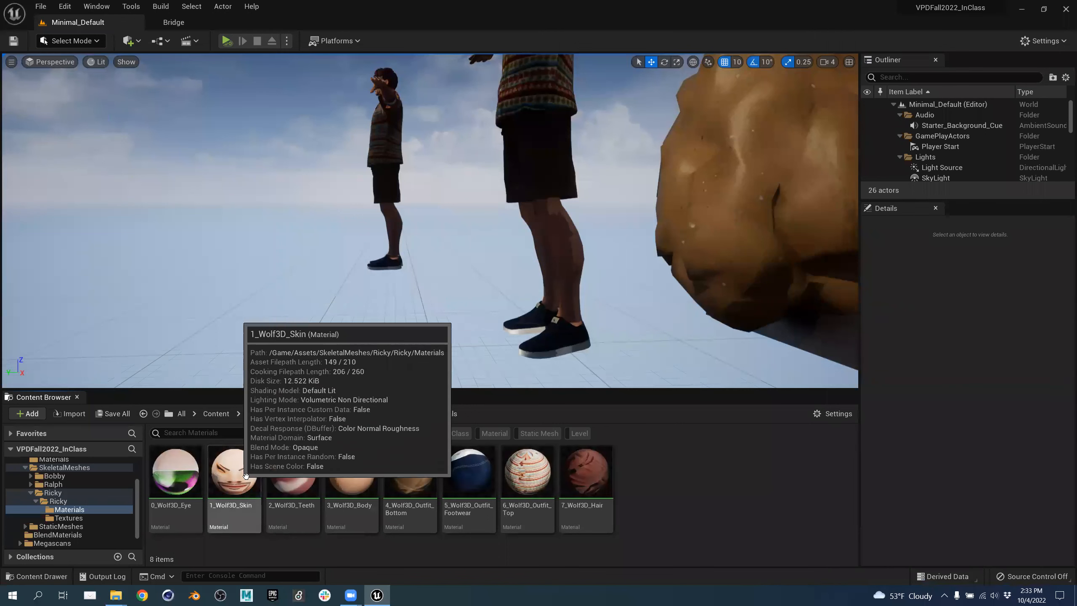
Inspect the 1_Wolf3D_Skin and 6_Wolf3D_Outfit_Top material graphs, then close them
double_click(234, 471)
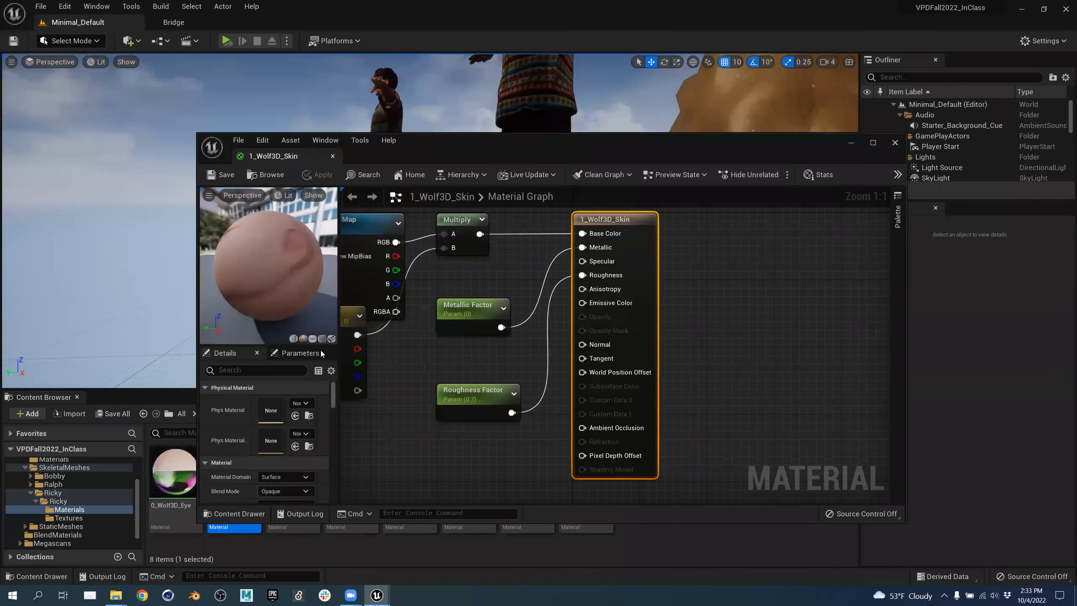
left_click_drag(480, 308, 584, 317)
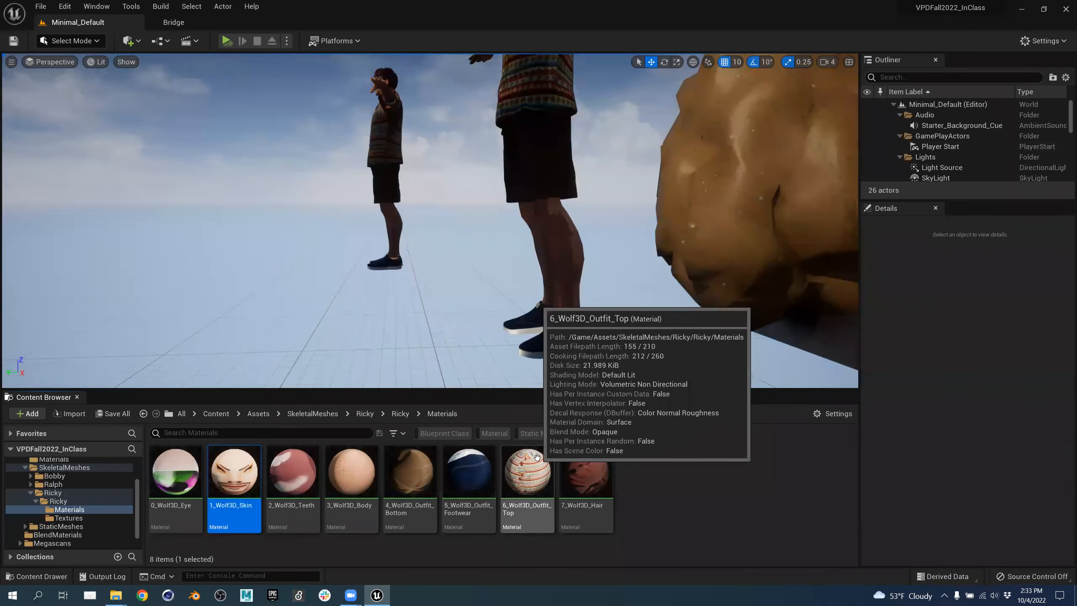
double_click(526, 470)
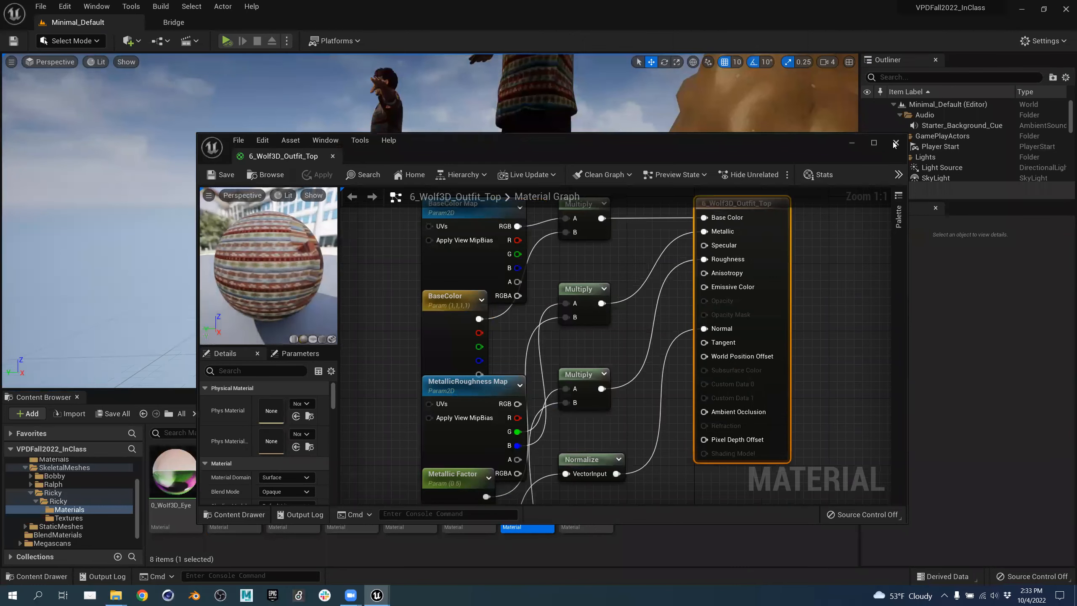
left_click(896, 144)
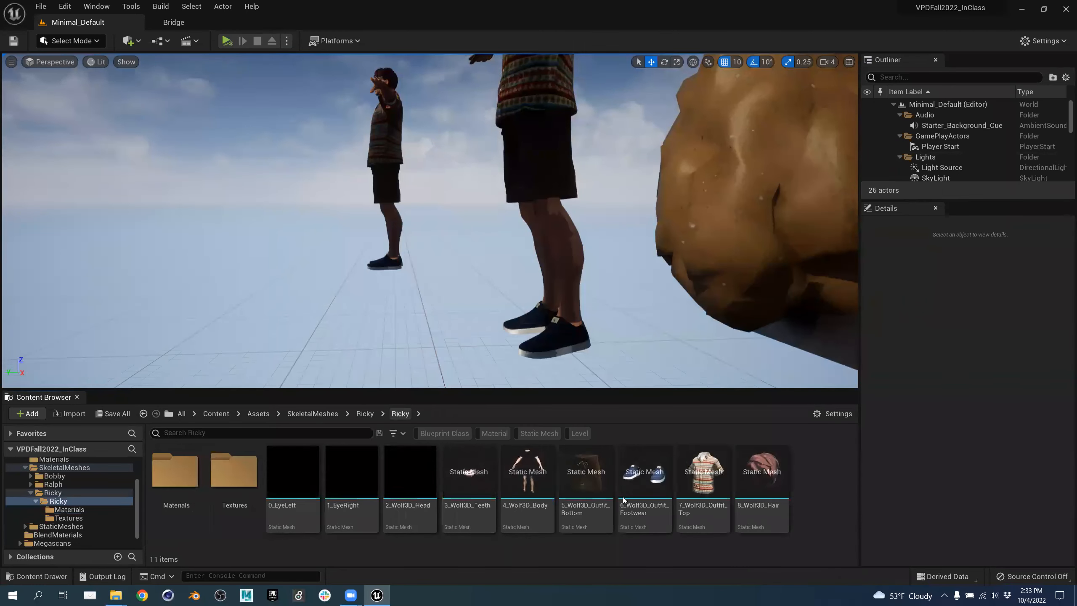
Select the nine Ricky static meshes and confirm their deletion in the Delete Assets dialog
left_click(761, 472)
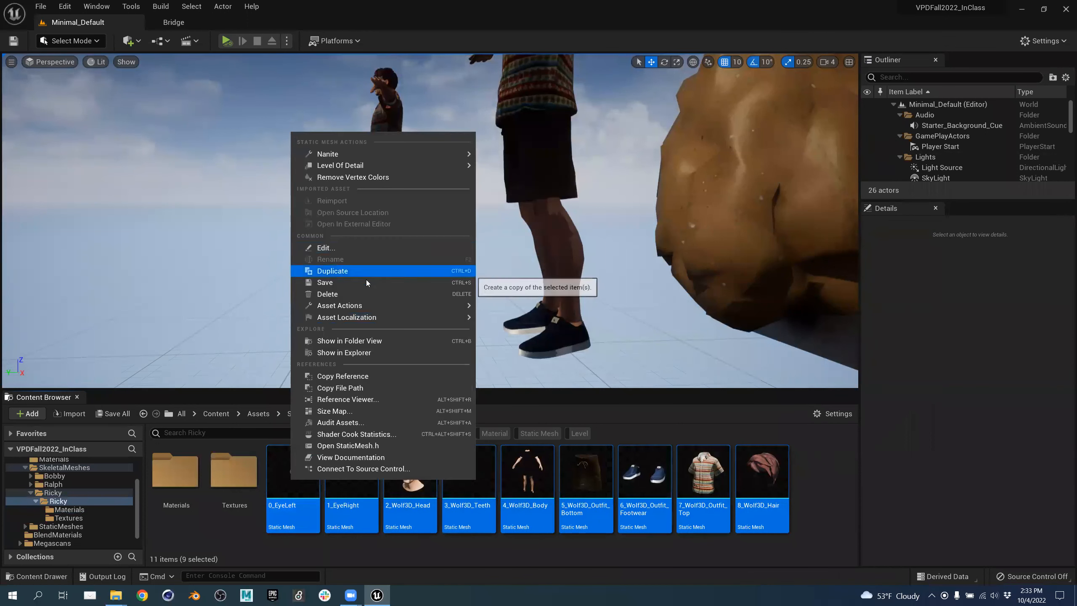
left_click(327, 294)
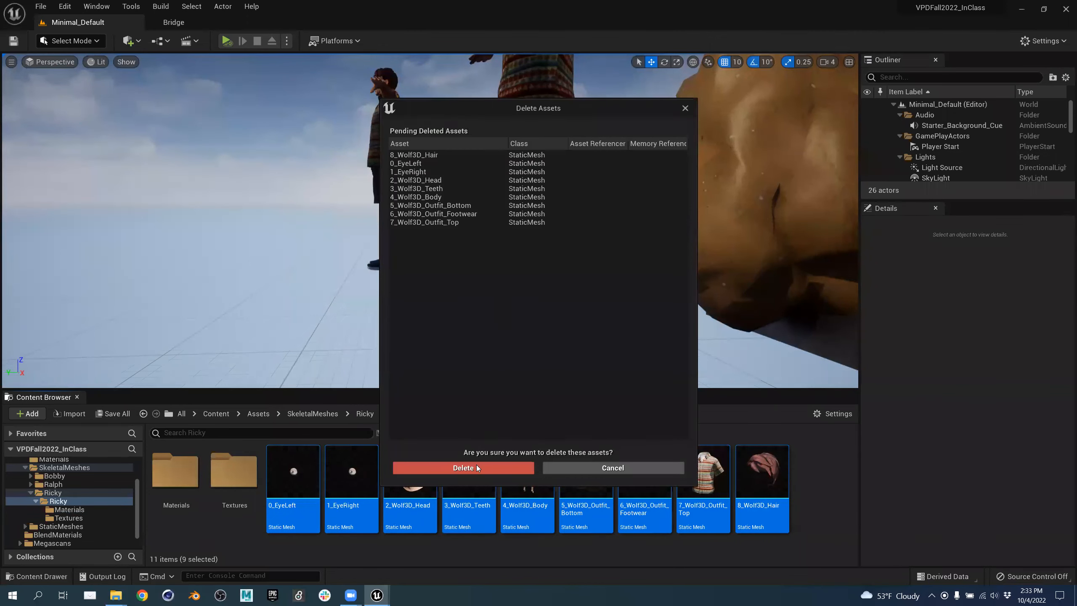
left_click(462, 468)
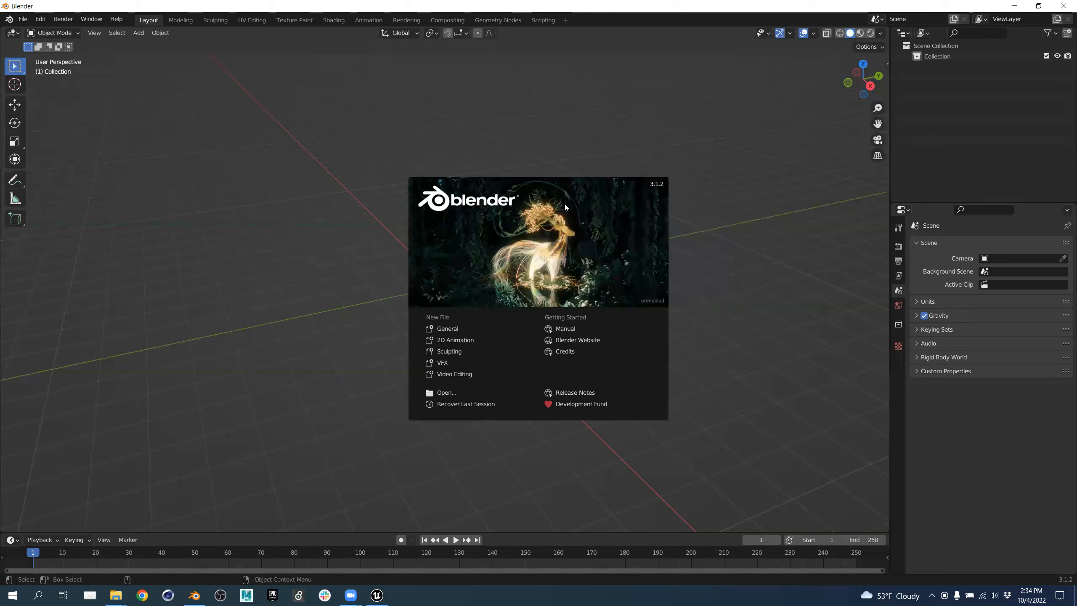
Import Ricky.glb from Downloads as a glTF 2.0 avatar into the empty scene
left_click(22, 18)
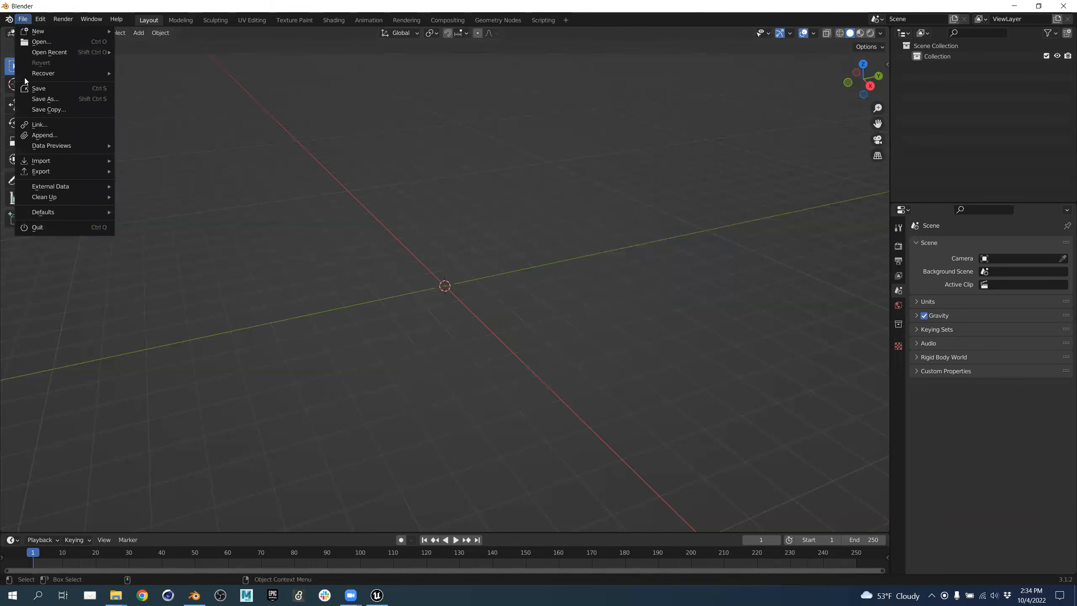
mouse_move(40, 160)
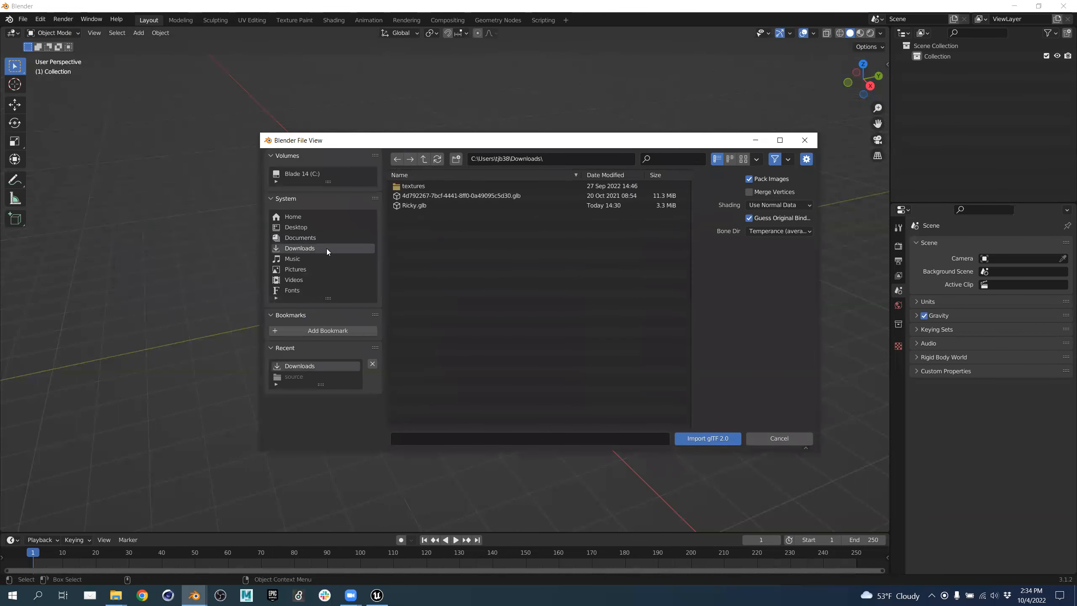
left_click(414, 205)
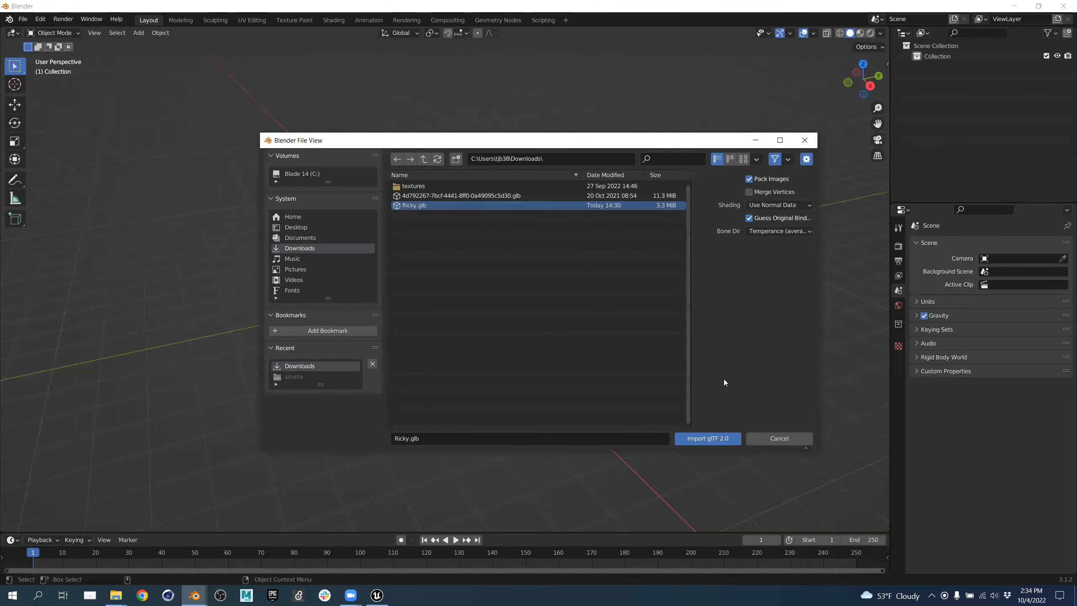
left_click(707, 439)
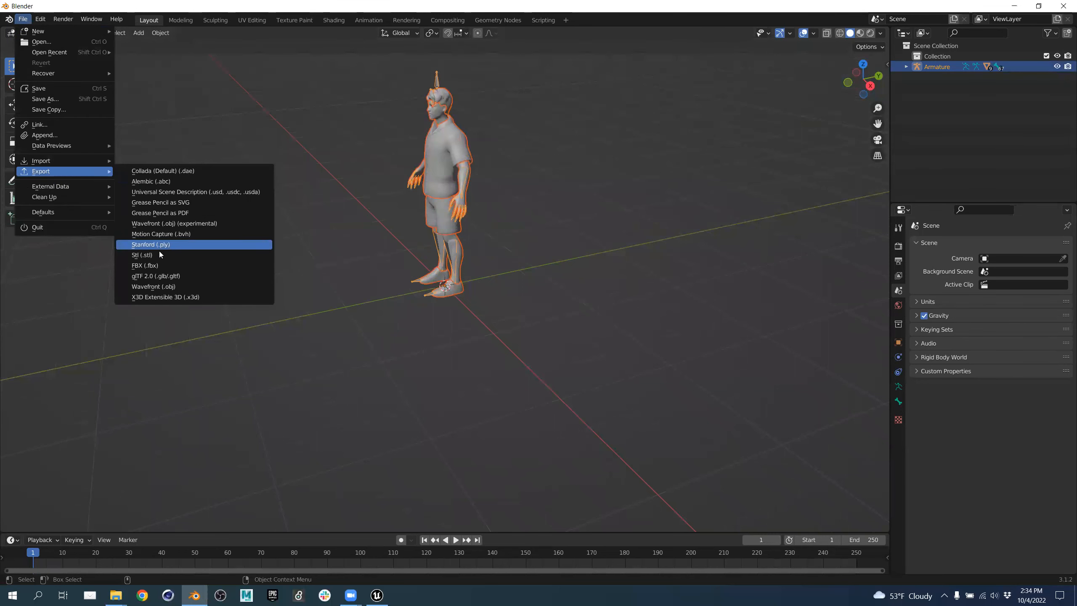
Start an FBX export and adjust the Armature and Geometry smoothing options
left_click(144, 265)
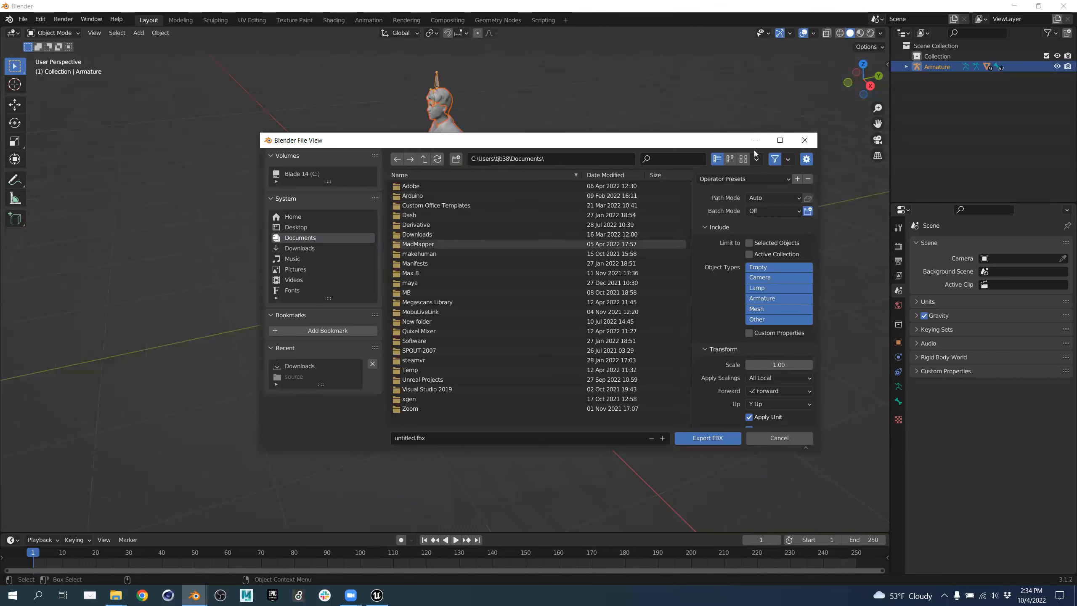
mouse_move(703, 353)
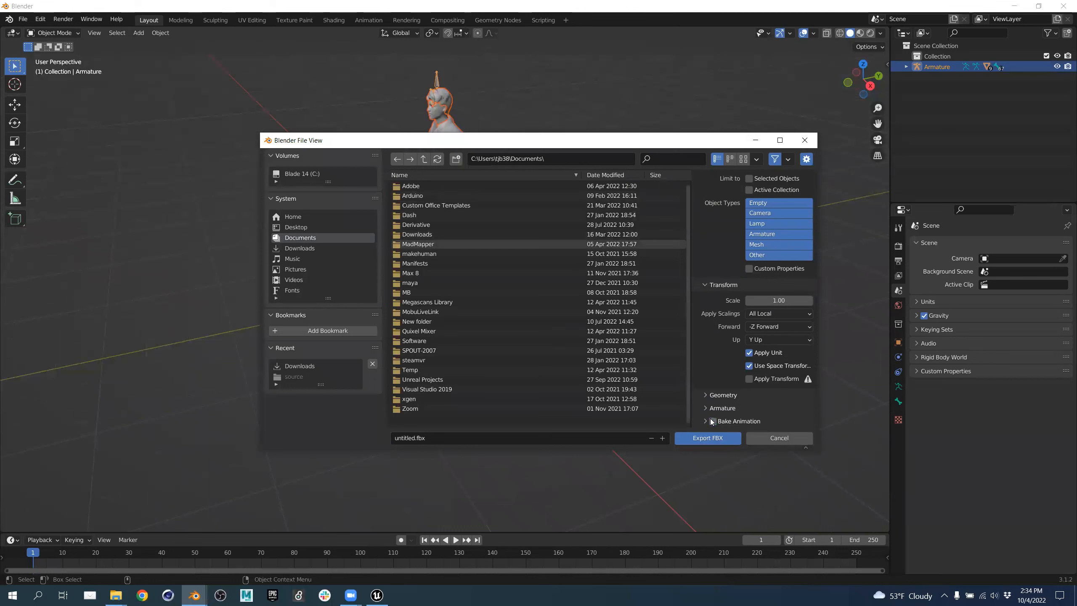
left_click(705, 408)
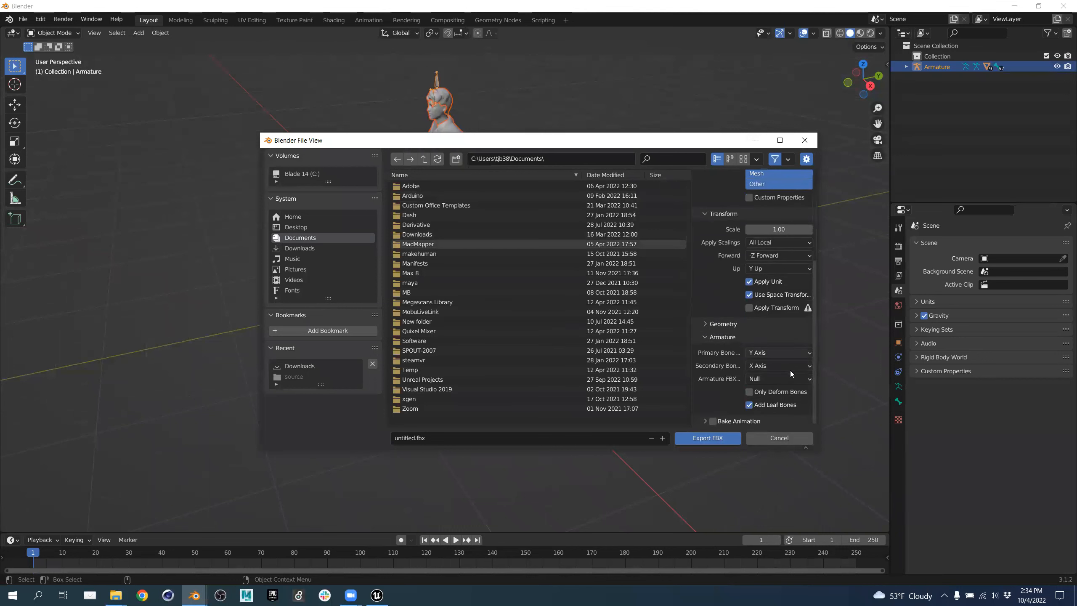
left_click(748, 404)
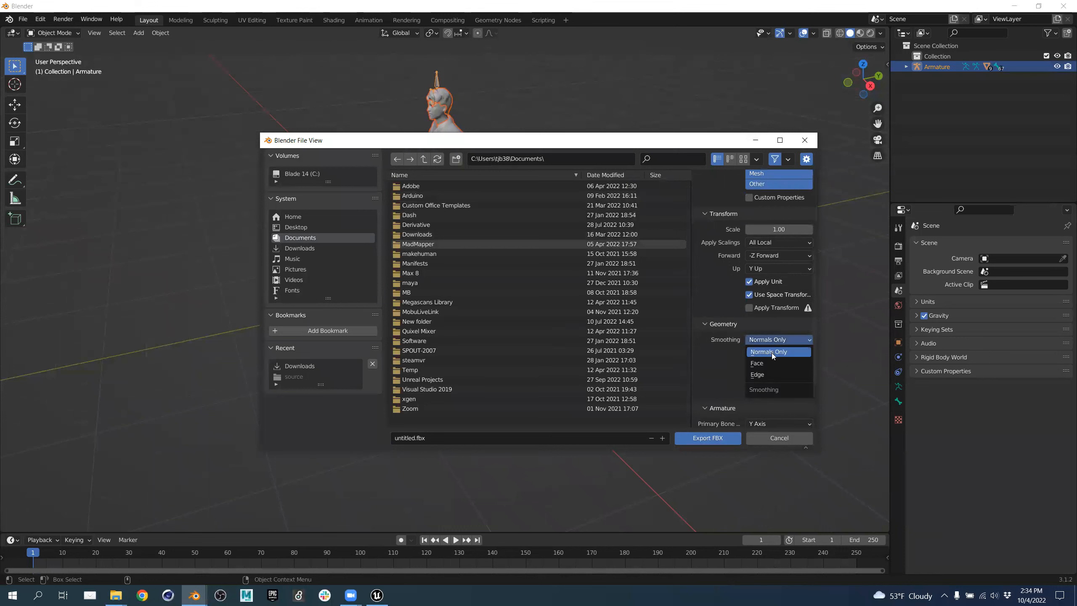
left_click(756, 362)
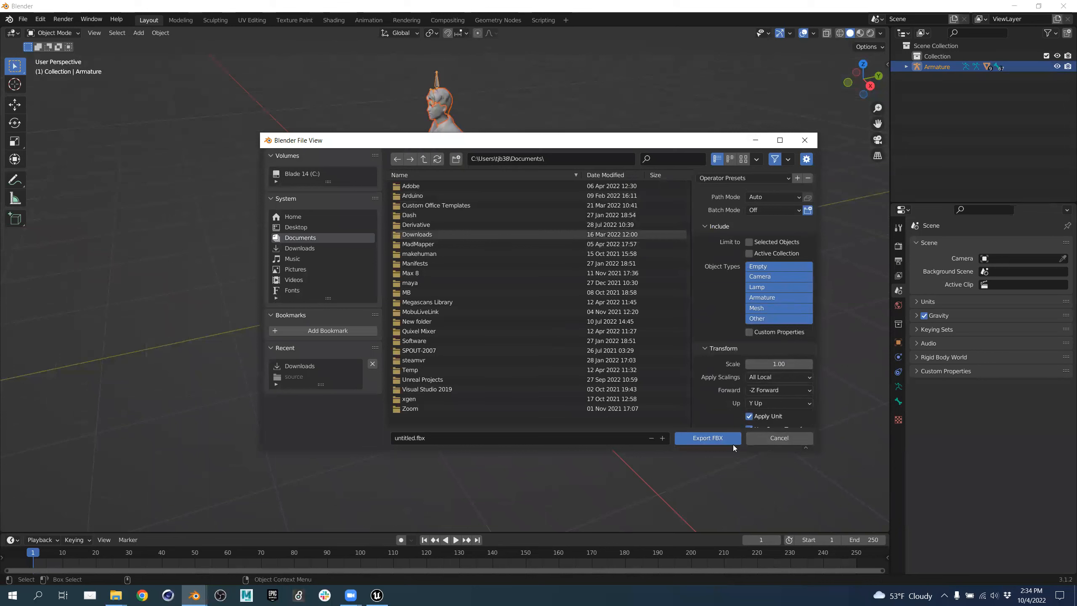
Save the export as Ricky3Mix.fbx into the Downloads folder
left_click(299, 248)
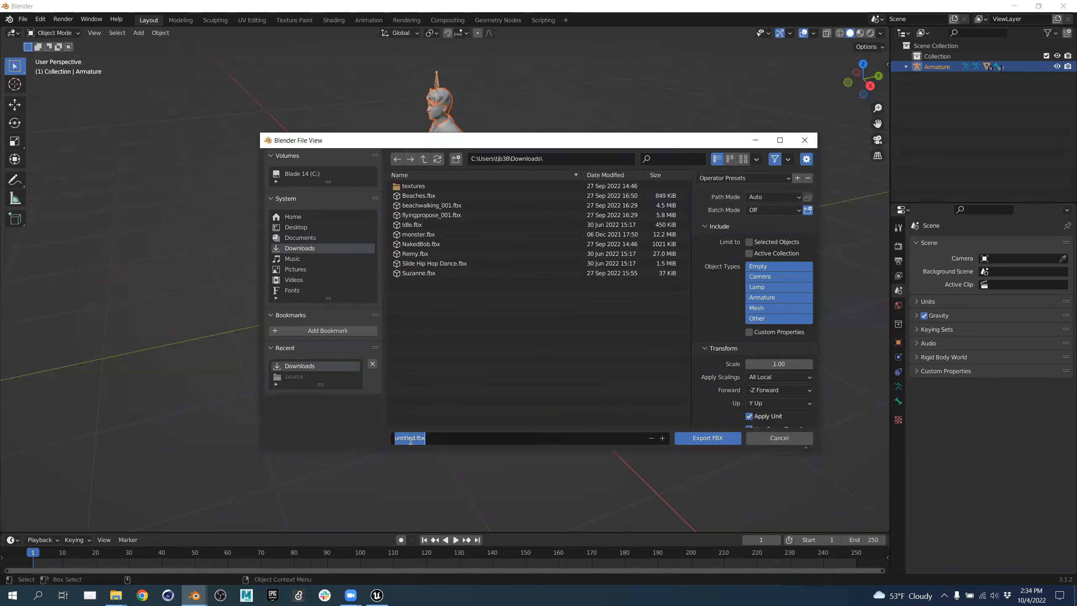
type("Ricky3Mix.fbx")
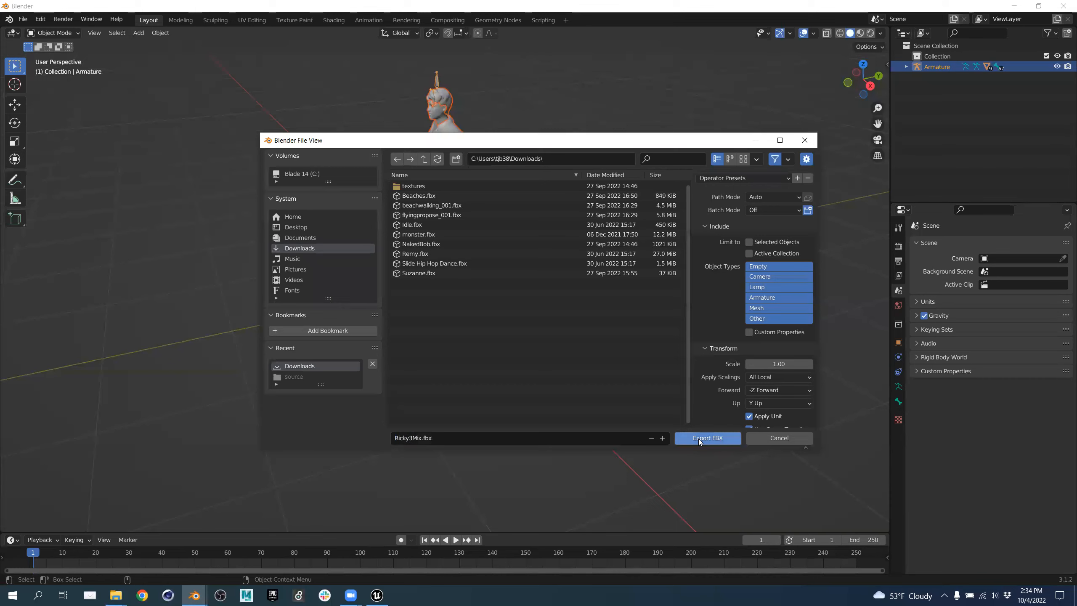
left_click(707, 438)
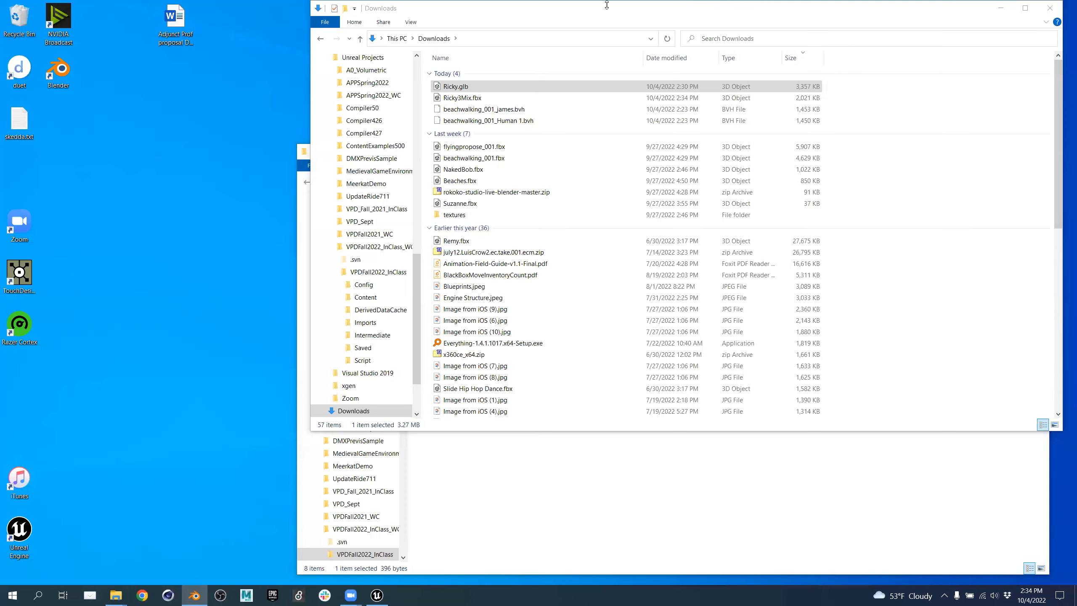
Switch from the Downloads folder view over to the web browser
left_click(141, 595)
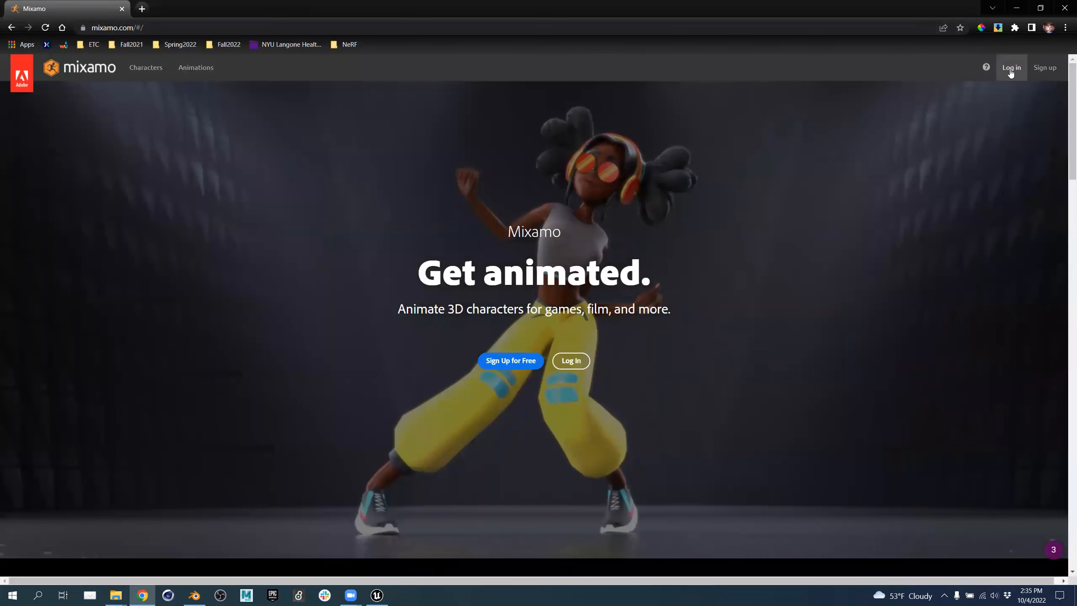
Log in to Mixamo with the personal Adobe account email and password
left_click(1012, 68)
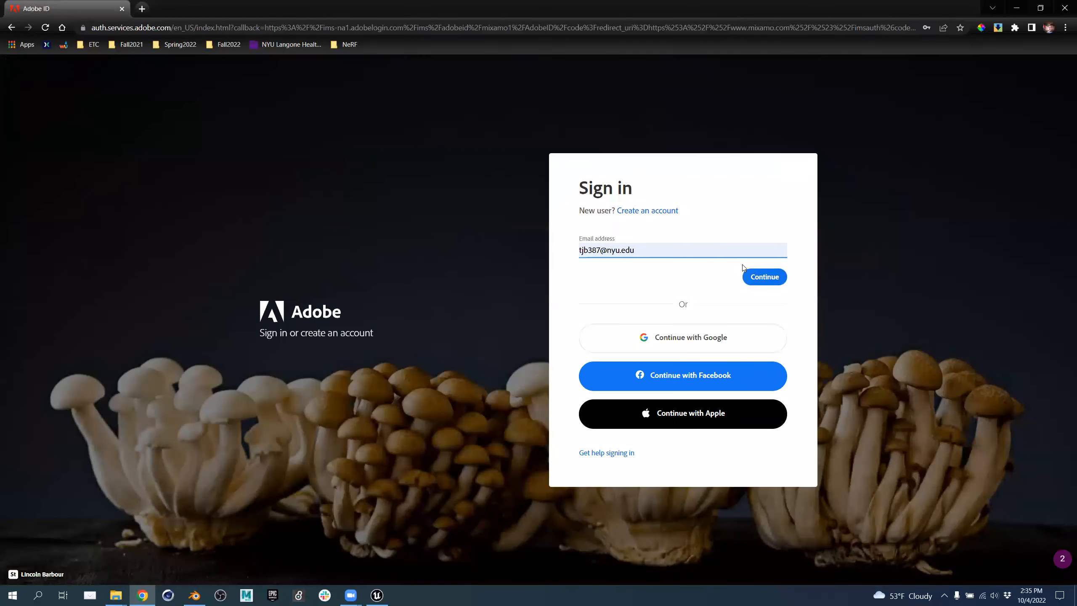
left_click(764, 276)
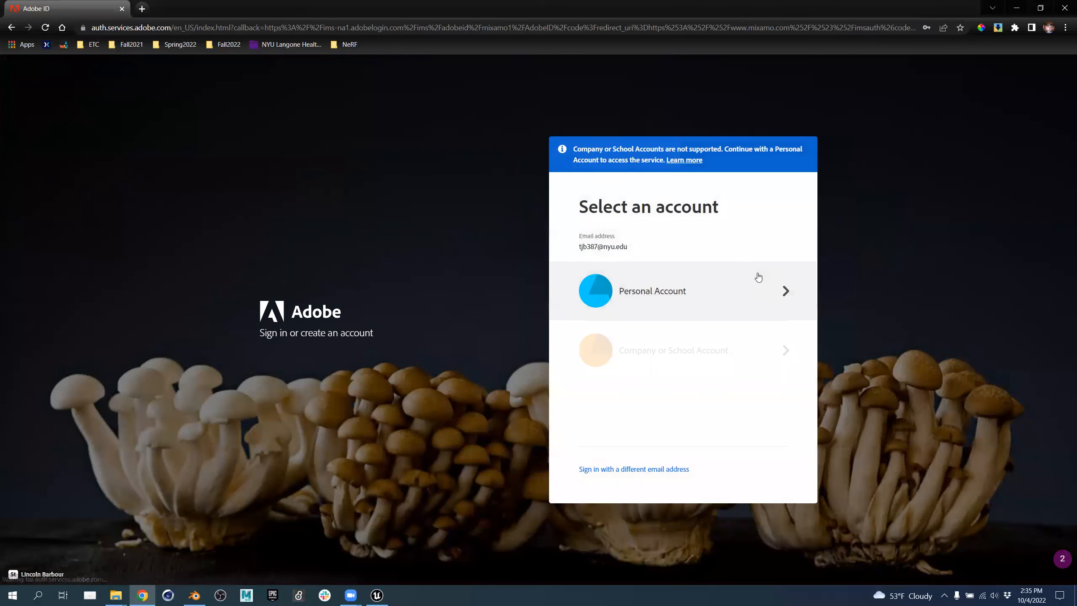
left_click(679, 289)
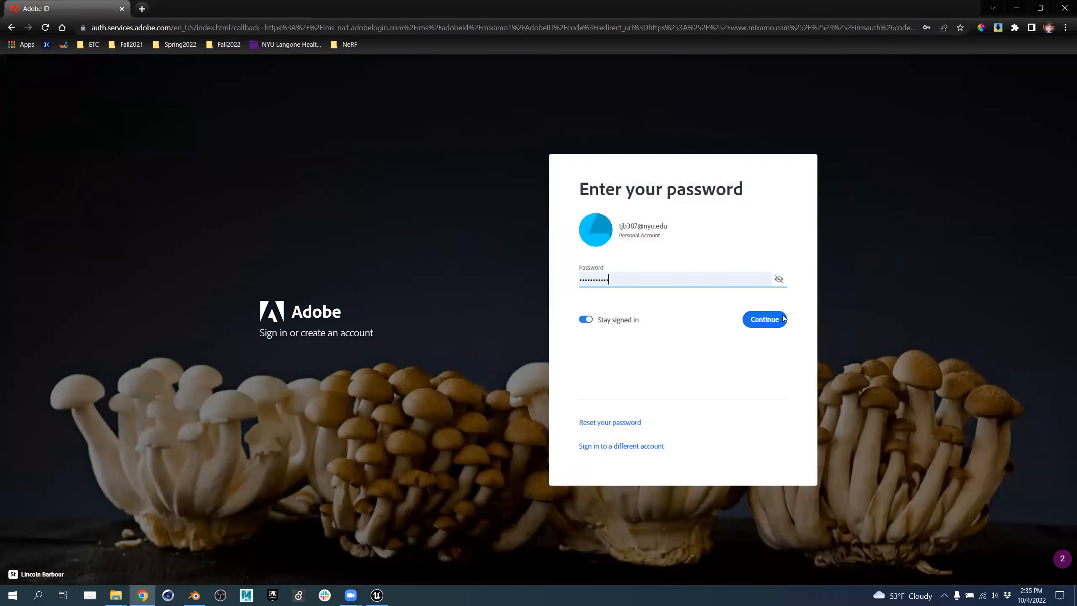
left_click(764, 320)
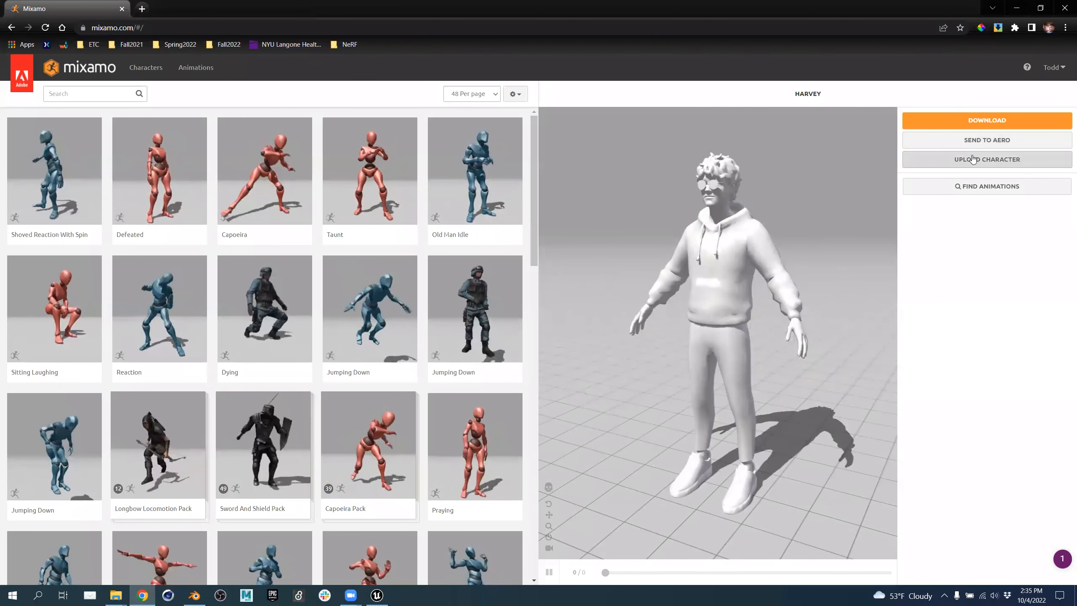
Upload Ricky3Mix.fbx, accept the auto-rig and make it the active character
left_click(987, 159)
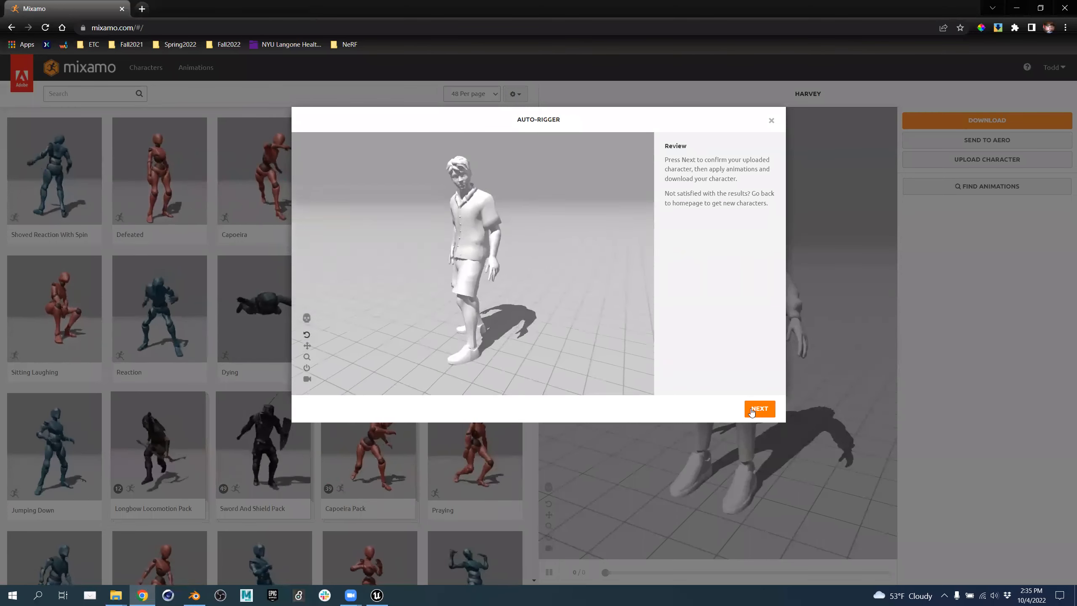
left_click(759, 408)
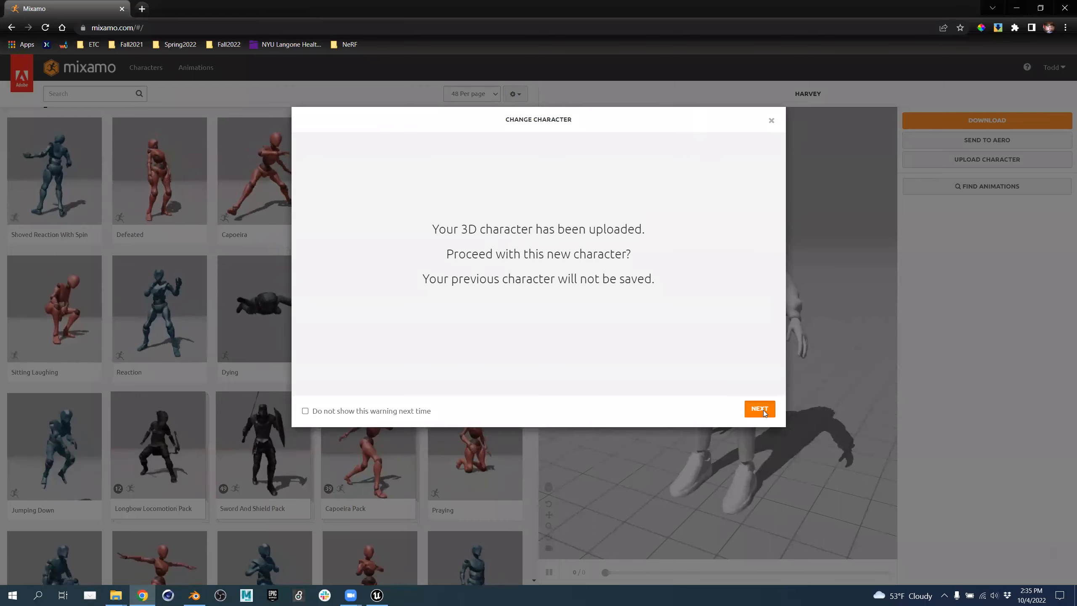
left_click(759, 409)
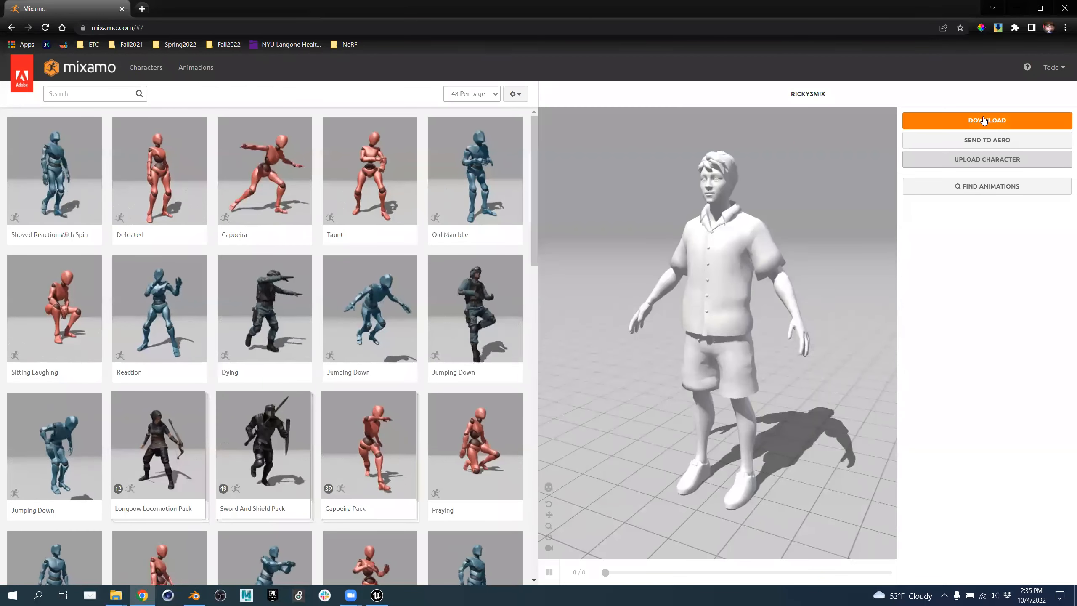
Download the rigged character as FBX Binary in T-pose, then minimize Chrome
left_click(986, 120)
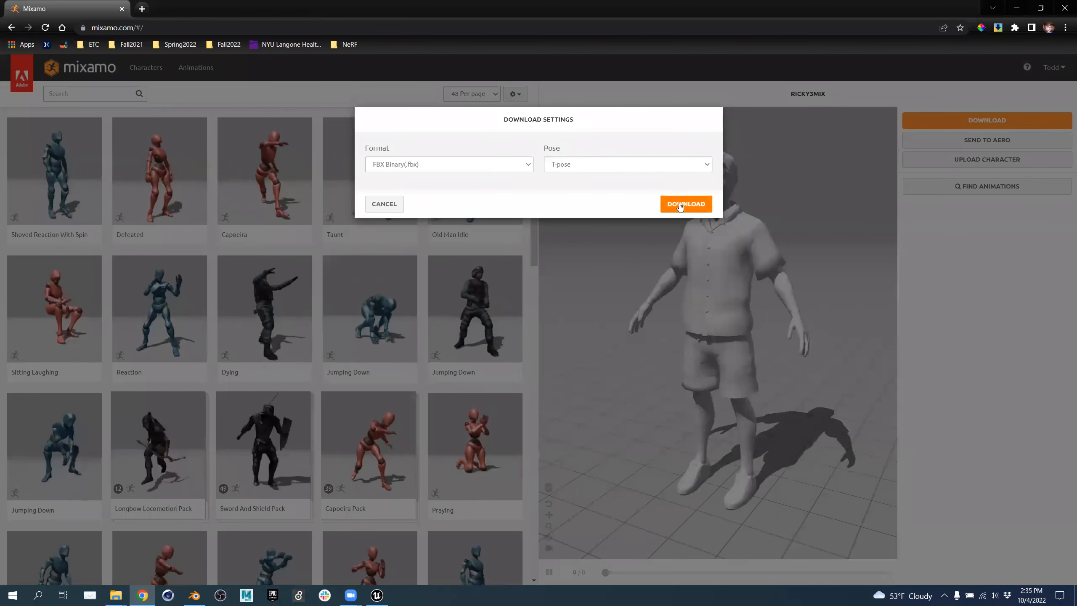
left_click(685, 203)
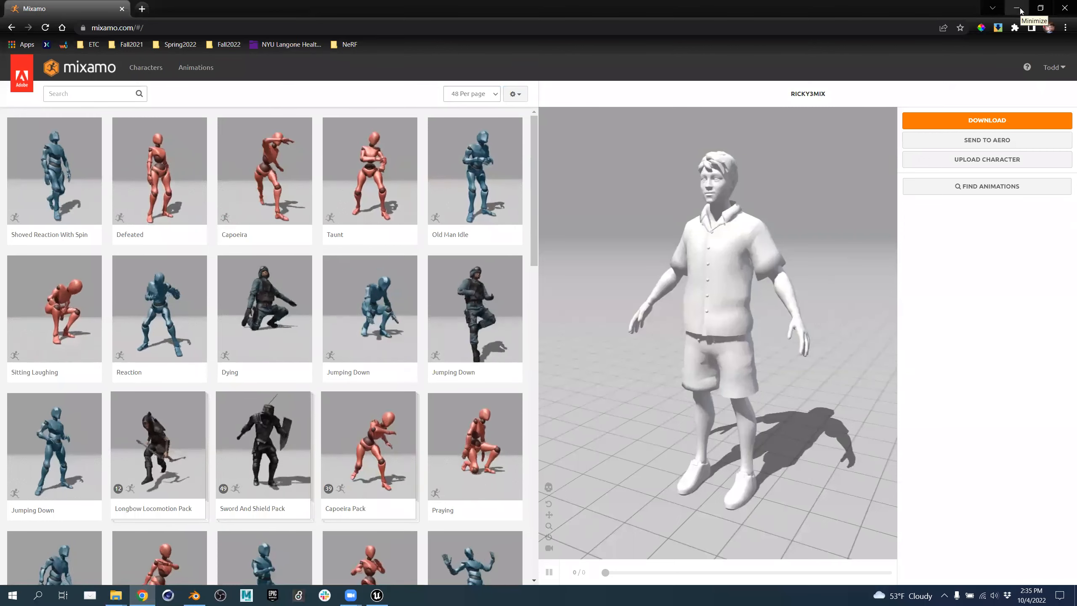
left_click(1019, 8)
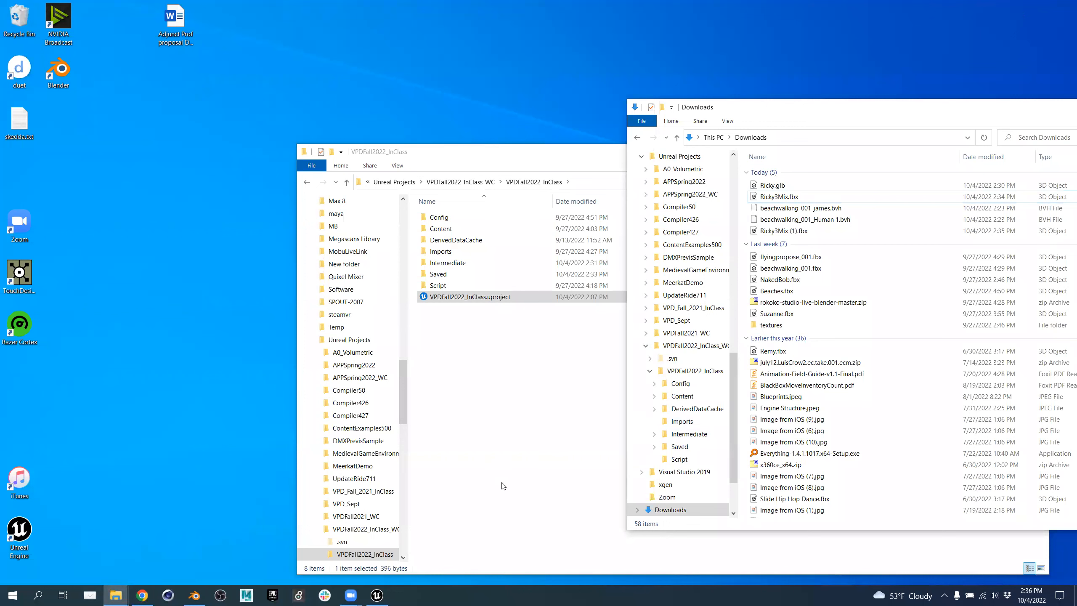
Check Downloads for Ricky3Mix (1).fbx in File Explorer
left_click(641, 155)
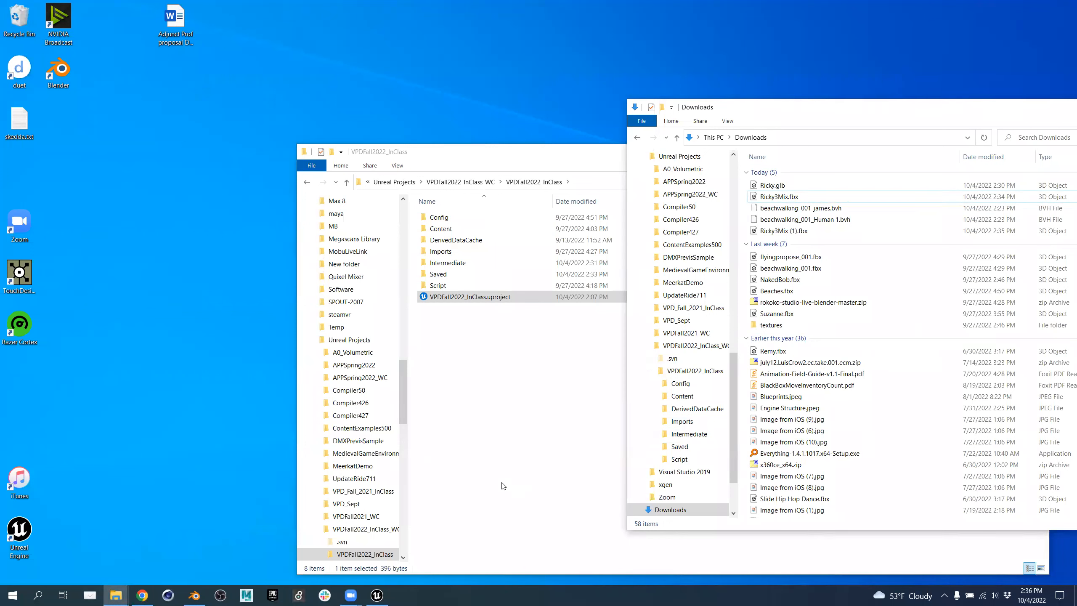
mouse_move(393, 586)
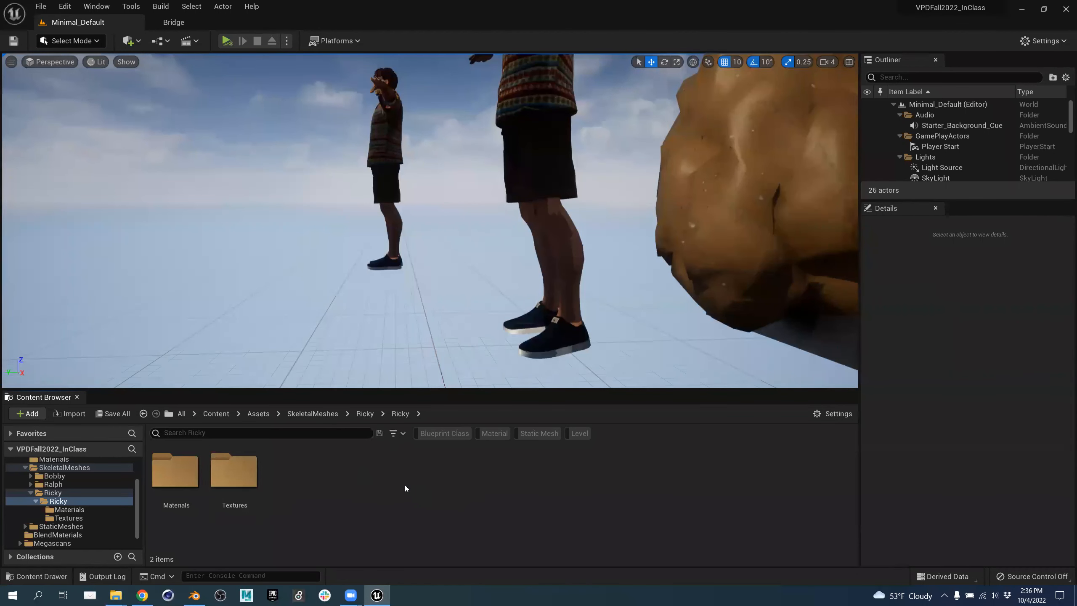
Drag Ricky3Mix (1).fbx from Downloads into the Content Browser's Ricky folder
left_click(114, 595)
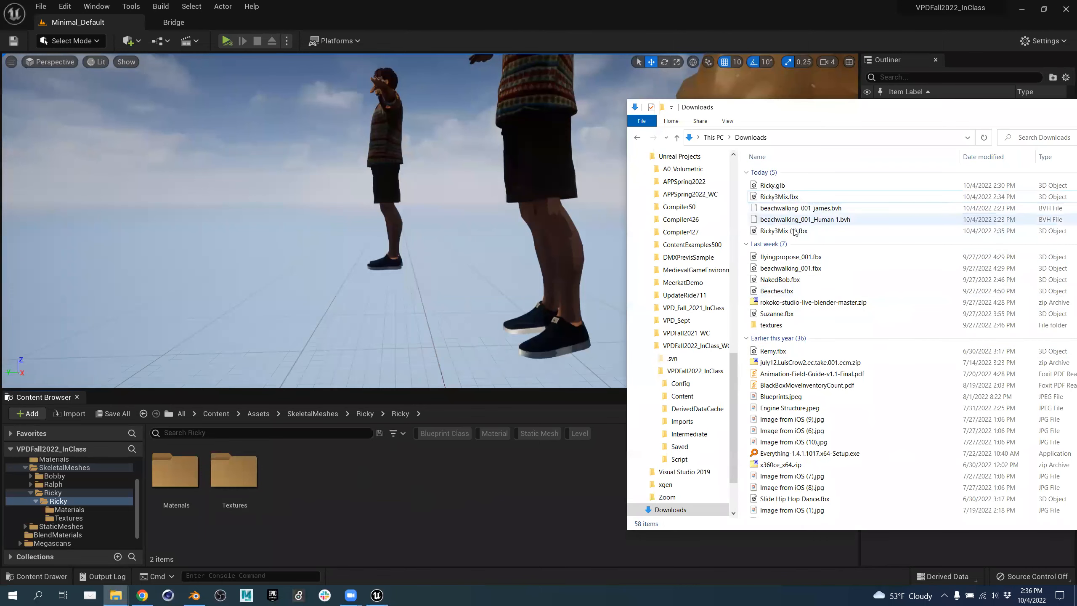
left_click(783, 230)
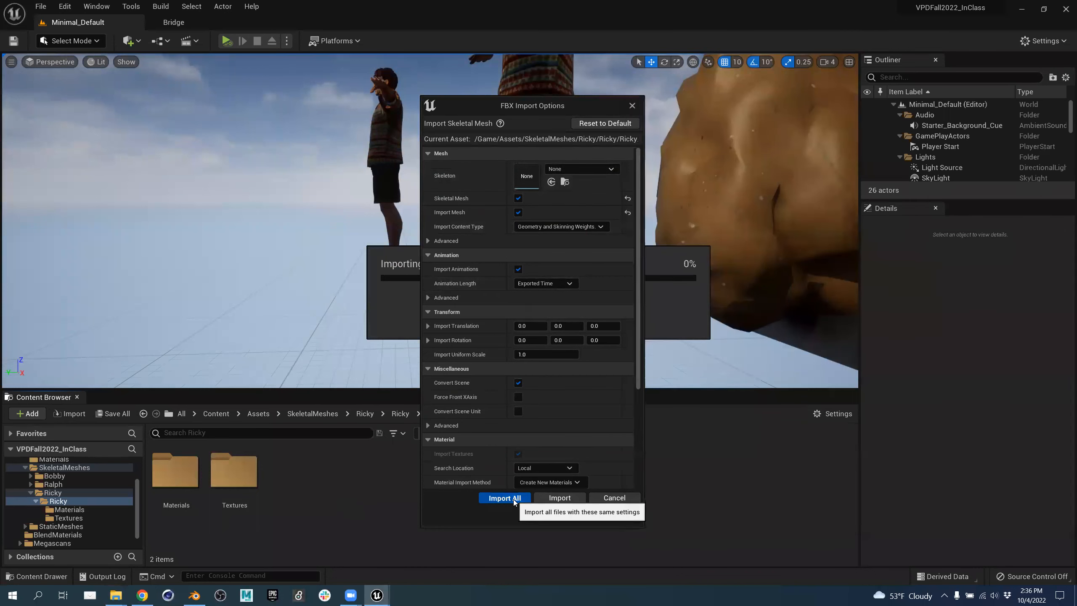
Import All for the skeletal mesh, then force delete the eight Wolf3D materials
left_click(504, 497)
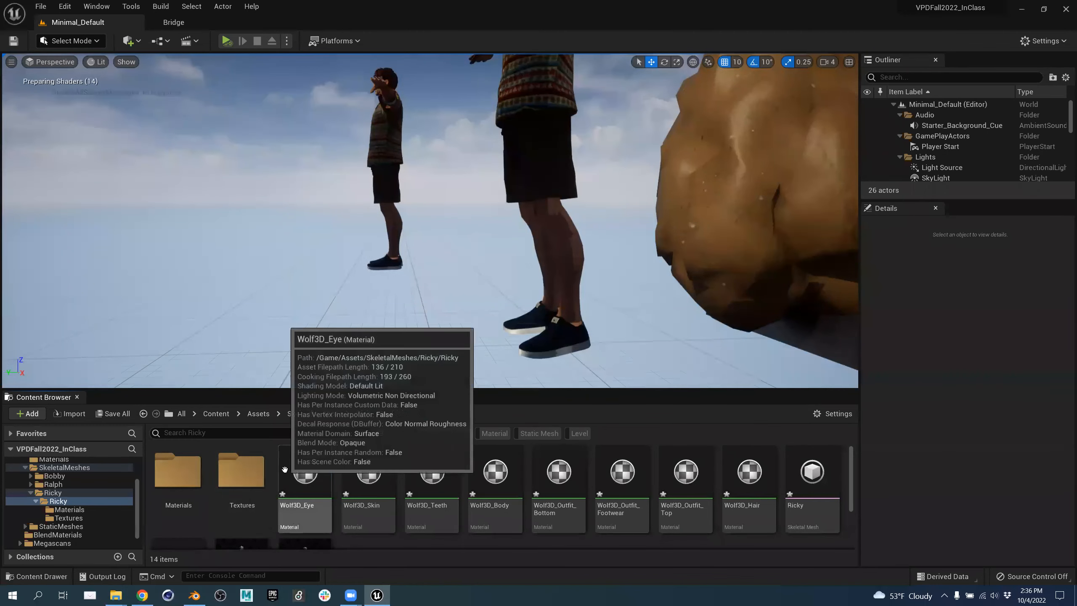
left_click(739, 472)
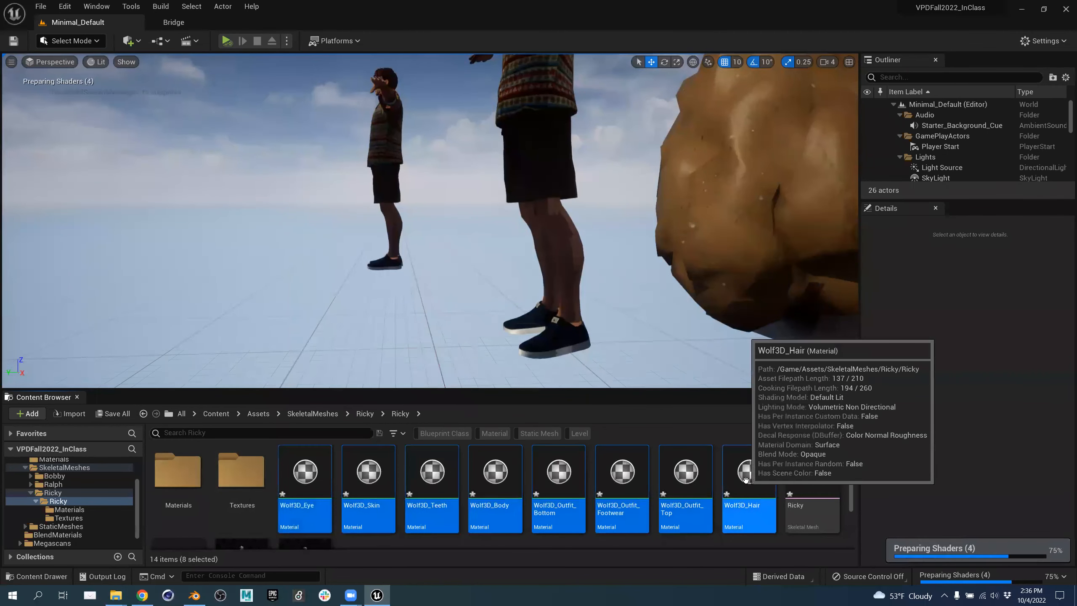
key("delete")
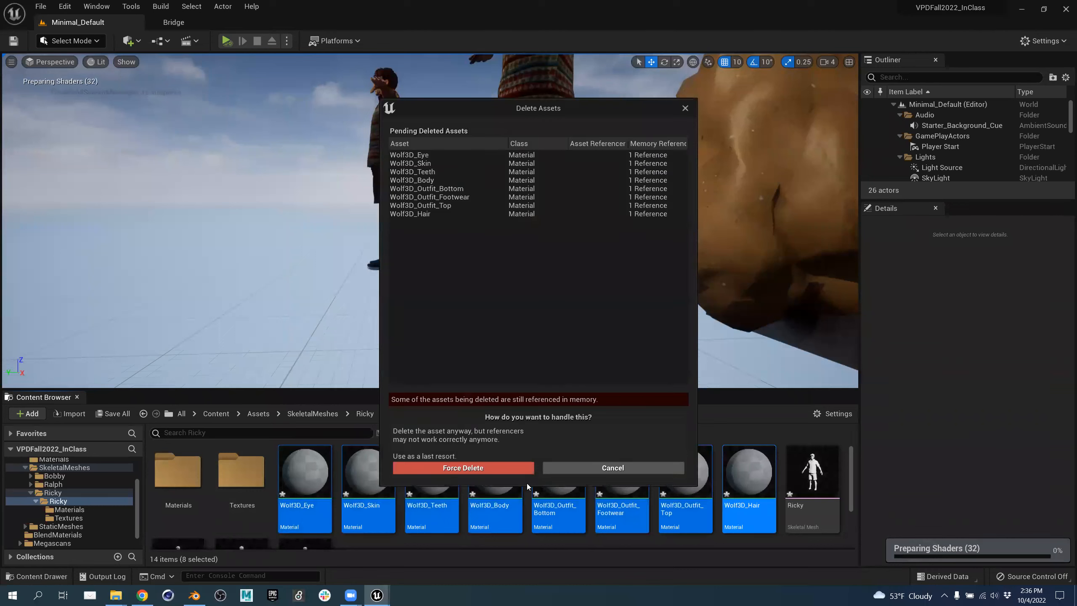
left_click(462, 468)
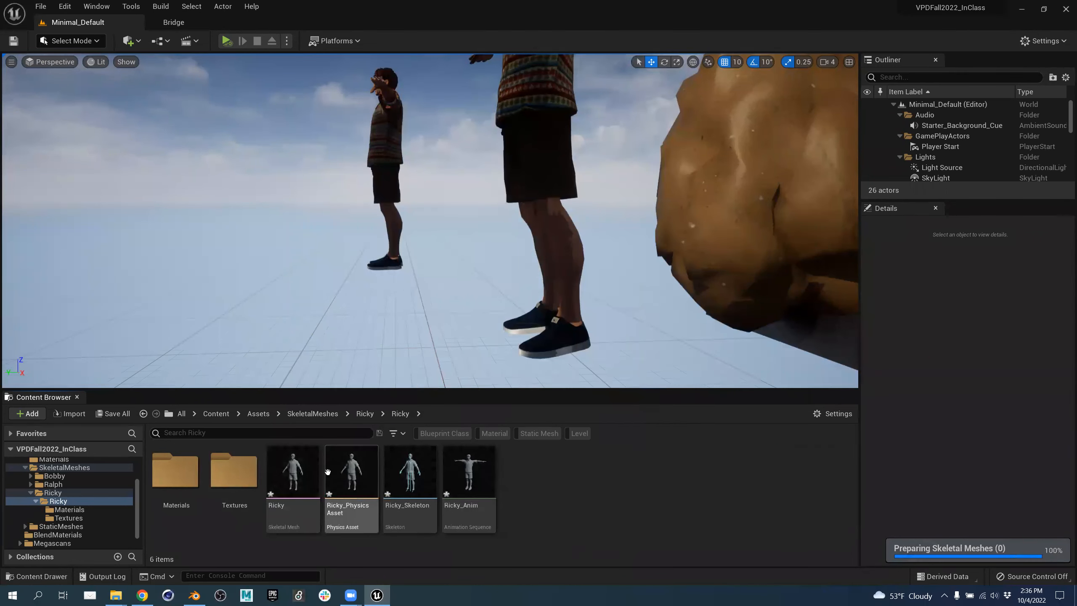
mouse_move(468, 472)
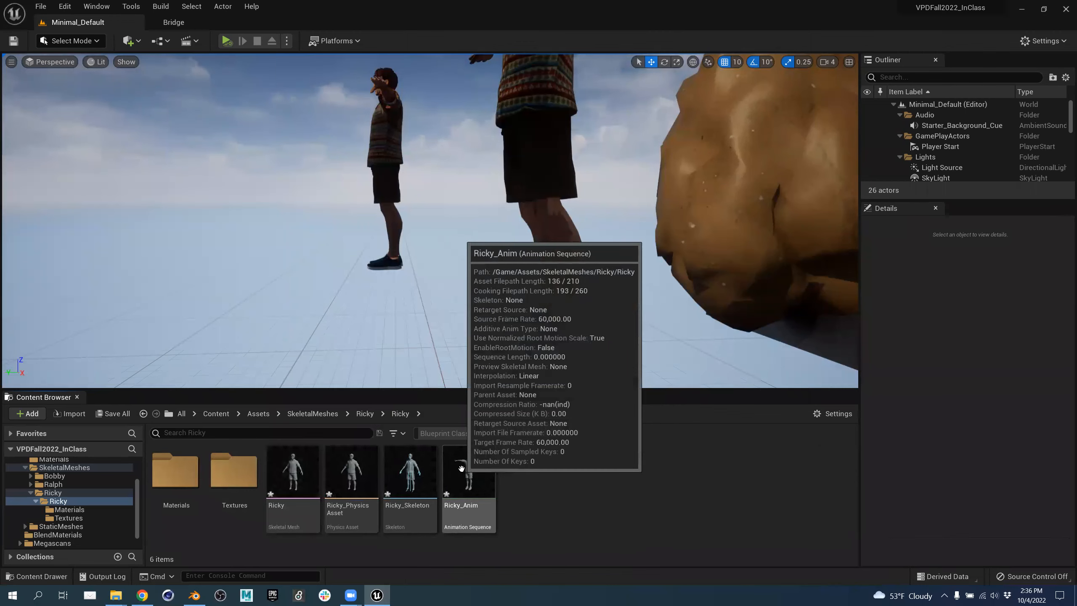
Preview the Ricky_Anim sequence, then close the Ricky_Anim and Ricky mesh editors
double_click(468, 471)
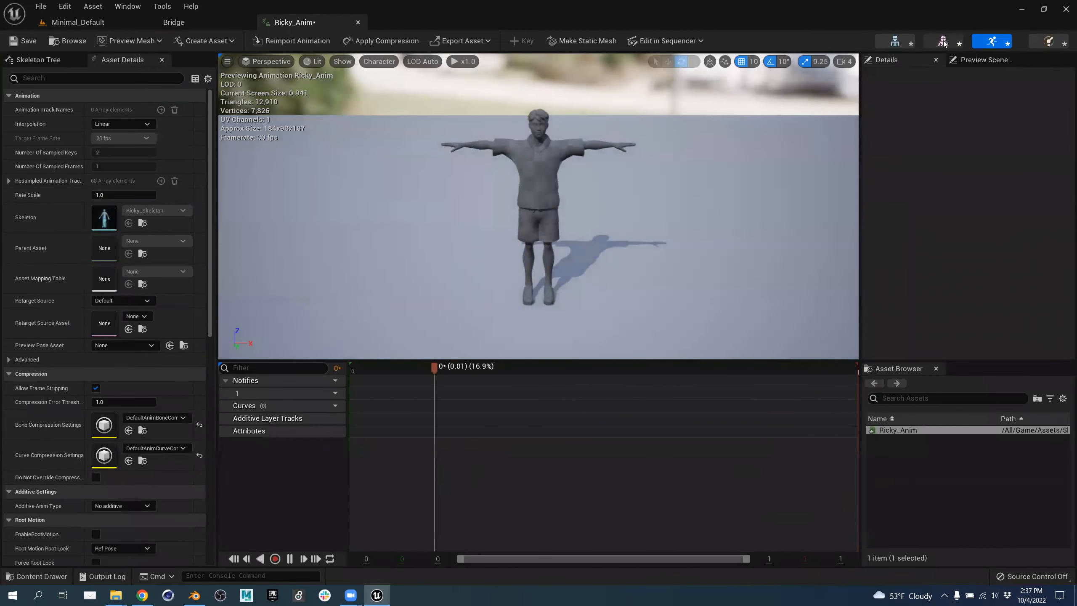
left_click(395, 22)
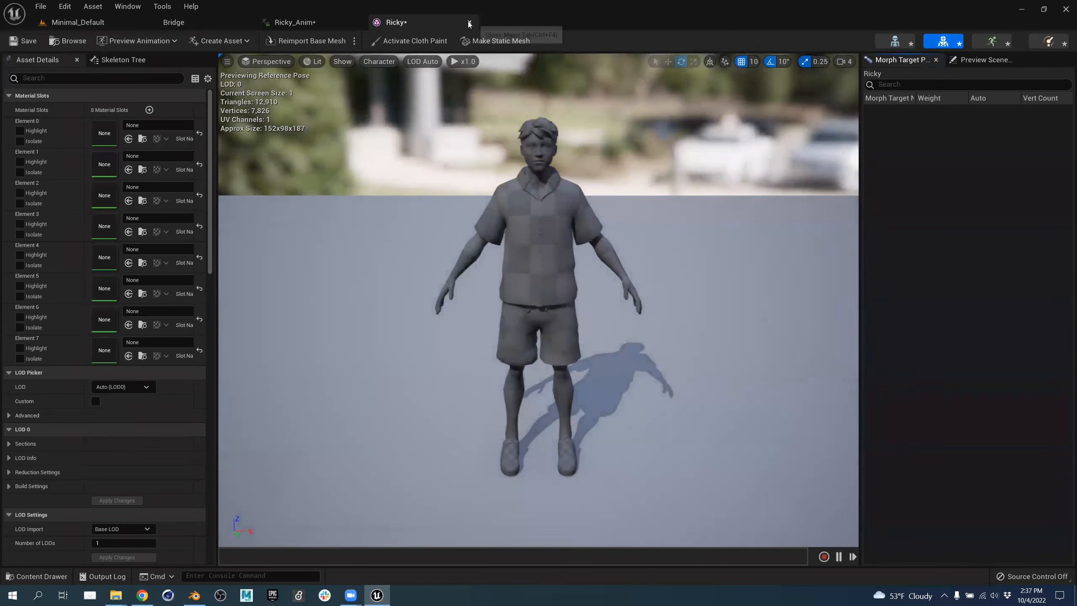
left_click(470, 22)
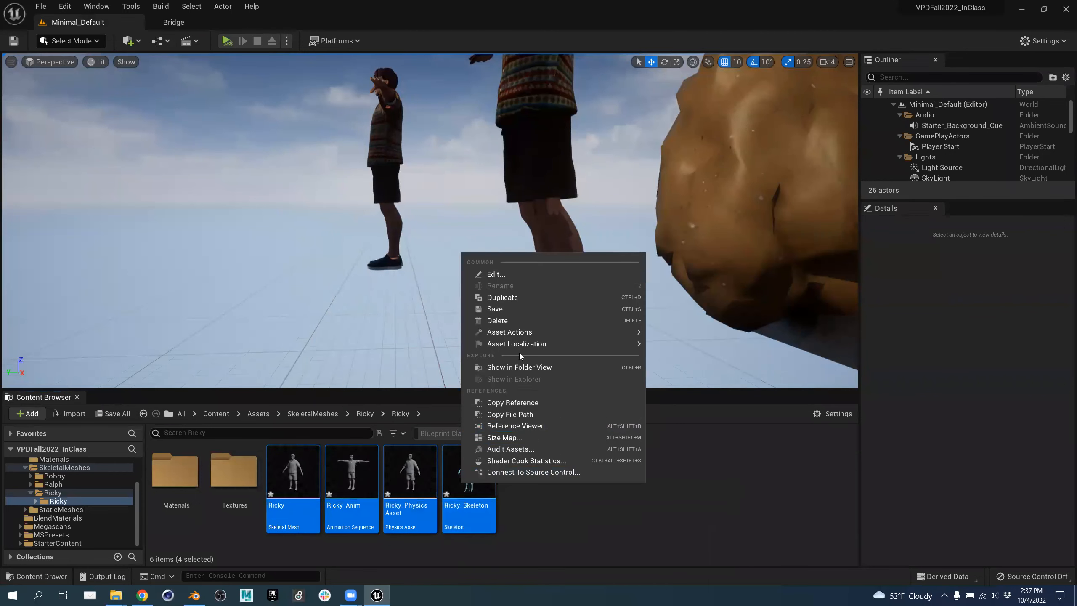
mouse_move(497, 320)
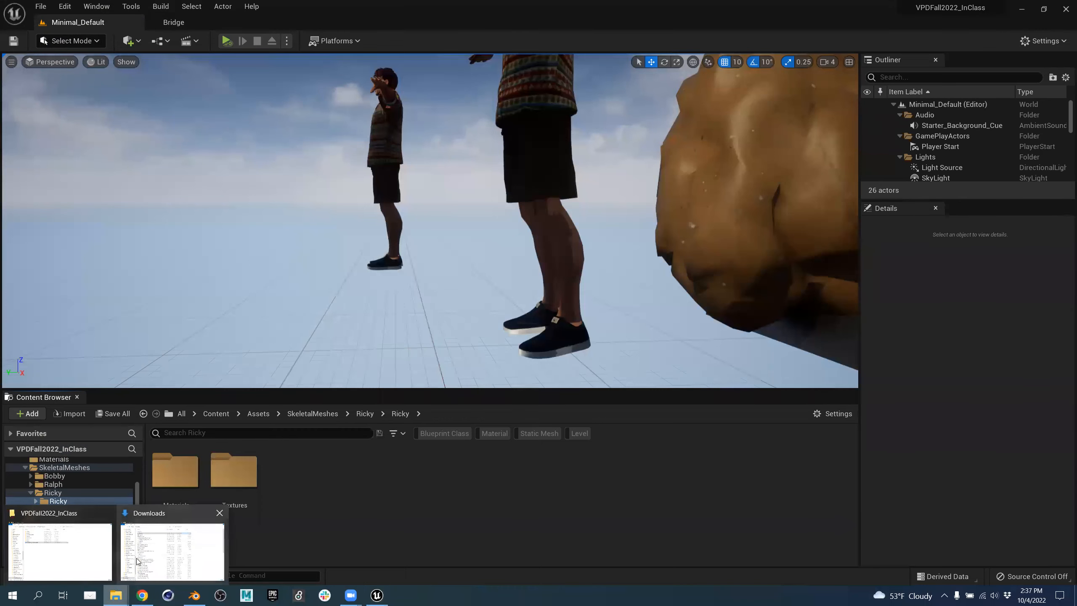
Delete the Ricky mesh and Ricky_Skeleton assets and start importing Ricky.fbx
left_click(171, 550)
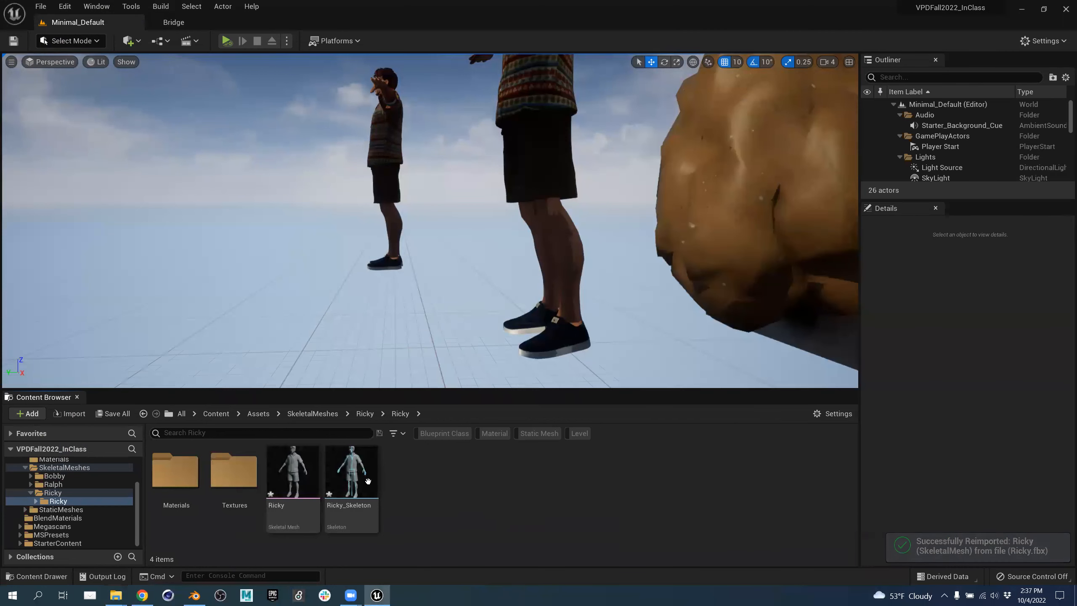
left_click(350, 470)
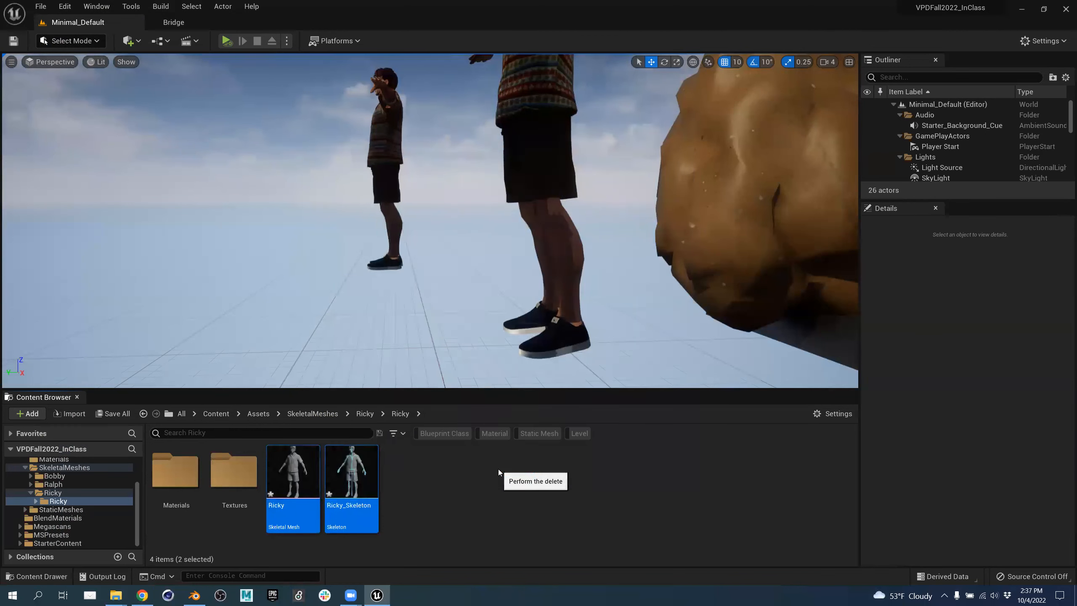
left_click(535, 481)
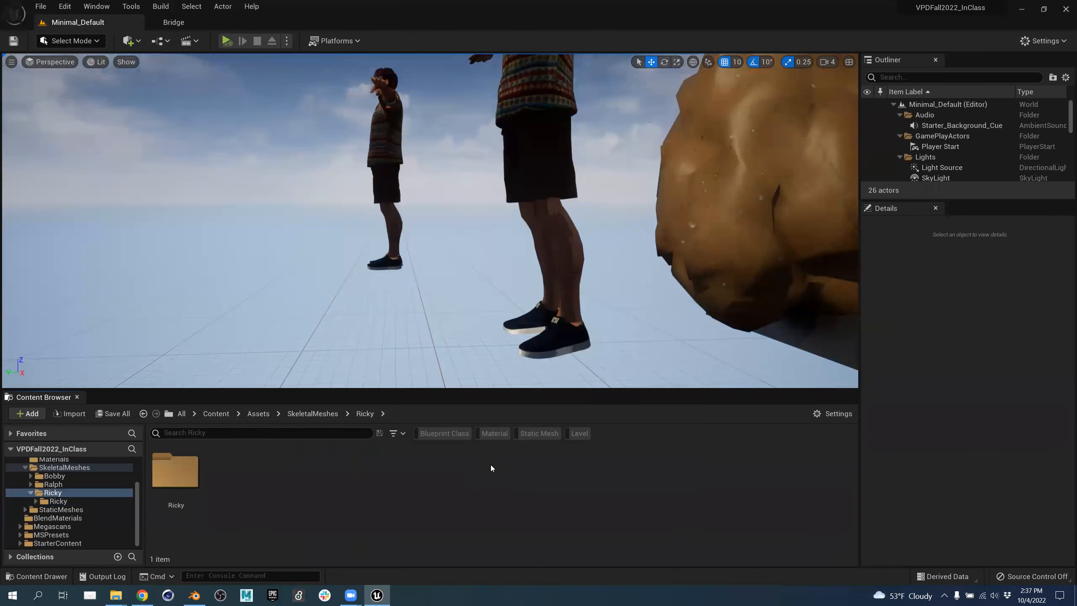
left_click(115, 595)
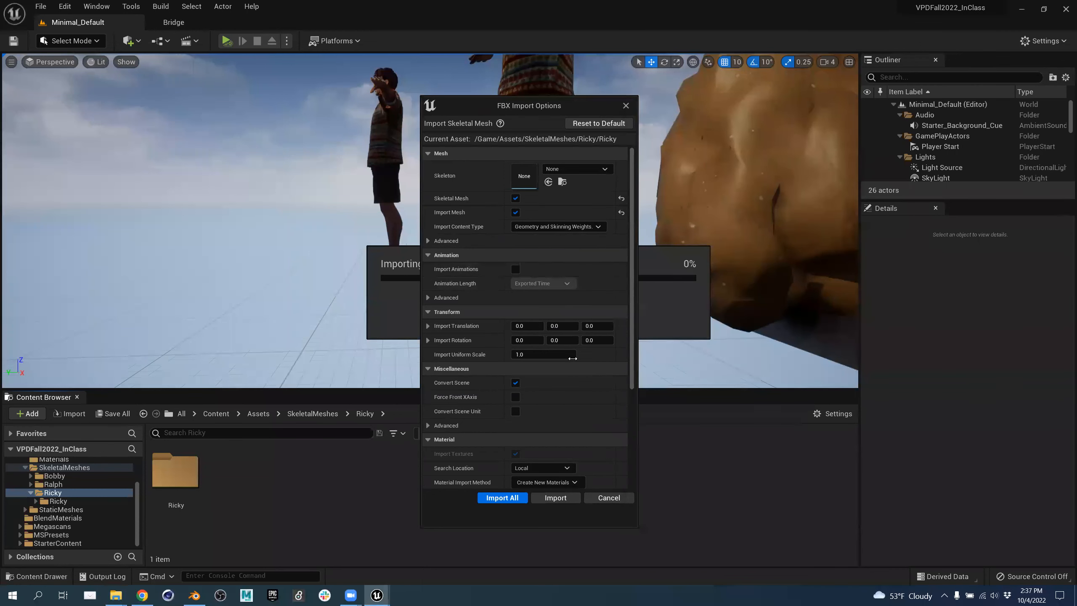
Import All for Ricky, then delete the imported Wolf3D materials, skeleton and physics asset
left_click(502, 497)
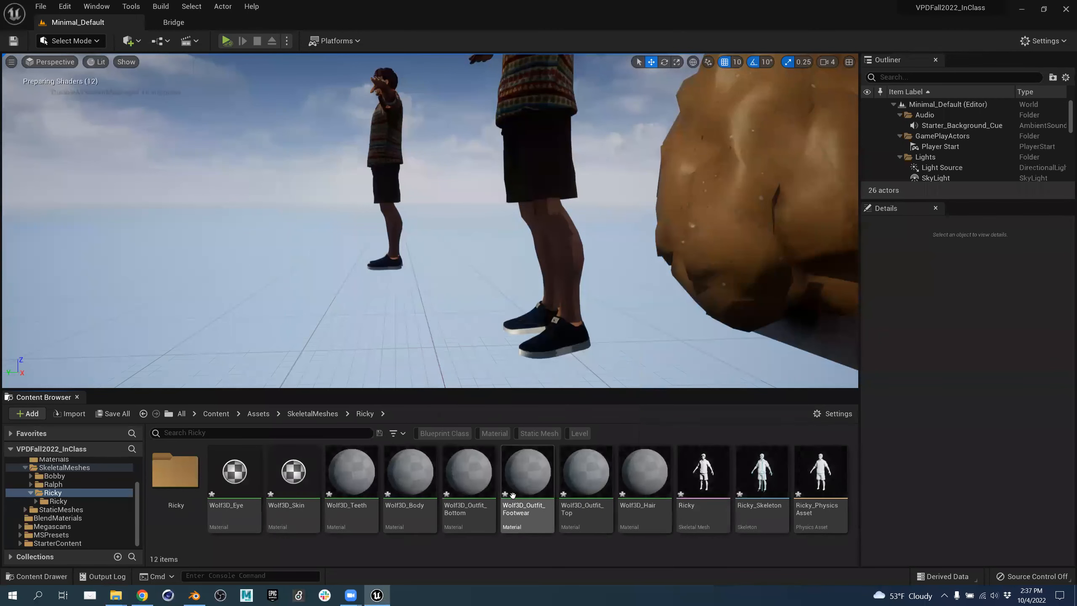
mouse_move(701, 470)
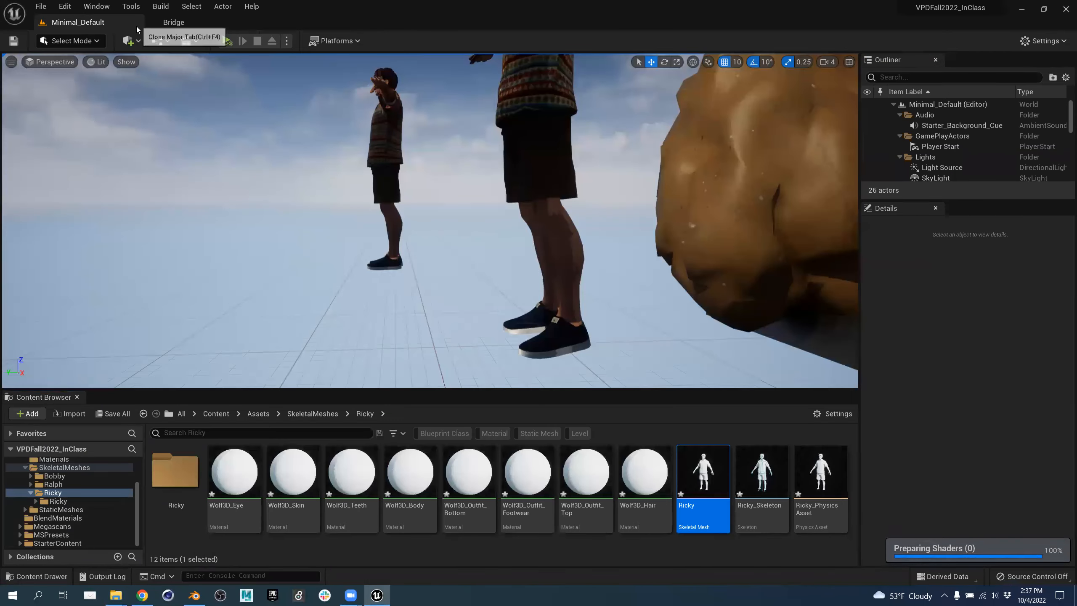
left_click(234, 471)
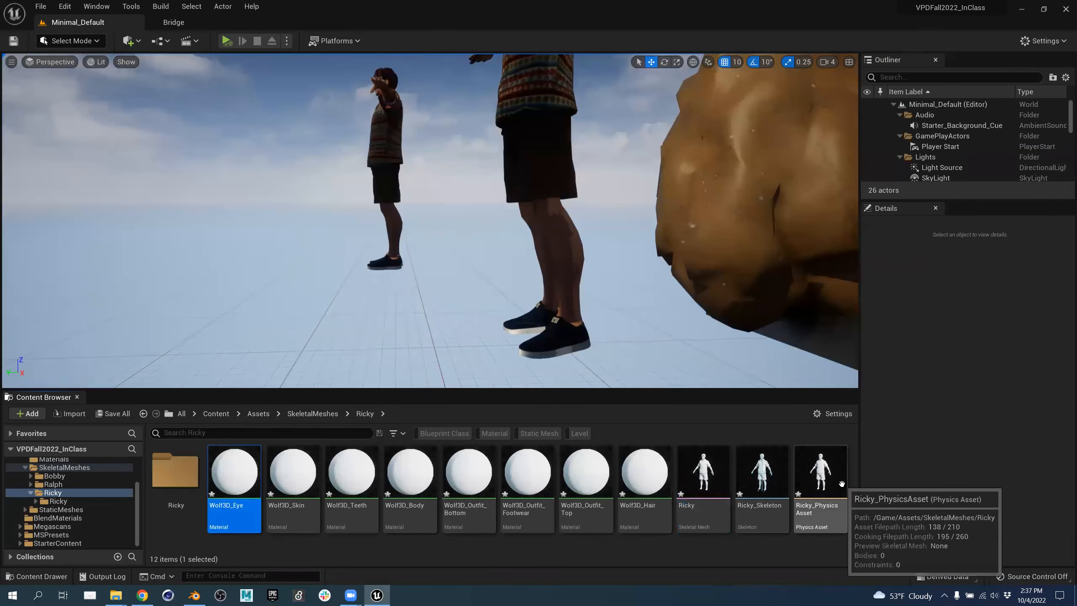
right_click(820, 472)
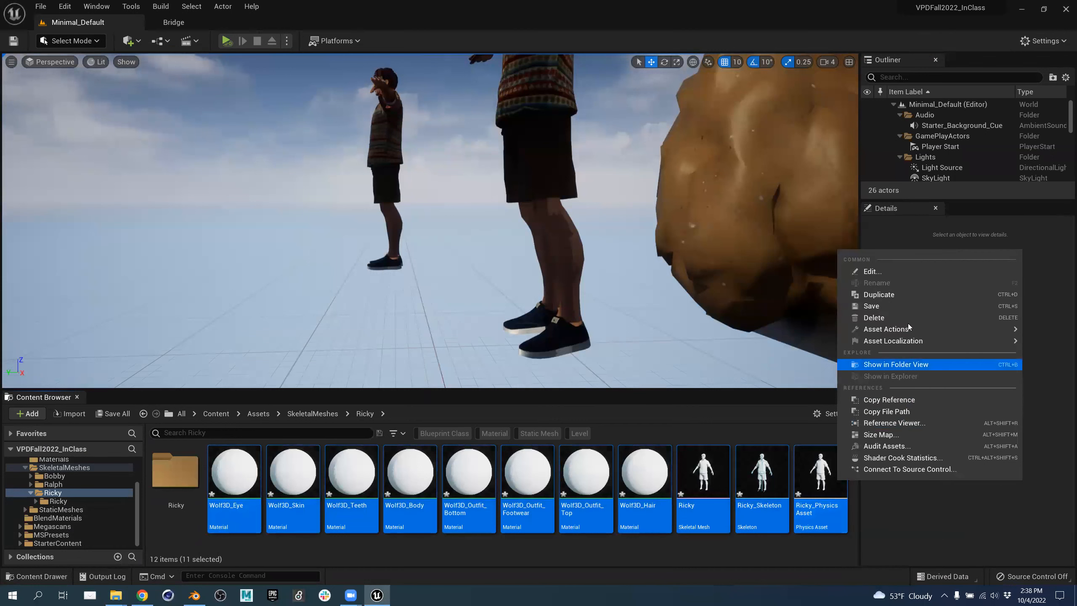
left_click(873, 317)
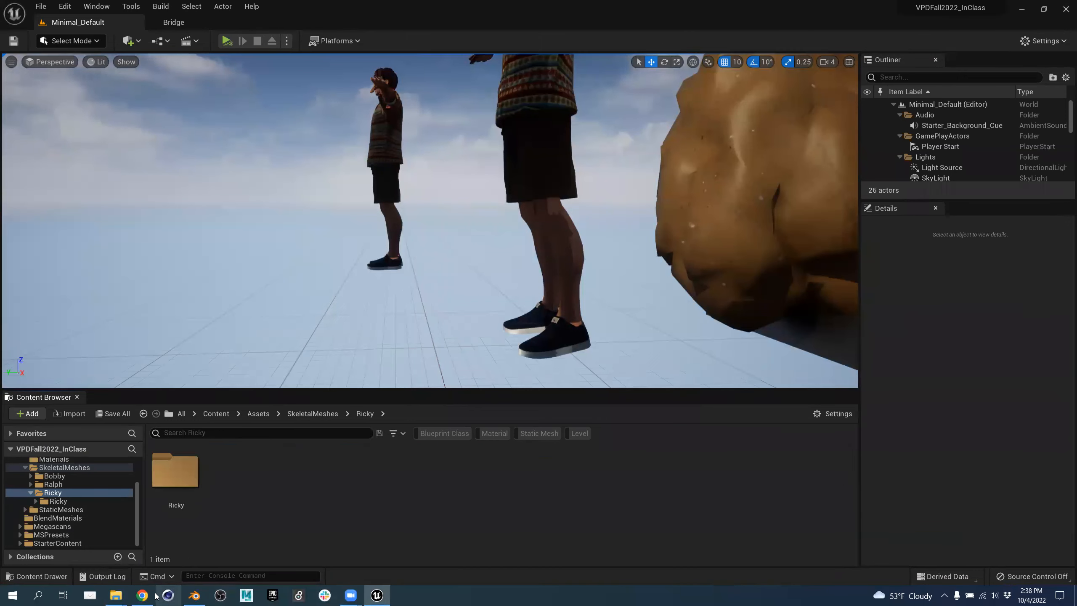
Search Mixamo for the T-Pose and download RICKY3MIX as FBX Binary with skin
left_click(142, 595)
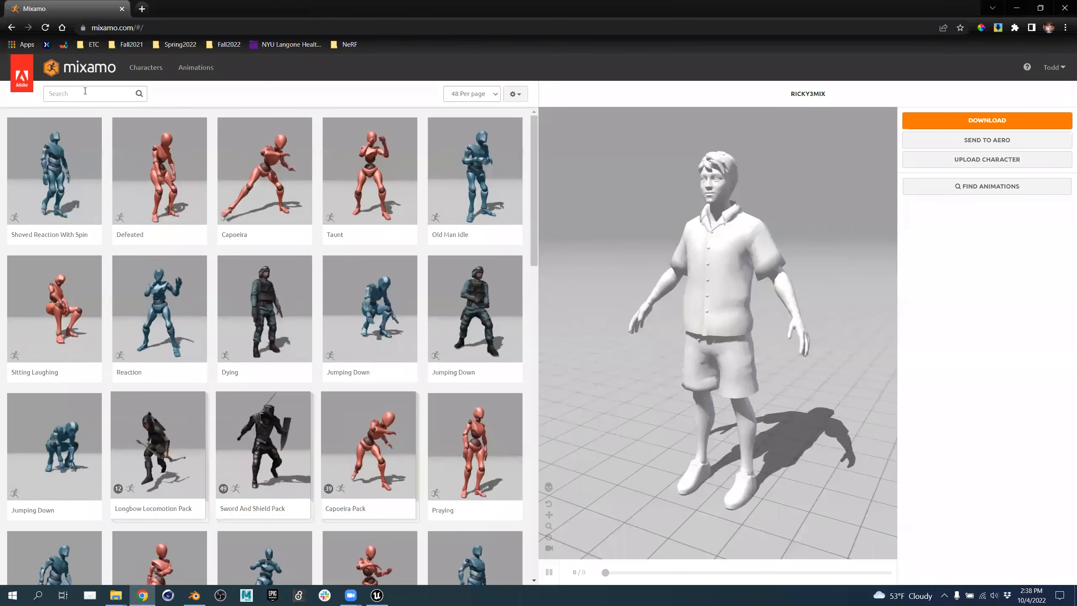
type("tpd")
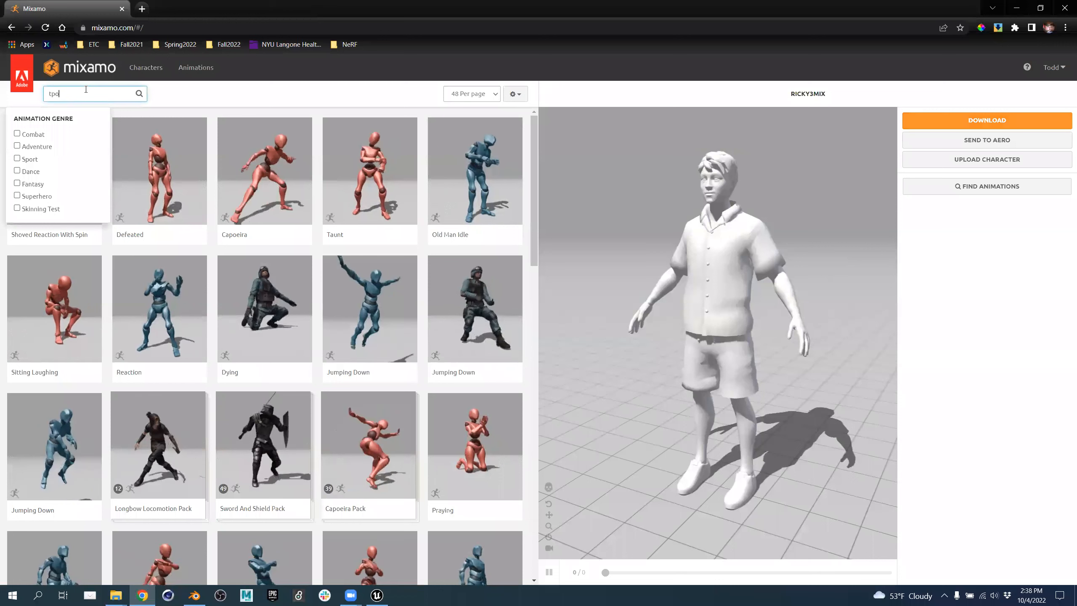
key("Return")
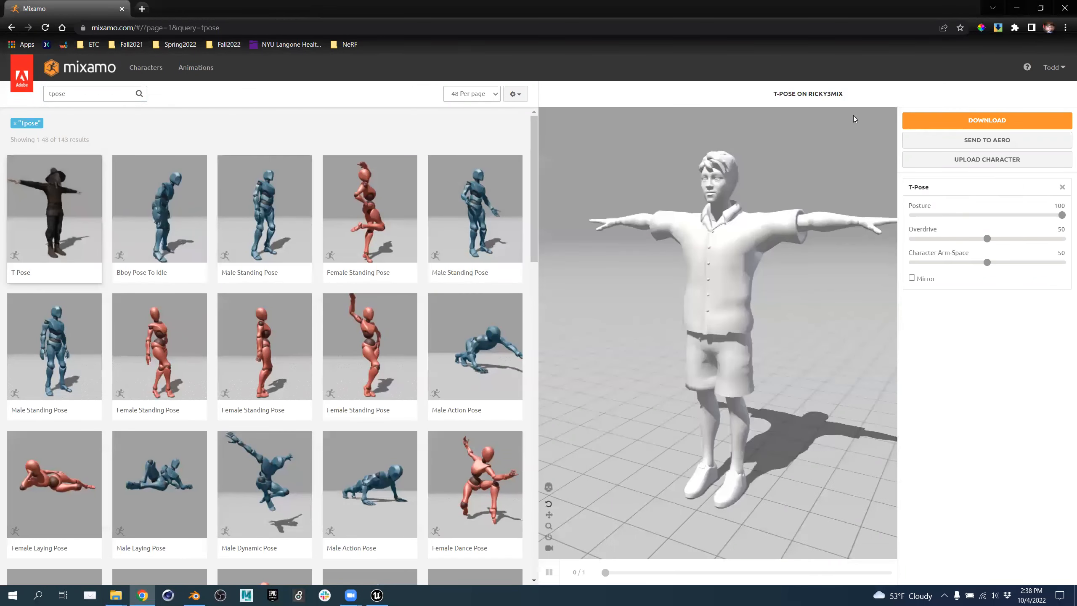
left_click(985, 120)
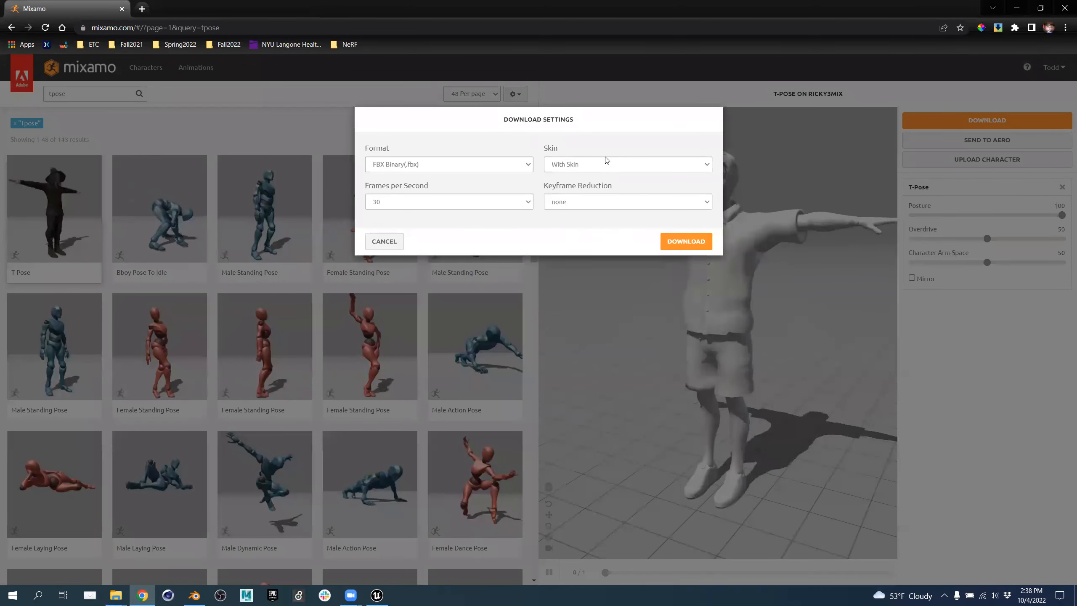
left_click(685, 242)
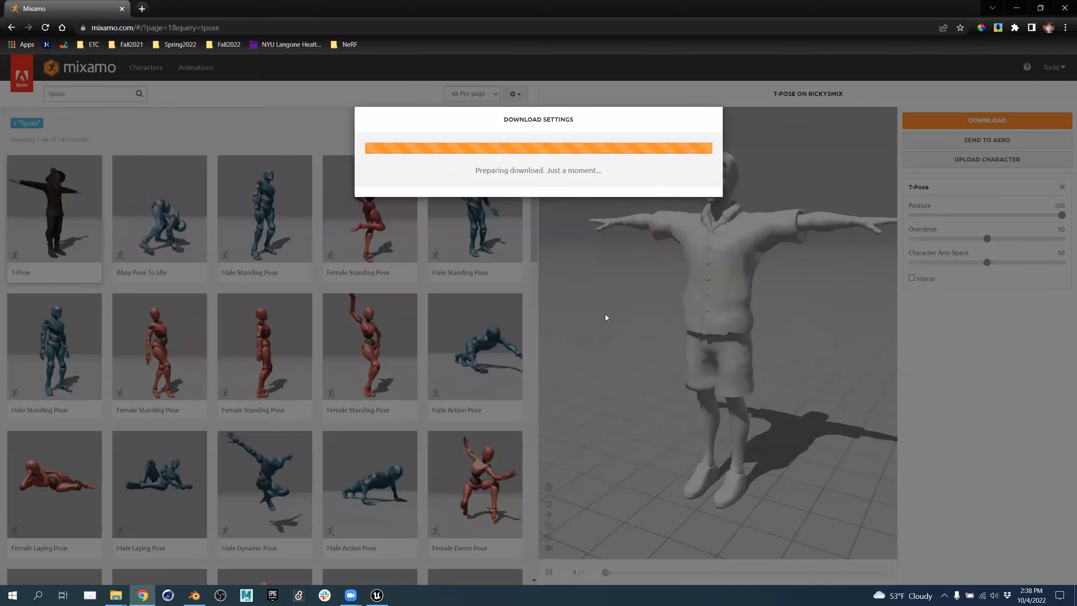
mouse_move(881, 276)
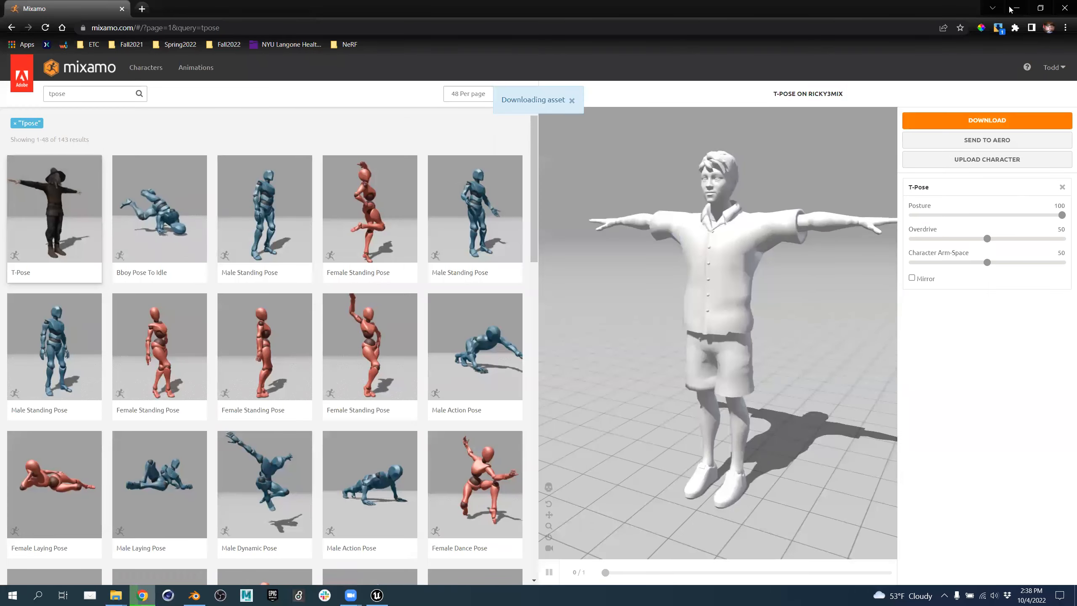
left_click(376, 595)
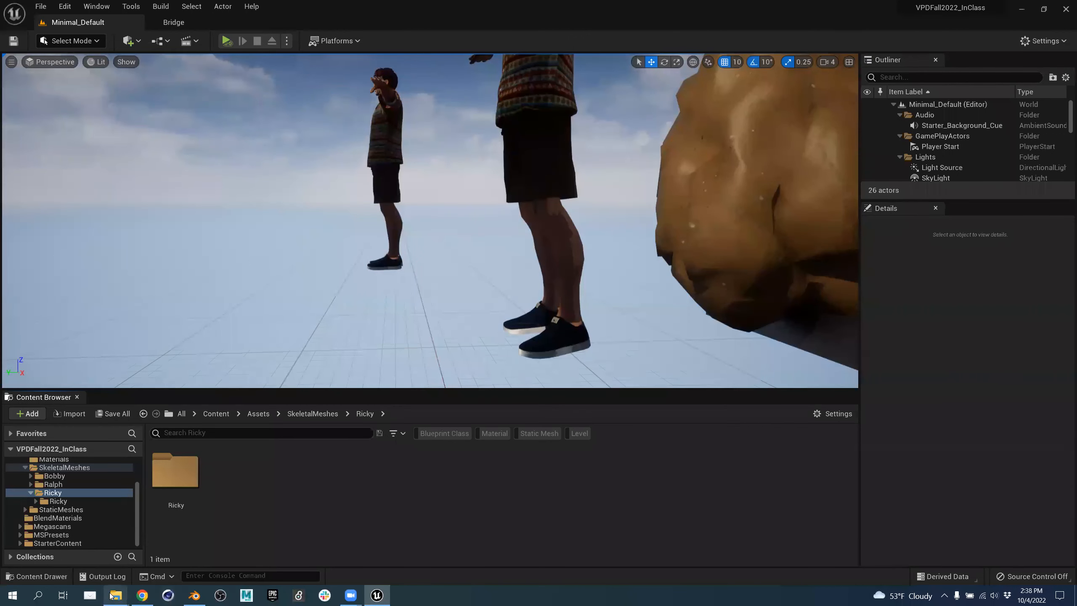
Browse the Unreal project folders in File Explorer and return to Downloads with T-Pose.fbx
left_click(116, 594)
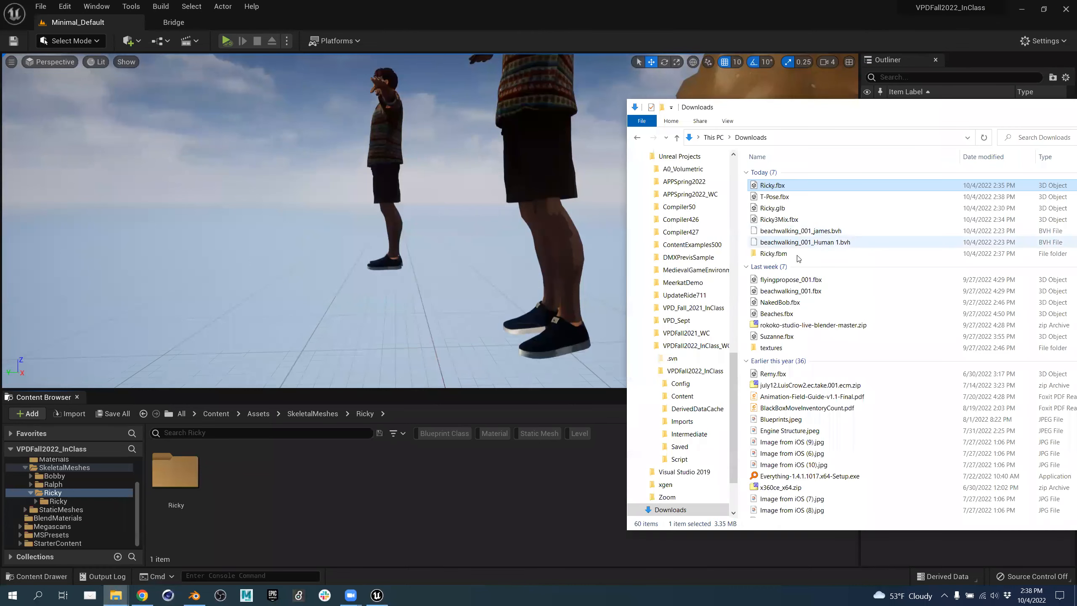
left_click(780, 219)
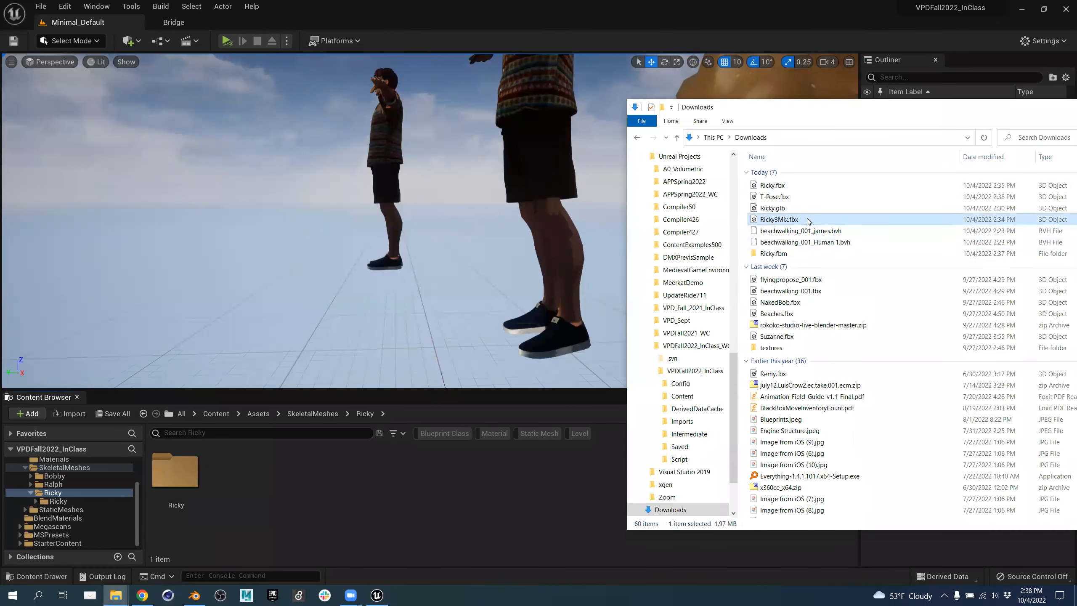
left_click(774, 196)
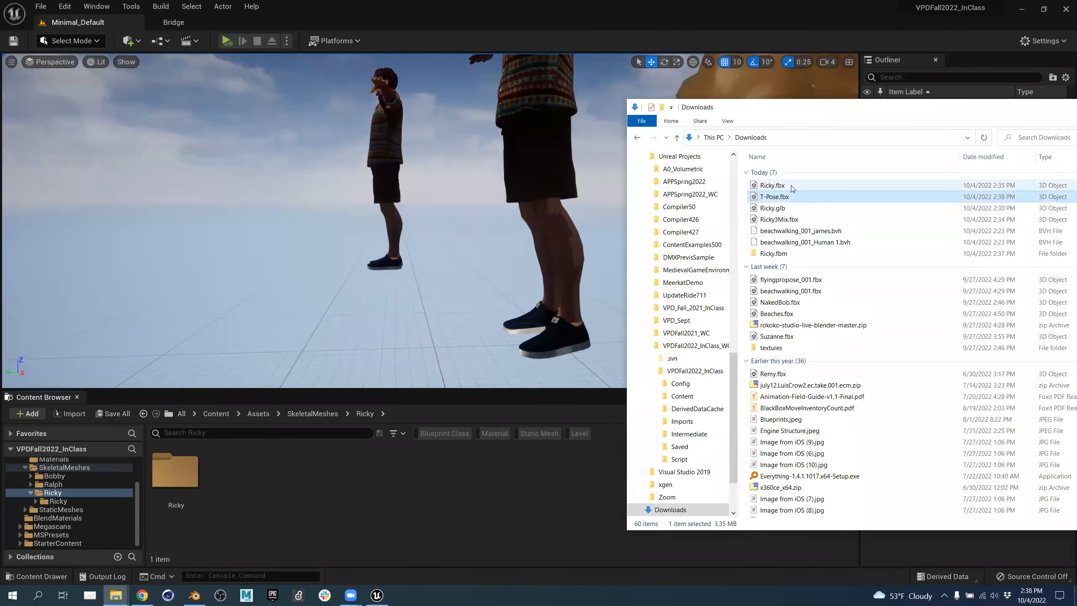
left_click(695, 370)
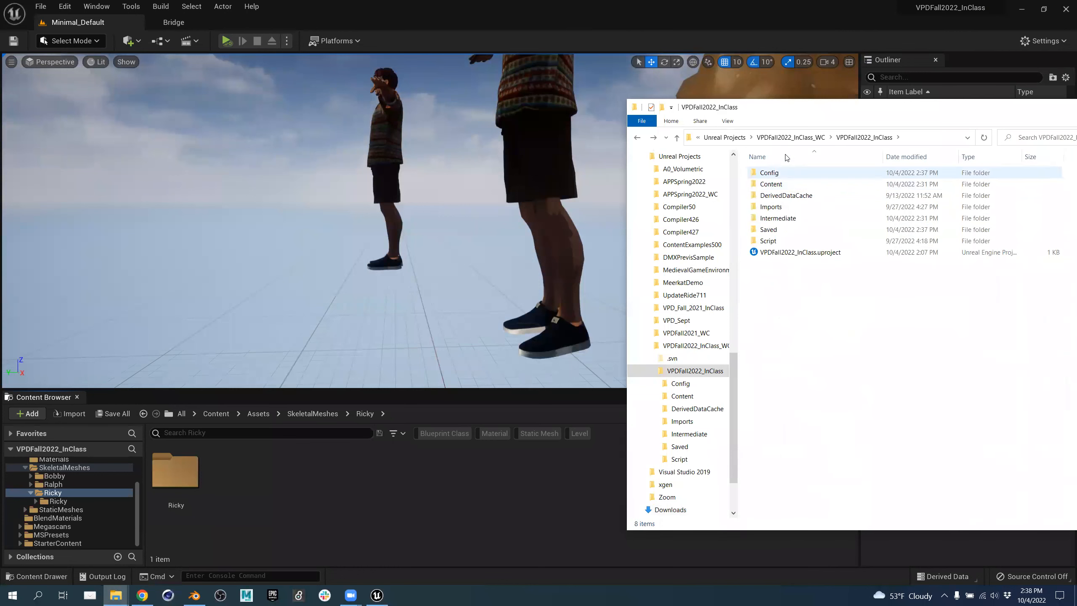
left_click(638, 137)
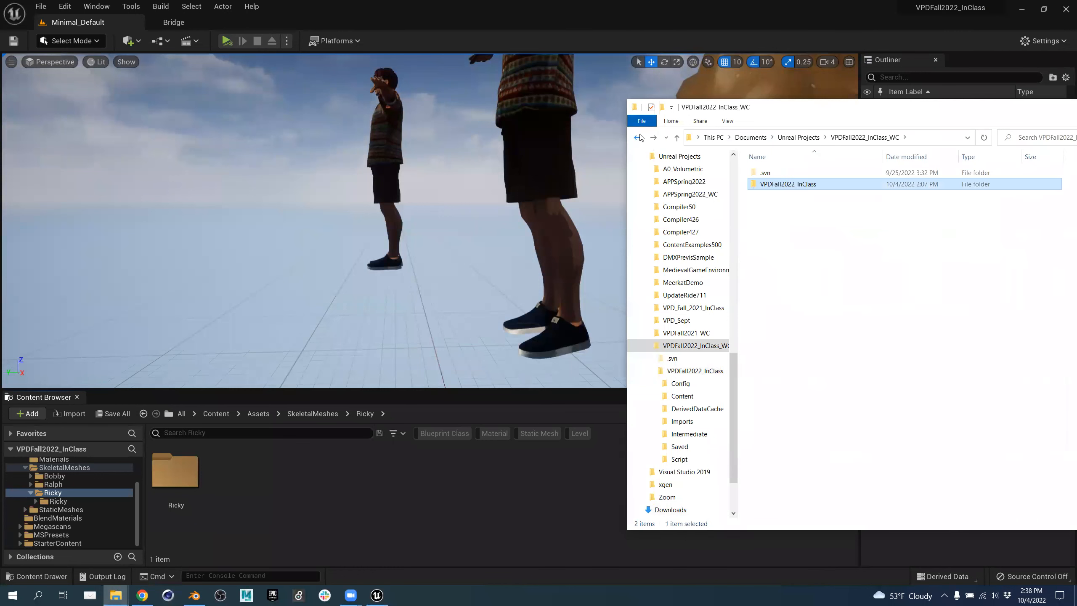
left_click(636, 137)
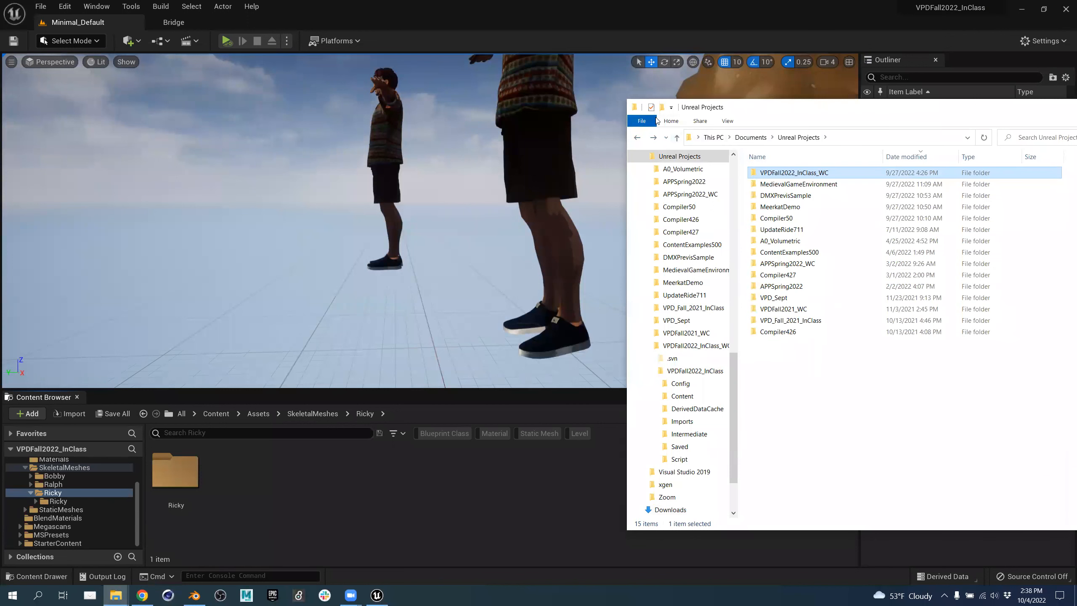
left_click_drag(703, 107, 613, 121)
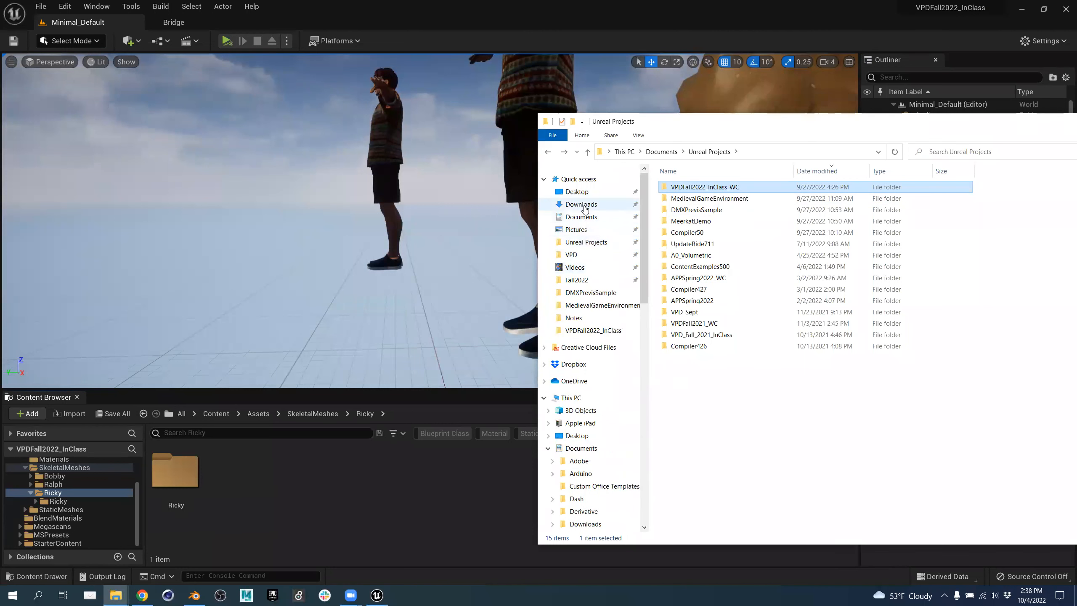
left_click(581, 204)
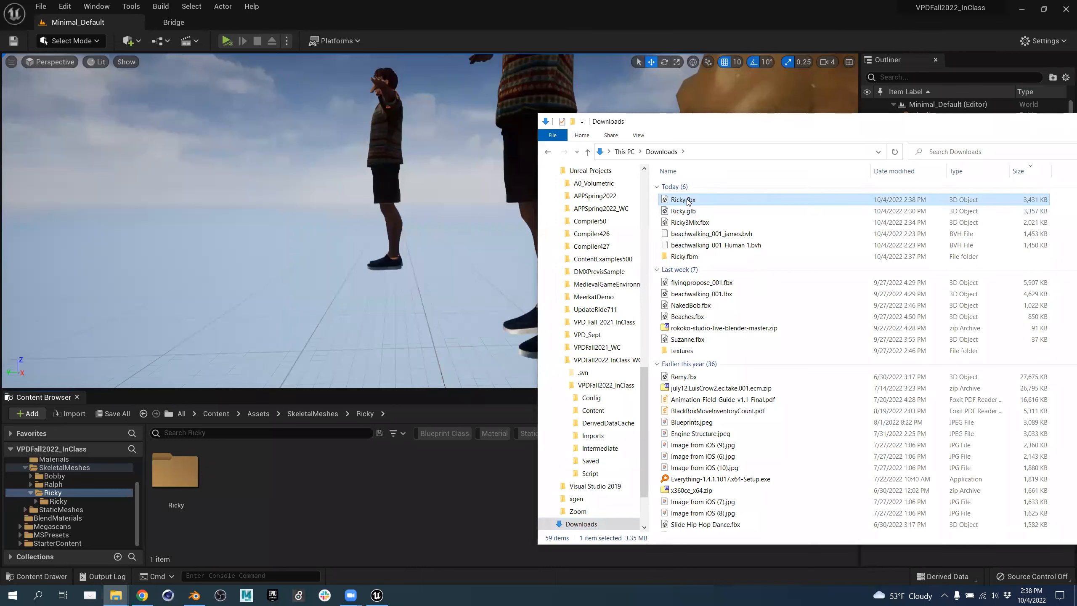
mouse_move(297, 482)
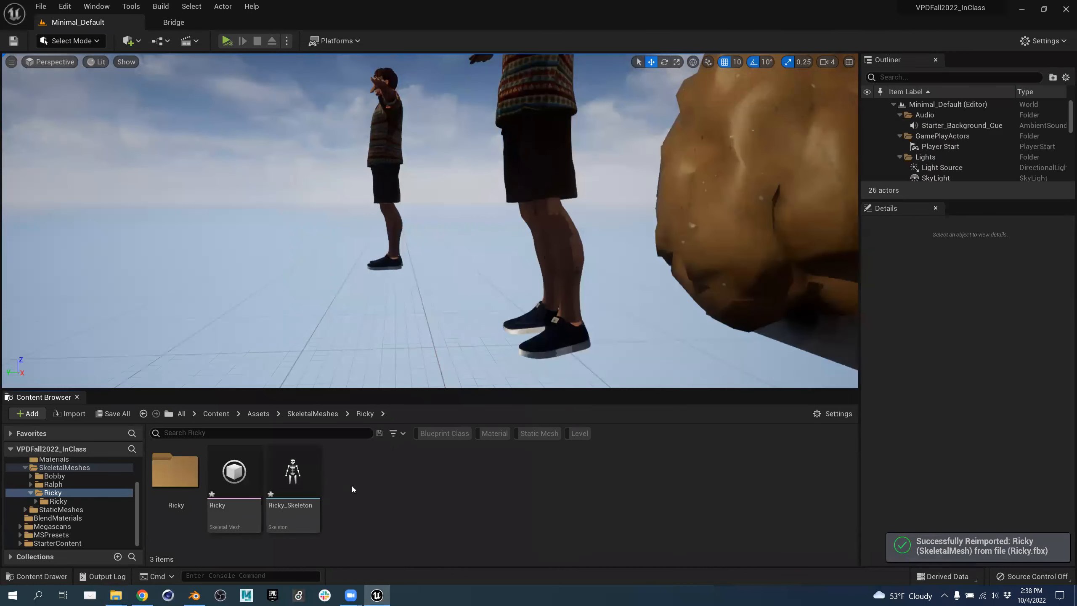
Select the imported Ricky mesh and delete it with its skeleton
left_click(234, 471)
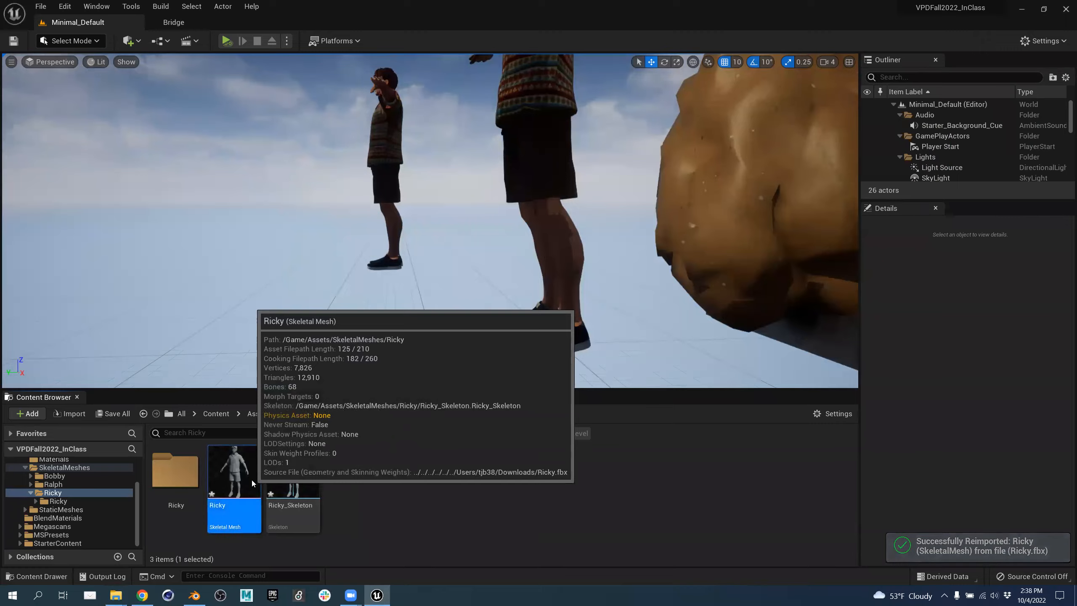
double_click(234, 471)
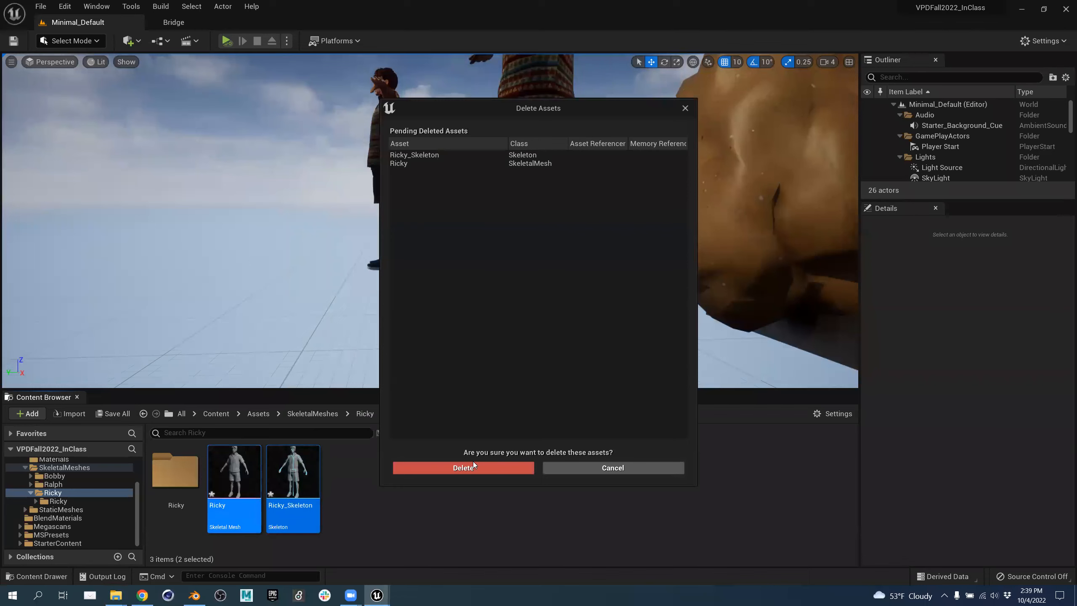
left_click(463, 467)
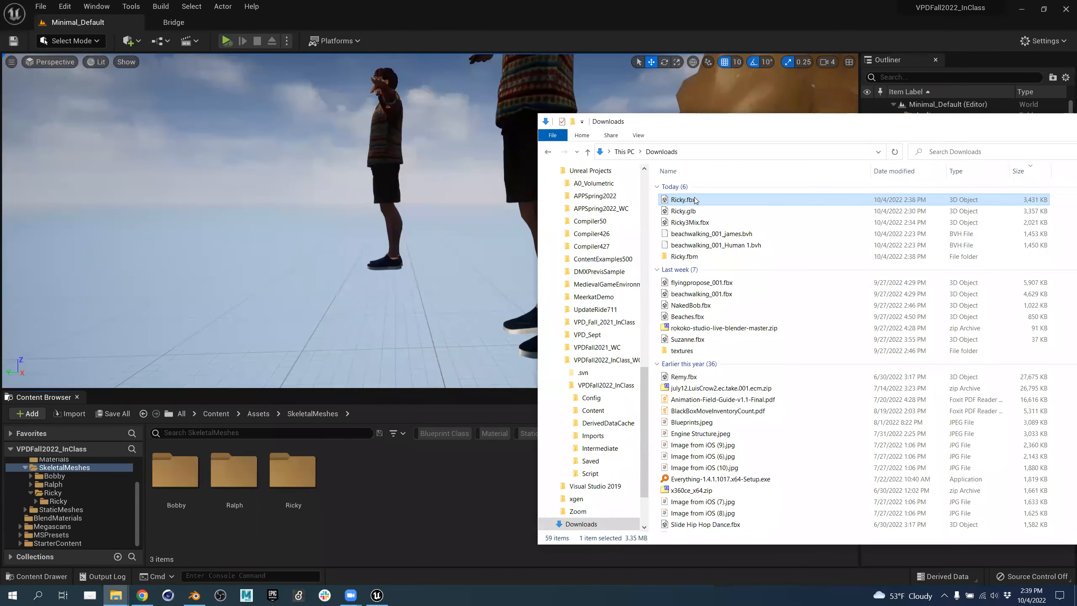
Import Ricky.fbx into SkeletalMeshes with Import Animations ticked, using Import All
double_click(684, 200)
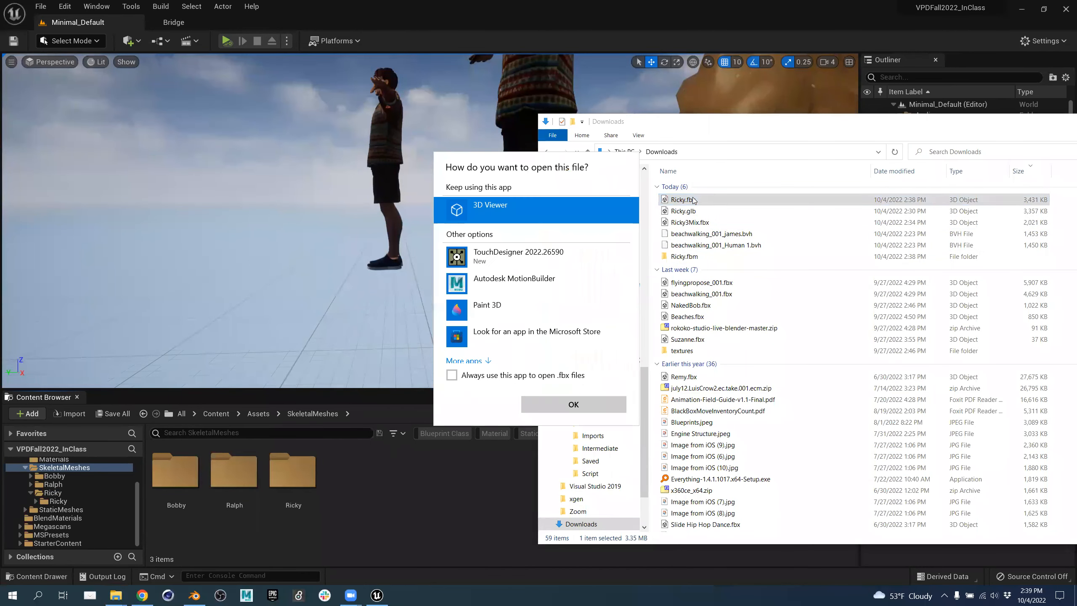
left_click(573, 403)
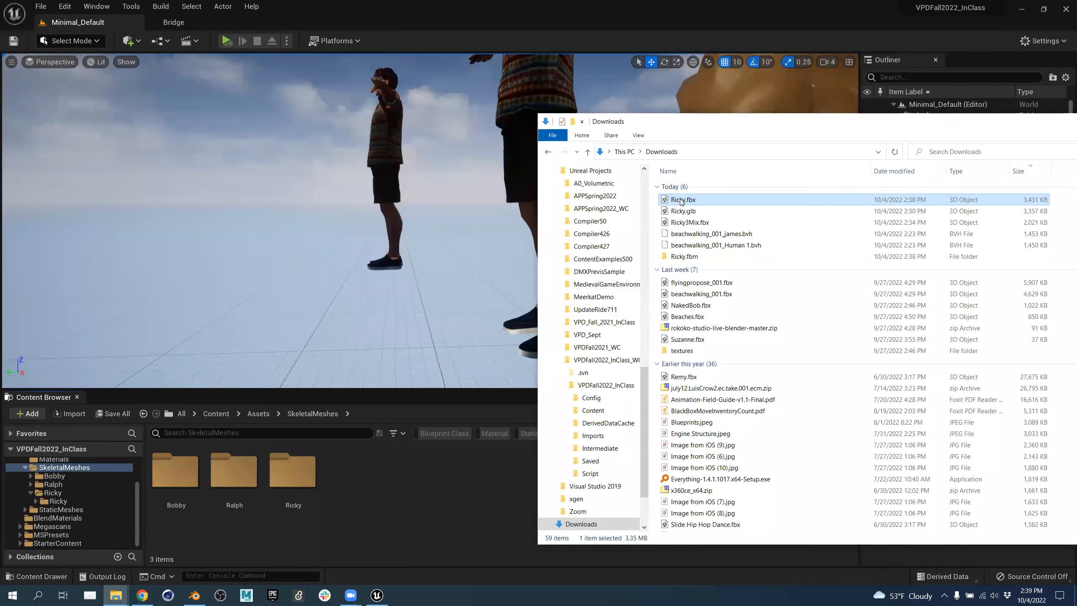
double_click(682, 200)
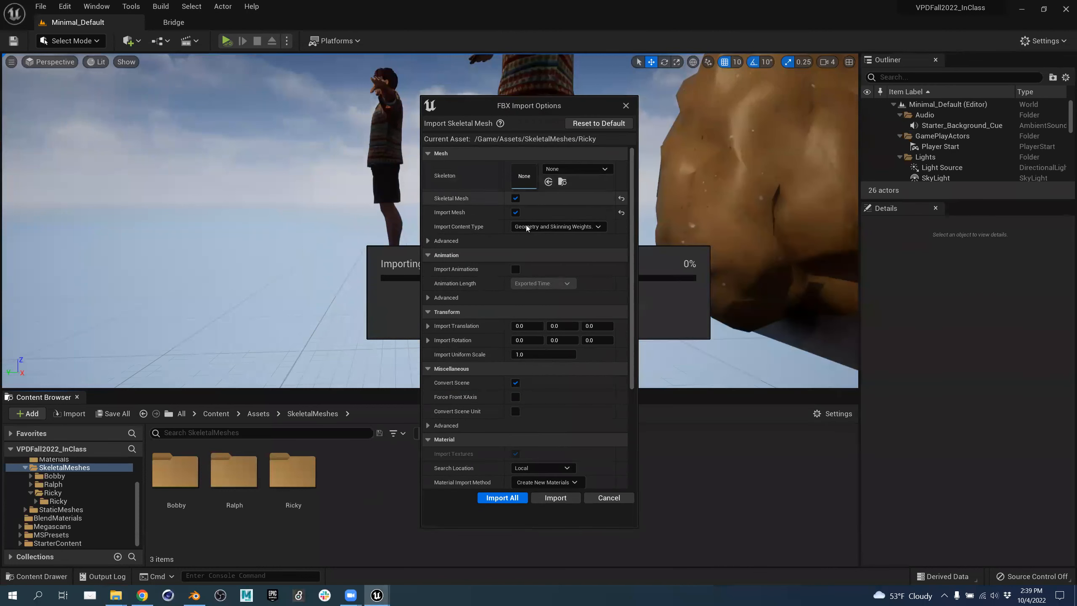
left_click(514, 269)
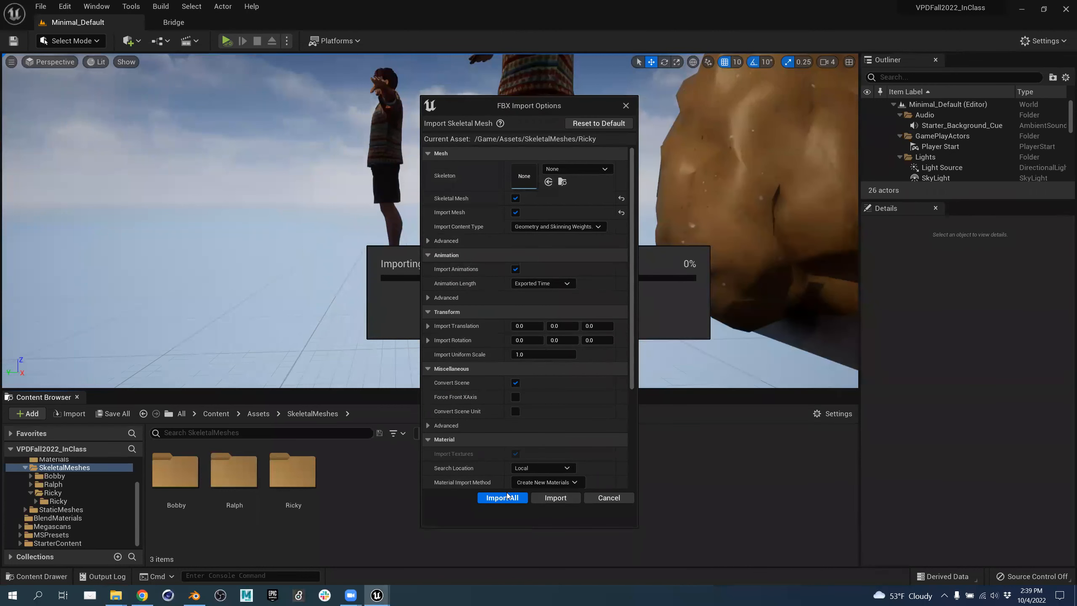
left_click(502, 498)
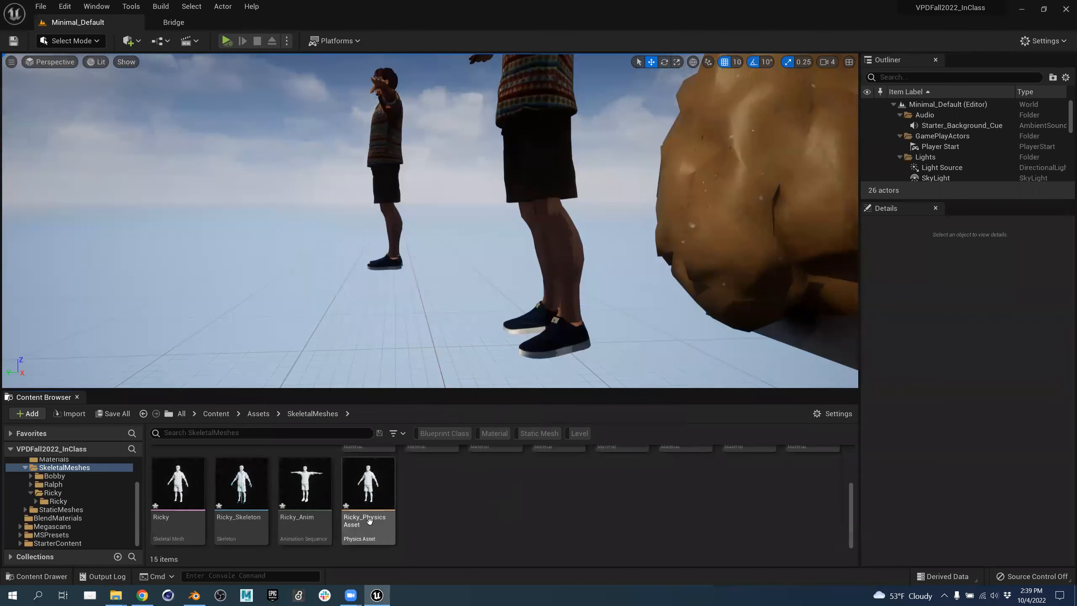
Select the imported Ricky assets and open the Ricky skeletal mesh editor
left_click(369, 480)
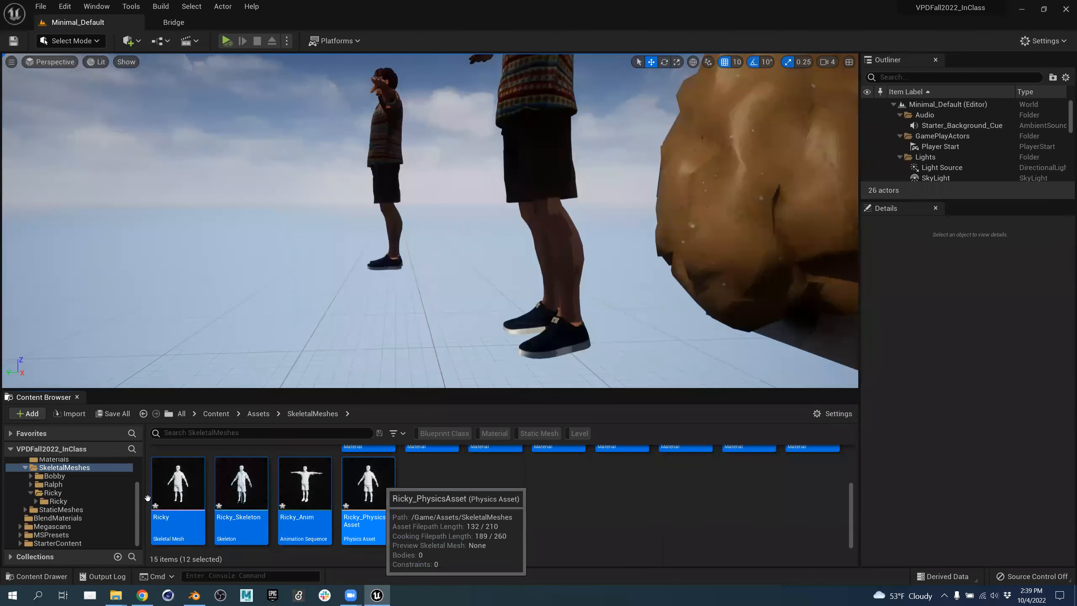
double_click(176, 482)
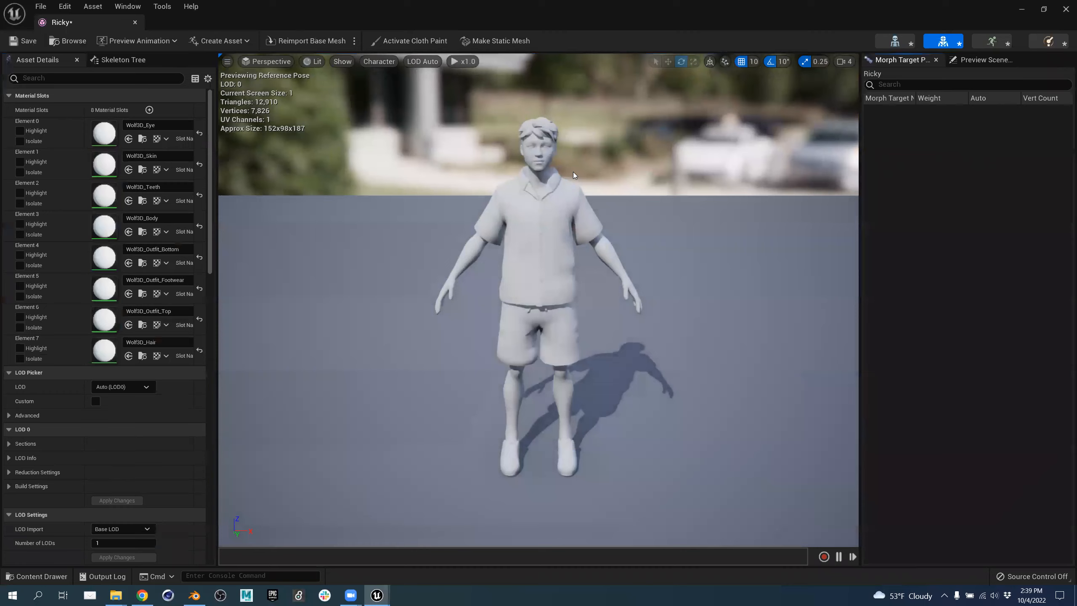
Rotate LeftArm, RightArm and both forearm bones in the Skeleton Tree until the arms are horizontal
left_click(122, 60)
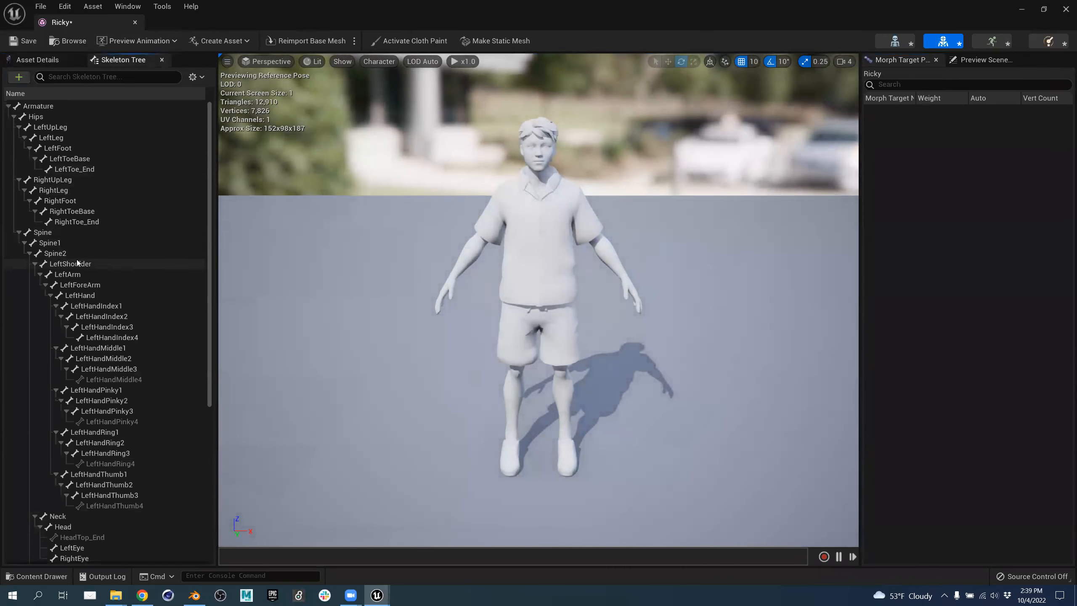
left_click(70, 263)
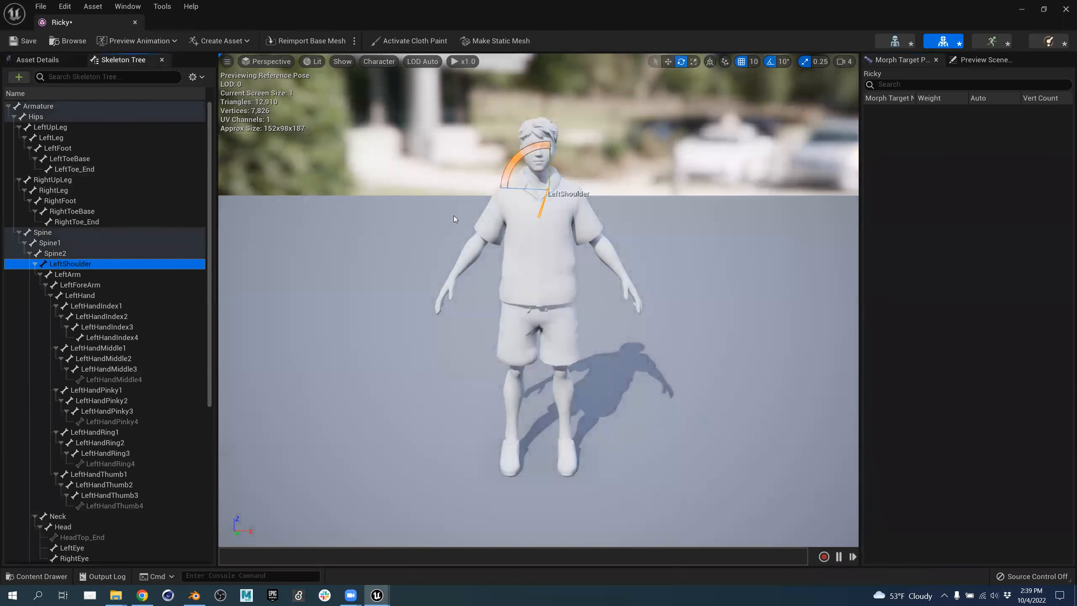
left_click(68, 274)
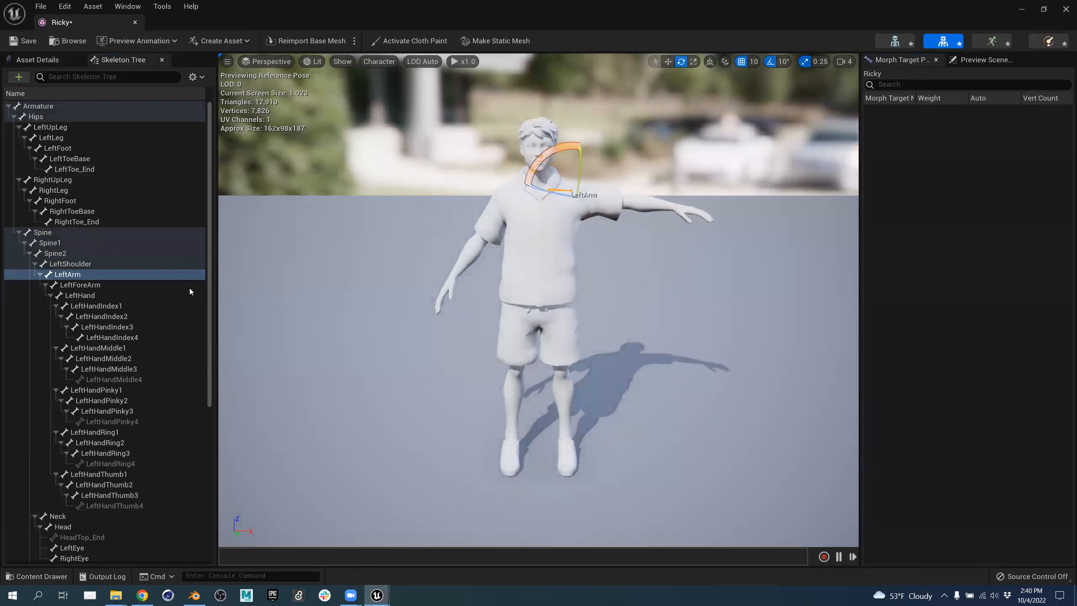
scroll("down", 3)
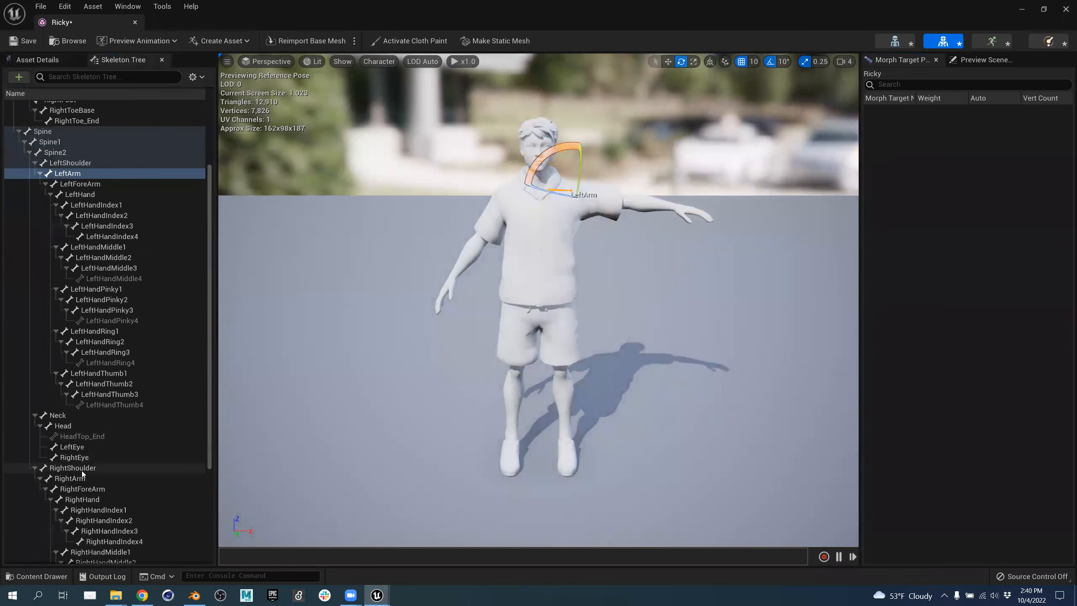
left_click(70, 478)
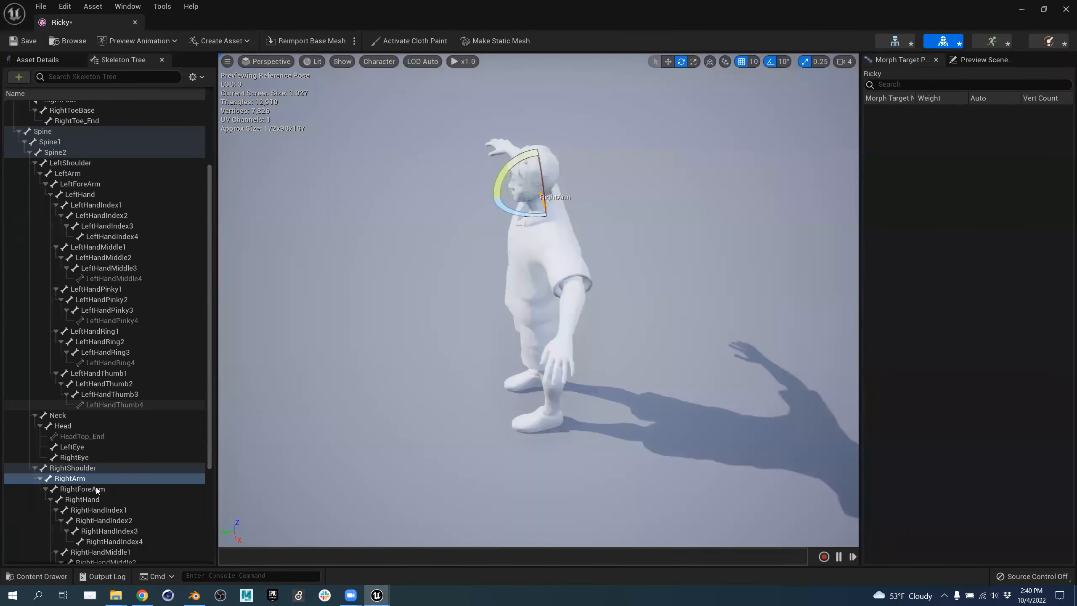
left_click(83, 488)
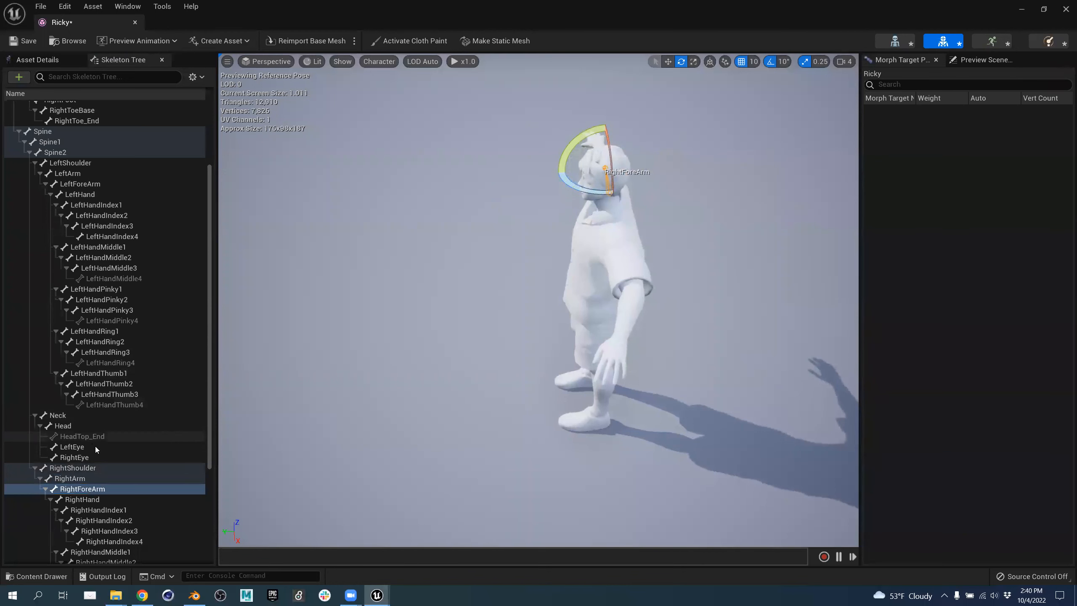
scroll("up", 3)
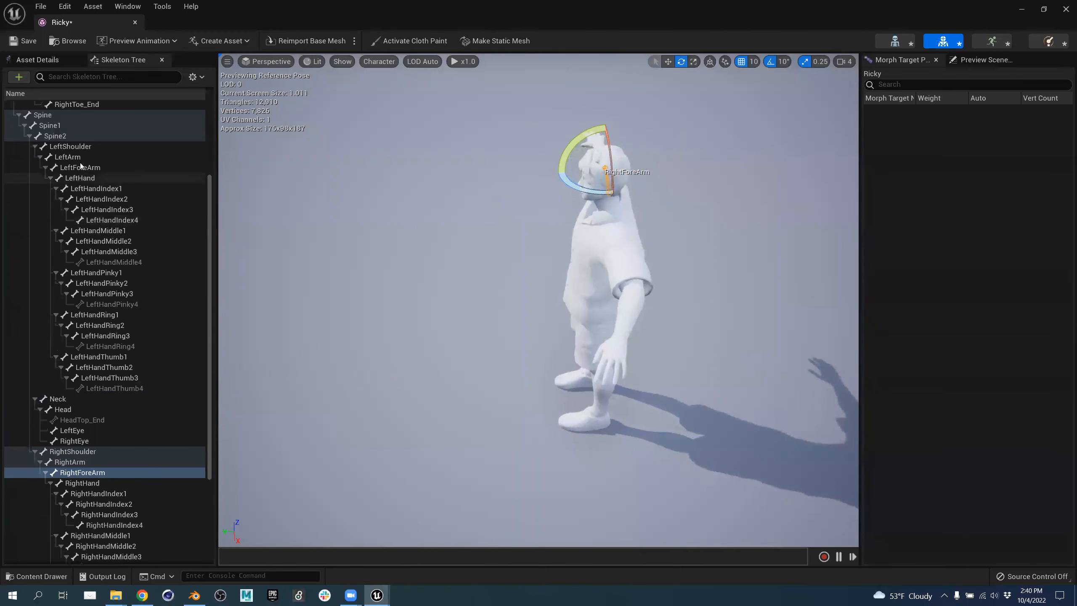
left_click(67, 156)
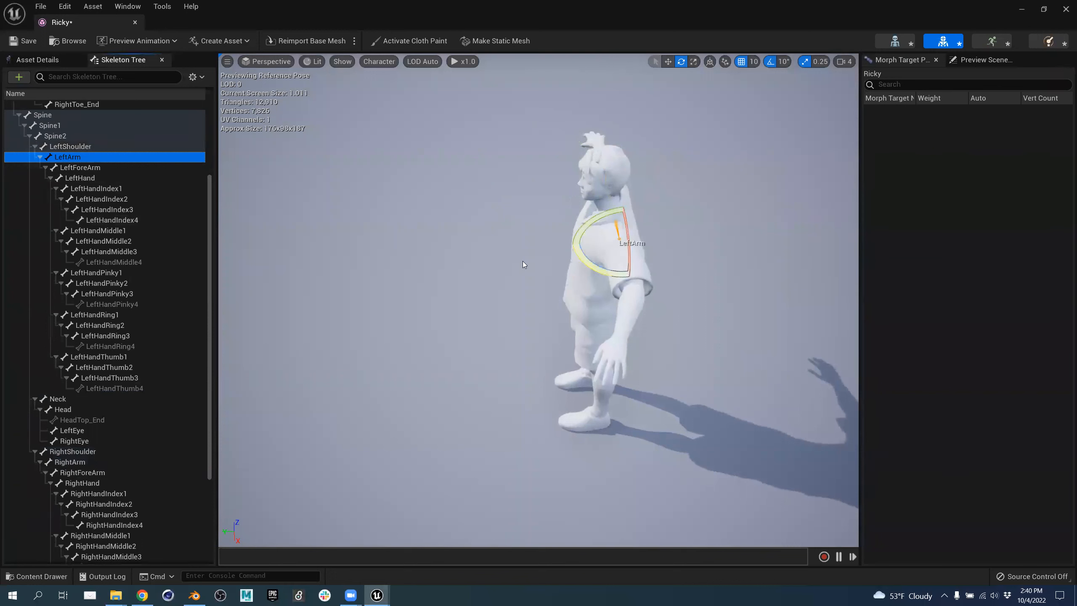
left_click(80, 166)
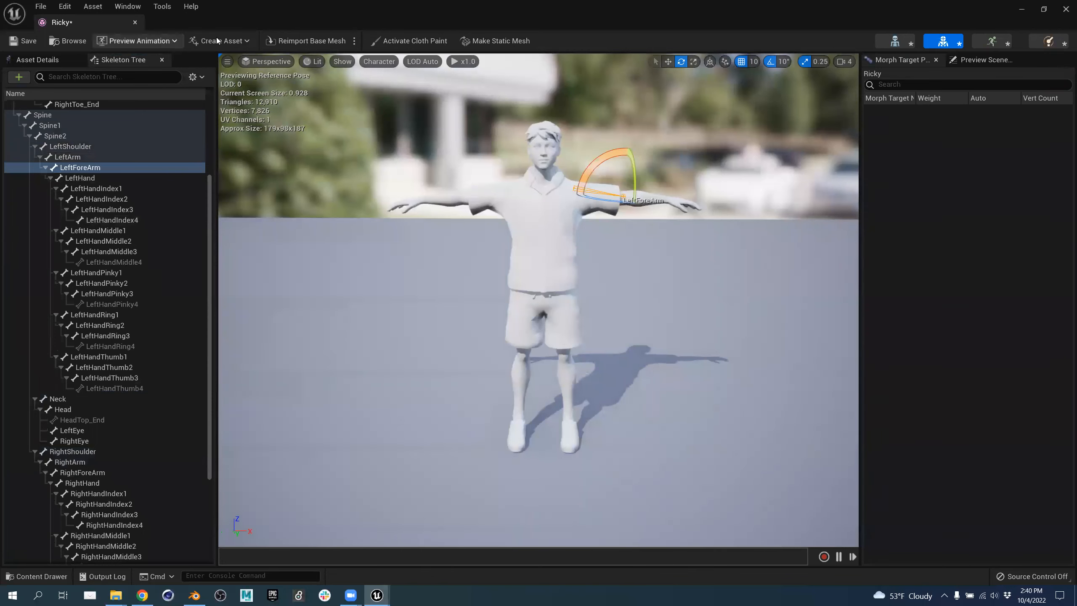
Create a pose asset from the current pose named Ricky_TPOSE in SkeletalMeshes
left_click(220, 40)
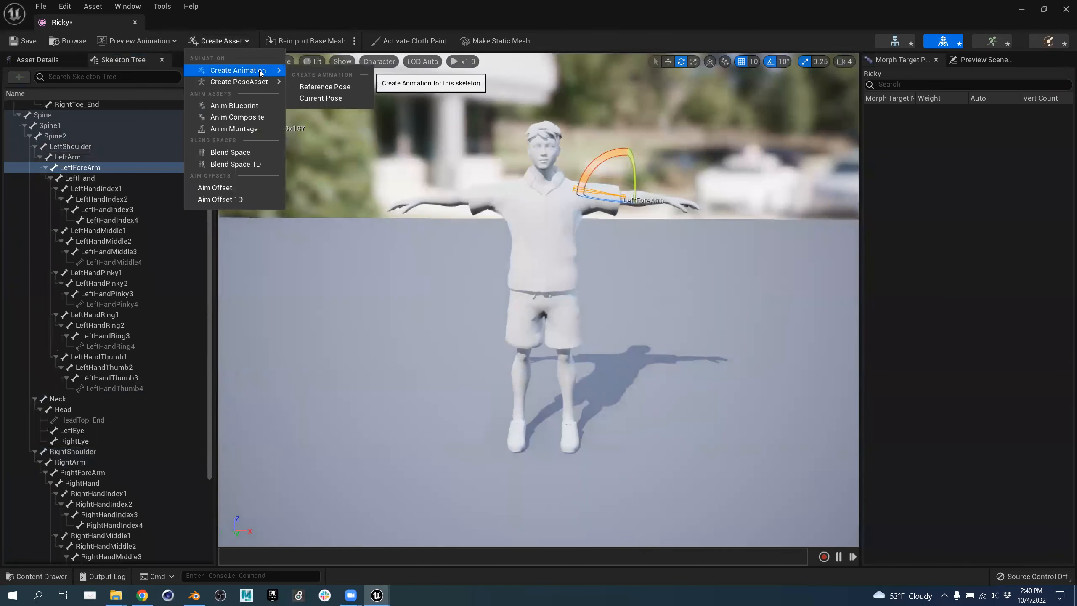
mouse_move(239, 81)
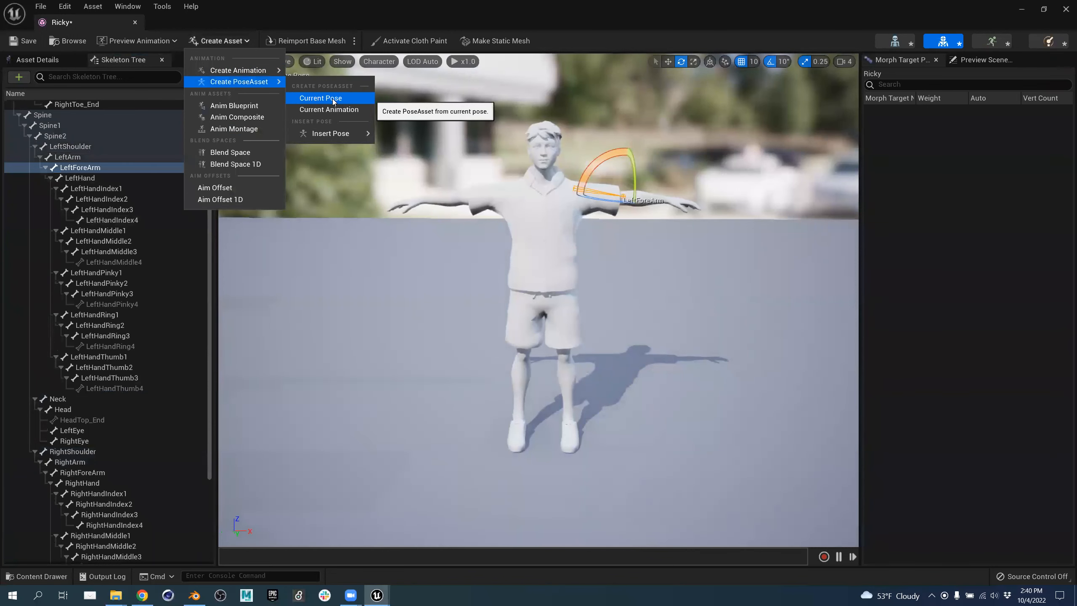
left_click(320, 97)
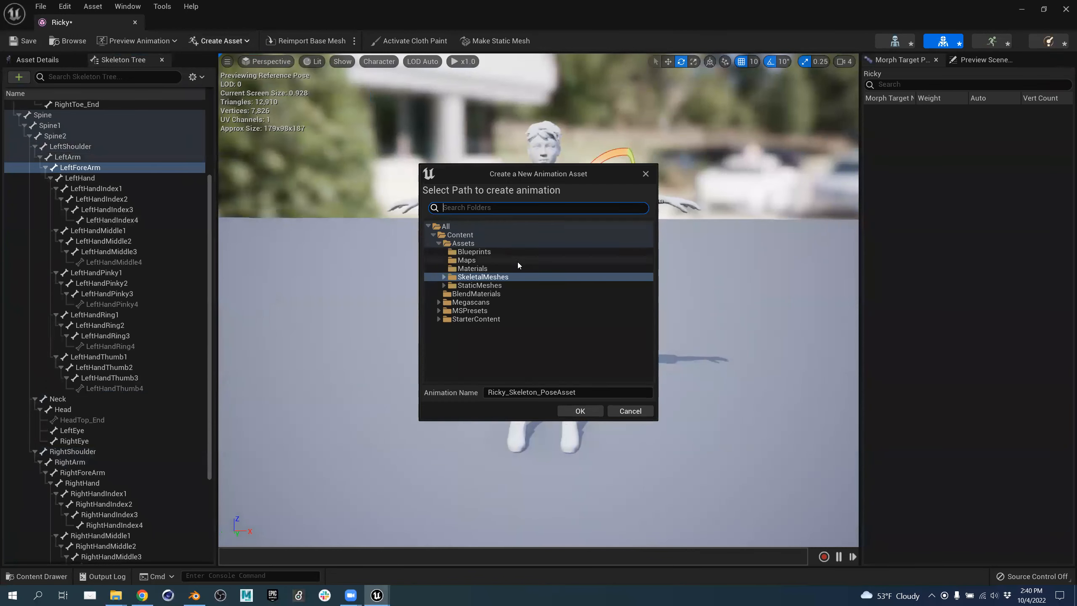
left_click(566, 393)
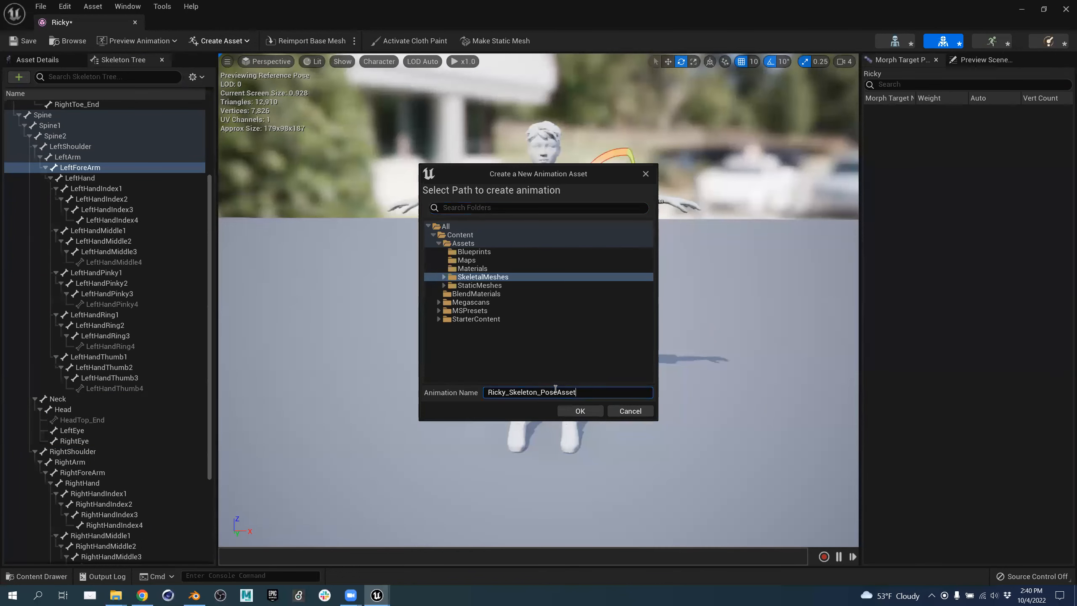
double_click(529, 391)
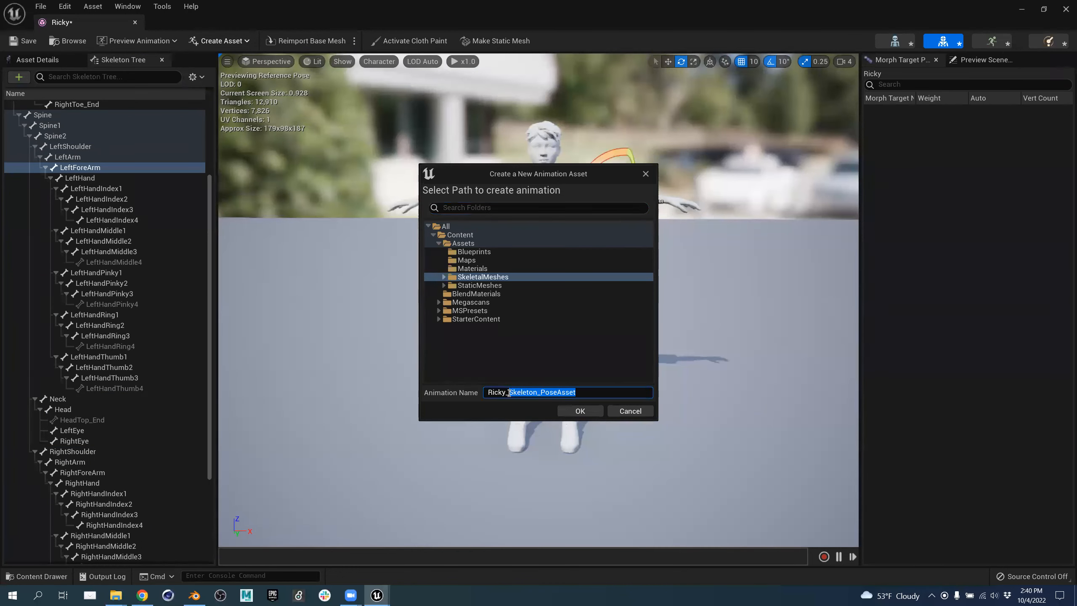
type("Ricky_TPOSE")
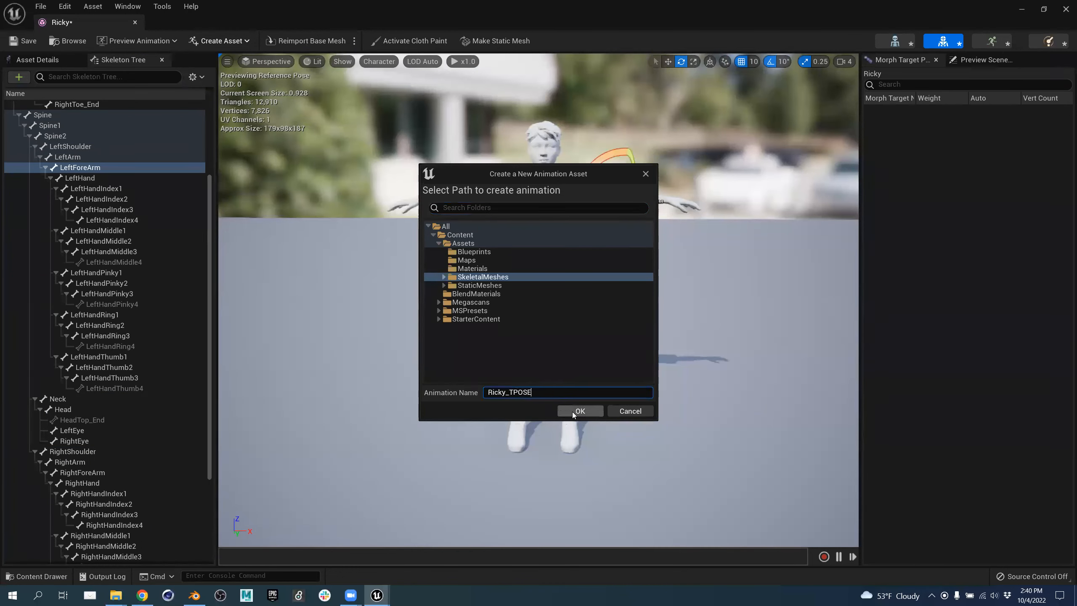
left_click(579, 410)
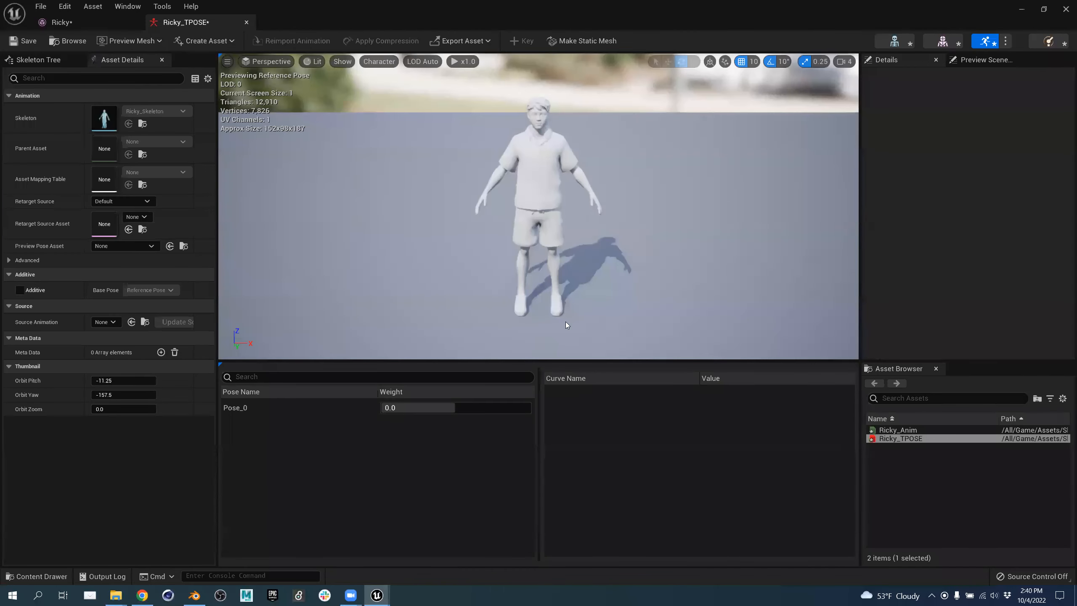
mouse_move(899, 439)
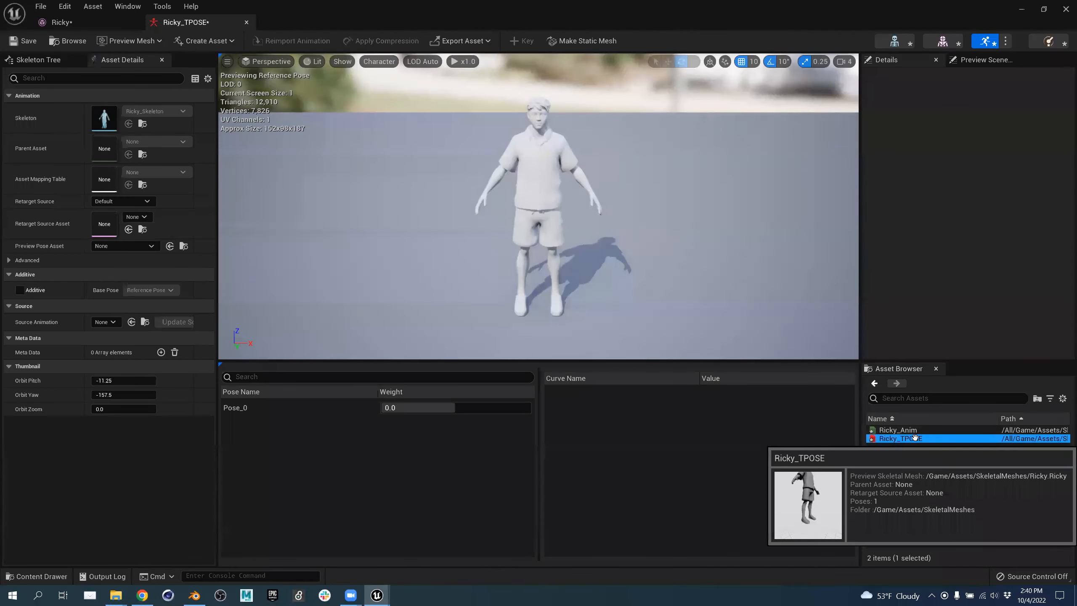
Preview Ricky_Anim, return to Ricky_TPOSE with Pose_0 weight 1.0, and bring up Create Asset
double_click(898, 429)
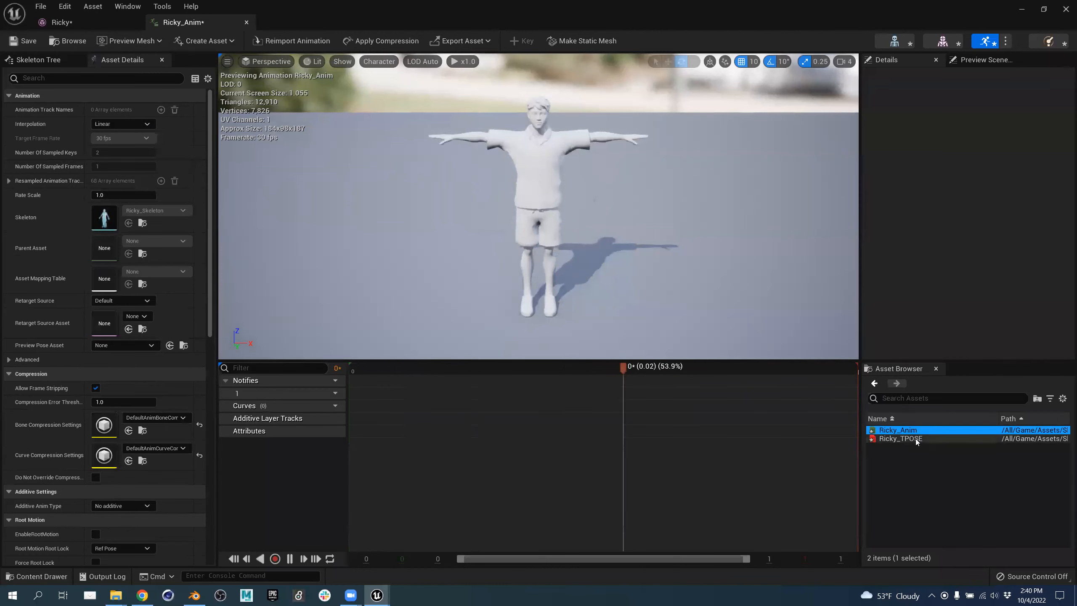
double_click(900, 438)
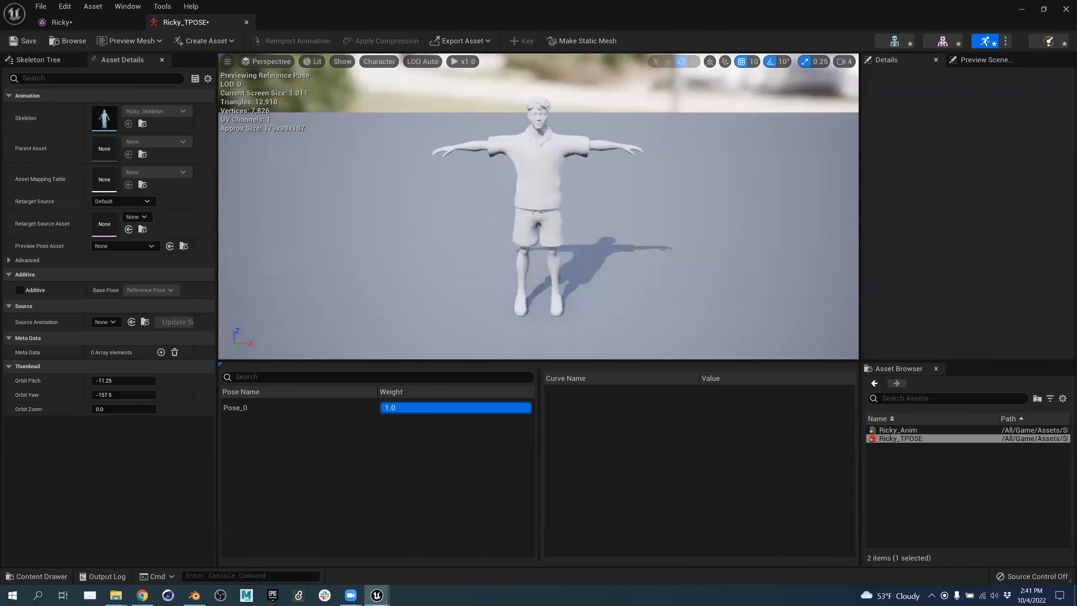
left_click(203, 40)
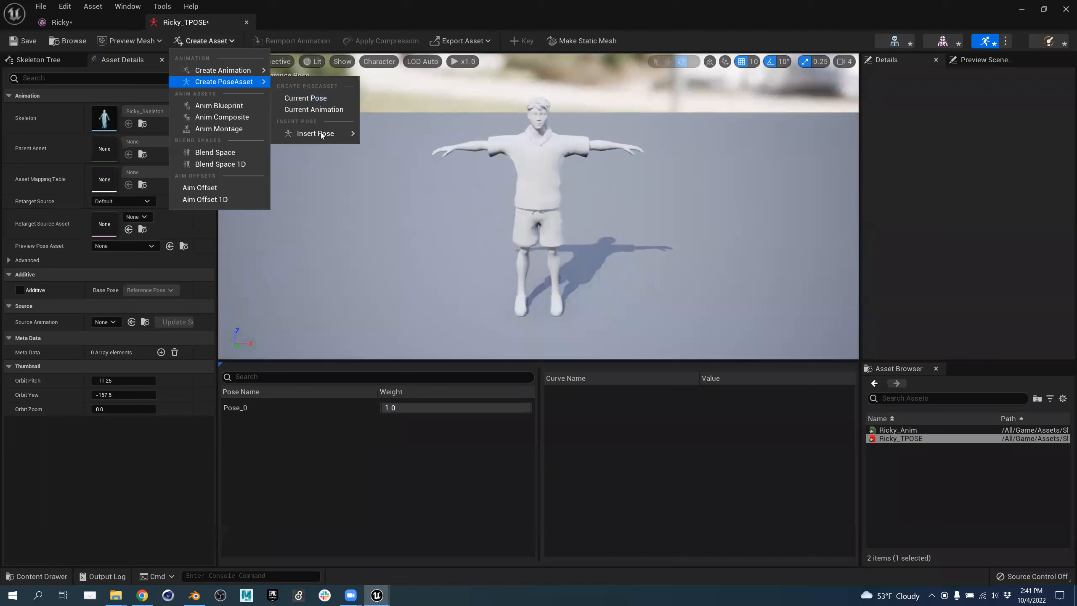
mouse_move(219, 105)
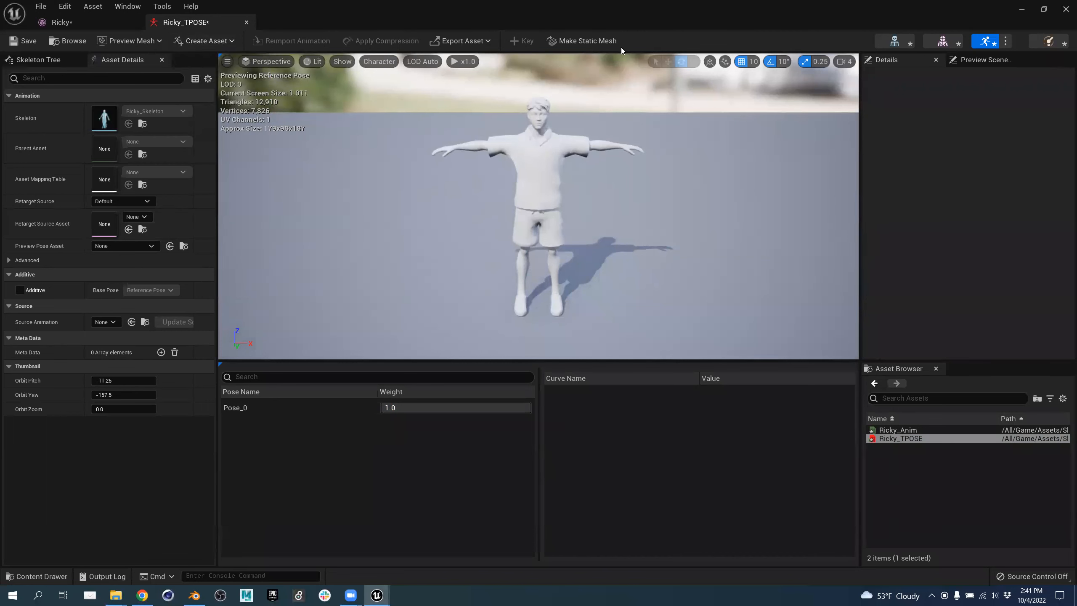
mouse_move(1020, 11)
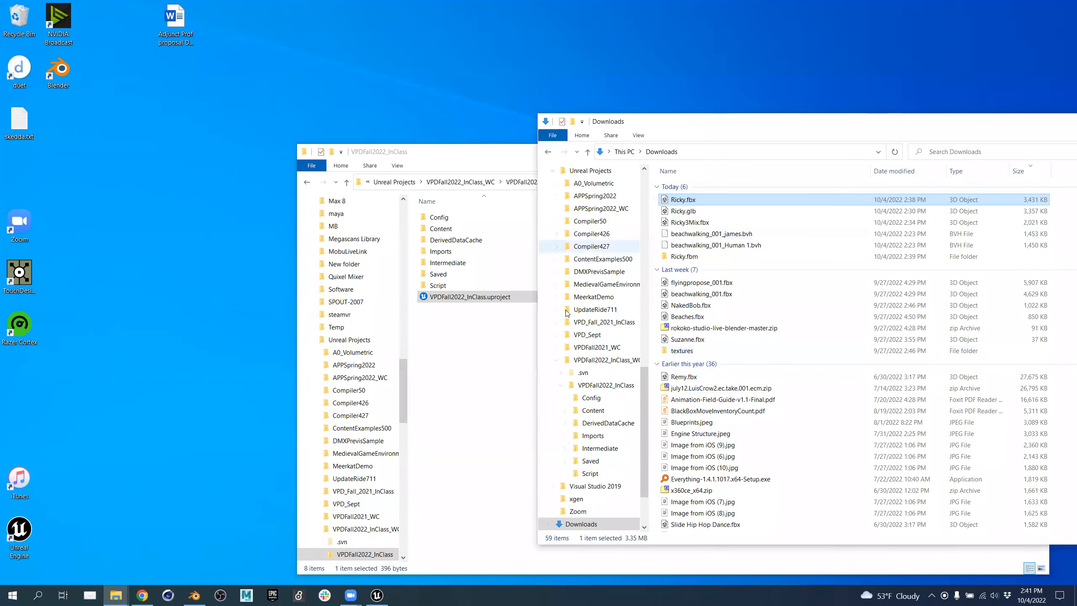
Start a new empty Blender scene, discarding the unsaved changes
left_click(194, 594)
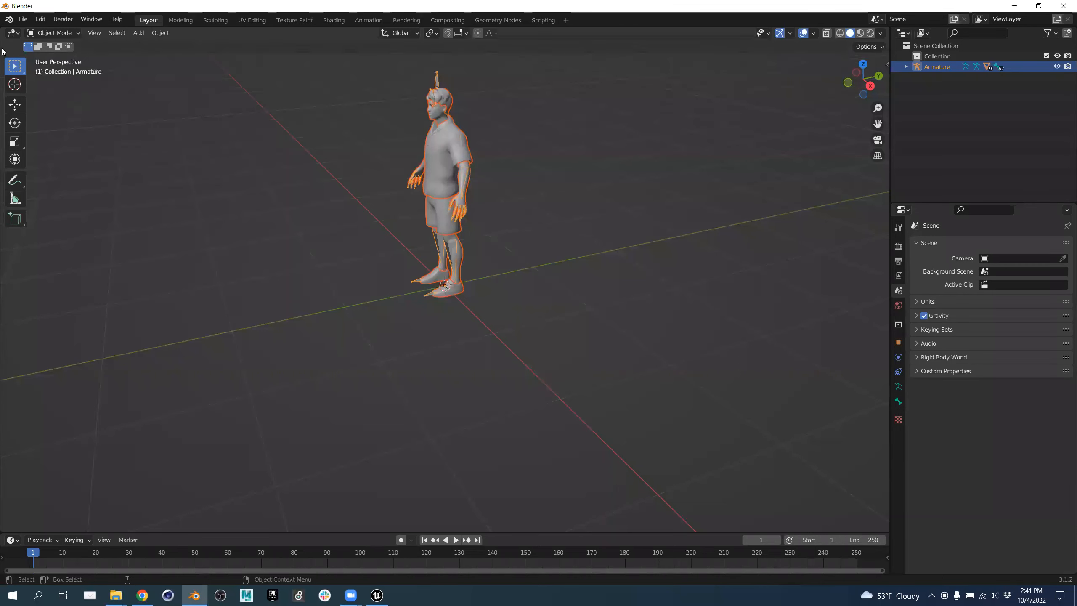
left_click(23, 19)
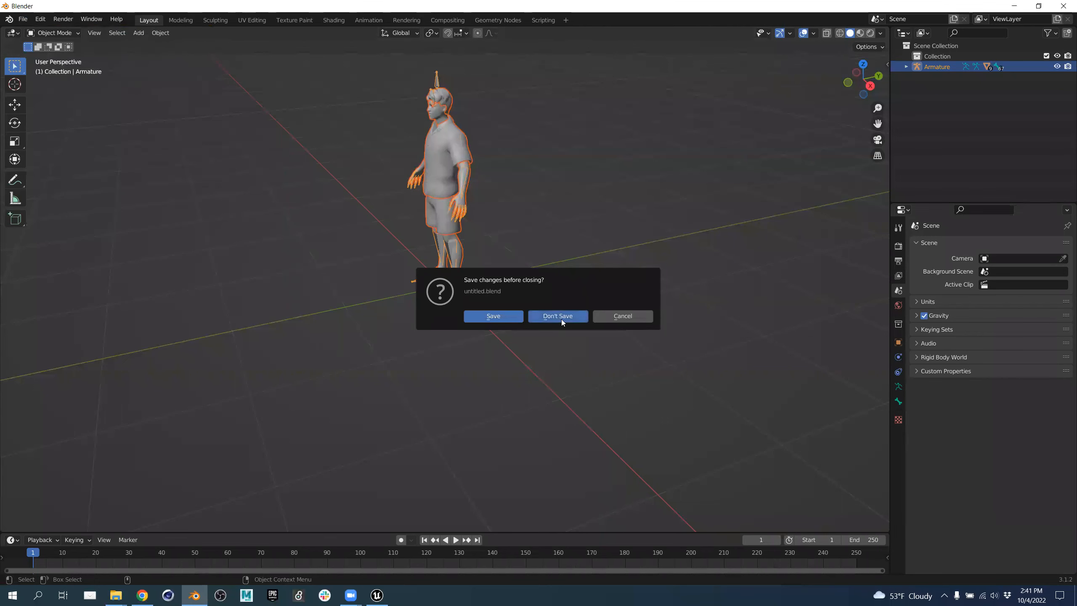
left_click(557, 316)
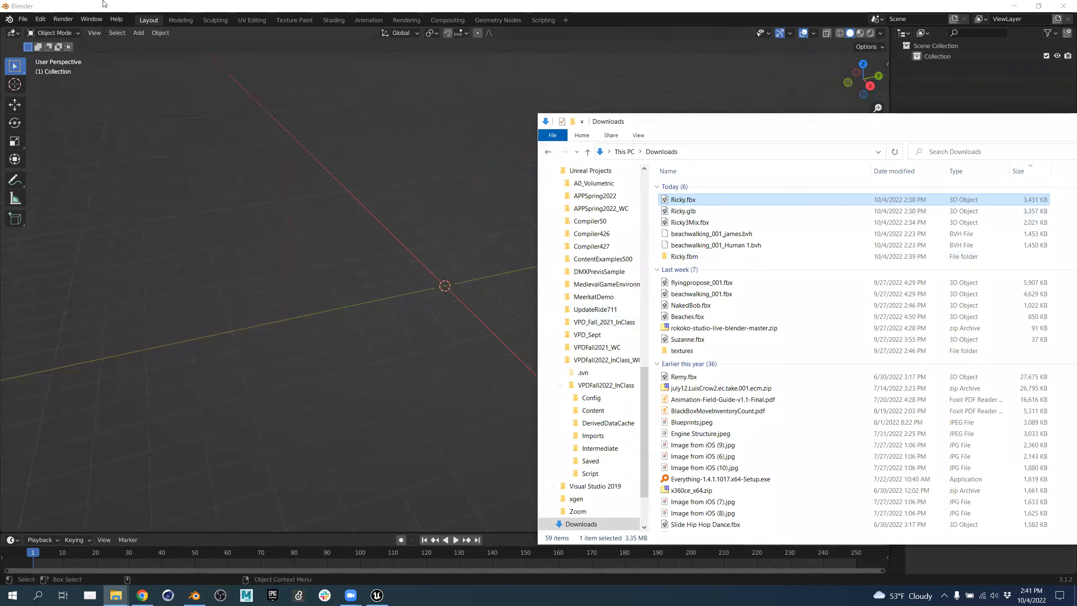
left_click(23, 20)
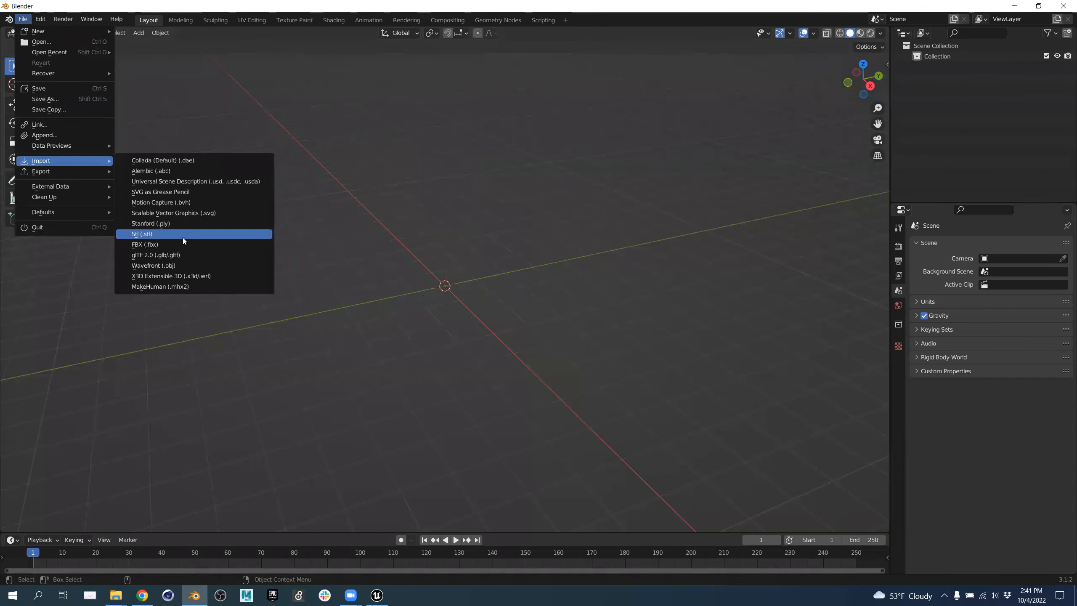
Import Ricky.fbx from Downloads with animation import disabled
left_click(145, 245)
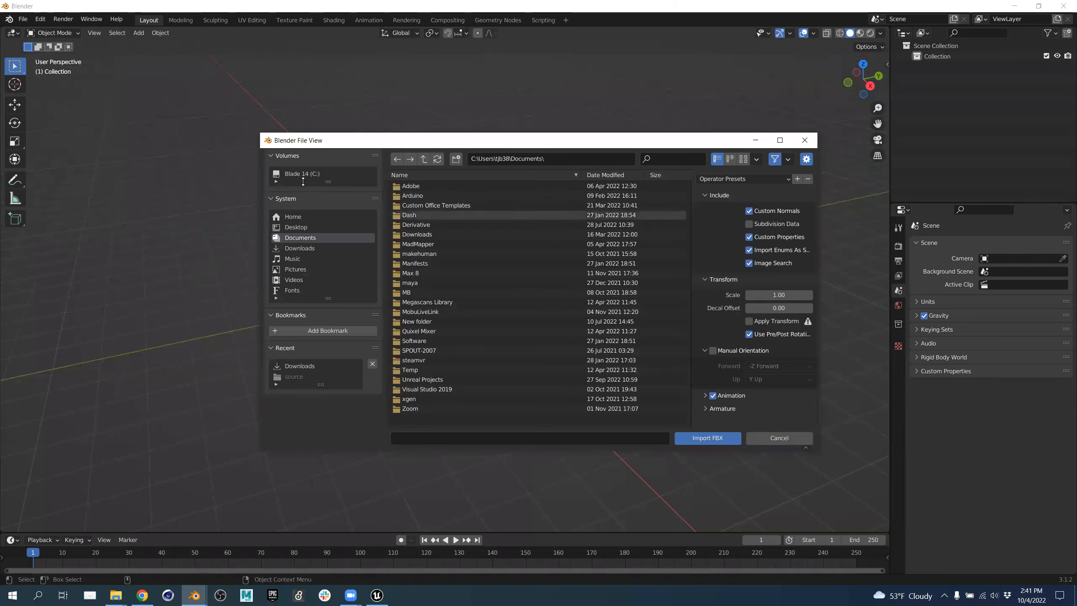
left_click(300, 248)
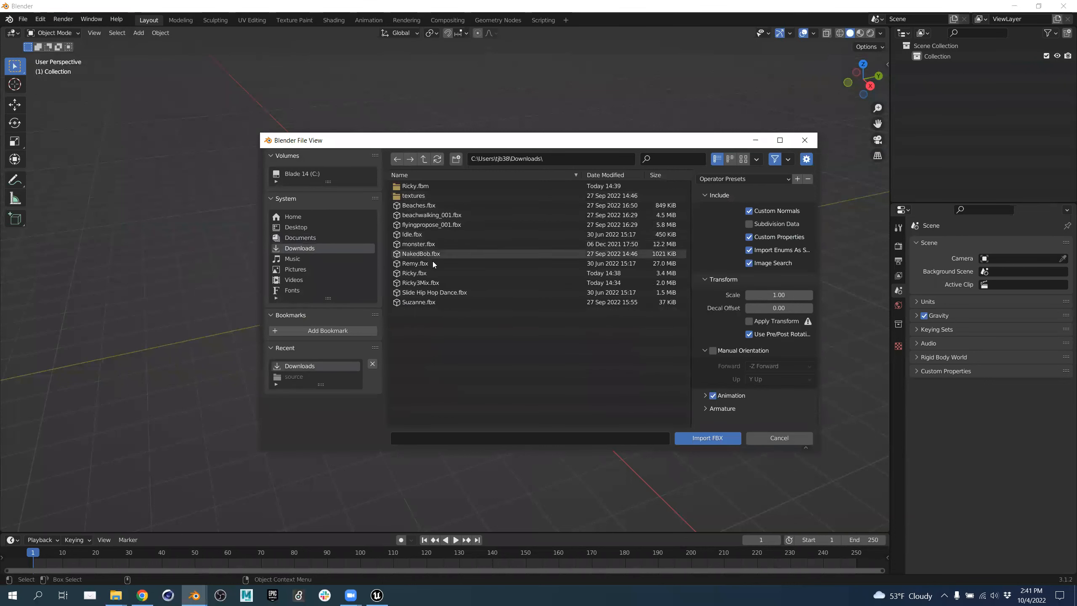
left_click(415, 272)
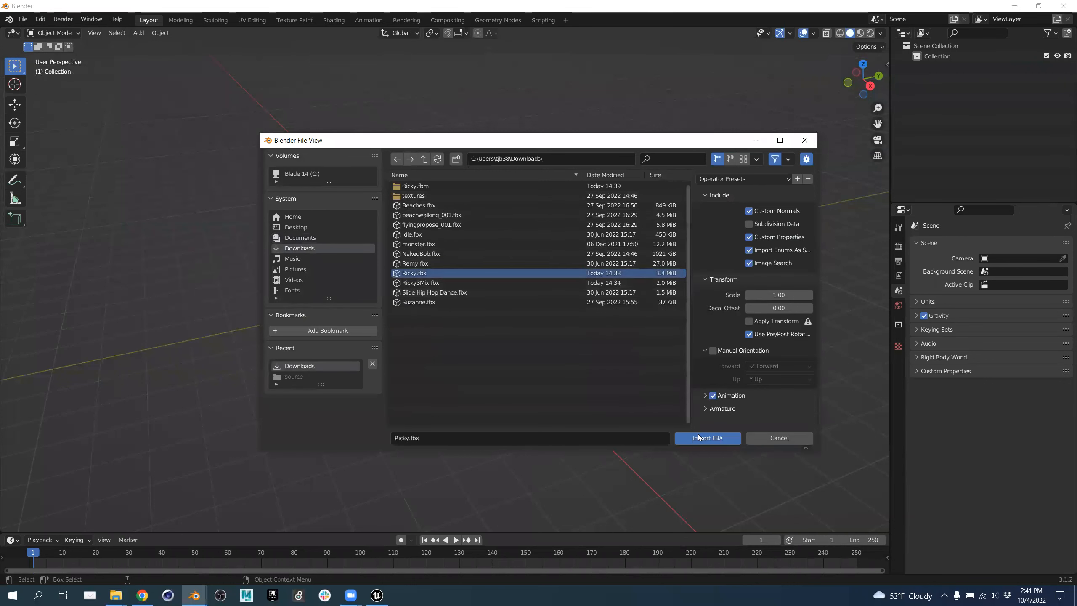
mouse_move(721, 409)
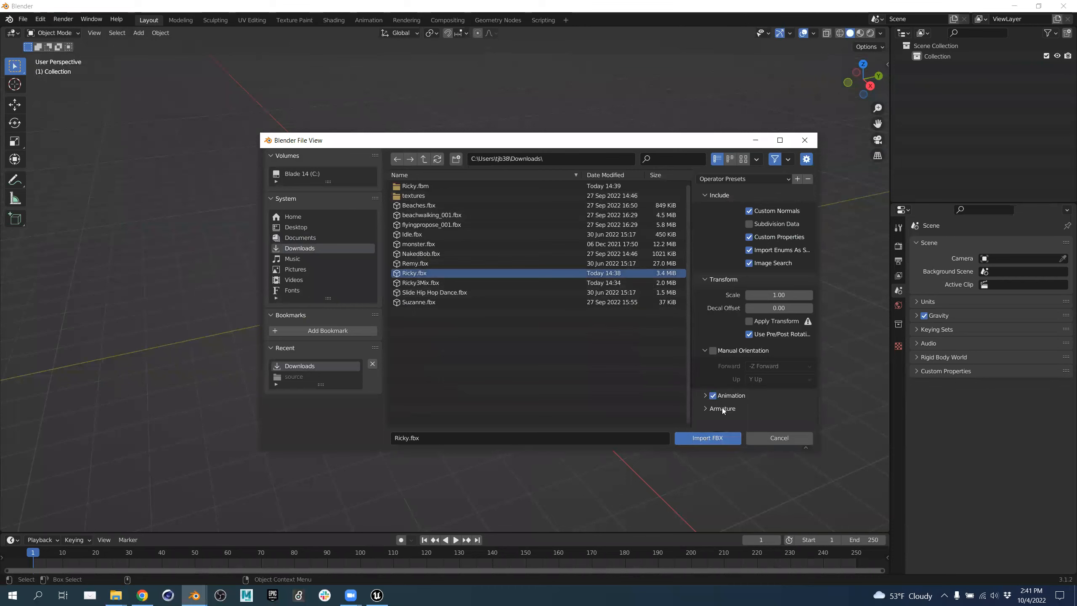
left_click(712, 395)
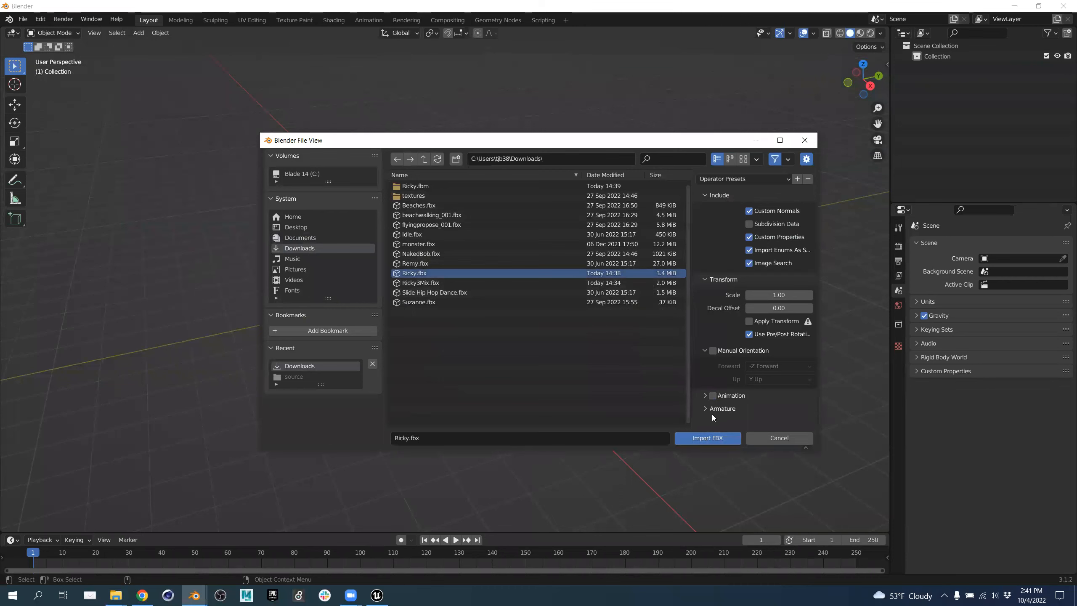
left_click(705, 408)
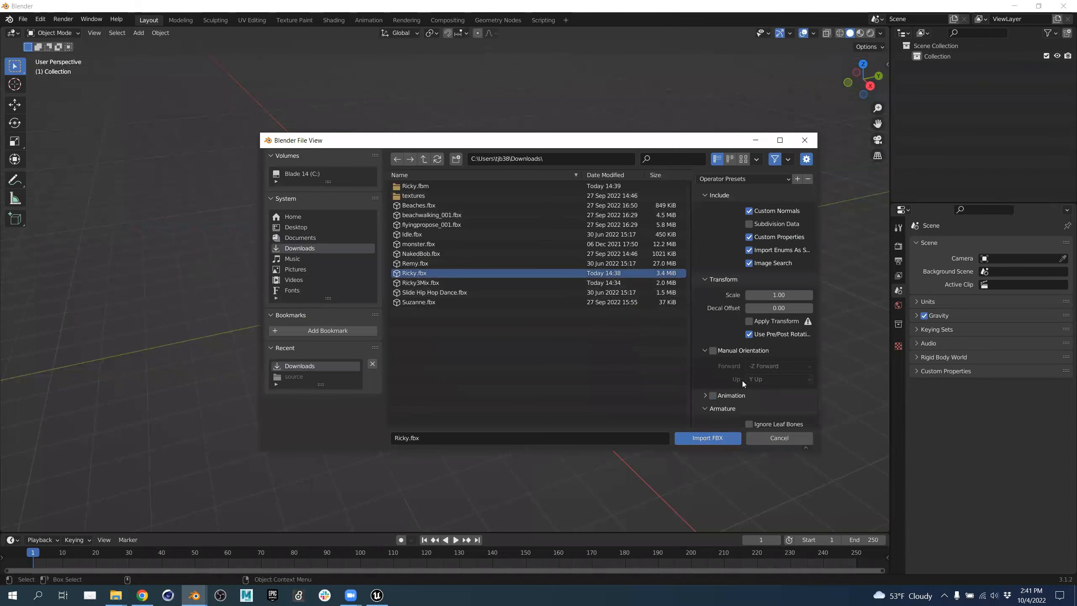
left_click(707, 437)
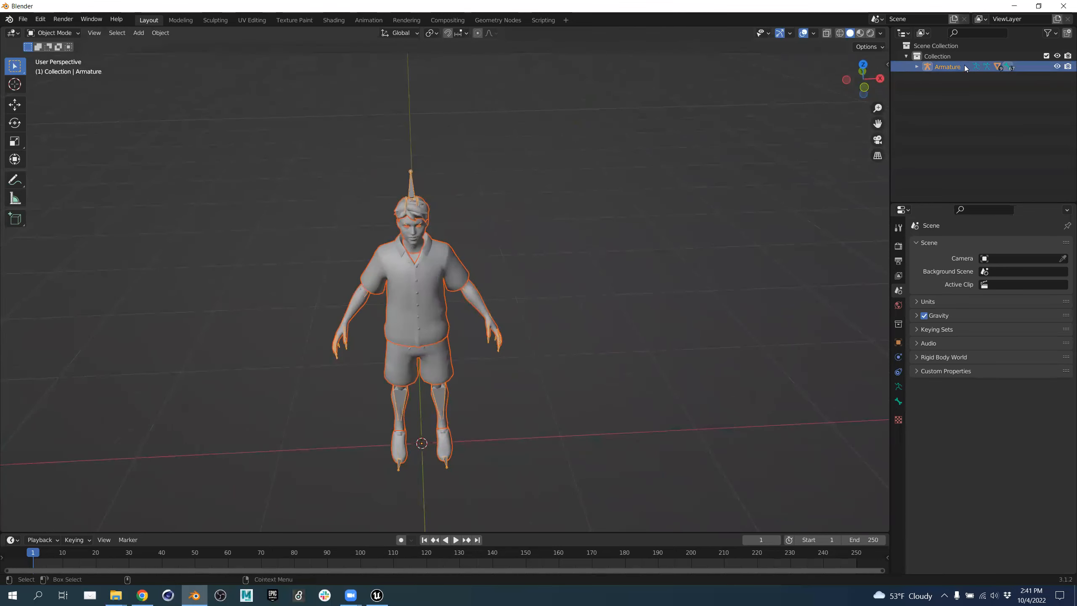
Select the Armature, enter Pose Mode and show its bones In Front of the body
left_click(916, 66)
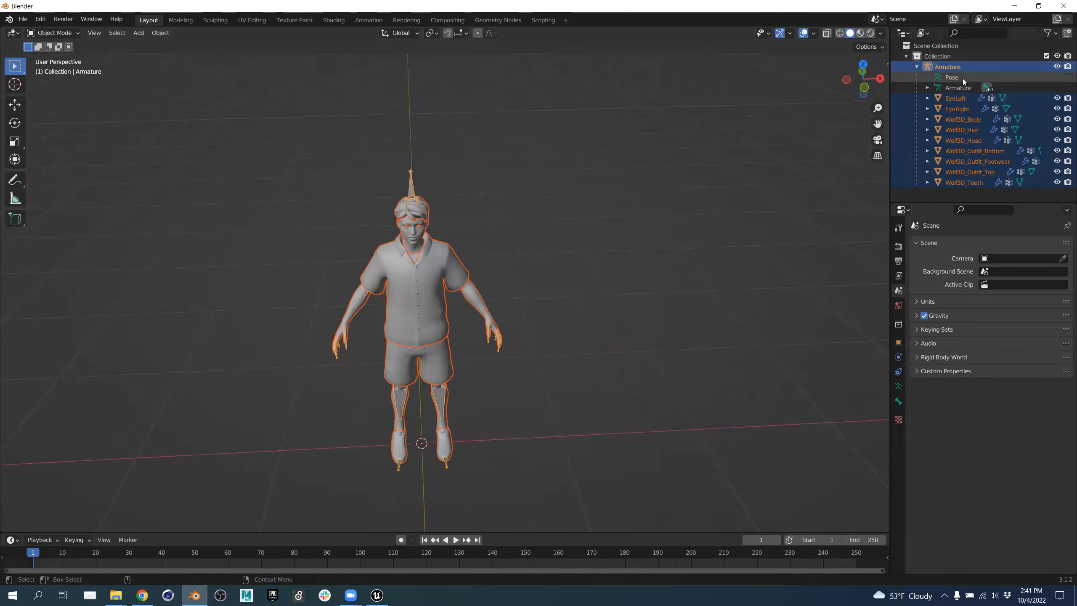
left_click(951, 77)
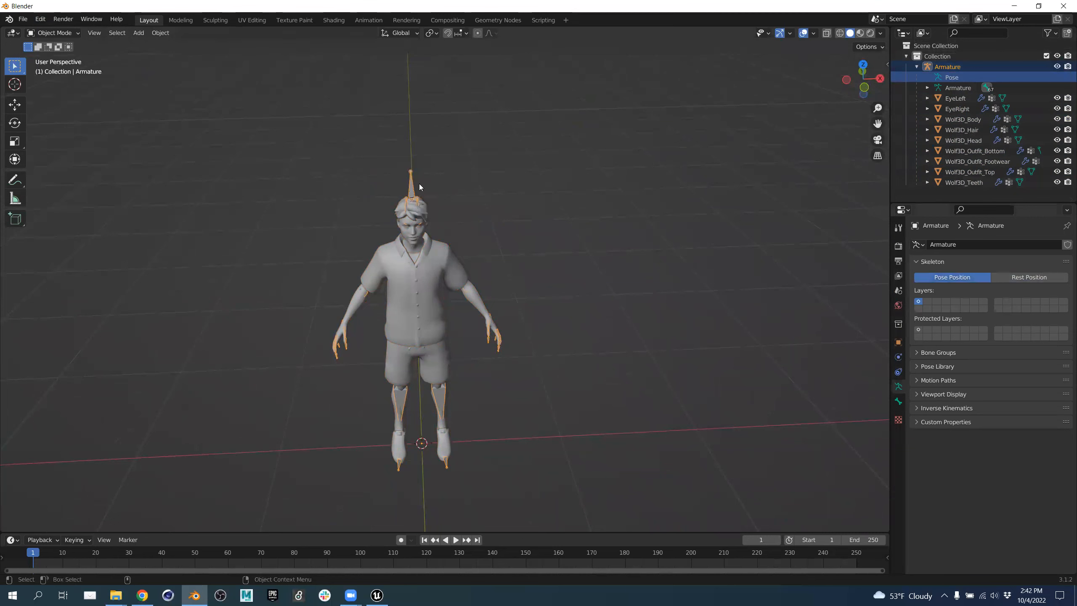
left_click(52, 32)
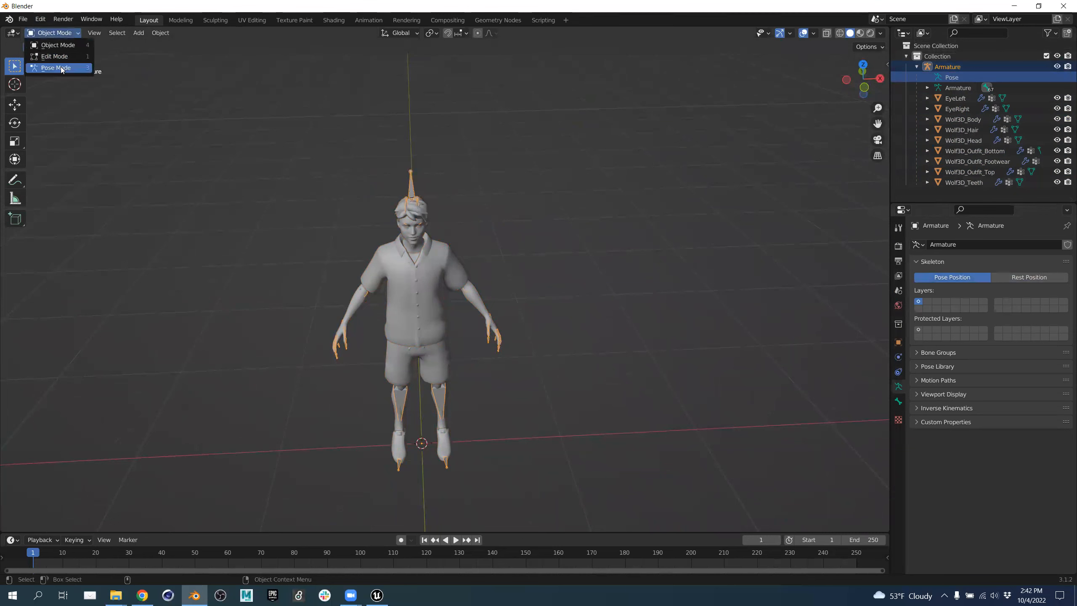
left_click(55, 68)
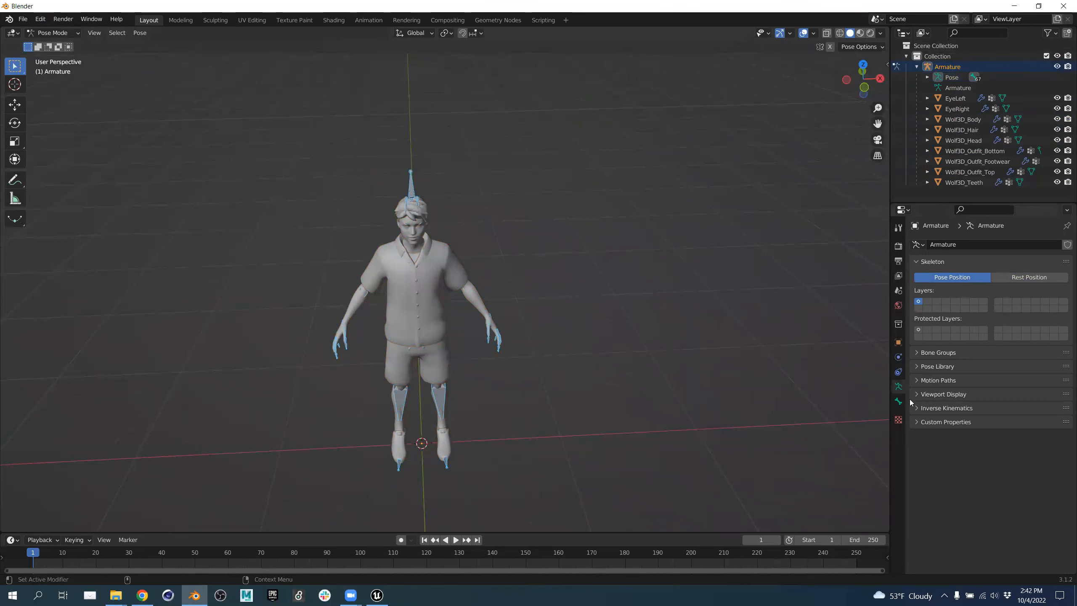
left_click(943, 393)
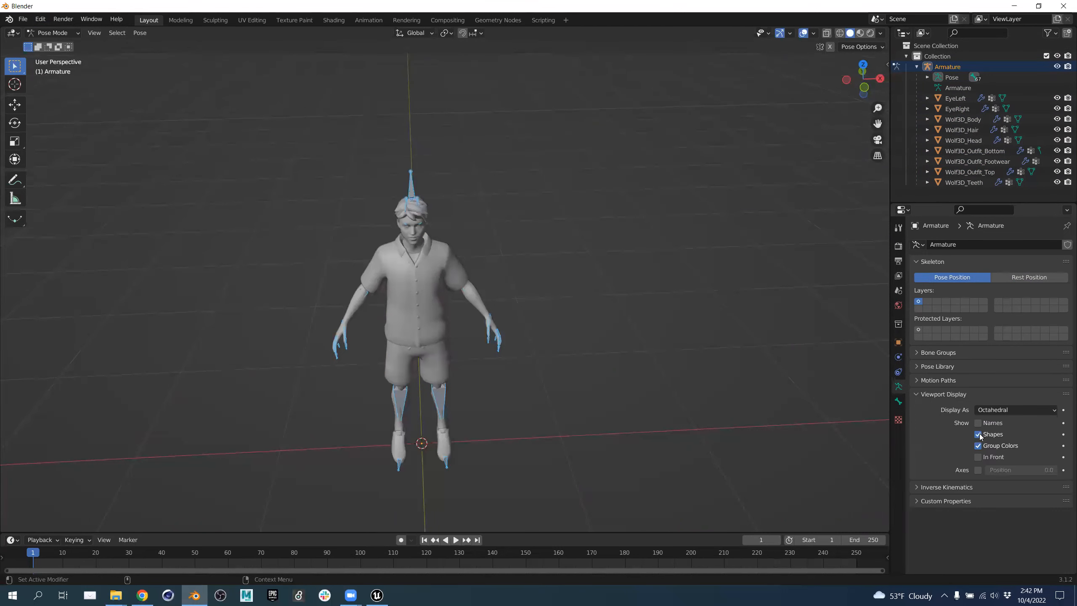
left_click(978, 456)
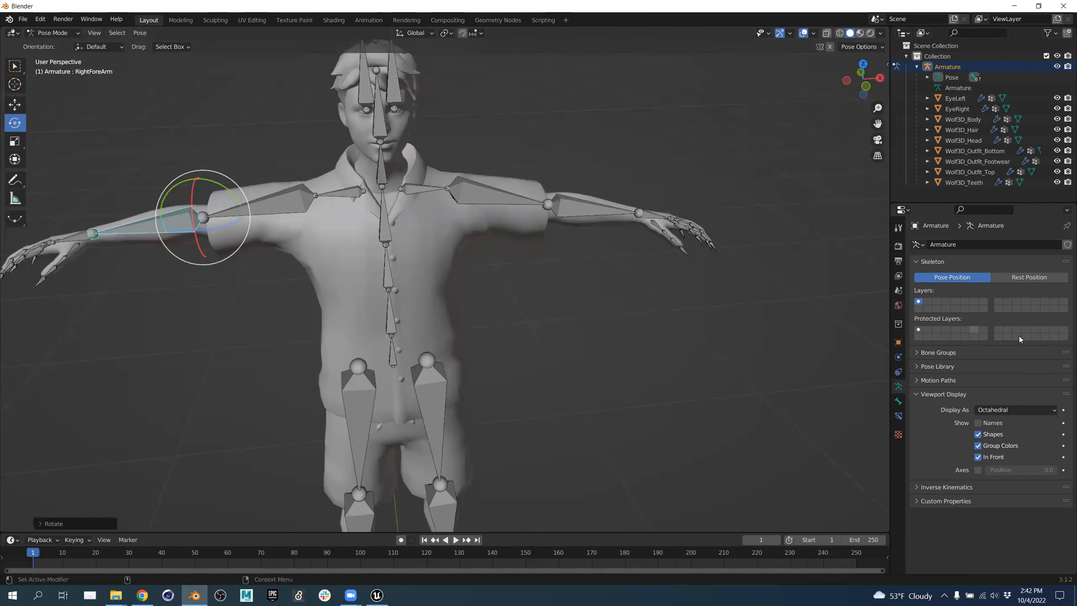
Compare the rig's rest and pose positions, then reach Edit > Preferences for add-ons
left_click(1029, 277)
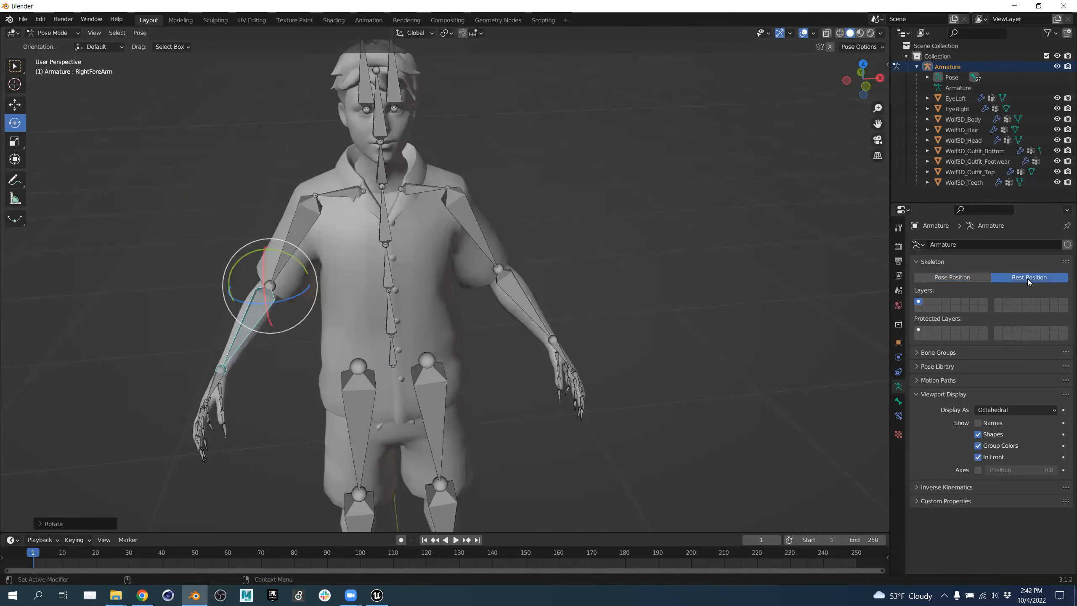
left_click(951, 277)
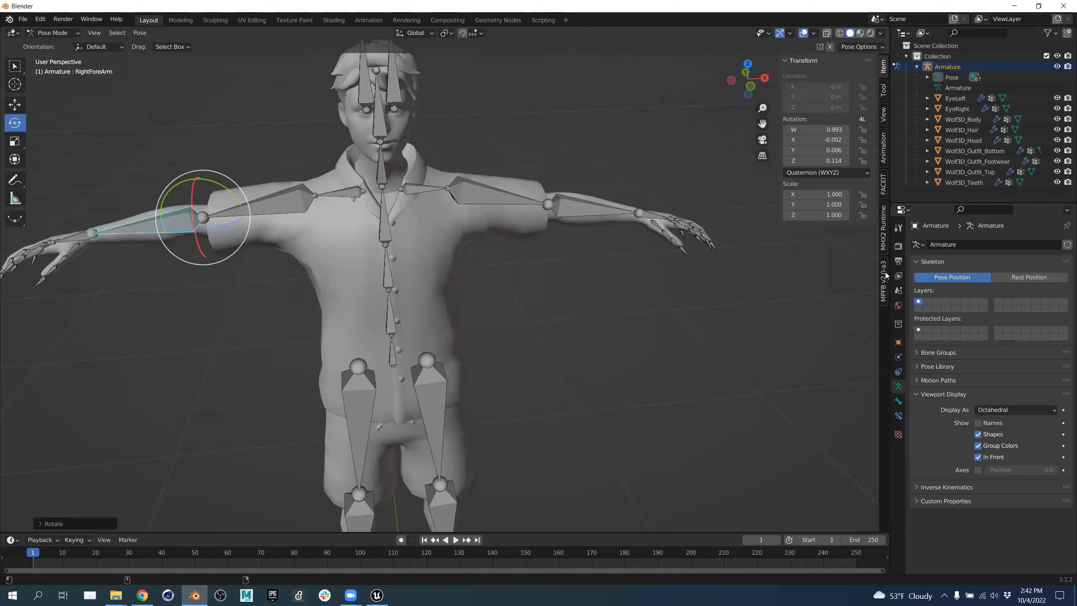
mouse_move(886, 216)
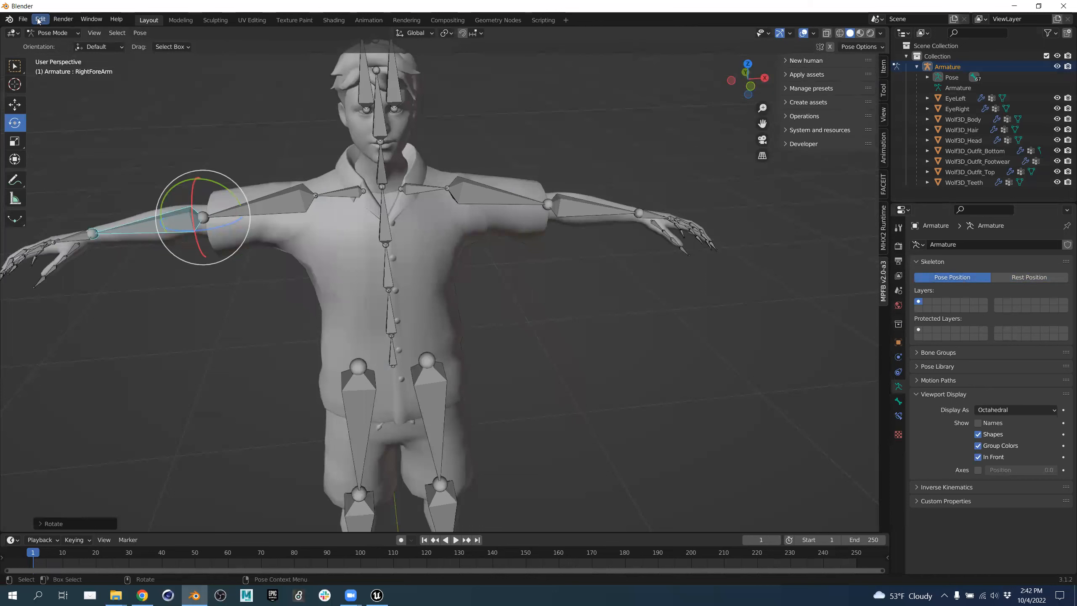
left_click(23, 18)
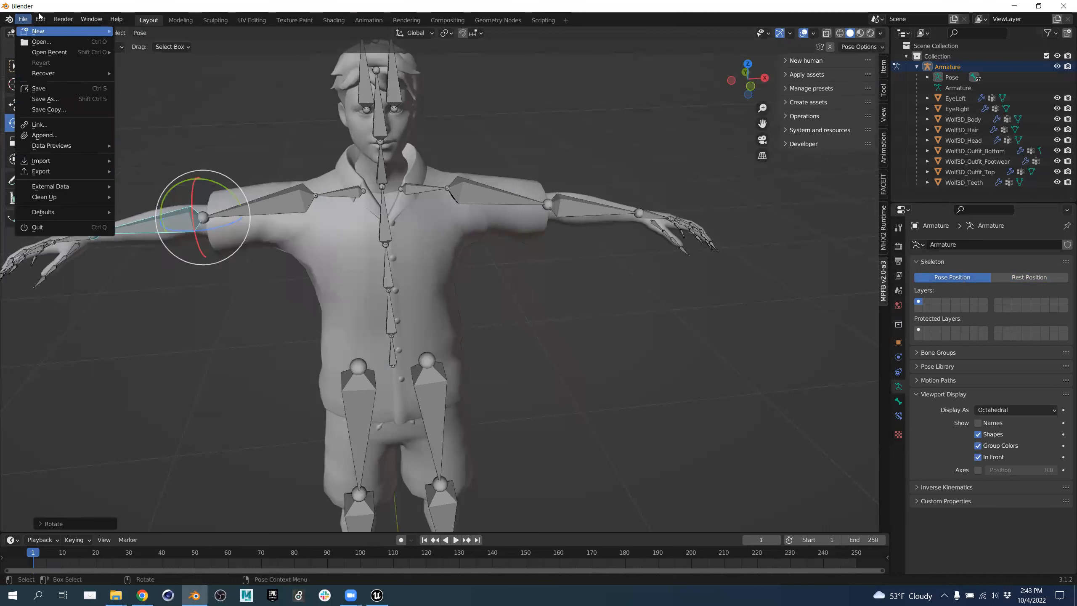
left_click(40, 19)
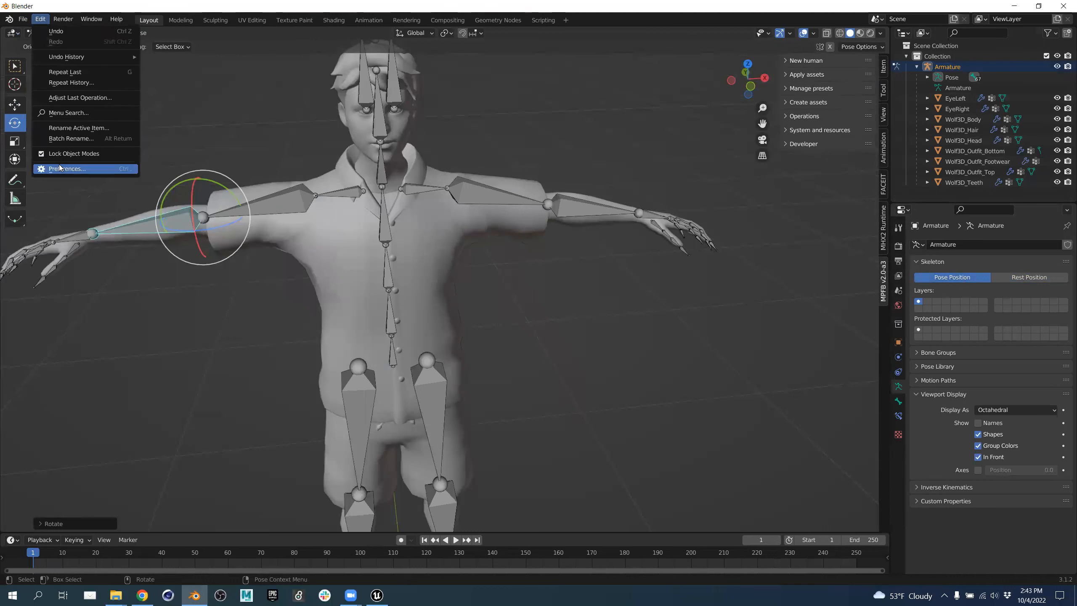
left_click(67, 168)
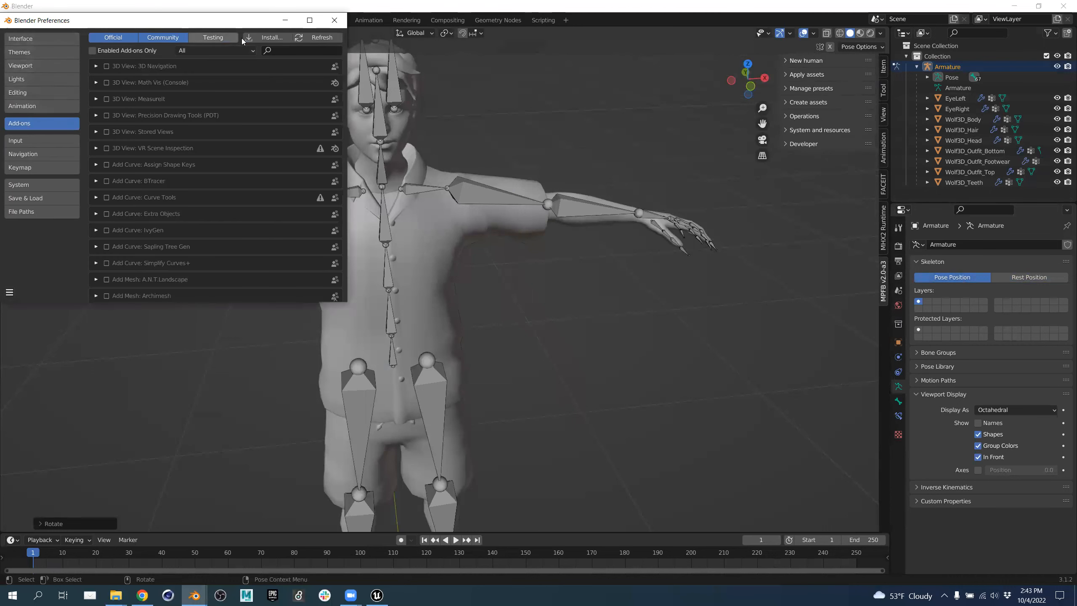
Install rokoko-studio-live-blender-master.zip as an add-on and enable Rokoko Studio Live
left_click(271, 37)
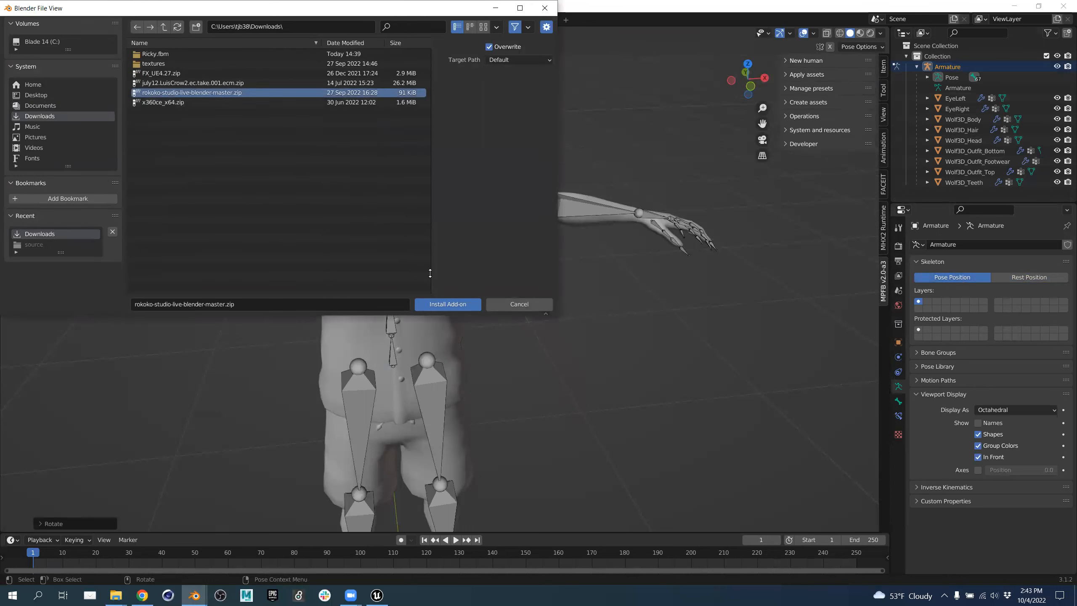
left_click(447, 305)
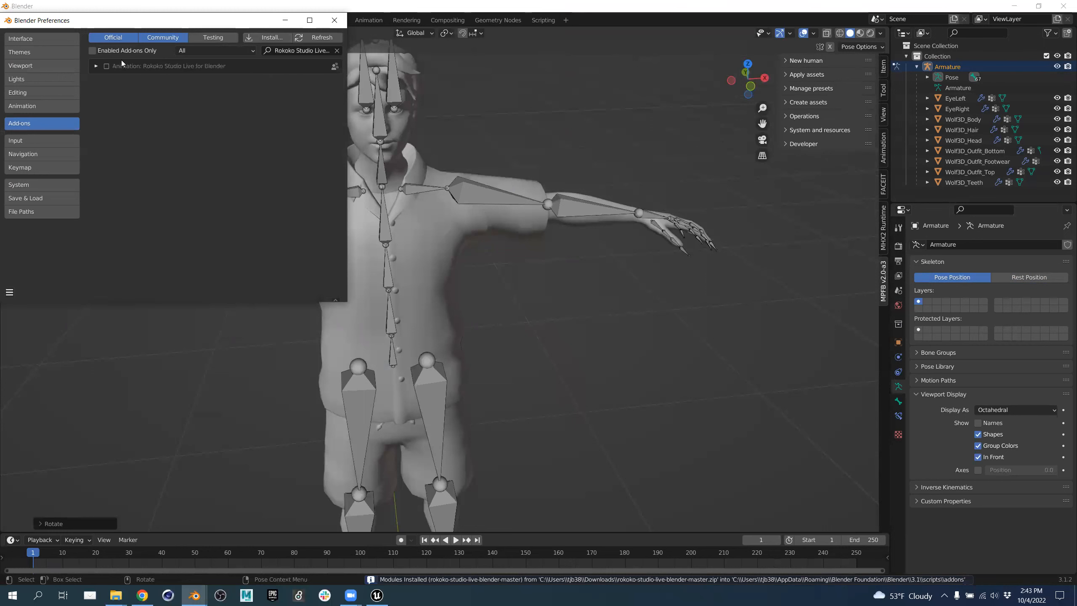
mouse_move(106, 66)
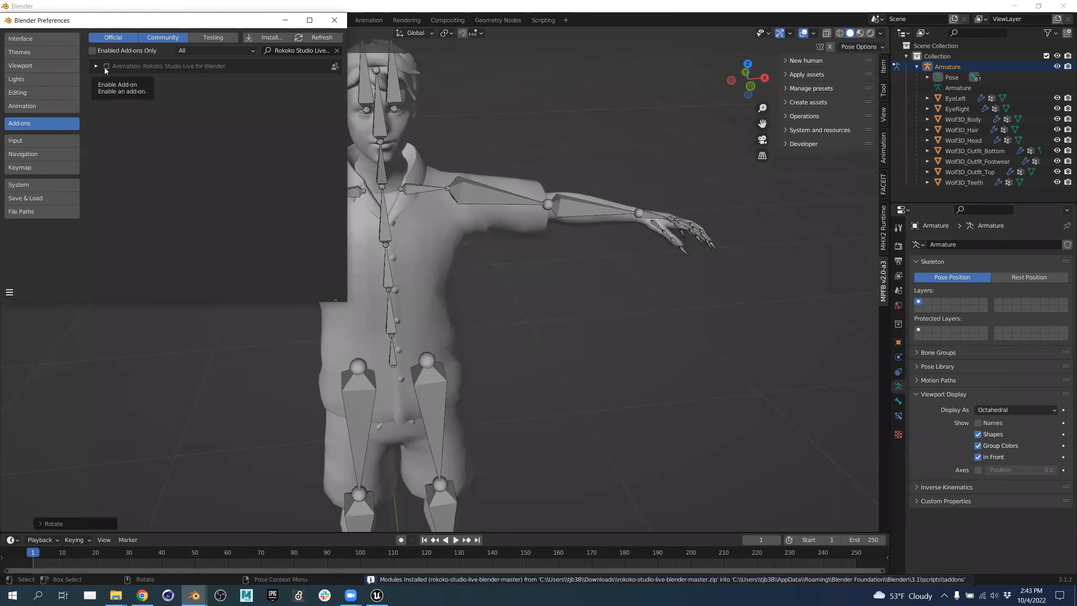
mouse_move(107, 65)
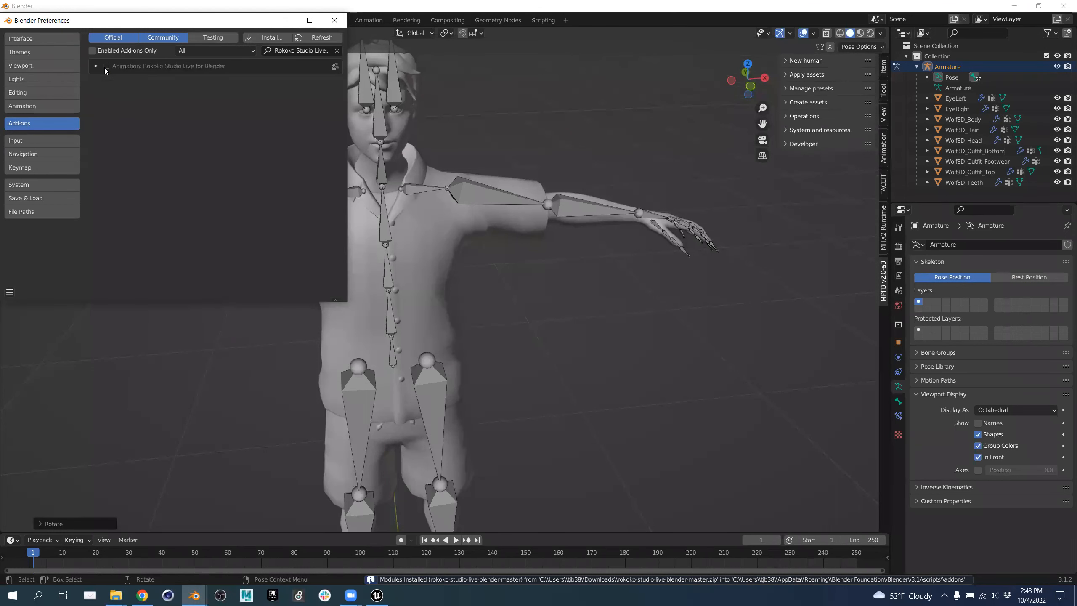
mouse_move(113, 84)
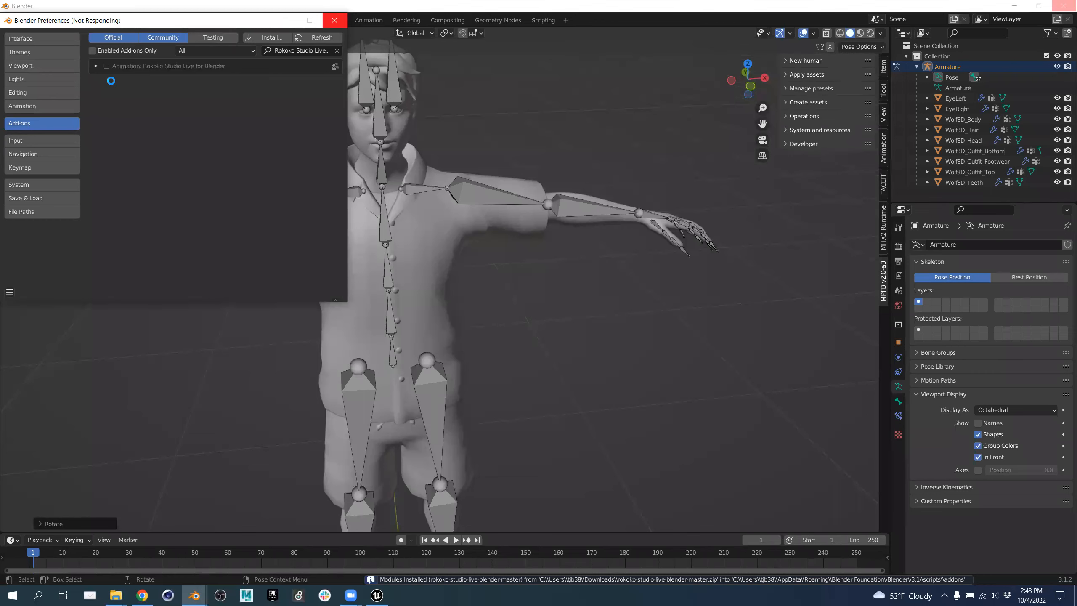
left_click(105, 66)
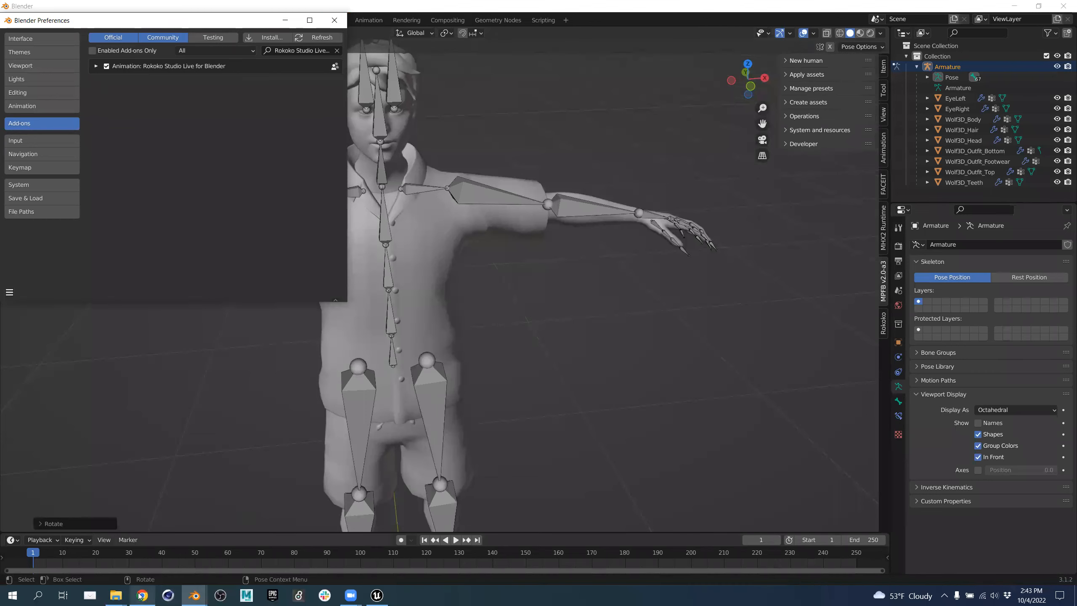
left_click(141, 594)
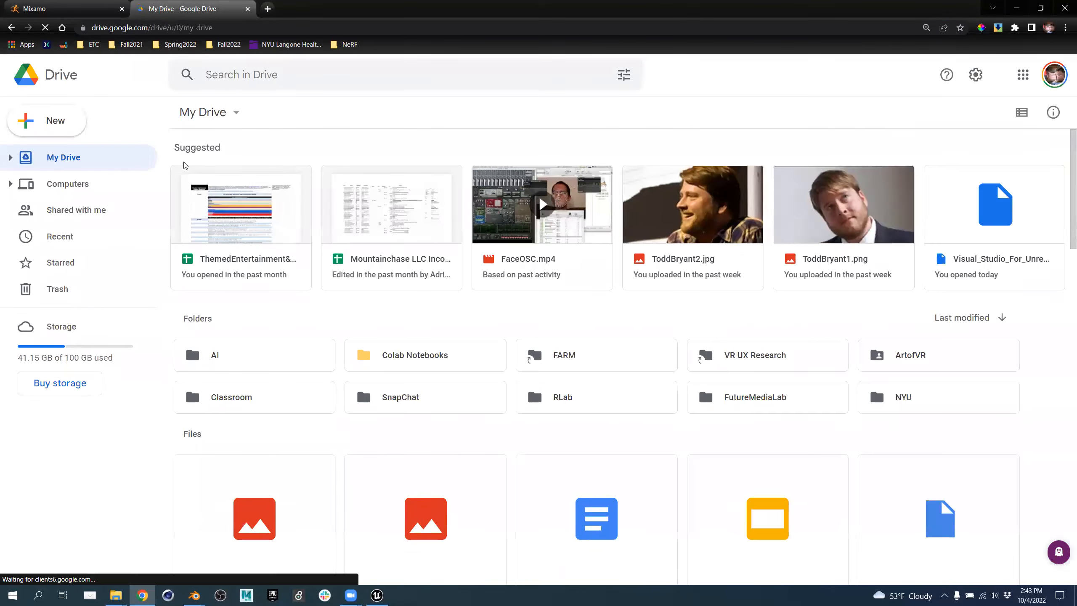
Switch Drive accounts and open the Retargeting ReadyPlayerMe deck at its avatar-loading slides
left_click(1054, 75)
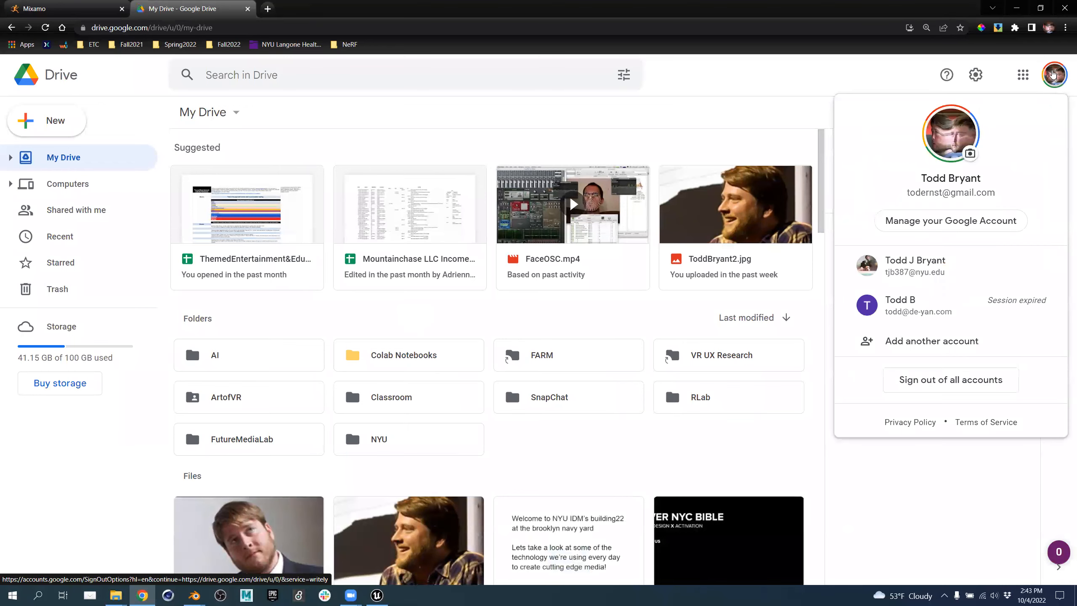
left_click(915, 266)
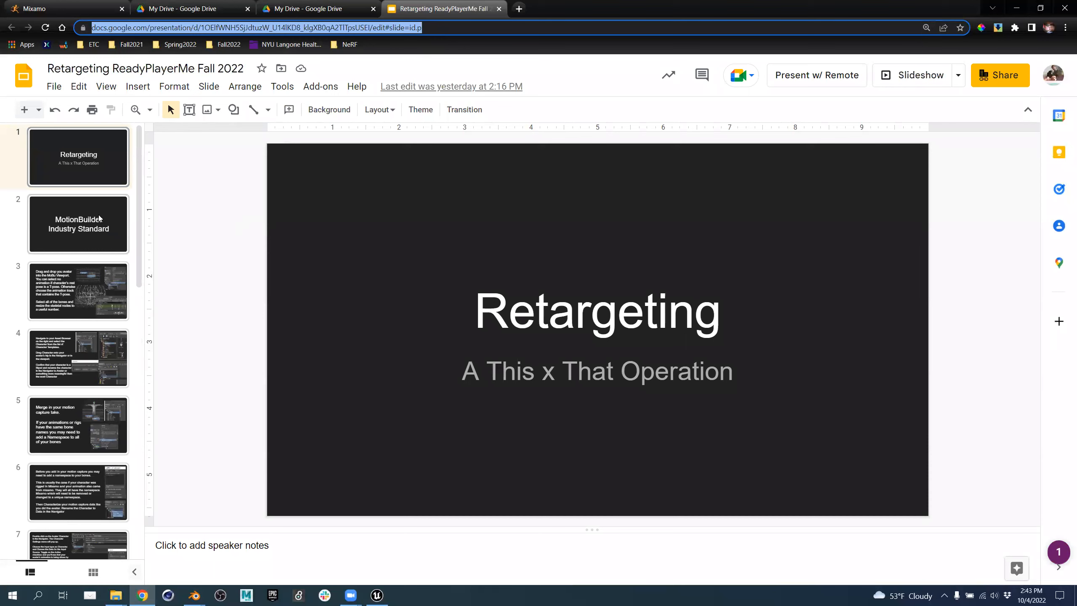
left_click(78, 289)
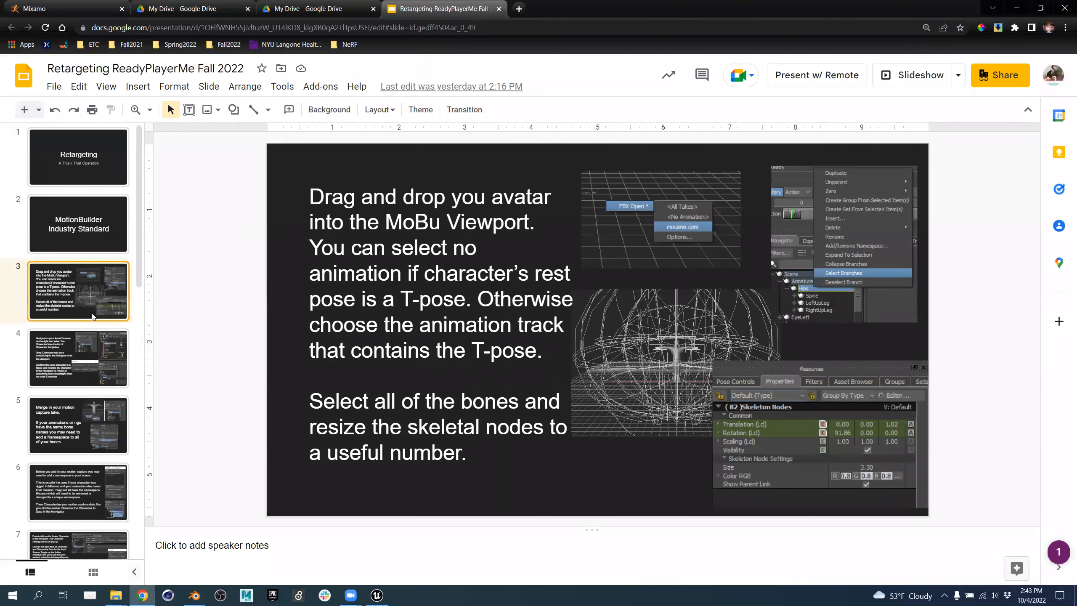
left_click(79, 358)
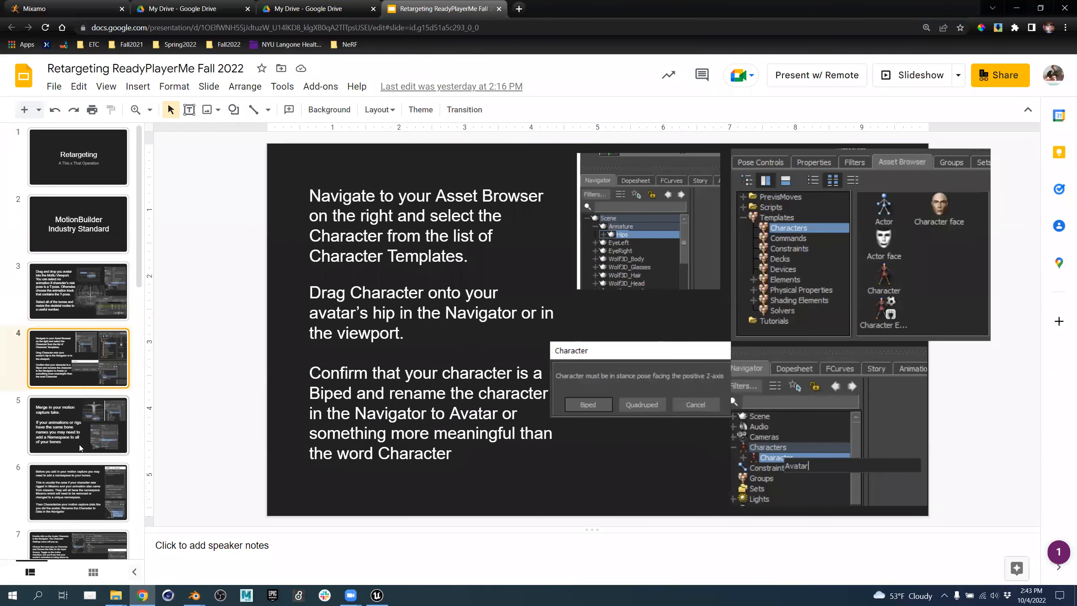
Page to the Blender import-settings slide, then return to Blender
left_click(79, 431)
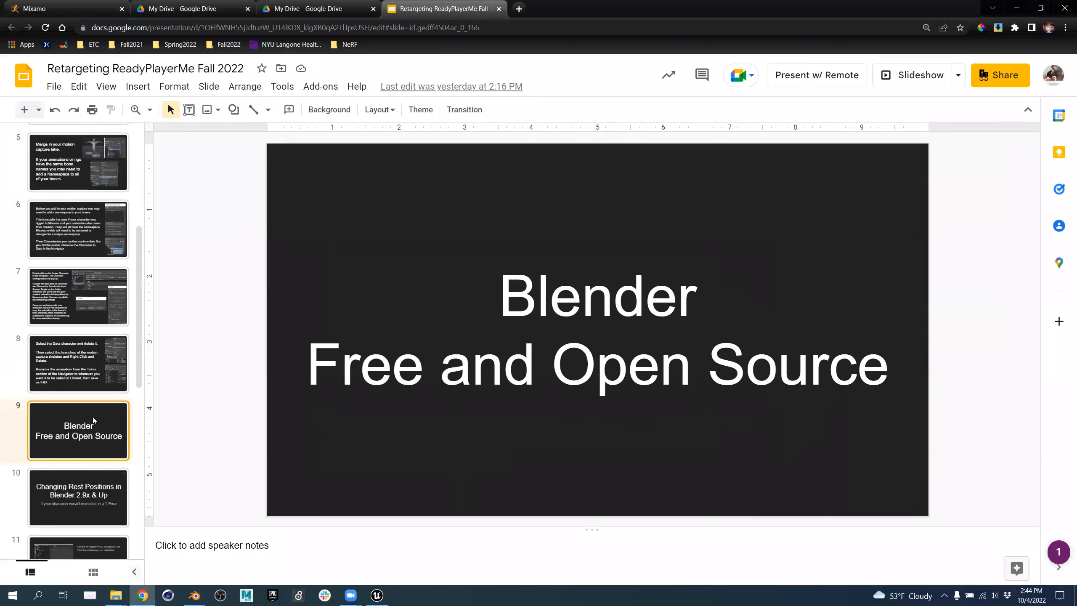
left_click(78, 420)
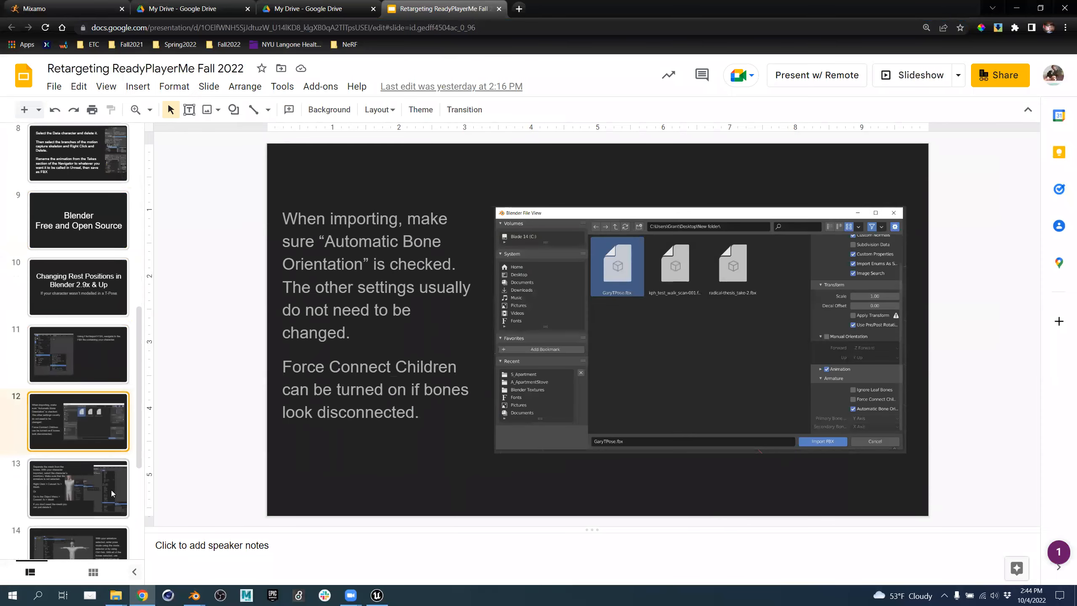
left_click(195, 595)
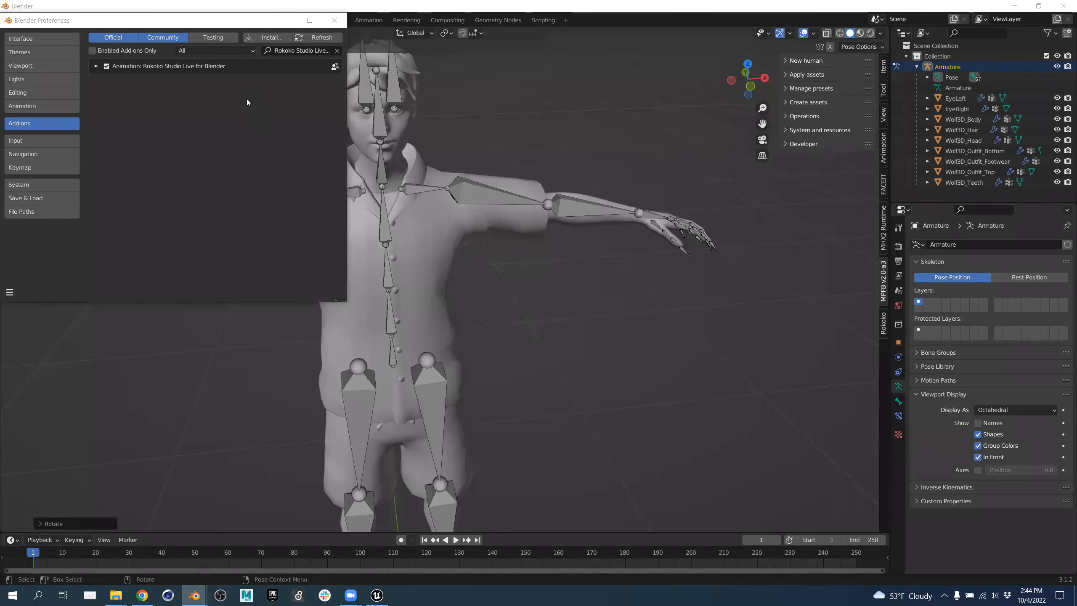
Close Preferences, show the Rokoko sidebar panel and sign in to the Rokoko ID
left_click(335, 20)
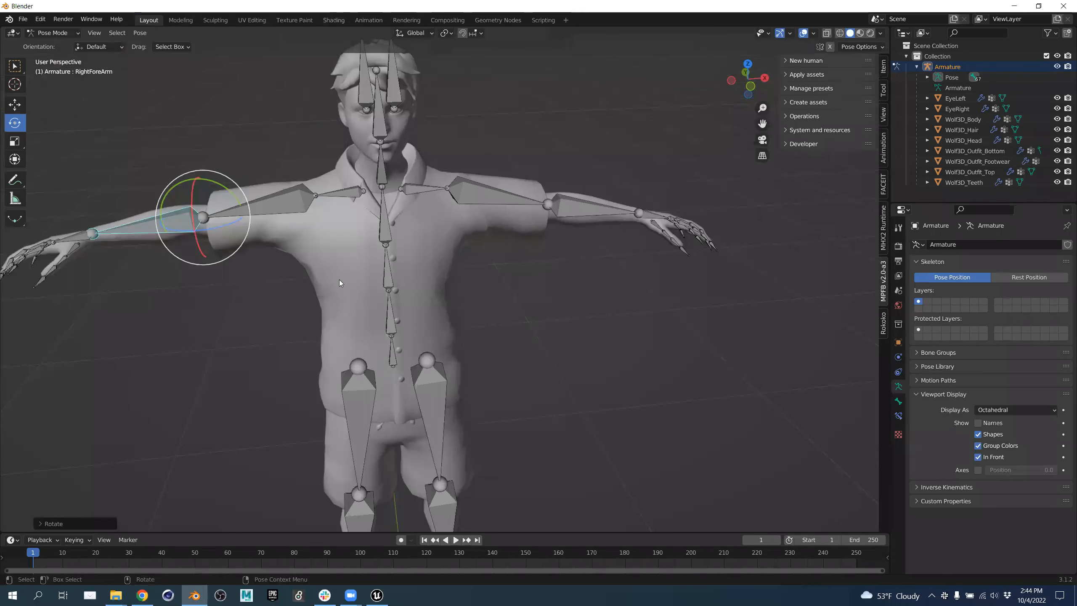
left_click(324, 595)
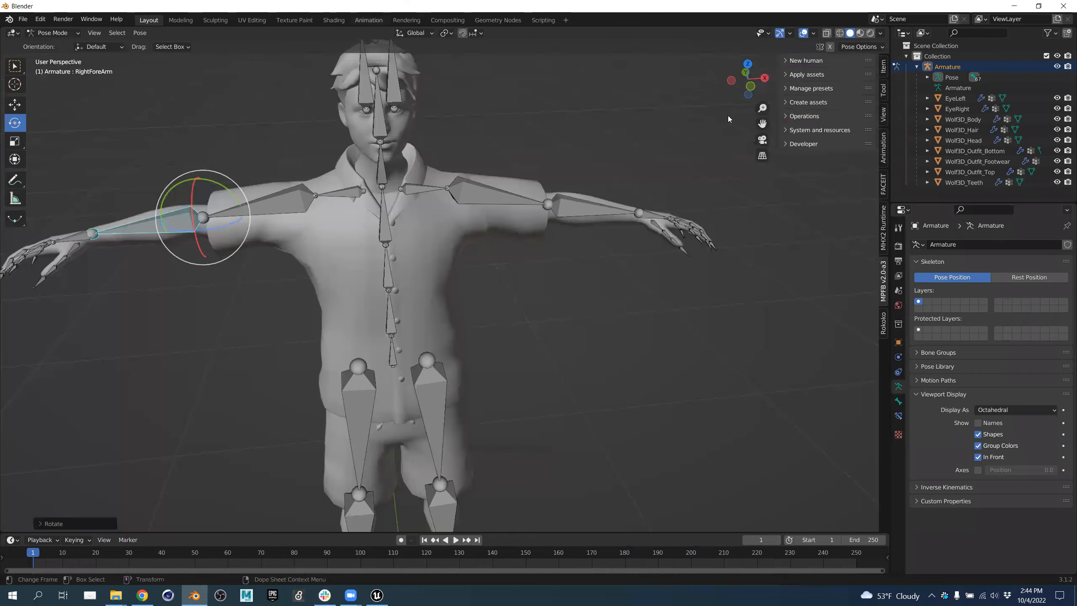
left_click(884, 320)
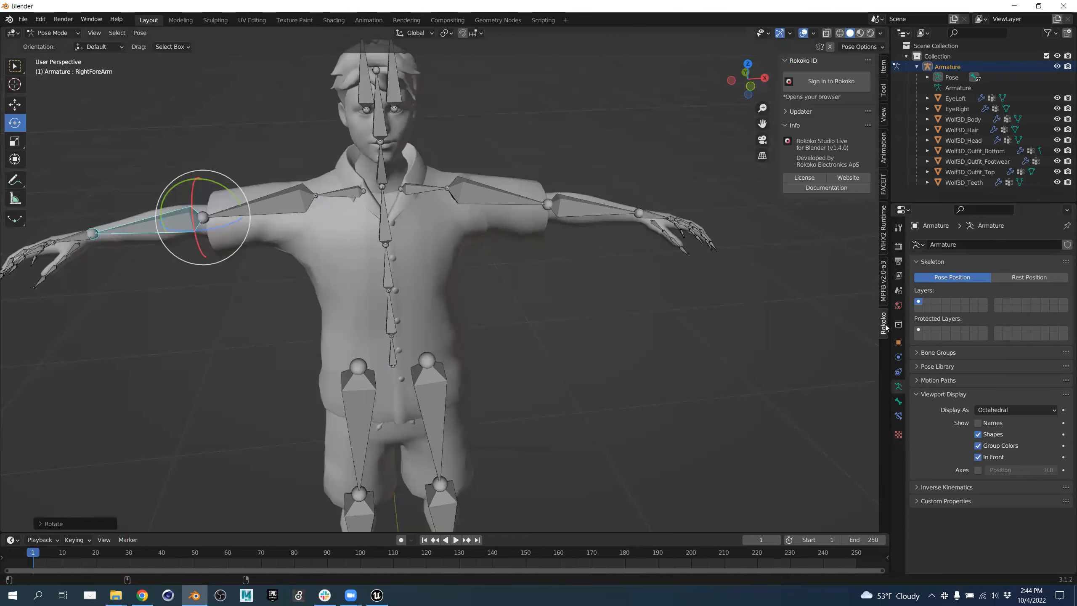
left_click(825, 81)
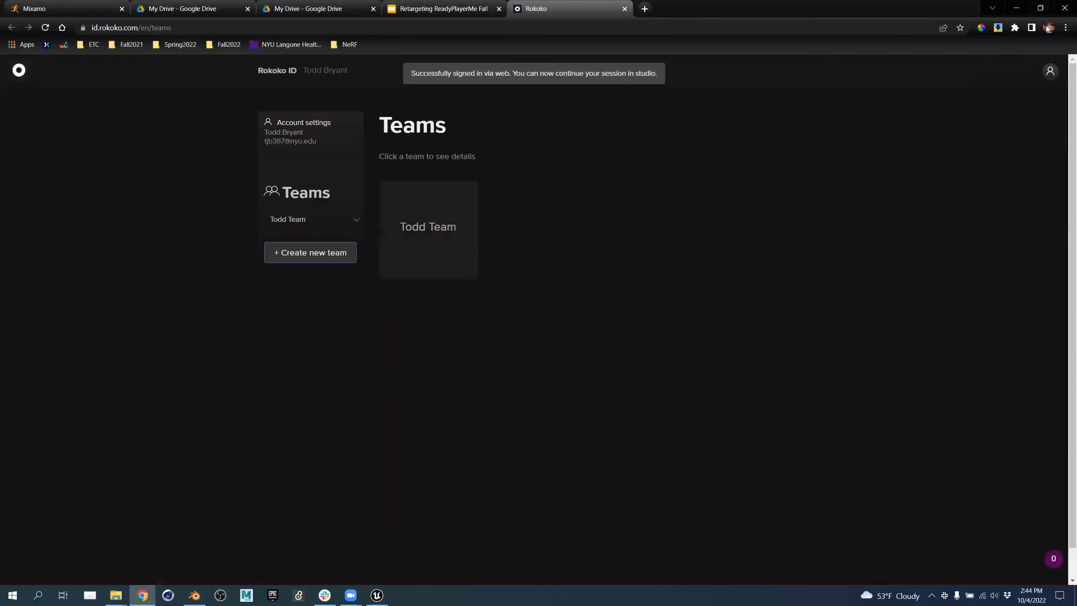
left_click(195, 595)
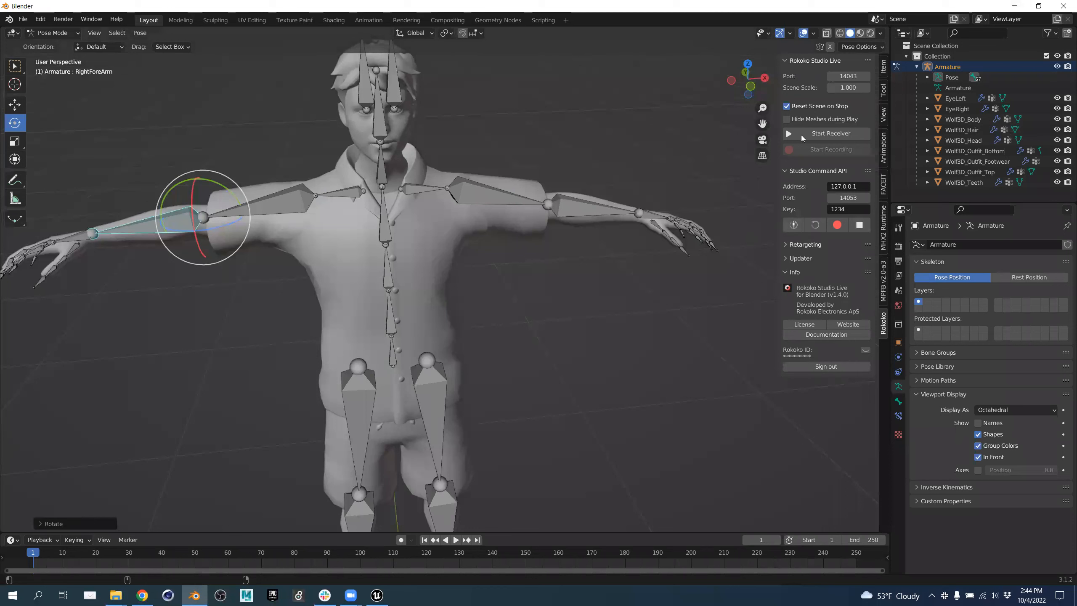
Collapse Studio Live and expand the Retargeting section for source and target armatures
left_click(788, 60)
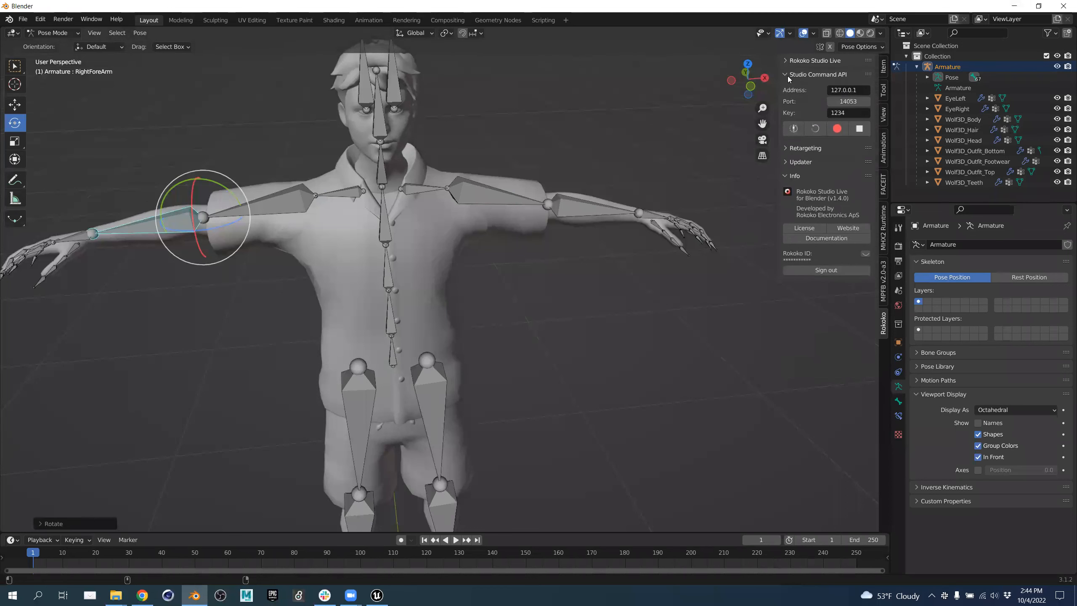
left_click(785, 74)
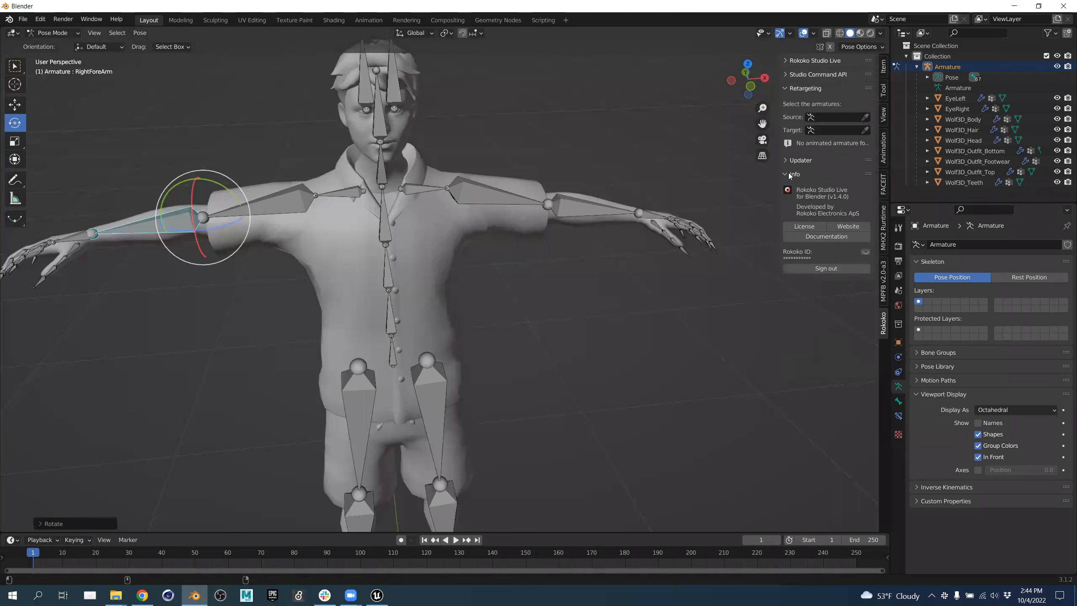
mouse_move(832, 117)
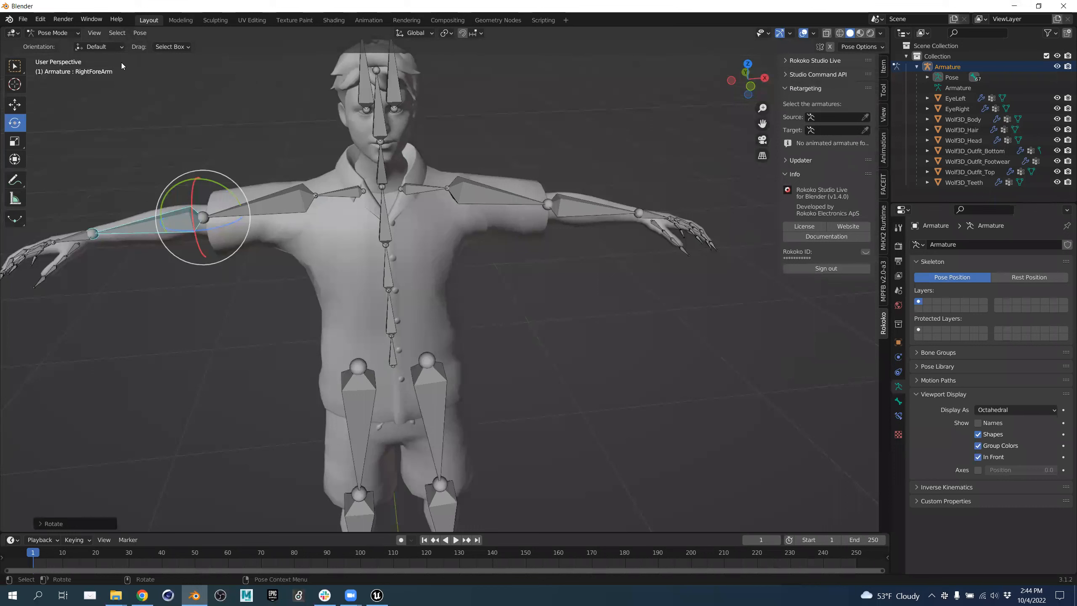
mouse_move(16, 84)
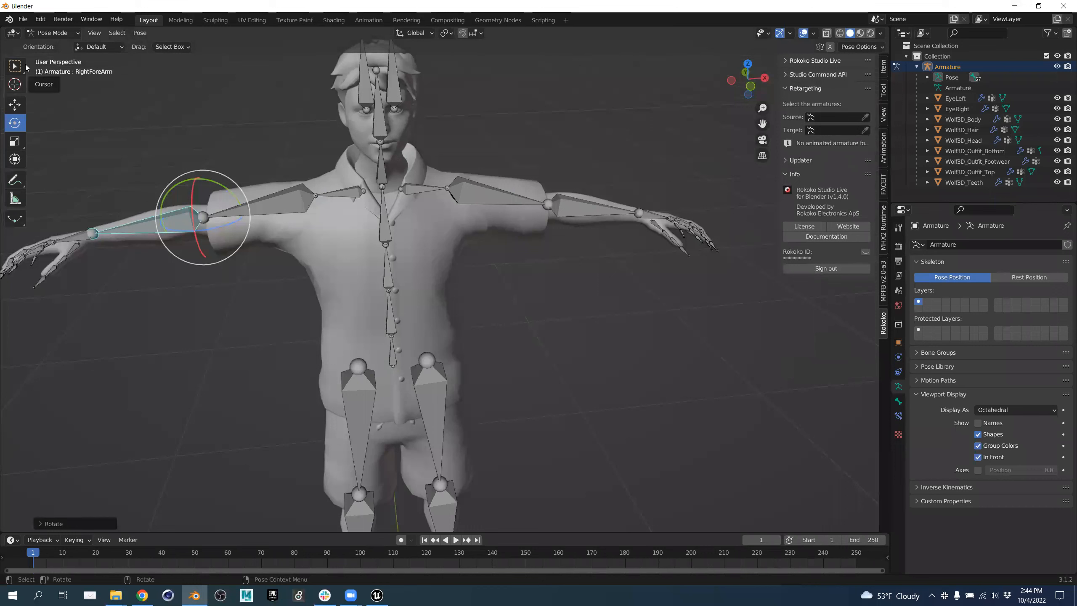
left_click(23, 19)
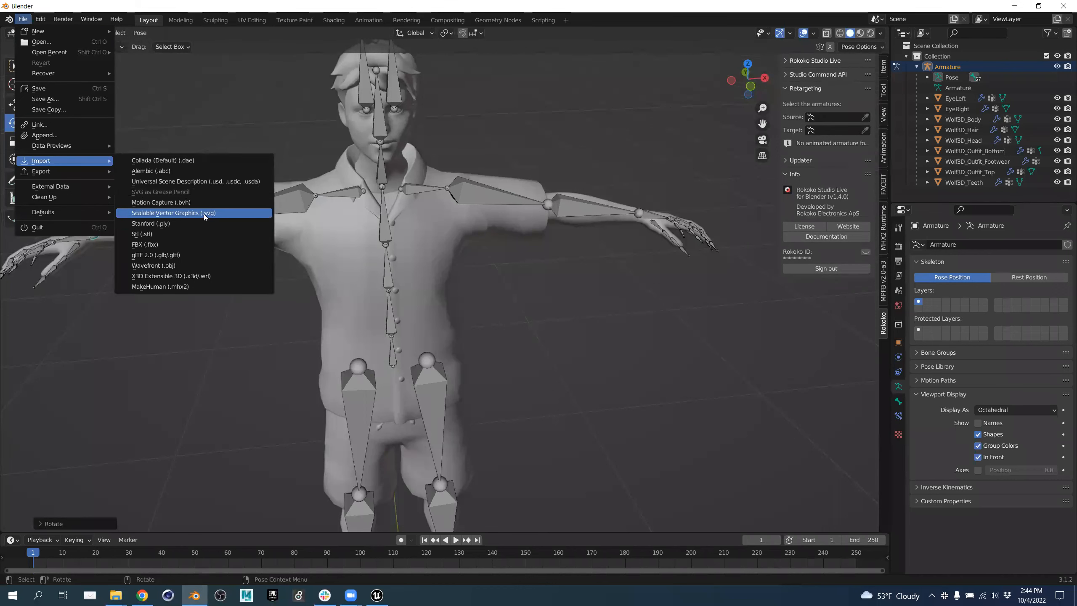
Import beachwalking_001_Human 1.bvh with Update Scene Duration enabled
left_click(160, 202)
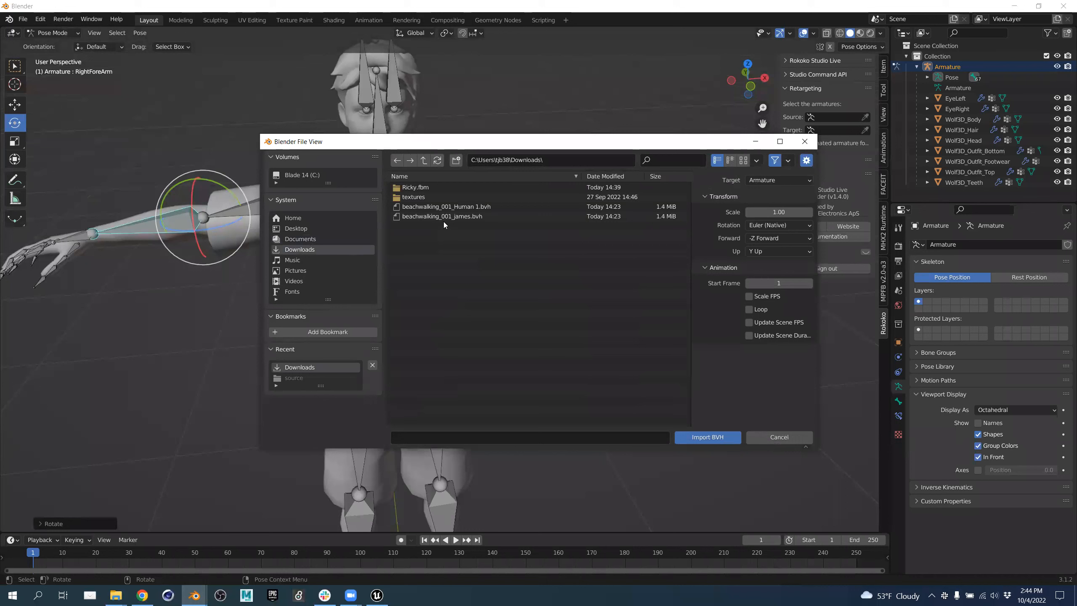
left_click(446, 206)
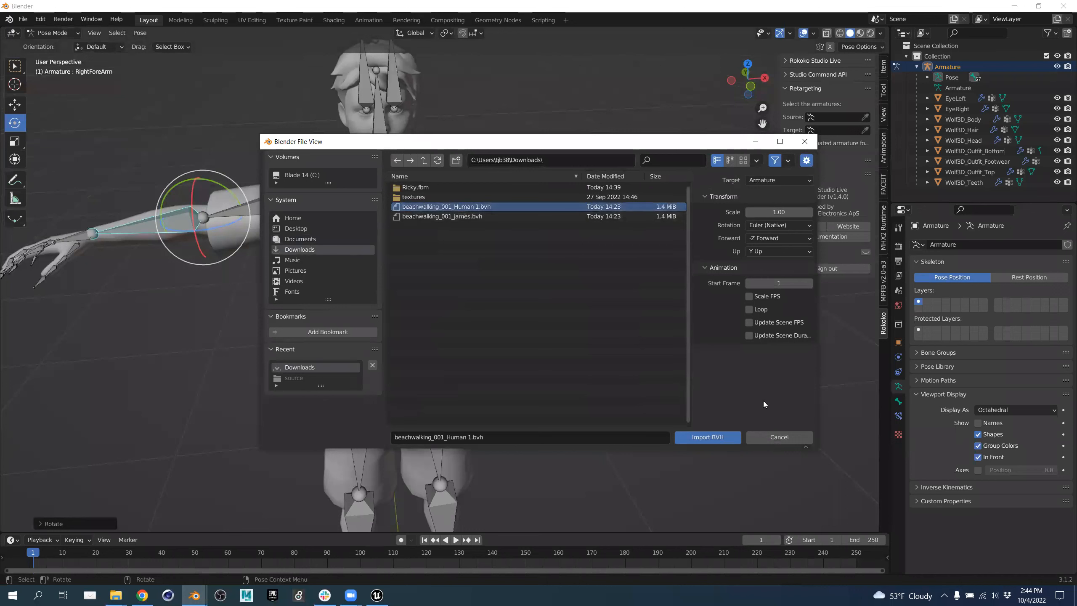
left_click(749, 335)
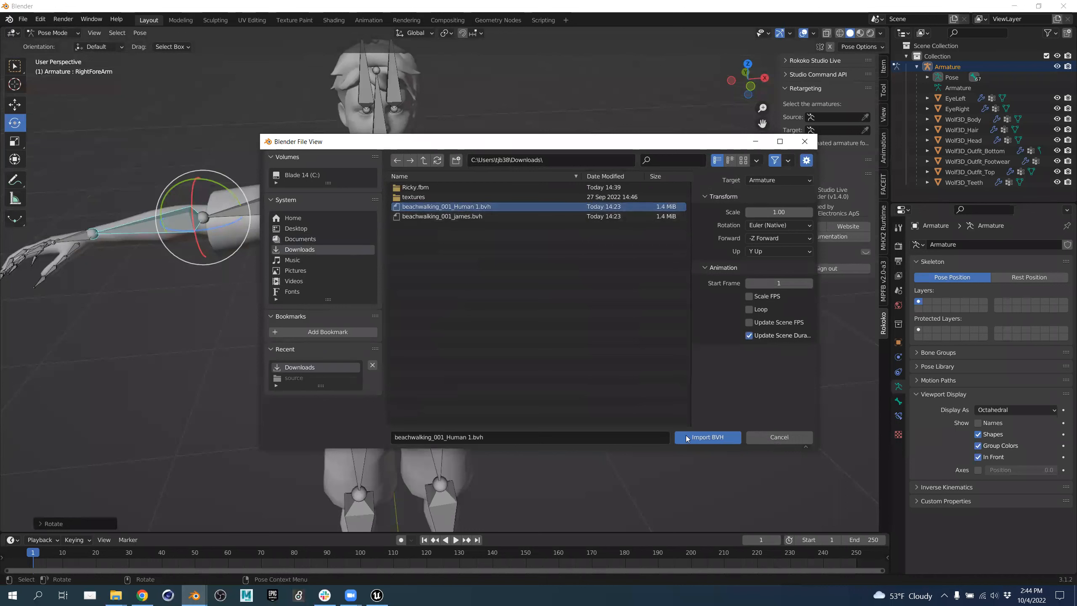
mouse_move(706, 438)
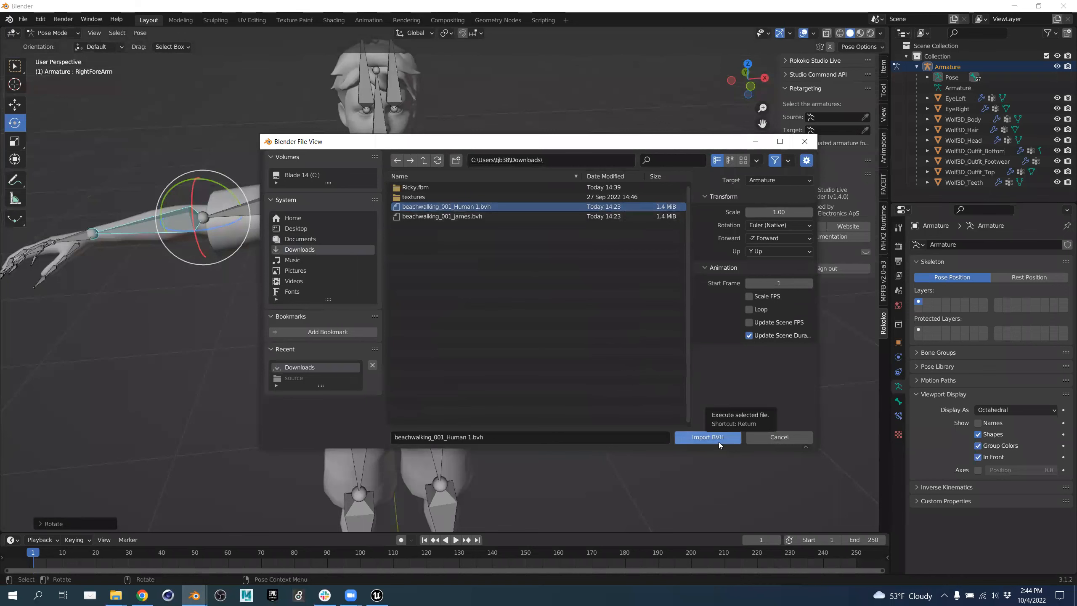
left_click(706, 436)
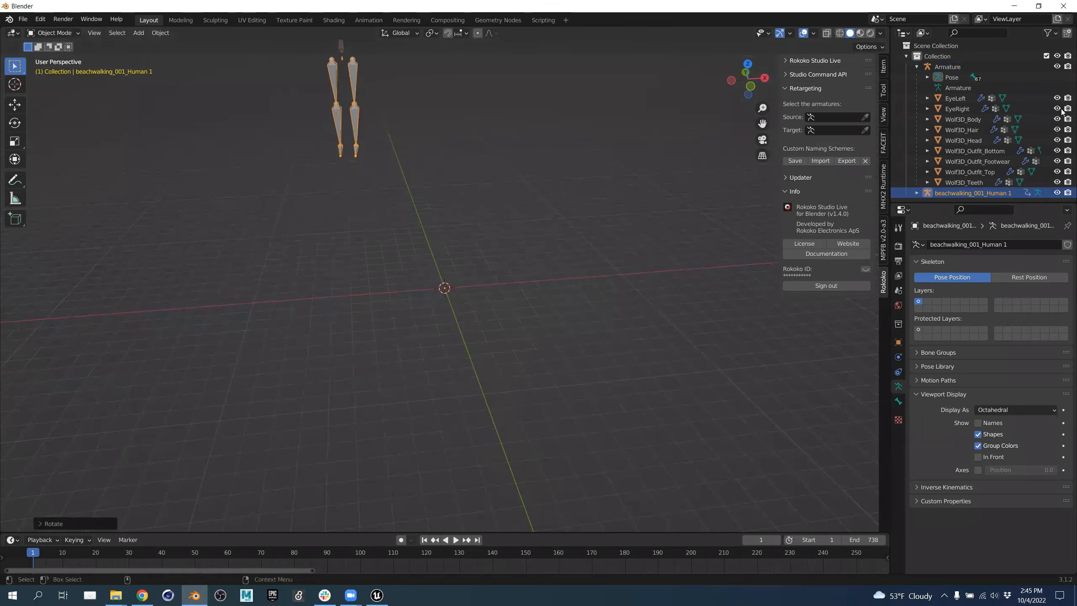
Delete the oversized skeleton and re-import the BVH at scale 0.01
right_click(973, 193)
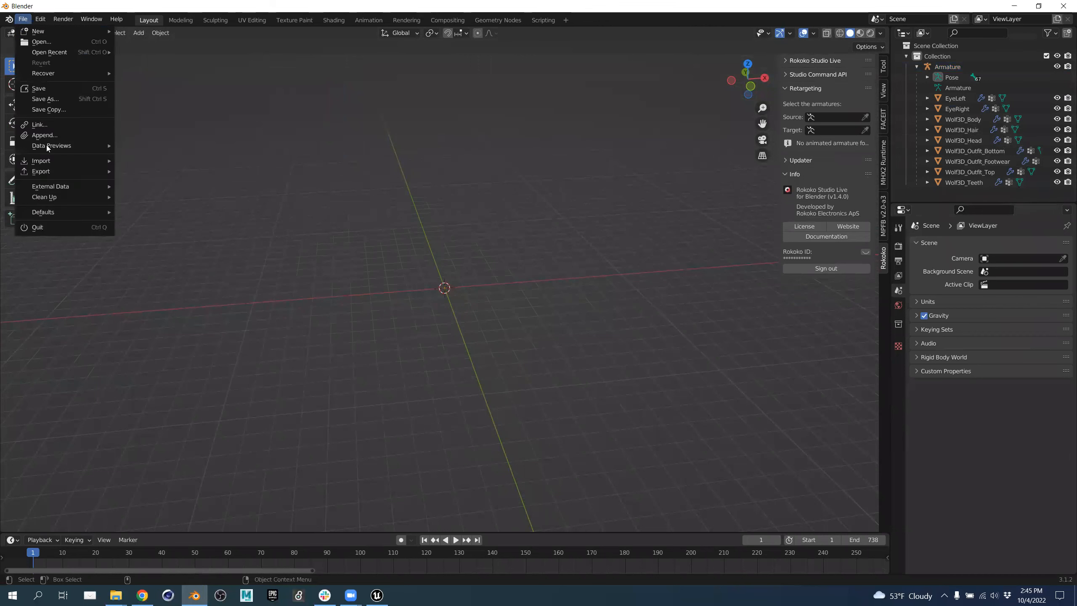
left_click(40, 160)
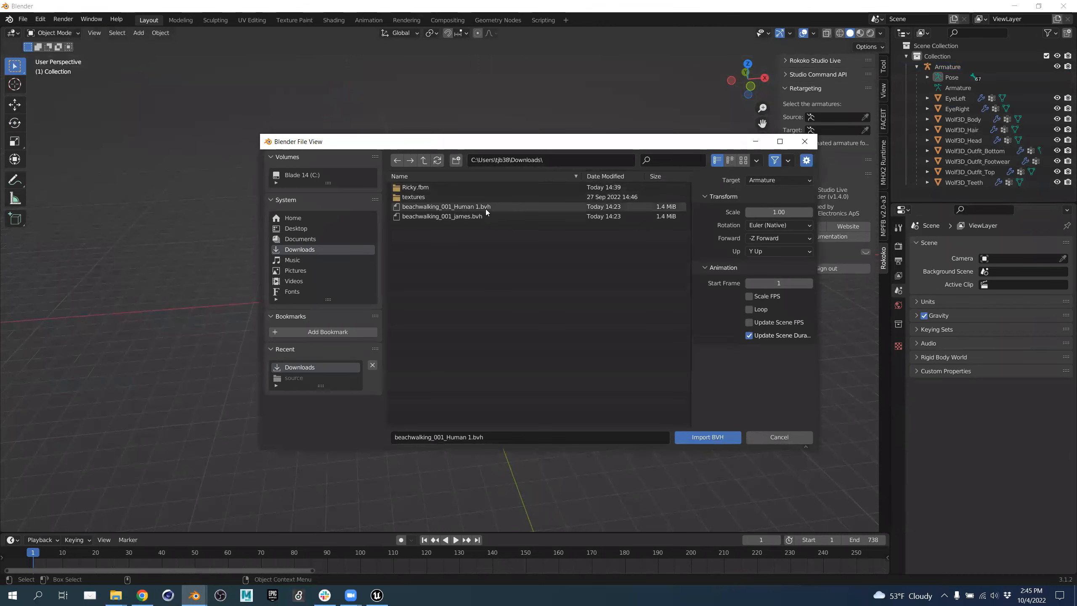
left_click(445, 206)
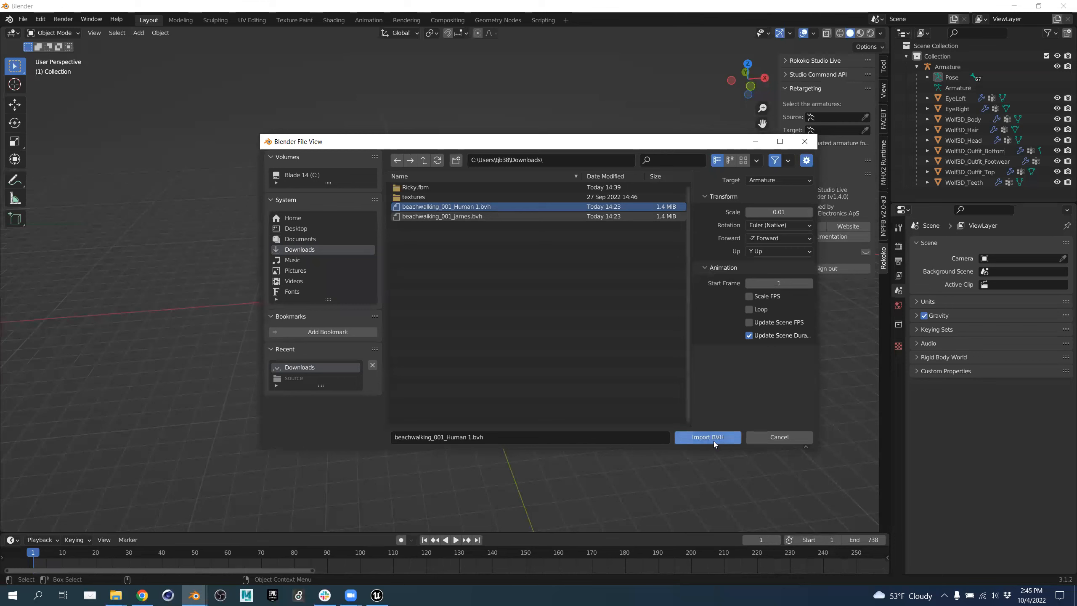
left_click(707, 436)
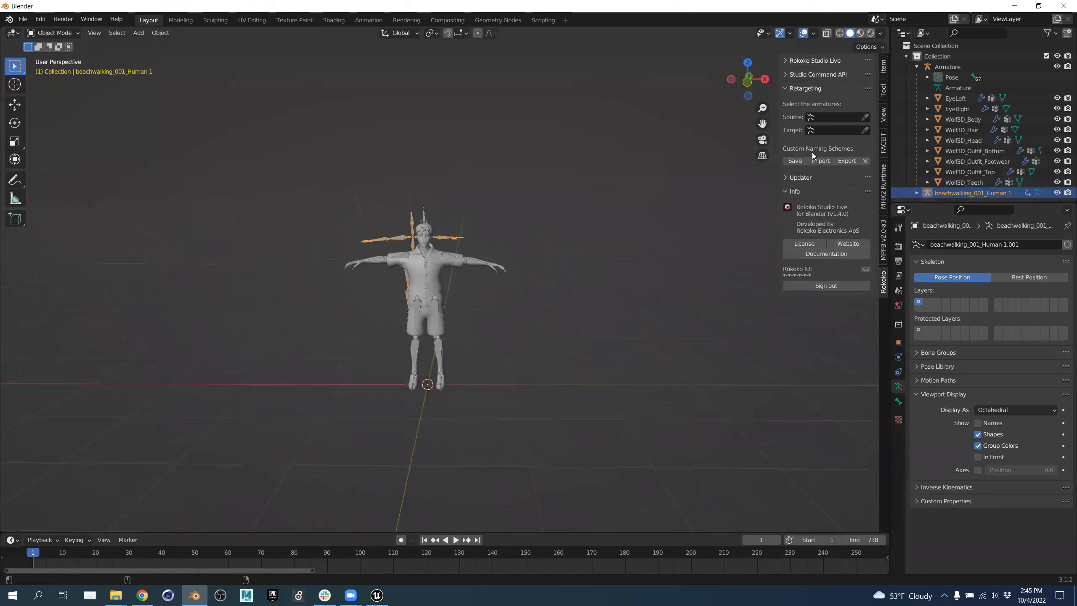
Set beachwalking_001_Human 1 as source and Ricky's Armature as target, building the bone list
left_click(836, 116)
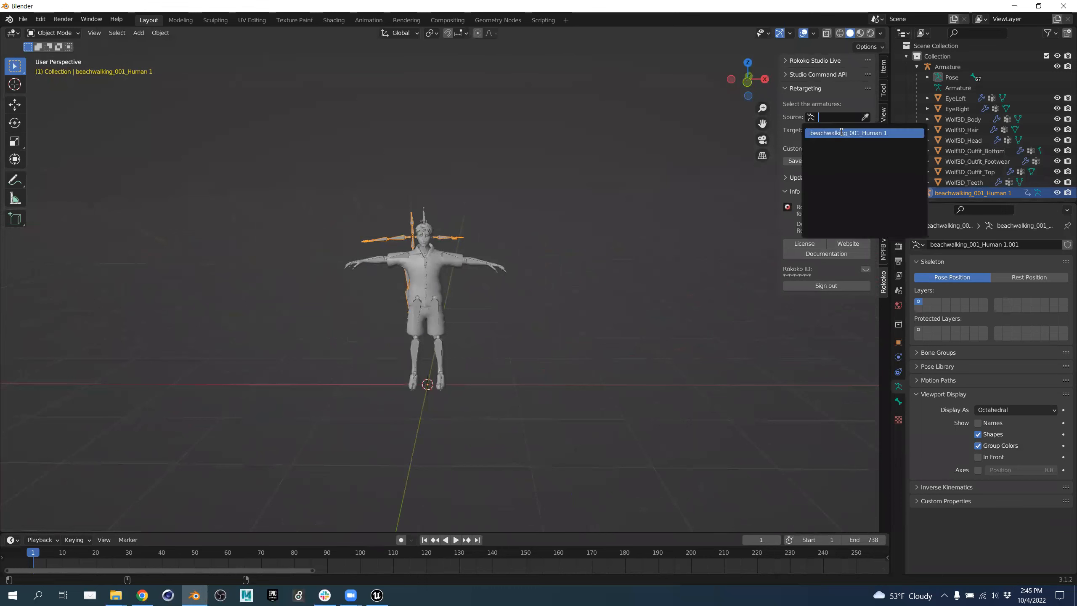
left_click(864, 133)
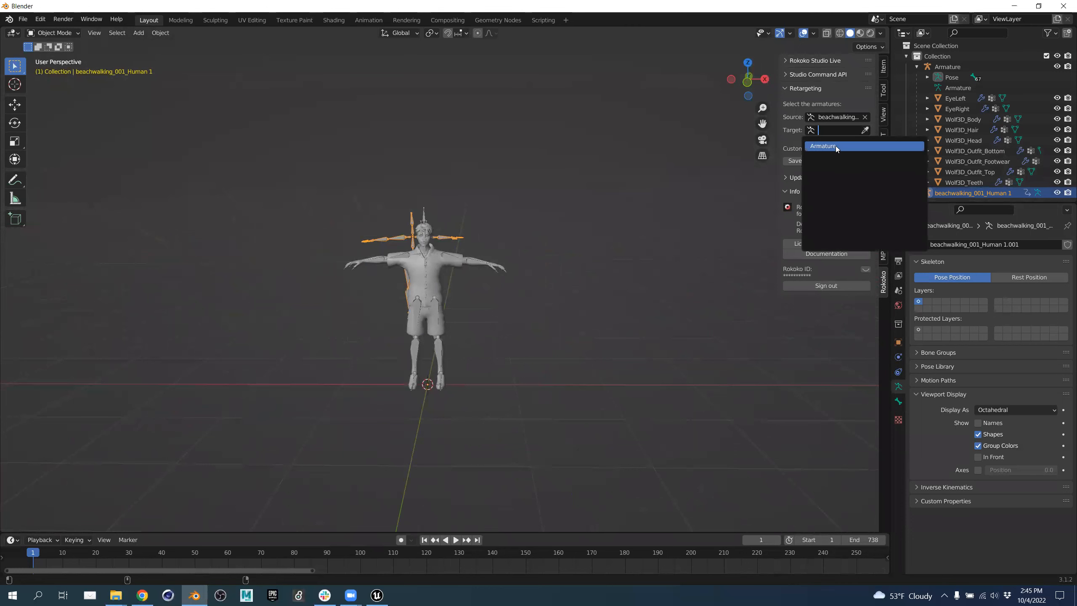
left_click(823, 146)
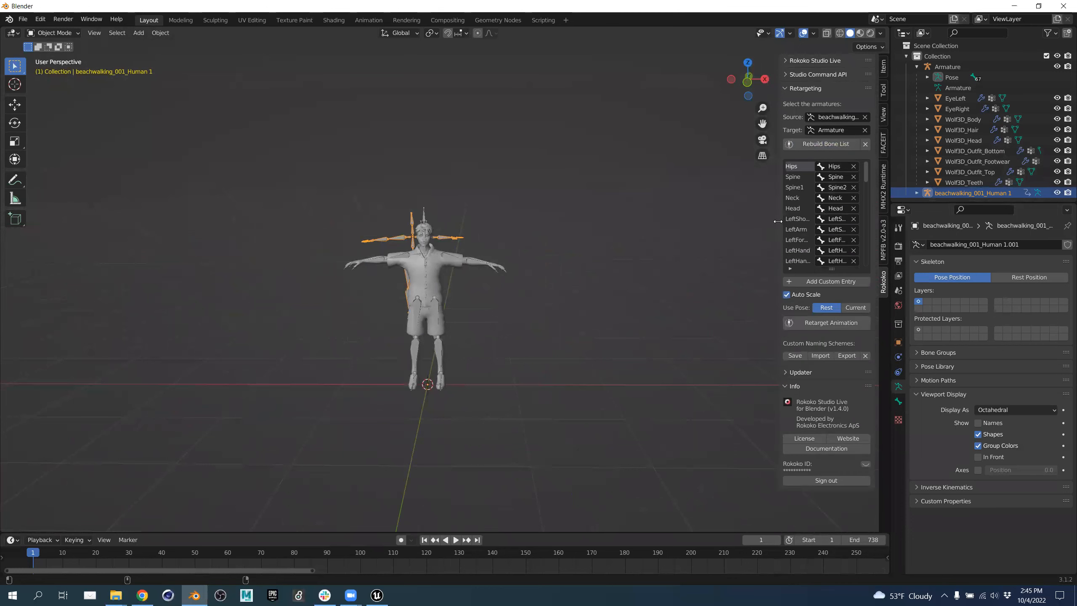
left_click(834, 228)
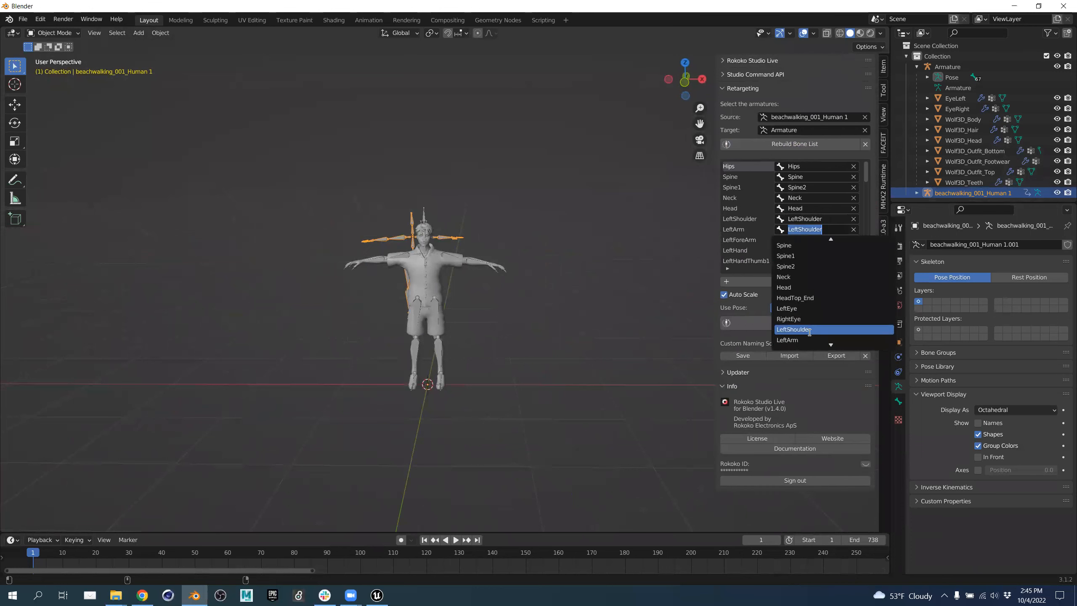
Map LeftArm and RightArm to the avatar's matching bones with Use Pose set to Rest
left_click(793, 330)
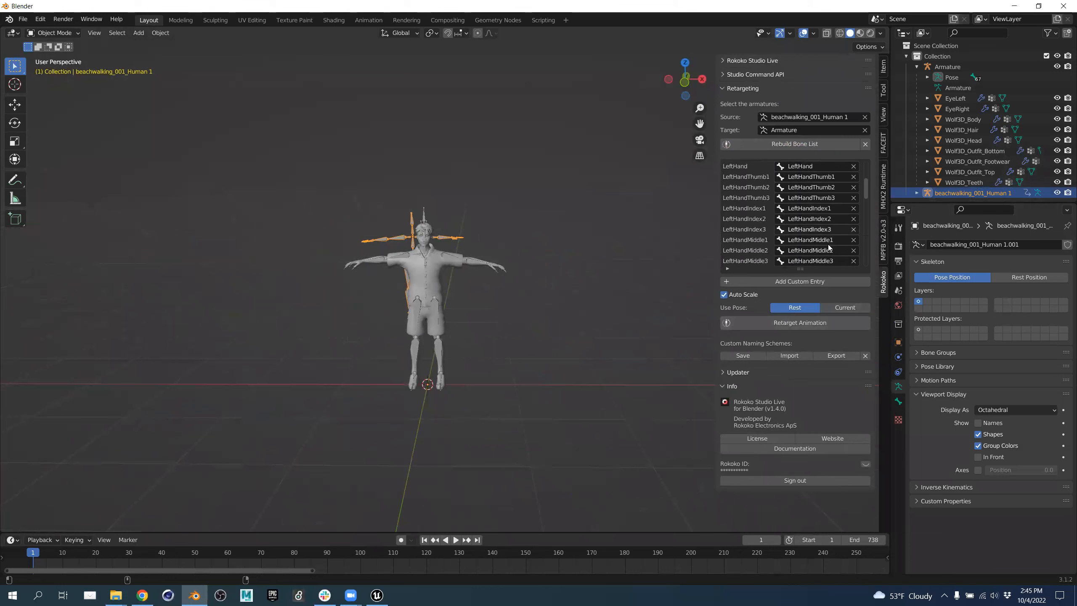
scroll("down", 3)
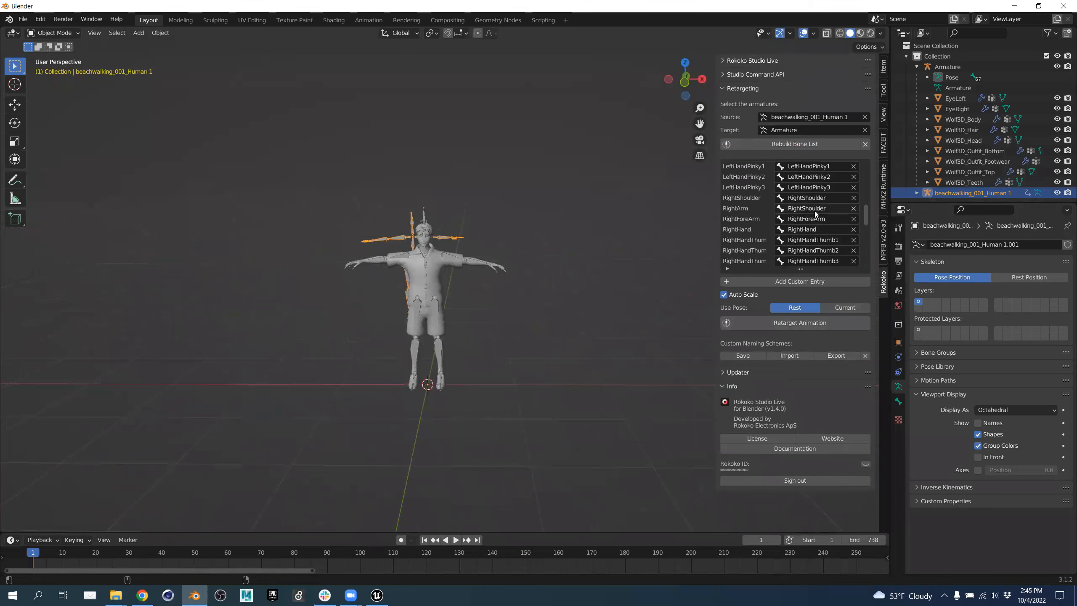
left_click(813, 208)
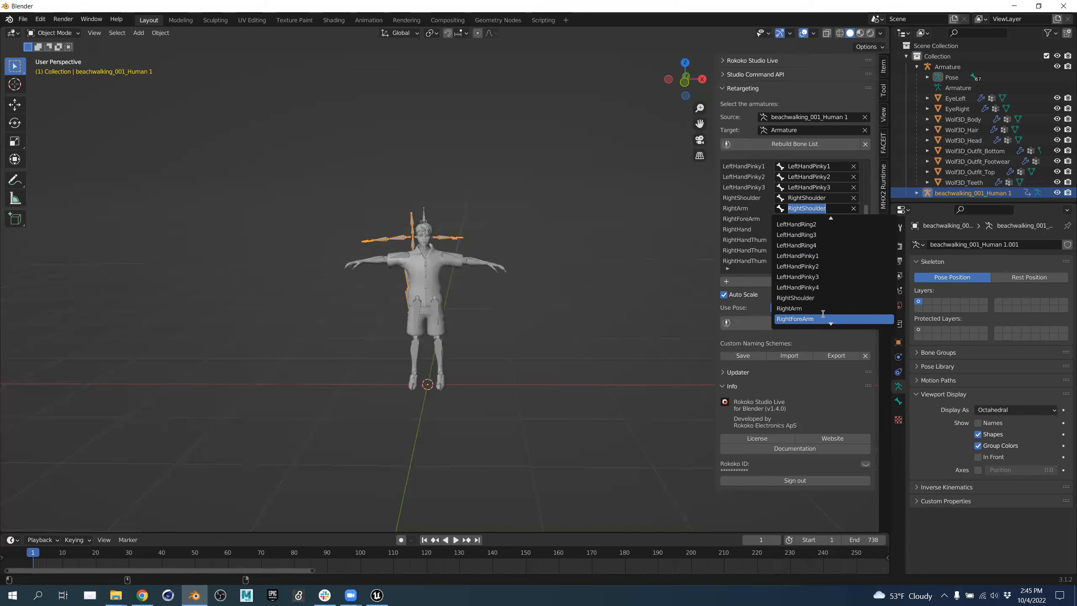
left_click(795, 319)
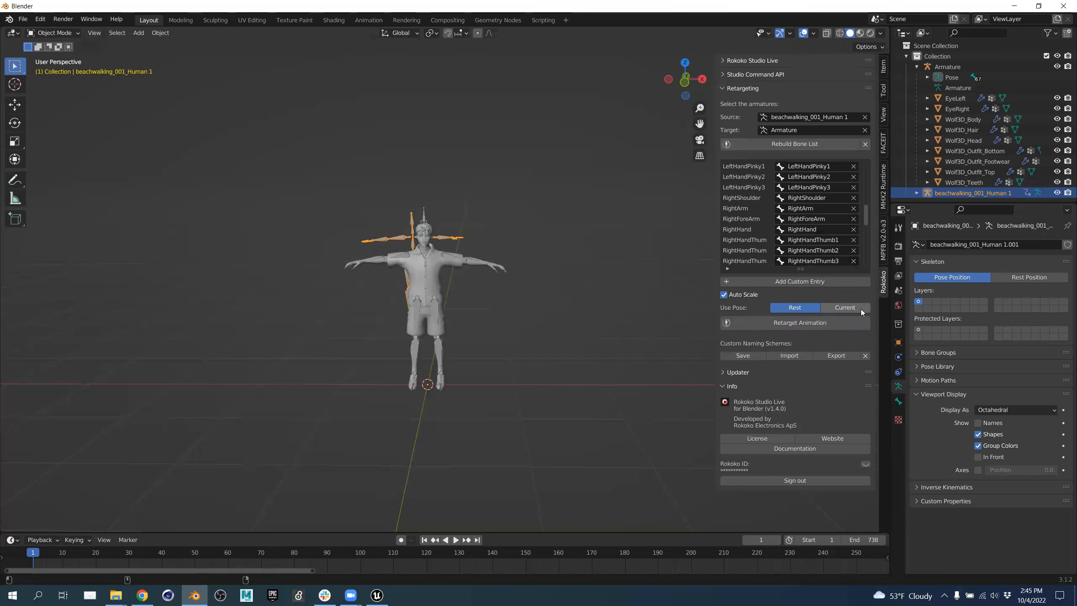
left_click(795, 307)
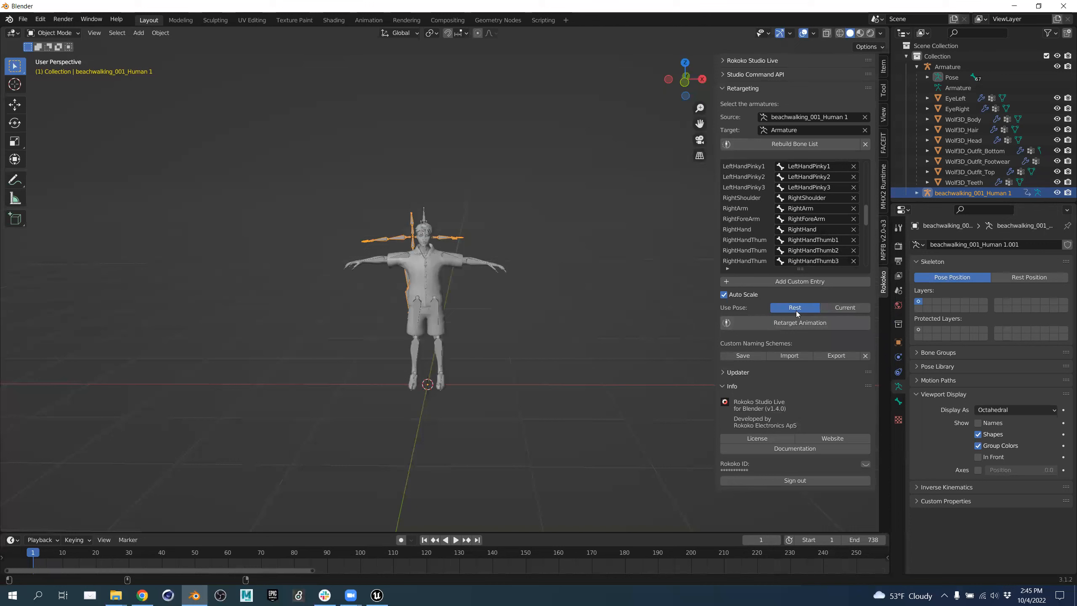
mouse_move(795, 307)
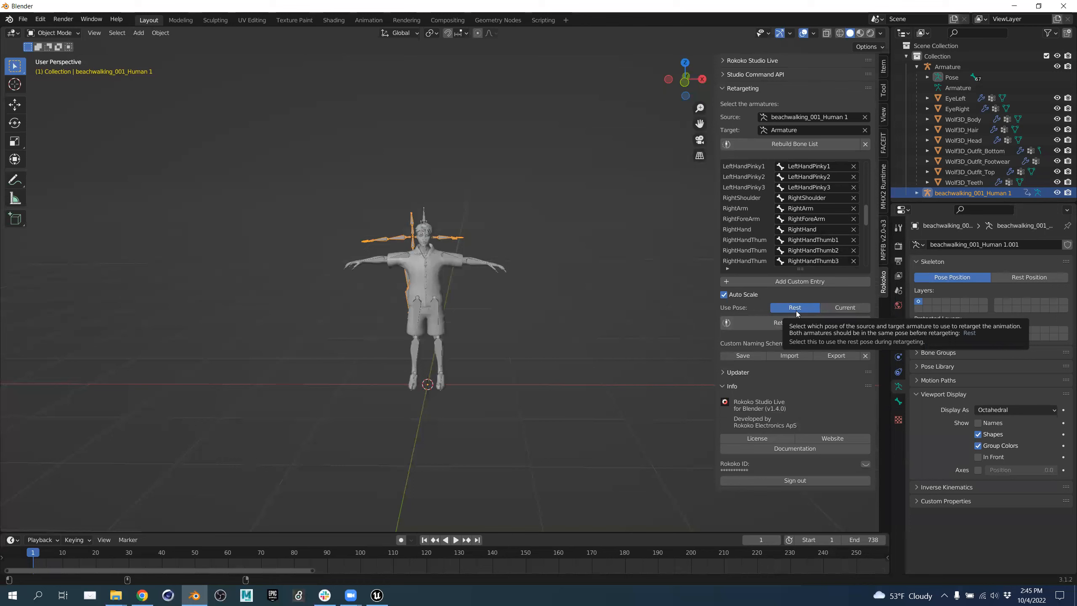
mouse_move(819, 313)
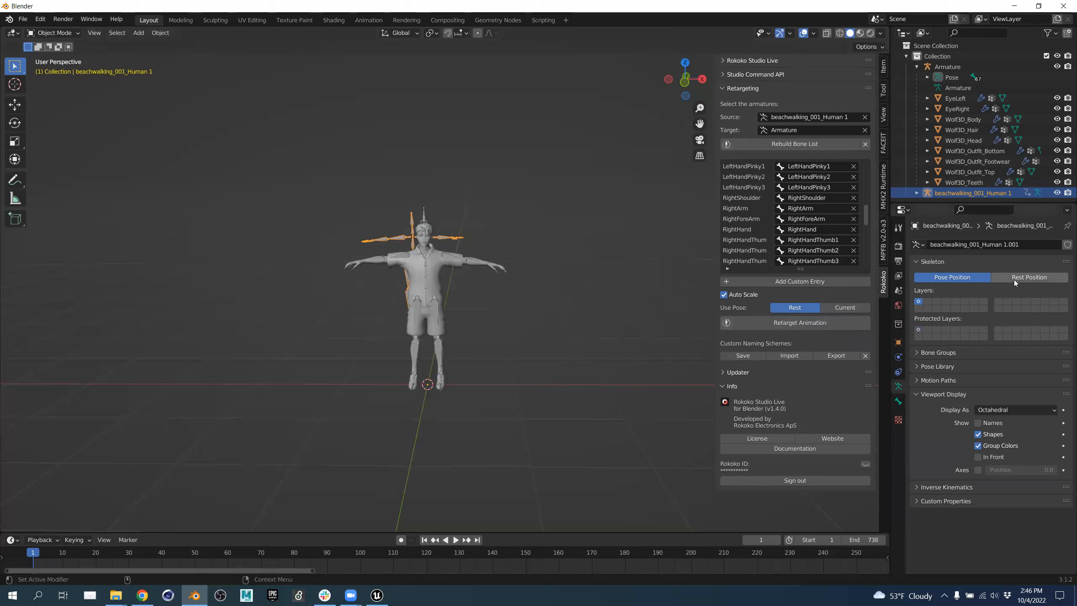
mouse_move(985, 269)
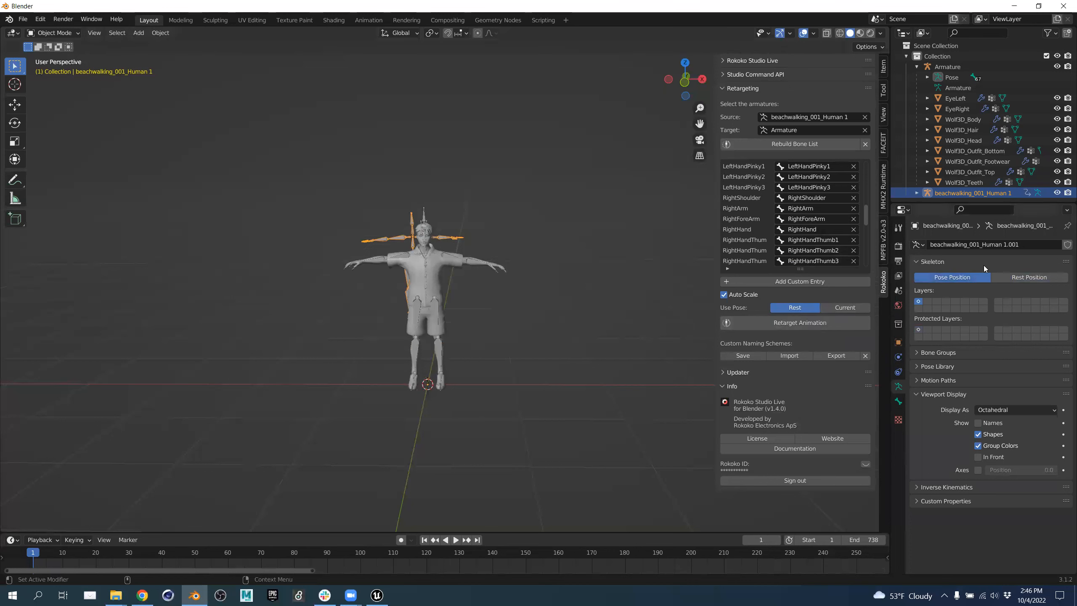
Select Ricky's Armature and toggle Rest Position then back to Pose Position
left_click(948, 65)
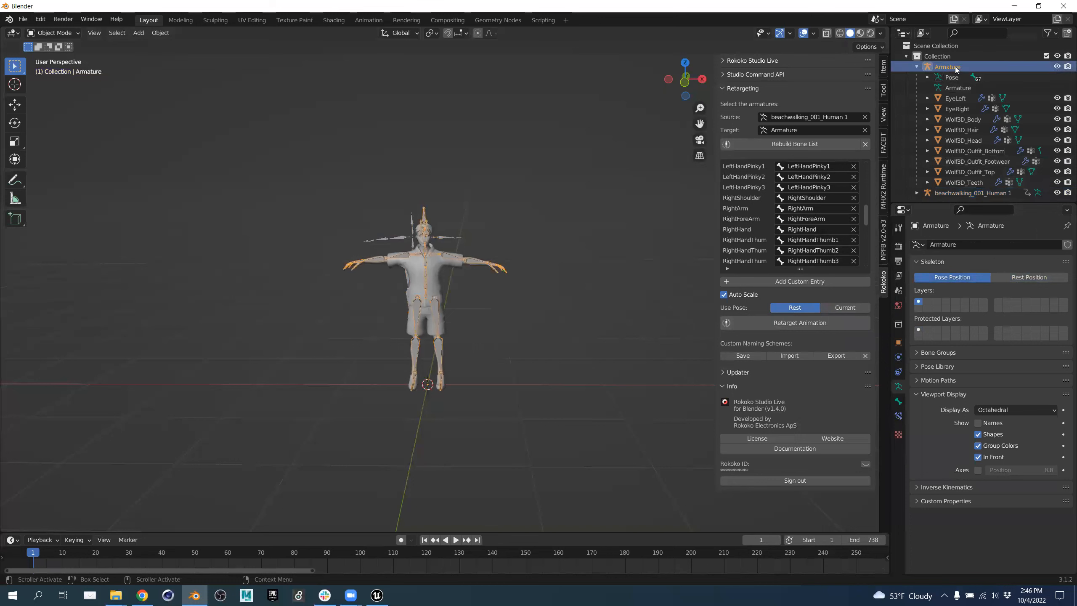
left_click(1028, 277)
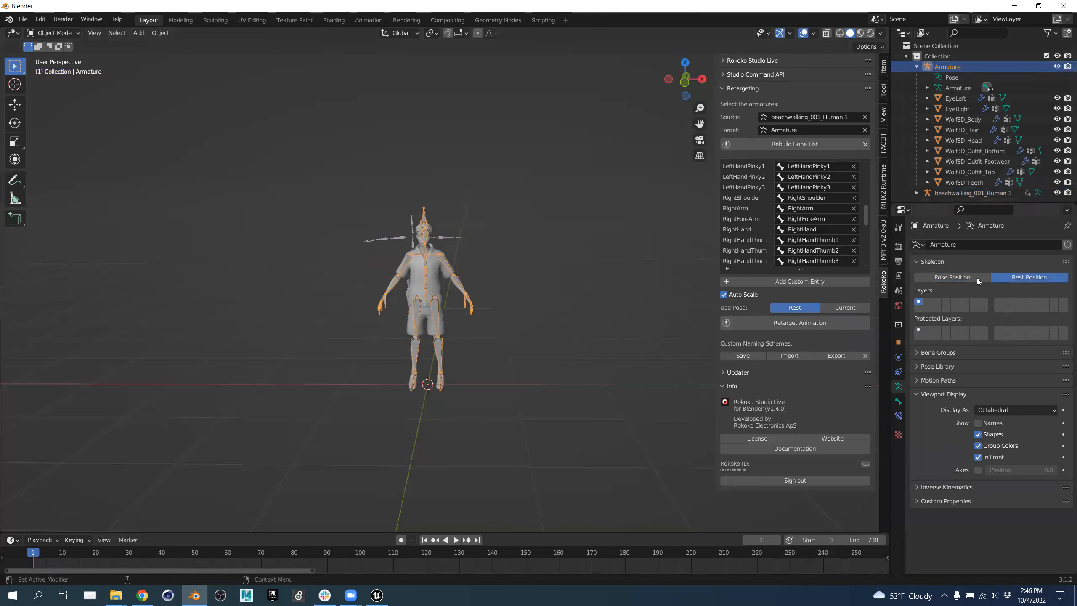
left_click(955, 98)
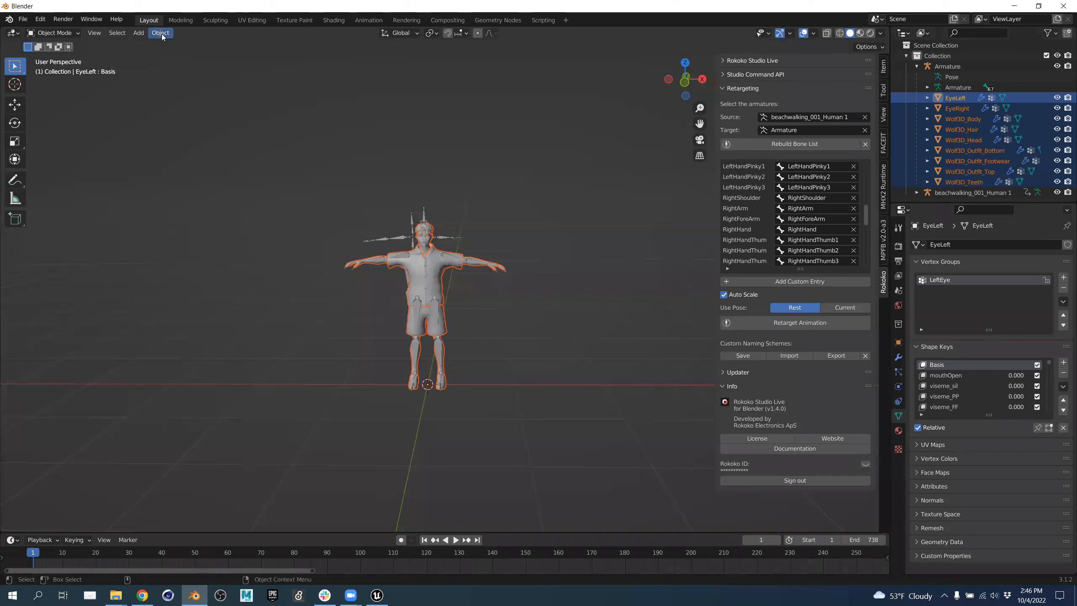
Convert the selected avatar parts to plain meshes via Object > Convert > Mesh
left_click(160, 32)
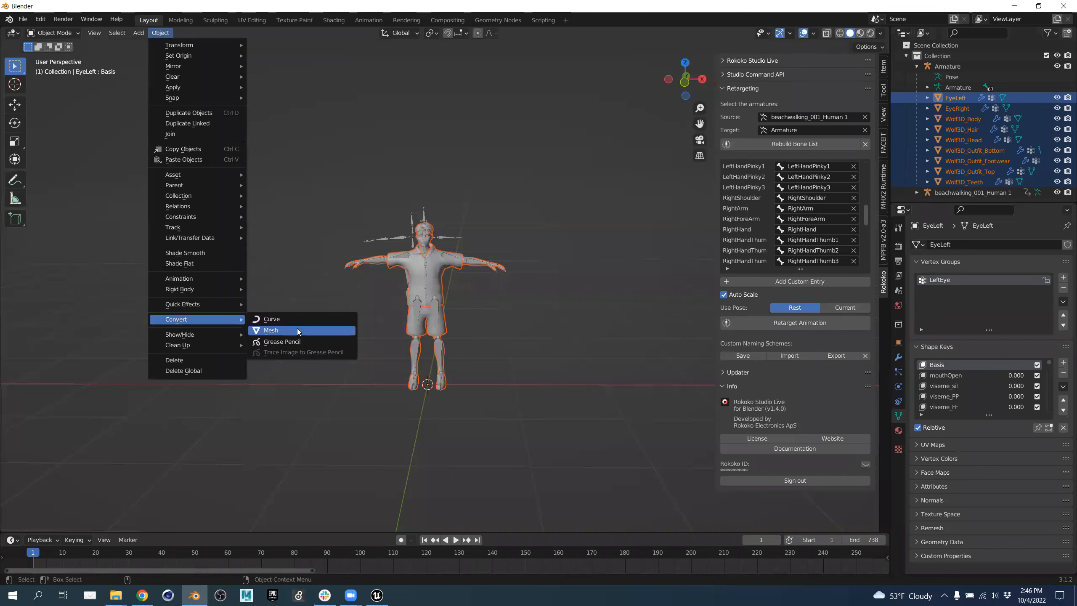
mouse_move(297, 331)
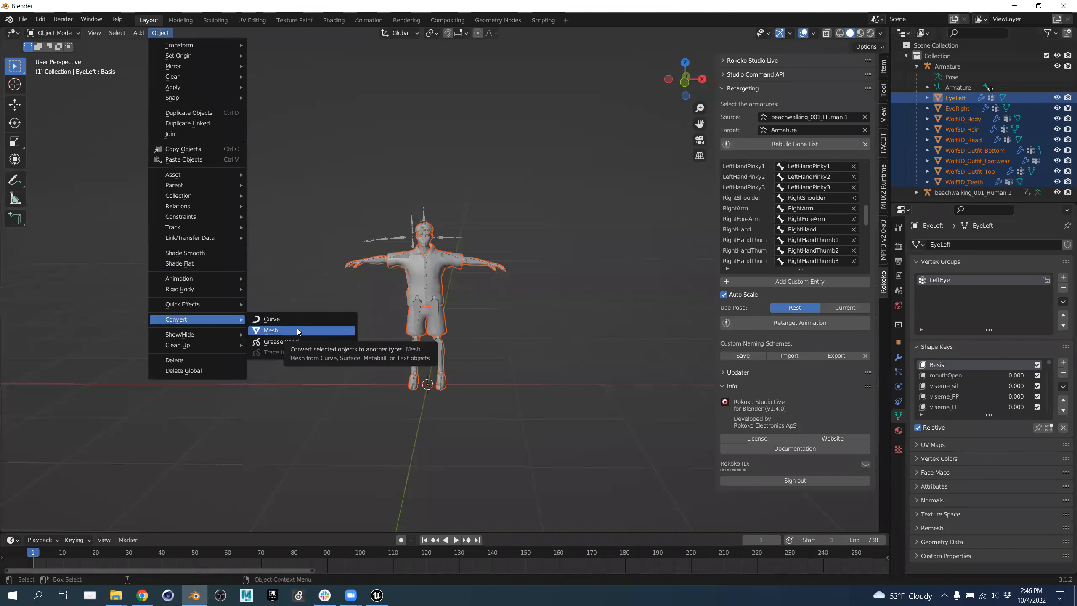
left_click(271, 330)
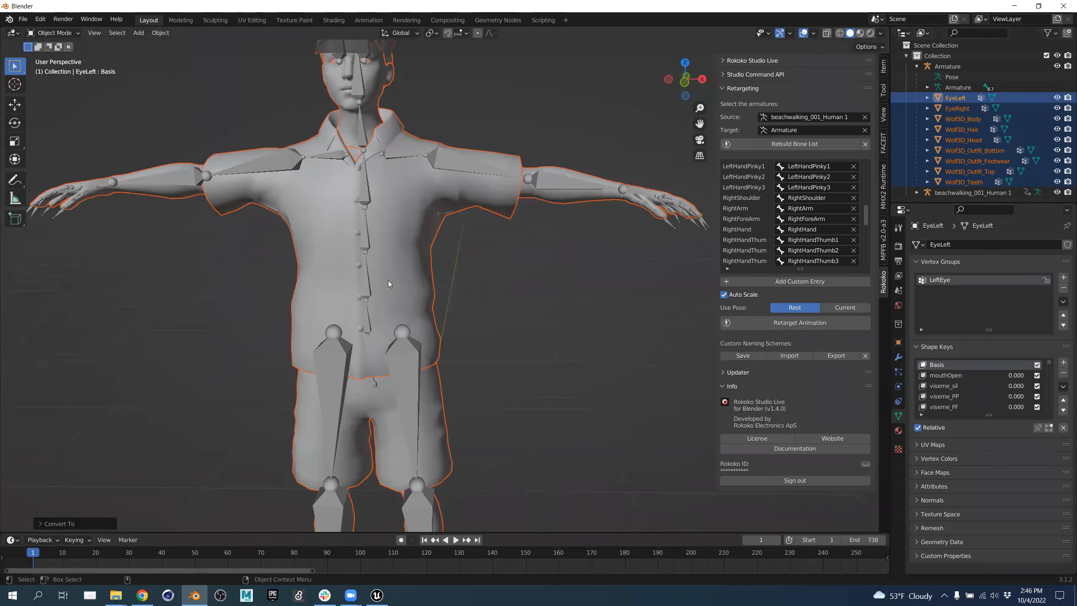
left_click(971, 171)
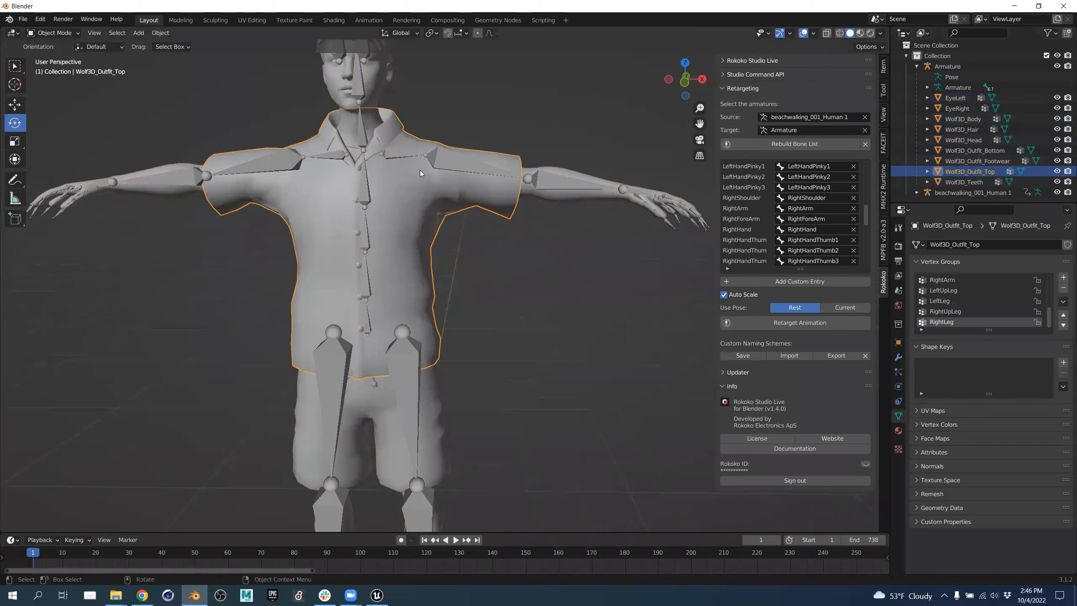
Select the Armature, enter Pose Mode and begin rotating a bone with R
left_click(949, 65)
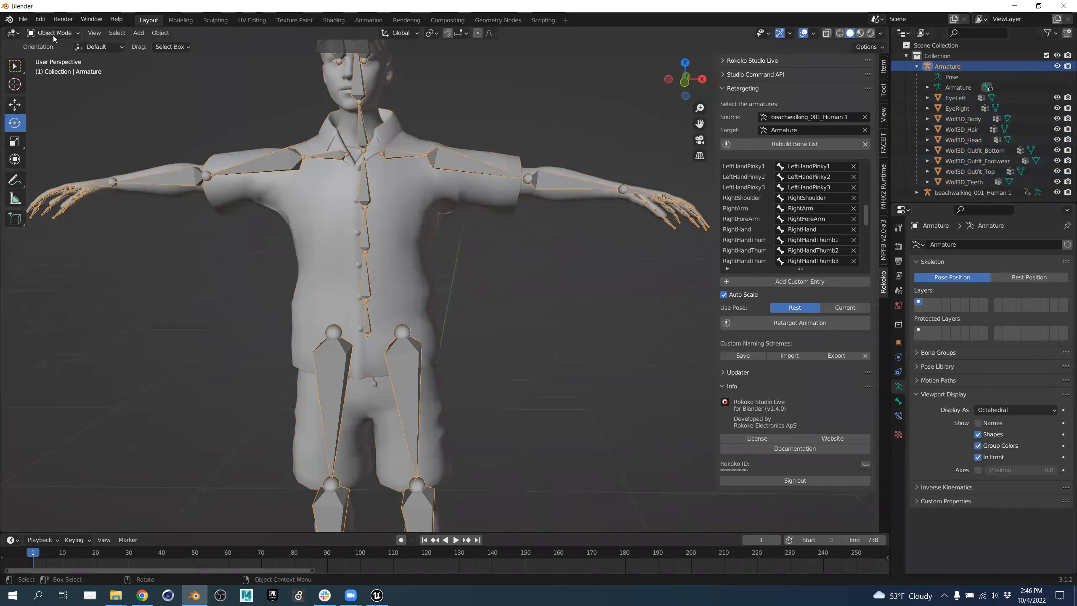
left_click(54, 32)
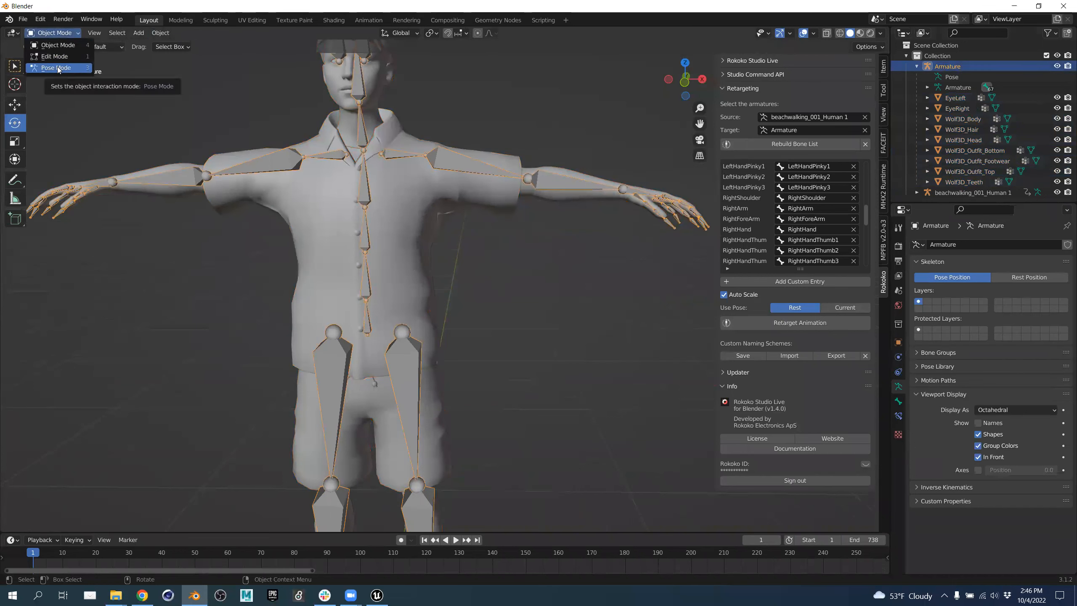
left_click(56, 67)
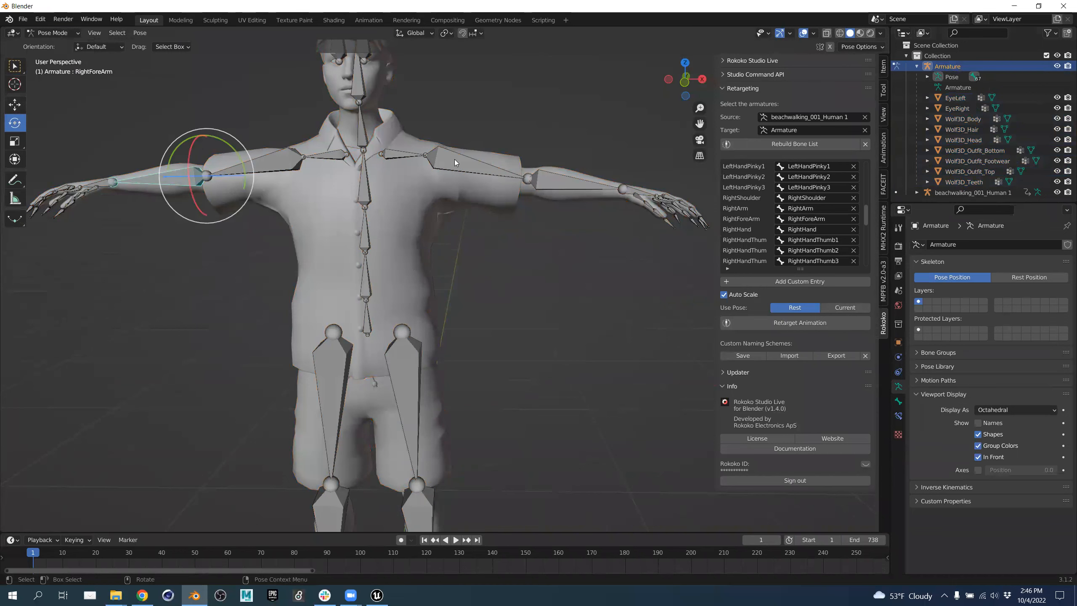
key("r")
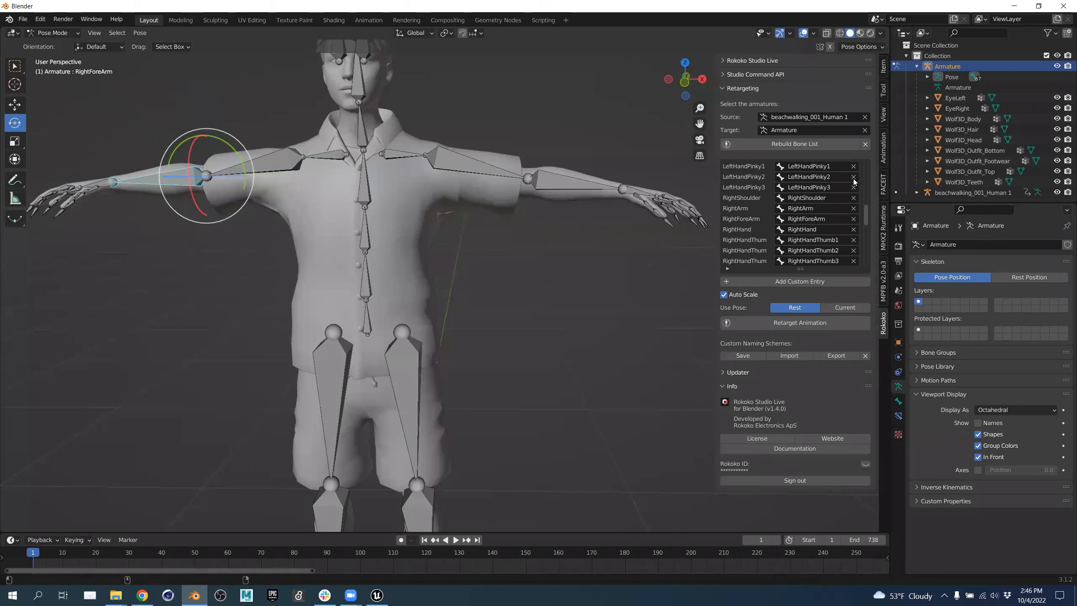
left_click(957, 88)
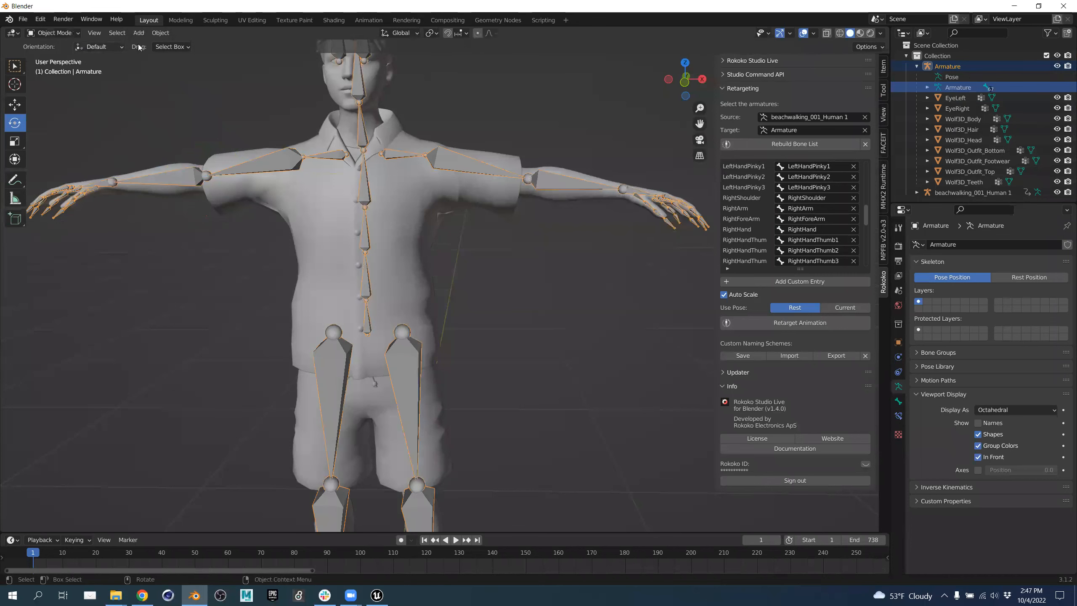
In Pose Mode, apply the armature's current T-pose as its new rest pose
left_click(51, 32)
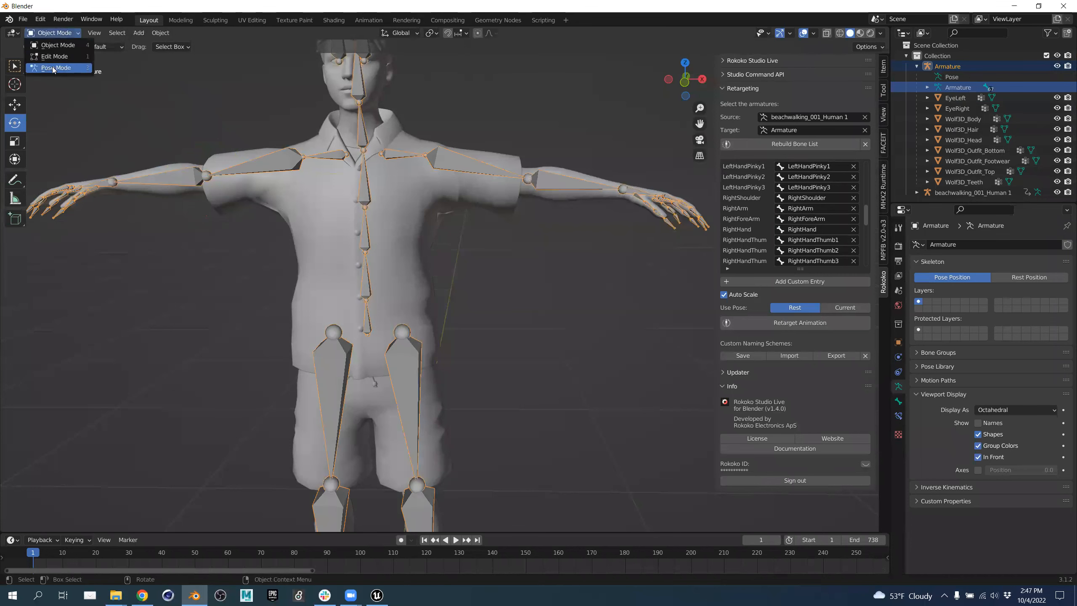
left_click(55, 68)
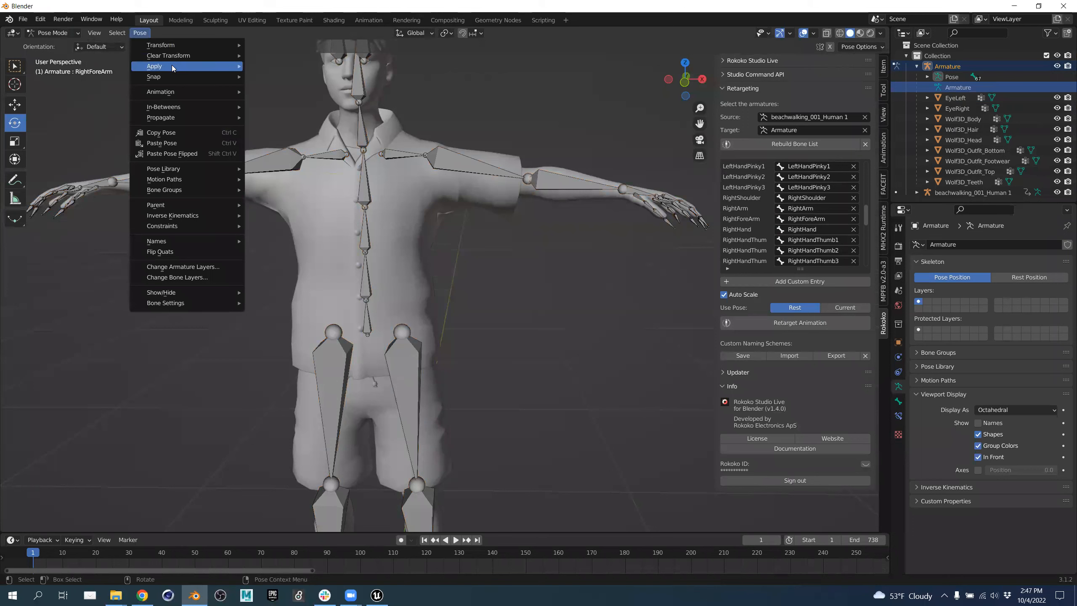
left_click(154, 66)
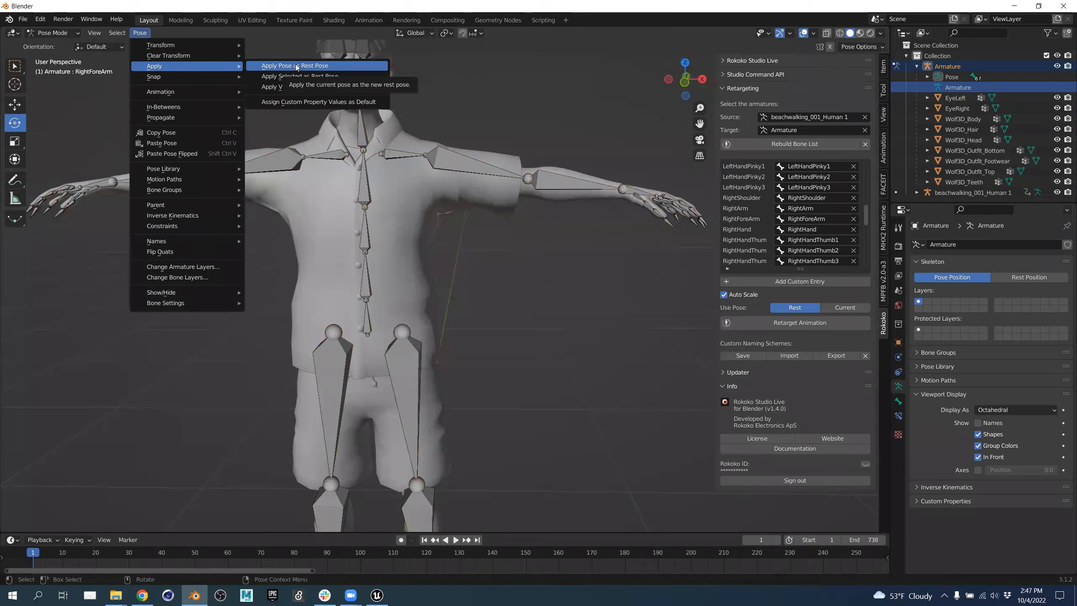
left_click(289, 66)
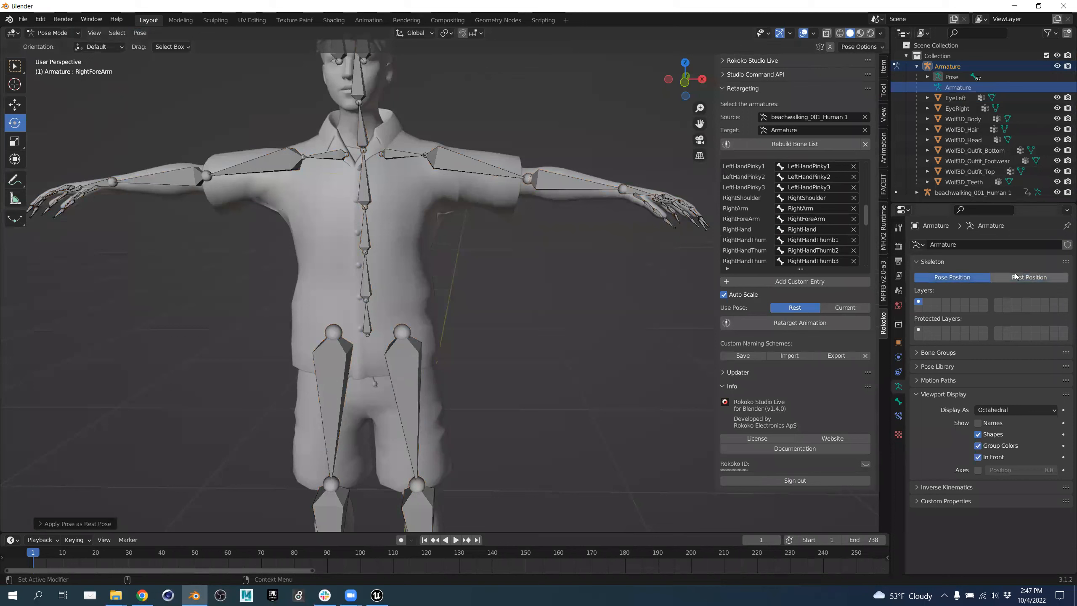
Enable Rest Position in the Skeleton panel and reselect the avatar's meshes
left_click(1029, 277)
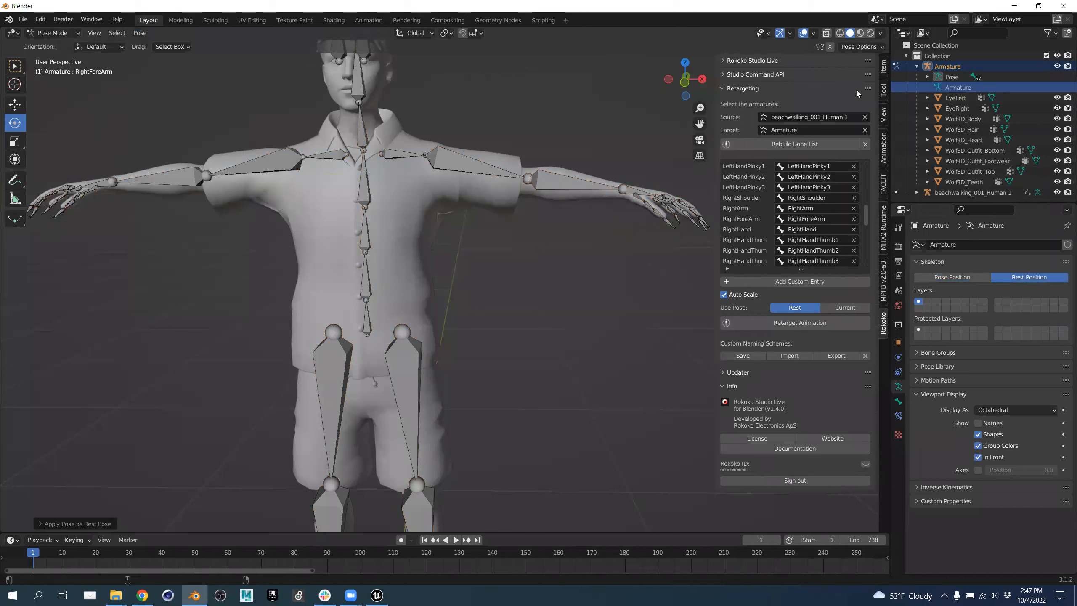
left_click(955, 98)
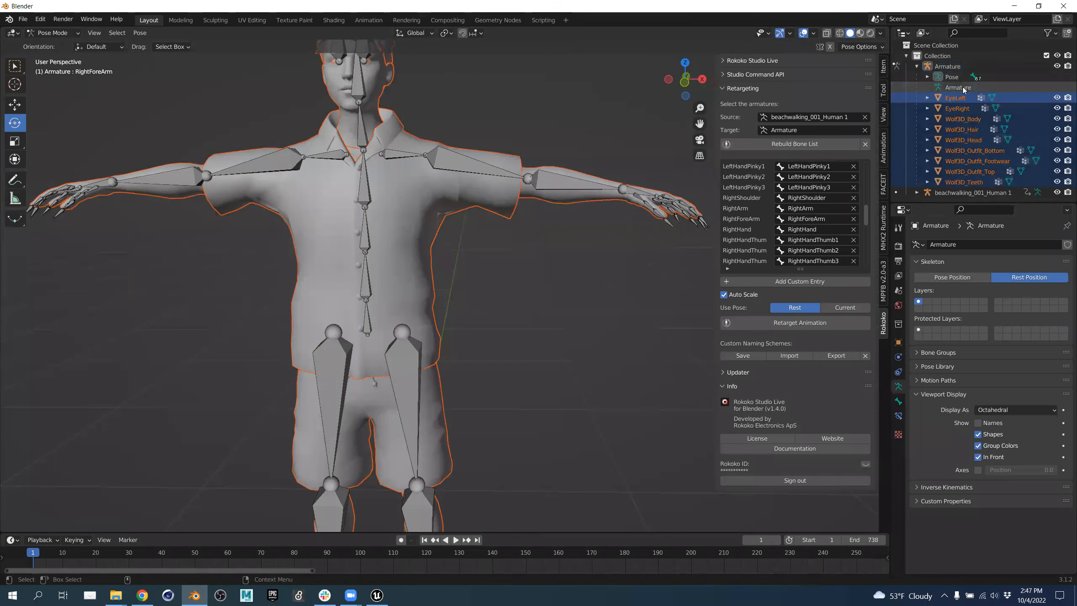
Parent the avatar meshes to the armature with deformation, hitting a 'Cannot change Pose' error
left_click(958, 88)
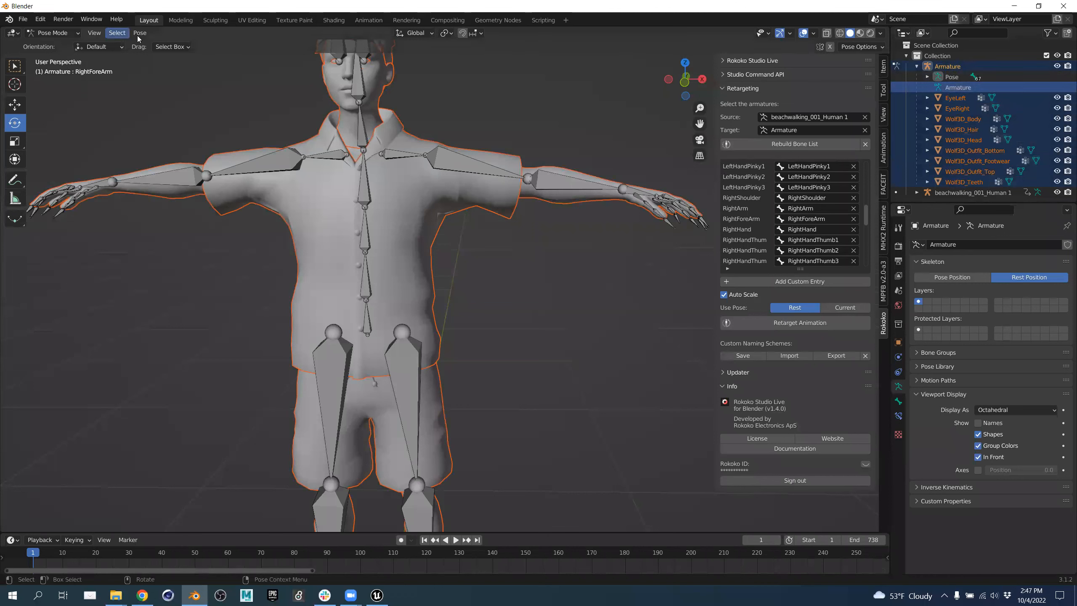
left_click(140, 32)
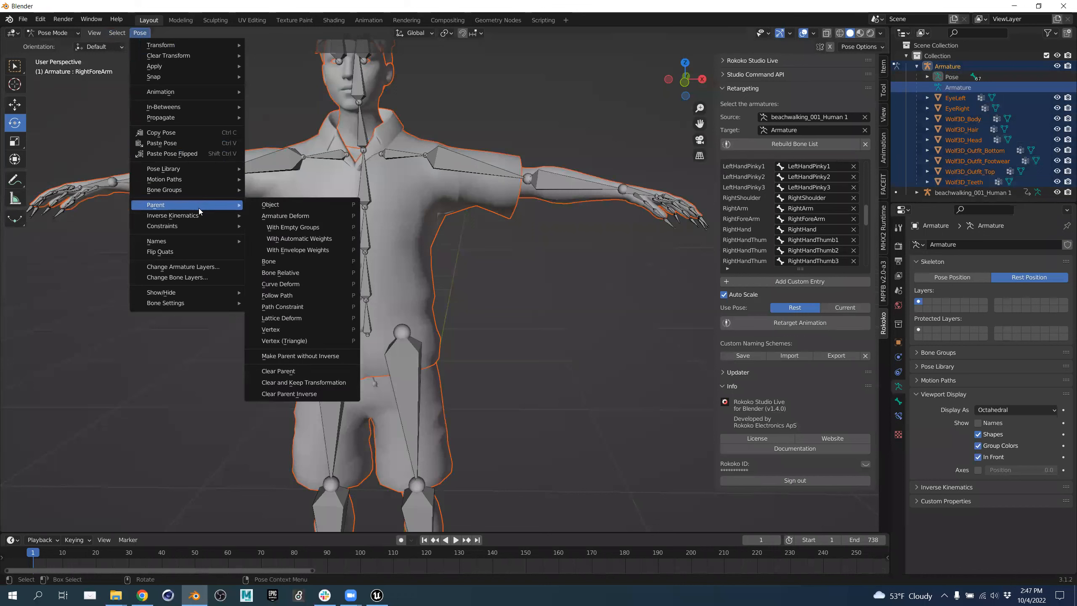
mouse_move(285, 216)
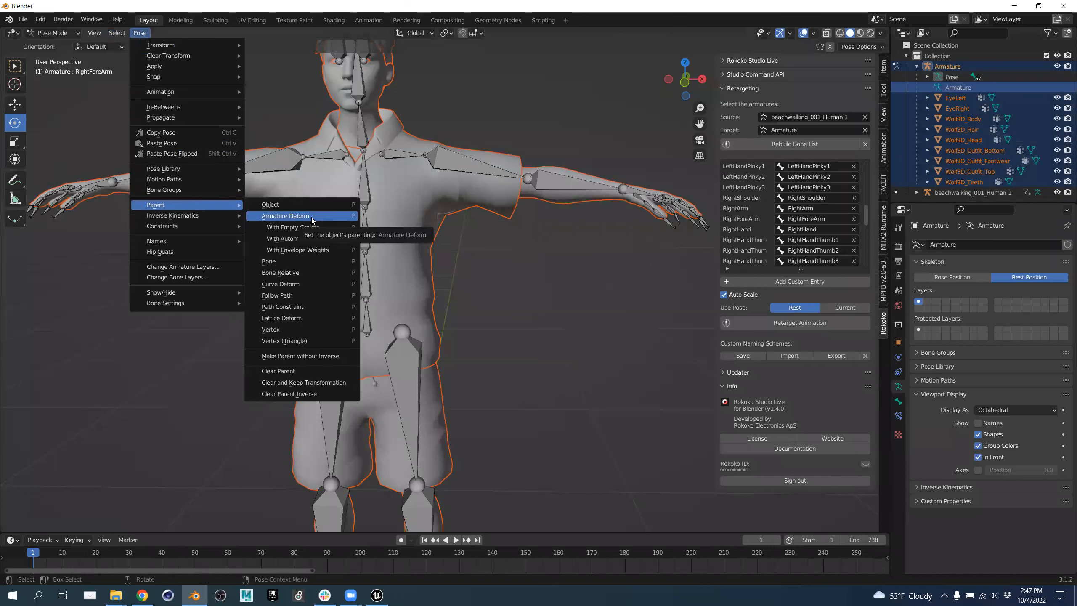
left_click(284, 216)
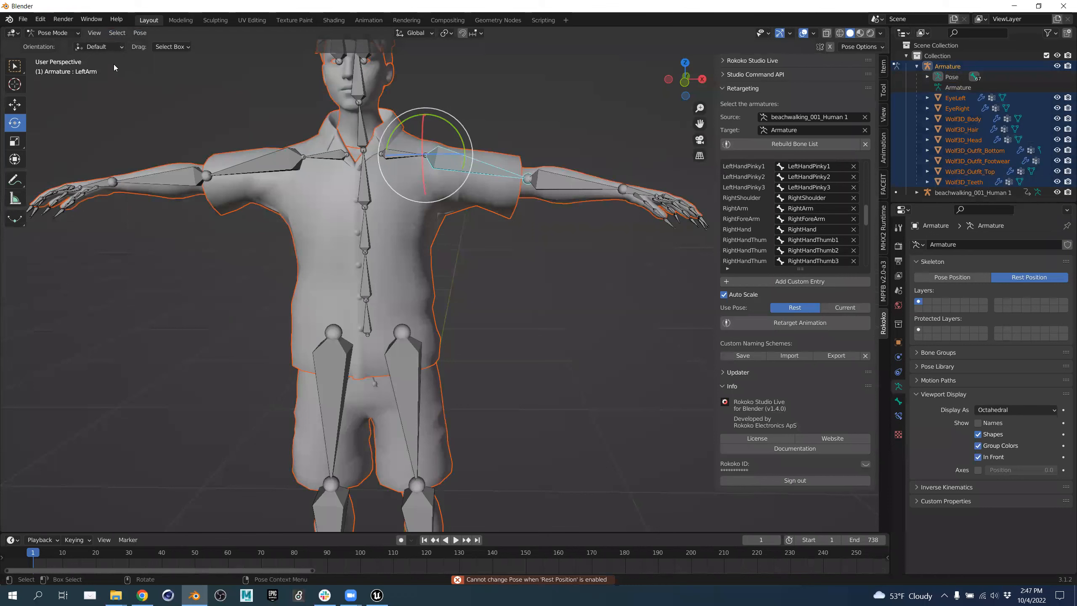
Review the error report and switch the skeleton back to Pose Position
left_click(957, 88)
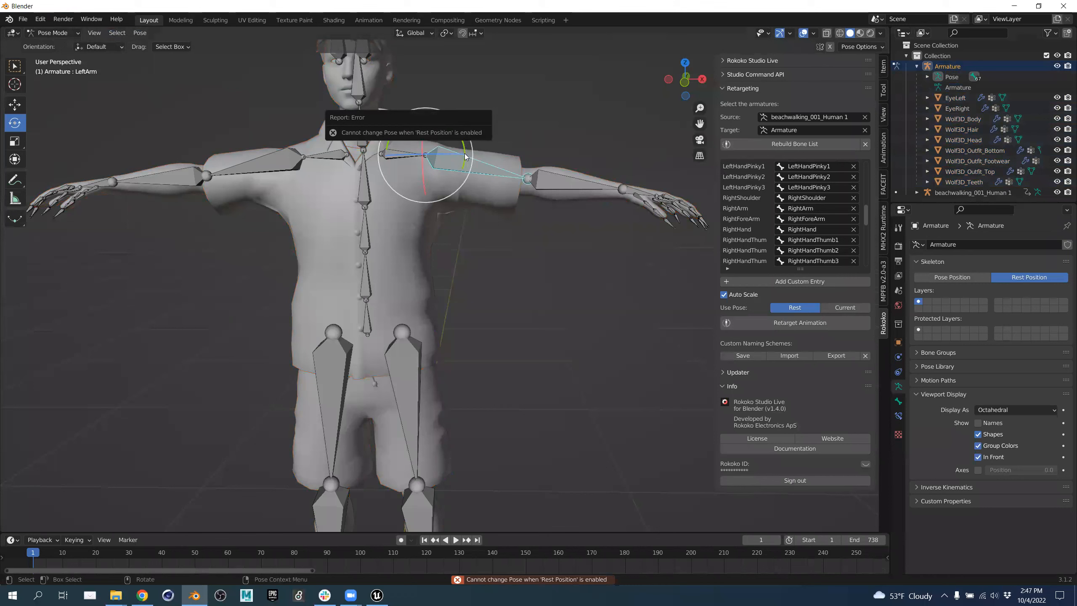
left_click(951, 276)
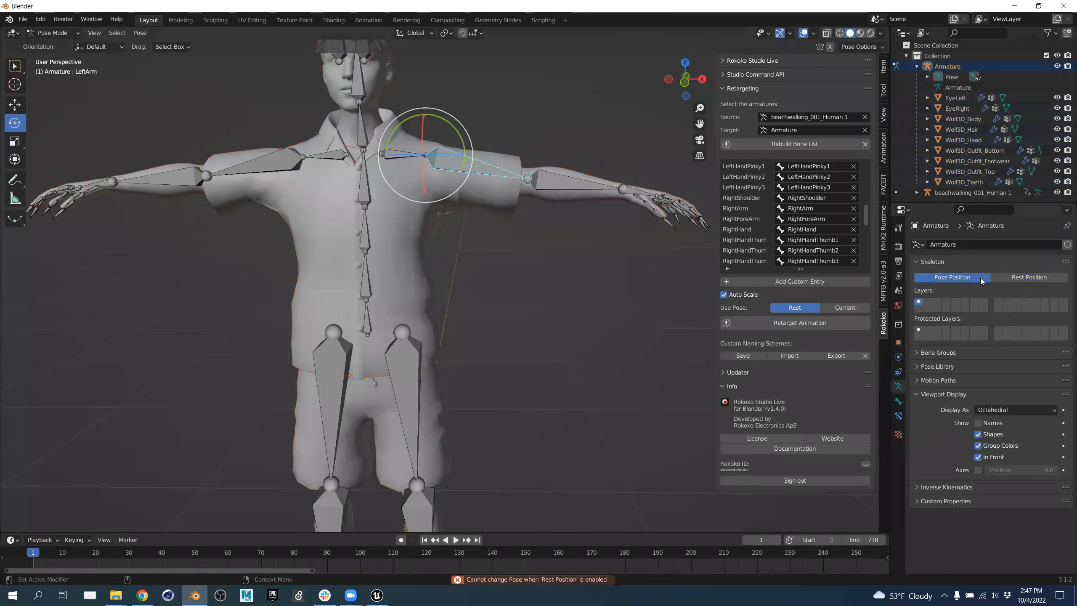
key("r")
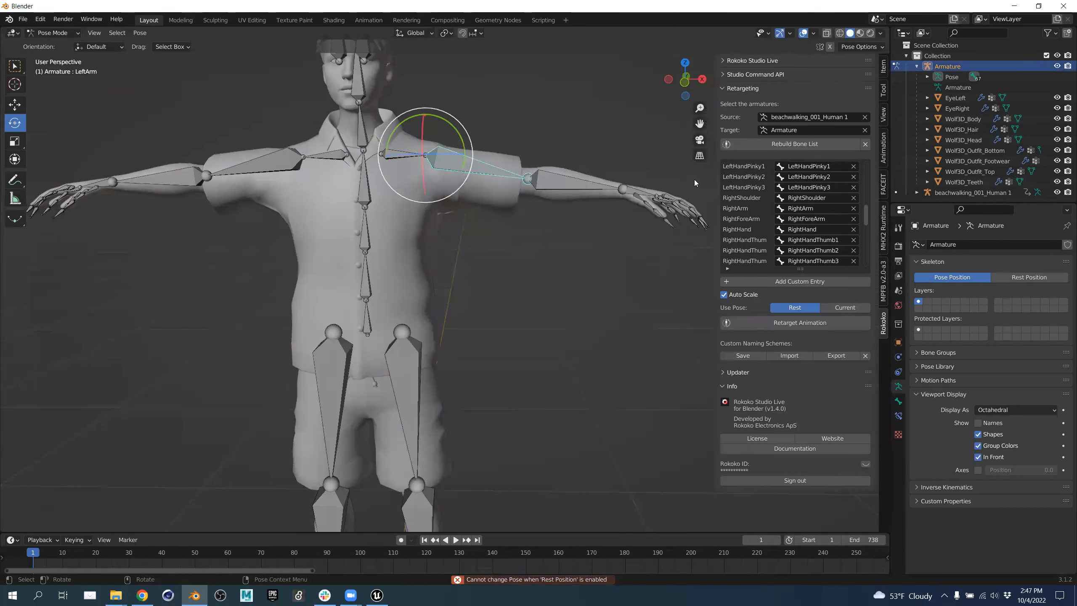
mouse_move(874, 151)
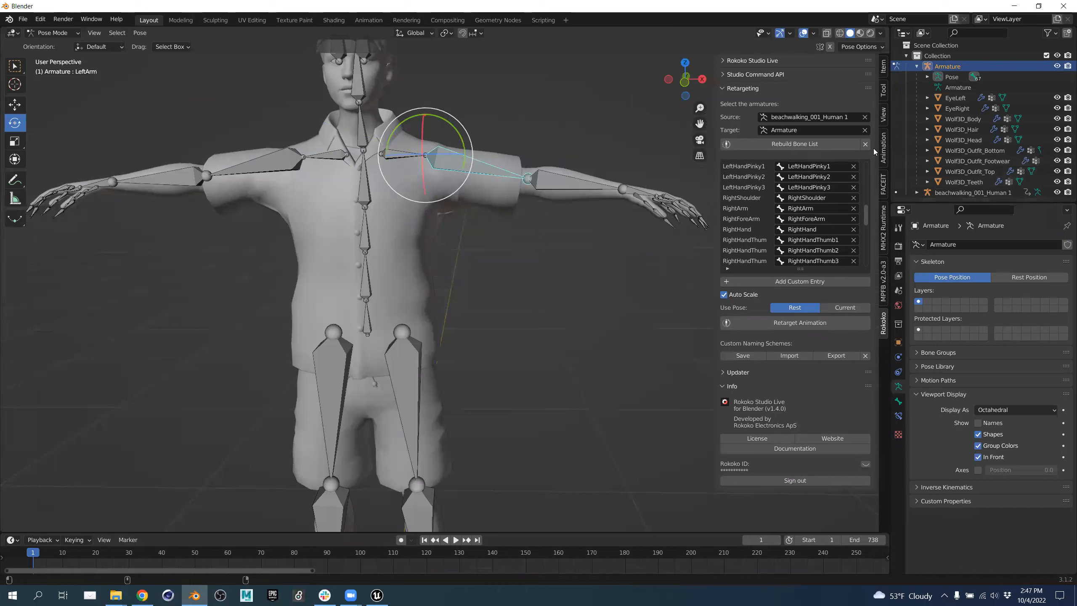
Map source RightArm and LeftArm to the avatar's RightArm and LeftArm bones in the Rokoko list
left_click(810, 129)
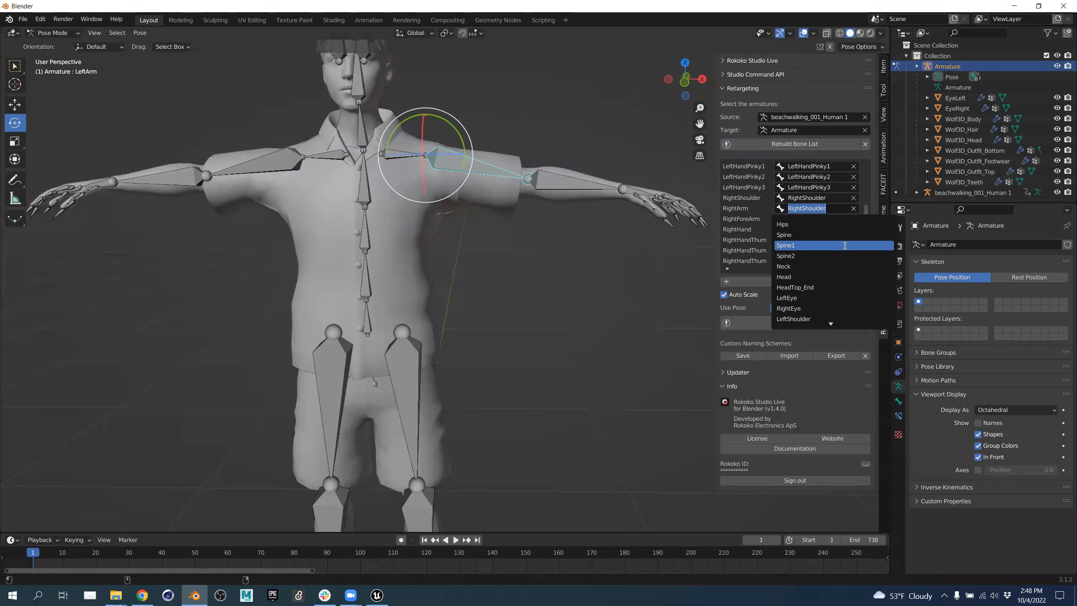
type("RightArm")
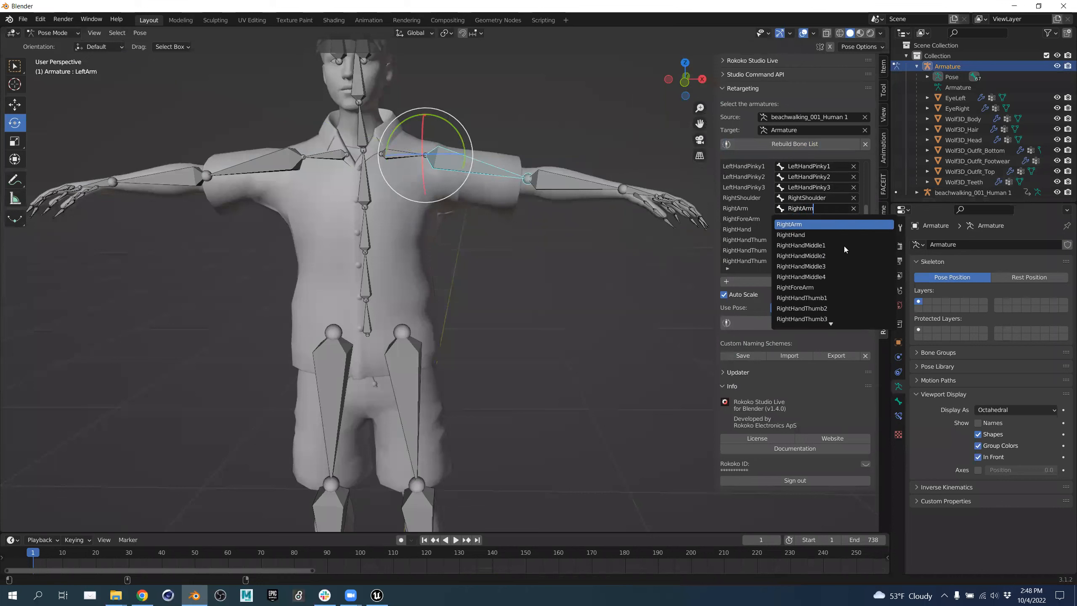
left_click(790, 224)
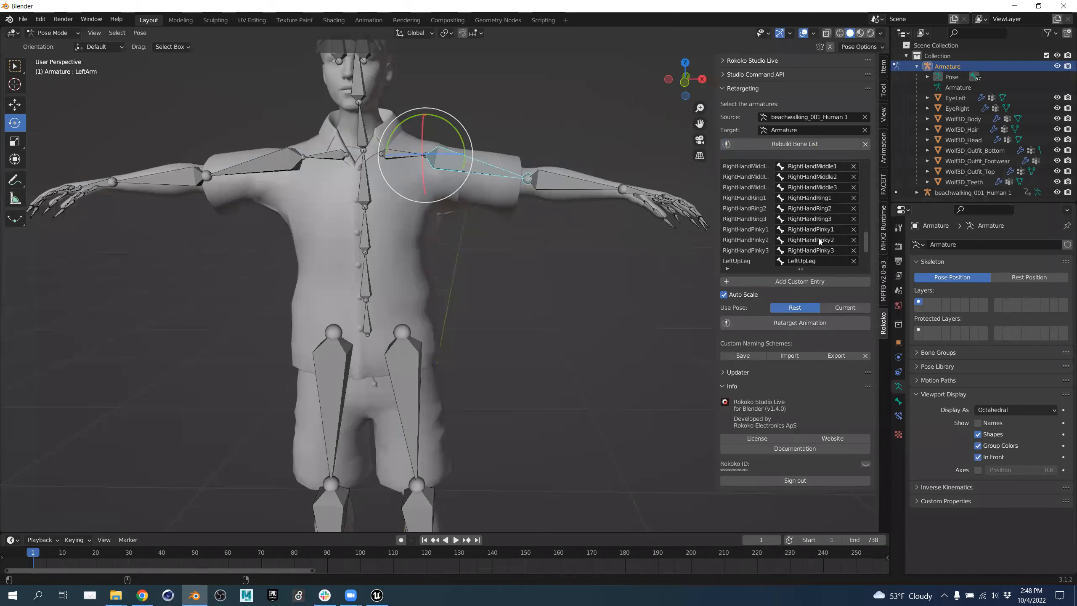
scroll("down", 3)
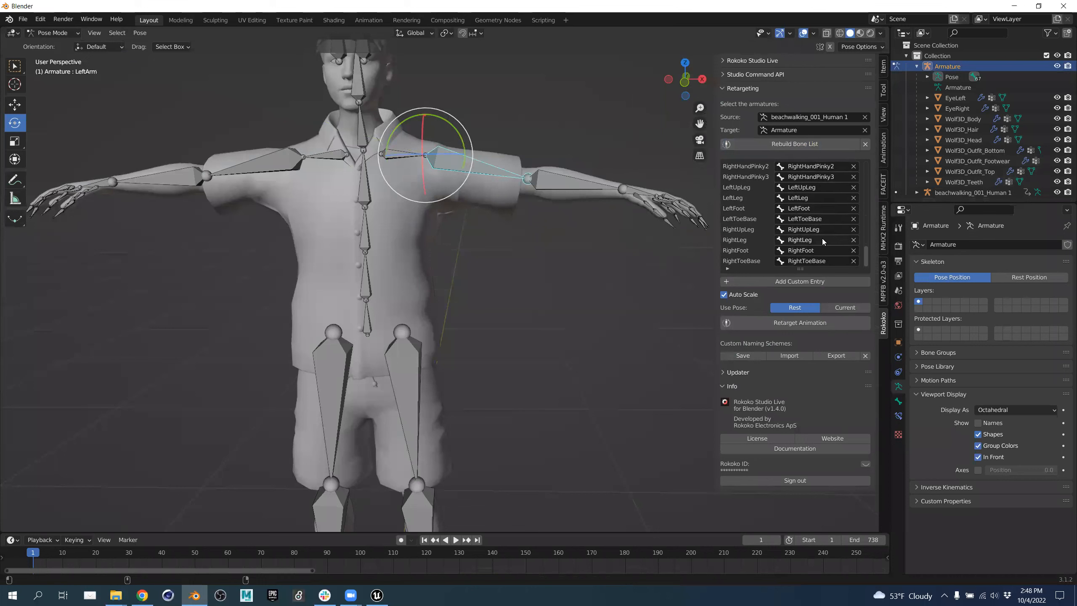
scroll("up", 3)
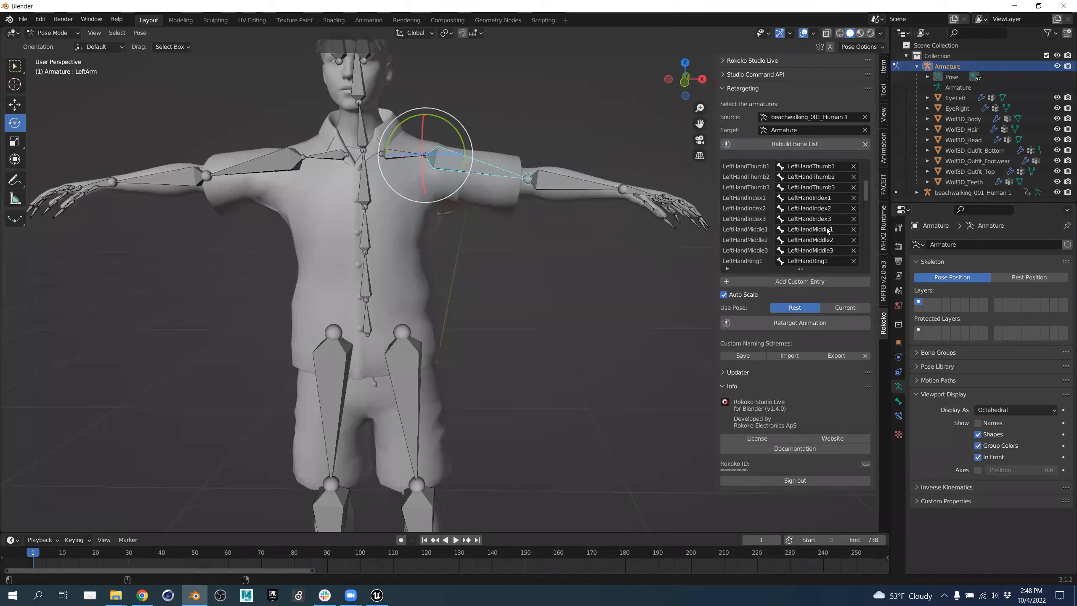
left_click(813, 218)
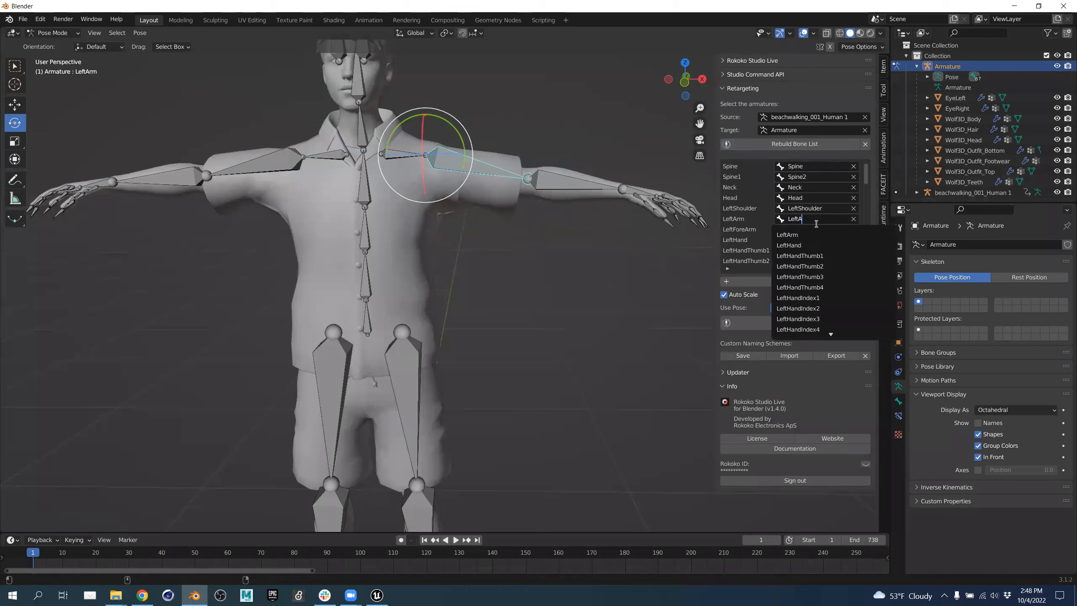
left_click(787, 234)
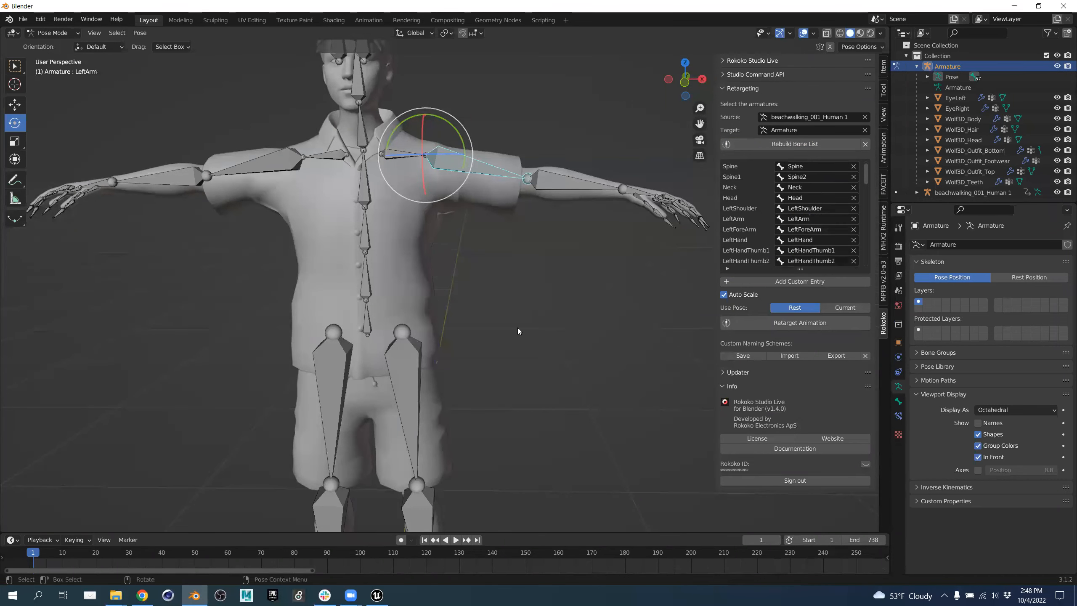
mouse_move(759, 274)
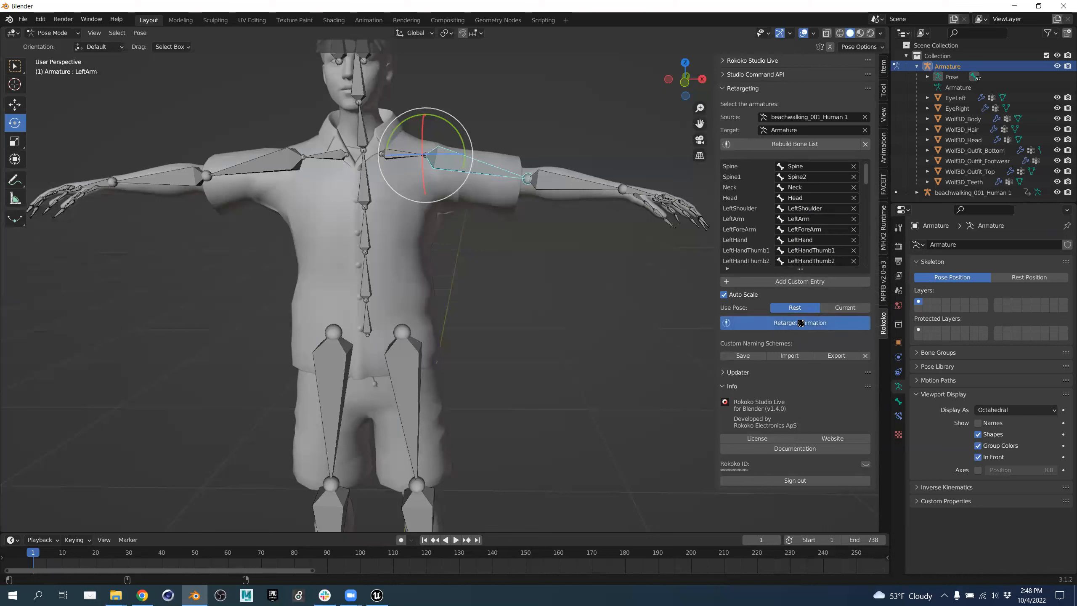
Run Retarget Animation to transfer the beach-walk motion onto Ricky
left_click(794, 322)
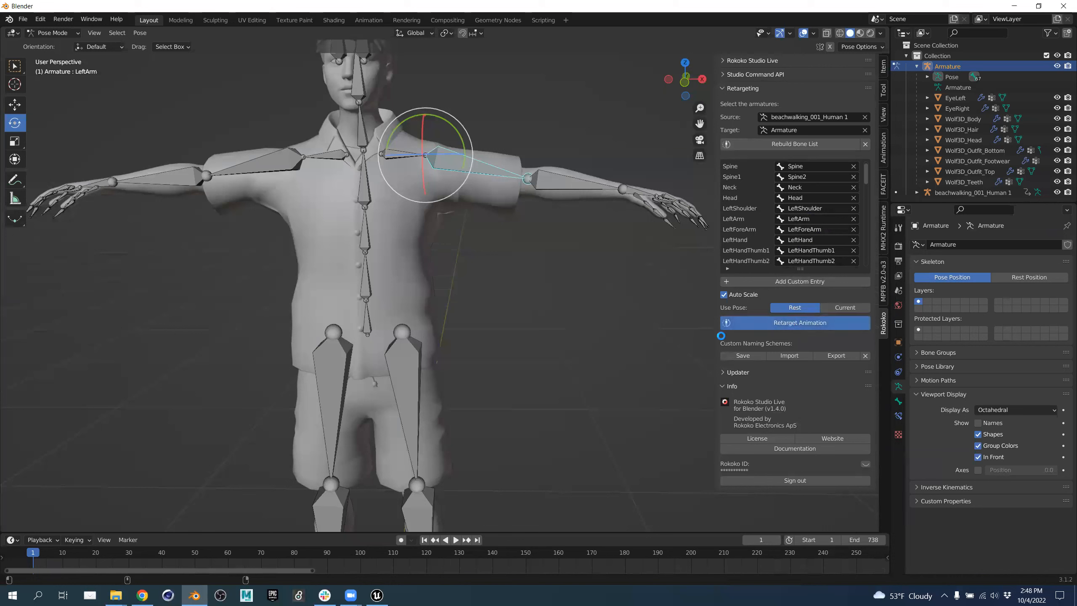
left_click(794, 323)
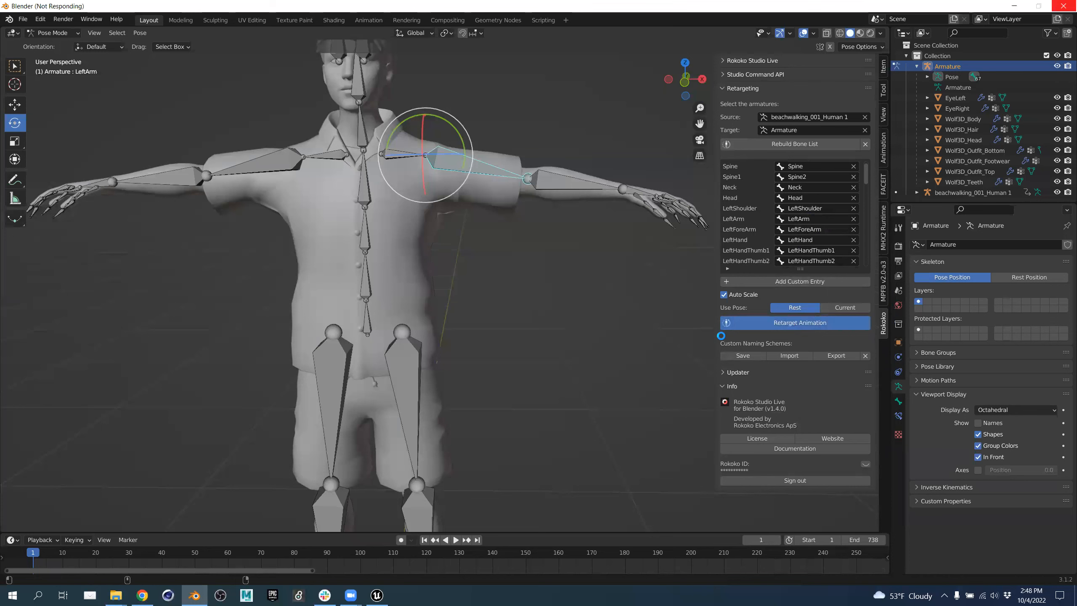
left_click(794, 322)
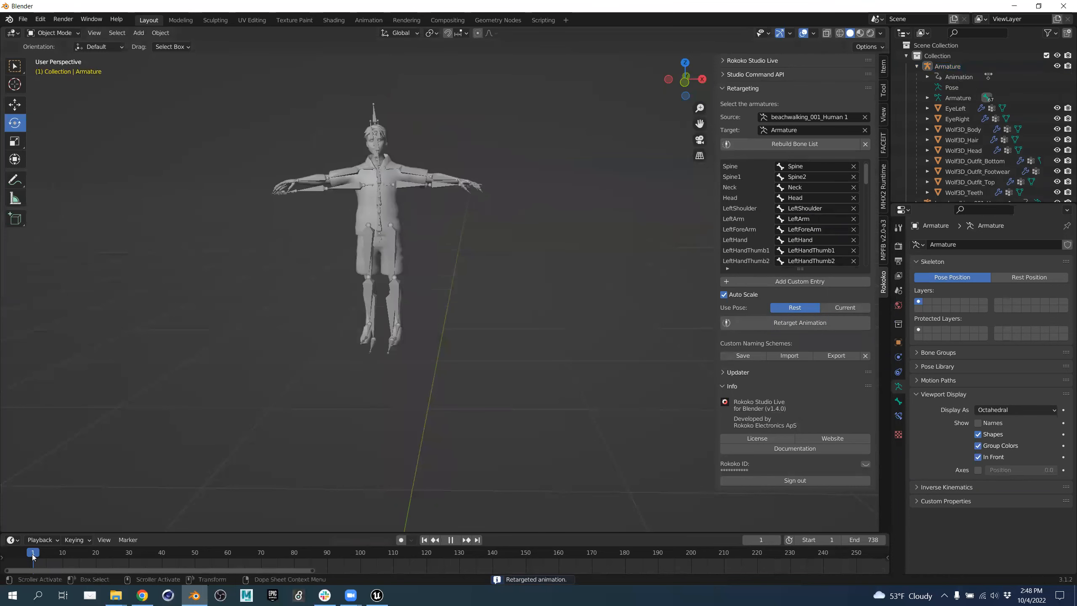
Scrub the timeline and play back the retargeted walk cycle
left_click(750, 552)
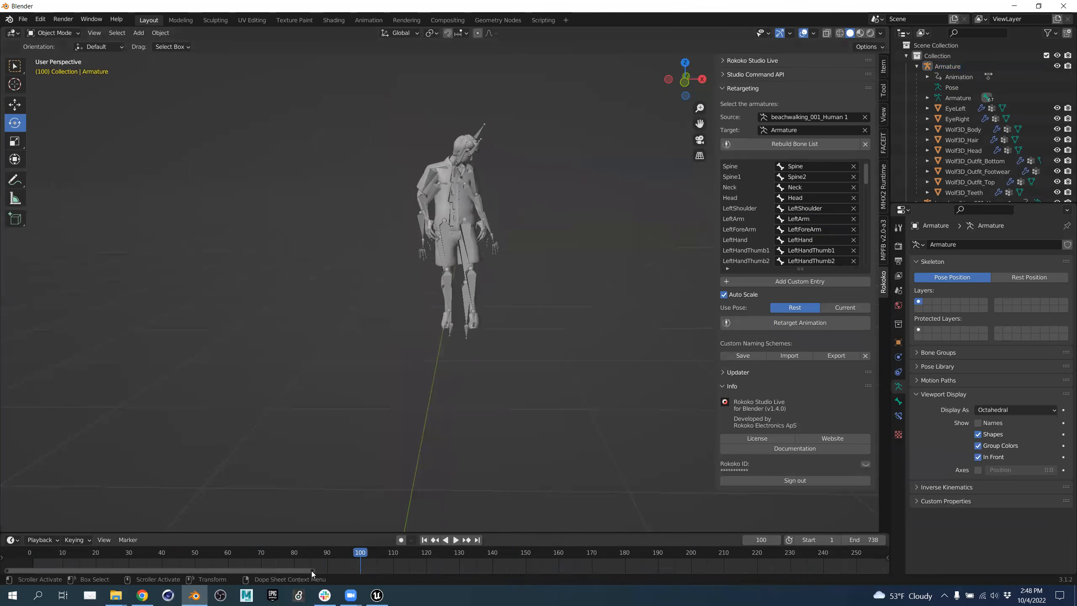
scroll("down", 3)
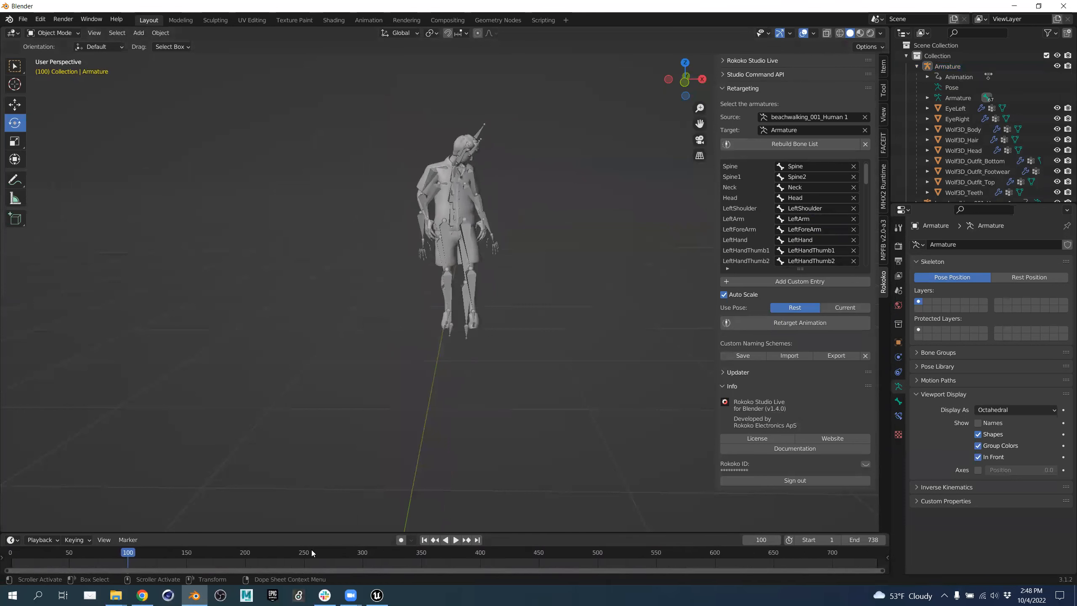
left_click(455, 539)
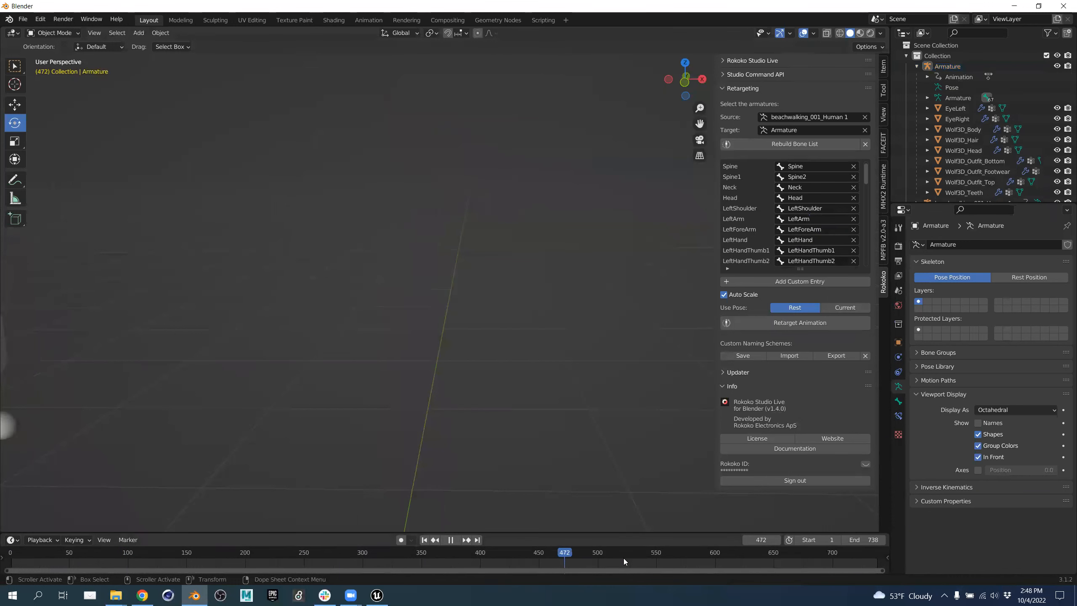
left_click(224, 552)
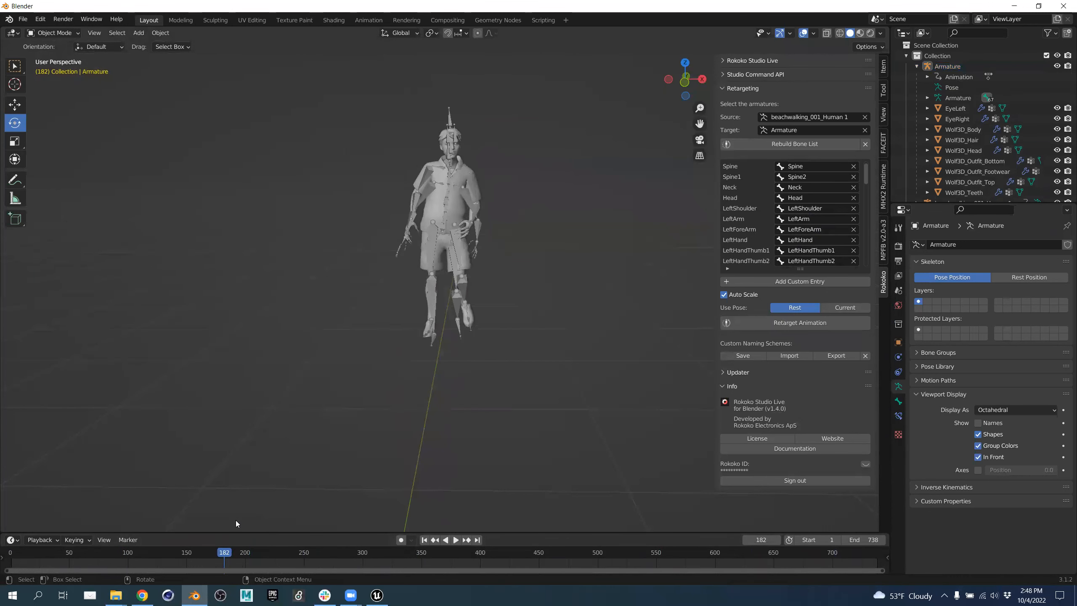
mouse_move(377, 517)
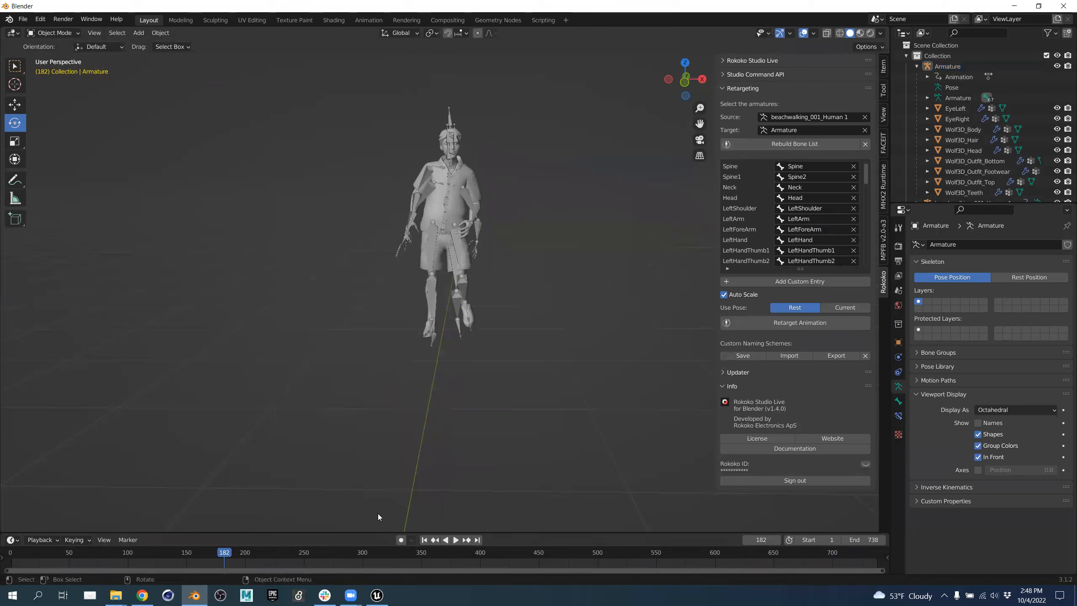
mouse_move(480, 523)
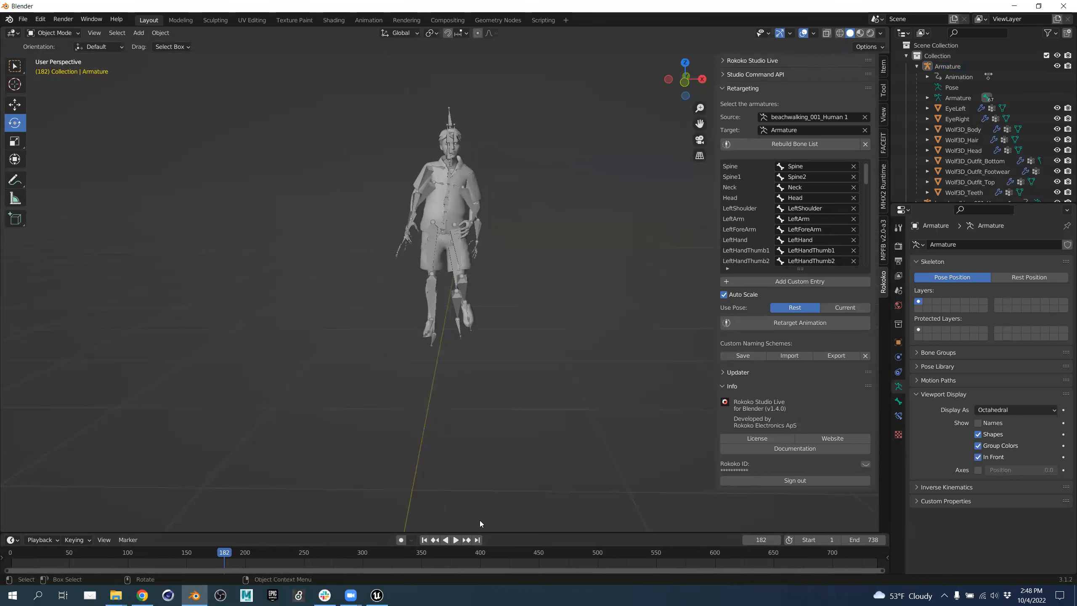
left_click(456, 540)
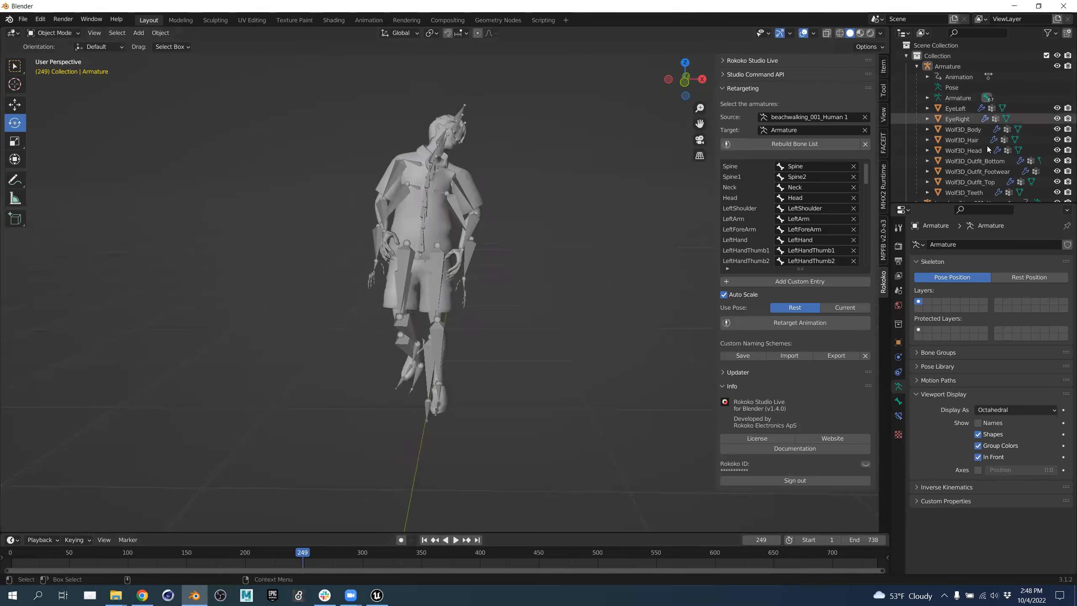
Delete the beachwalking_001_Human_1 source armature hierarchy and jump to frame 112
right_click(1001, 192)
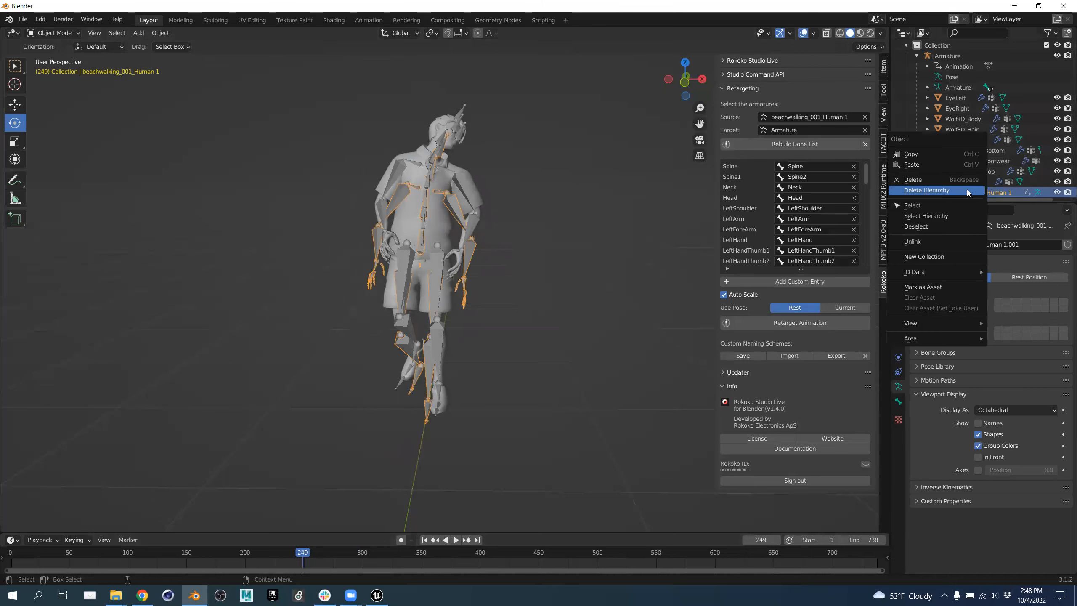
left_click(926, 190)
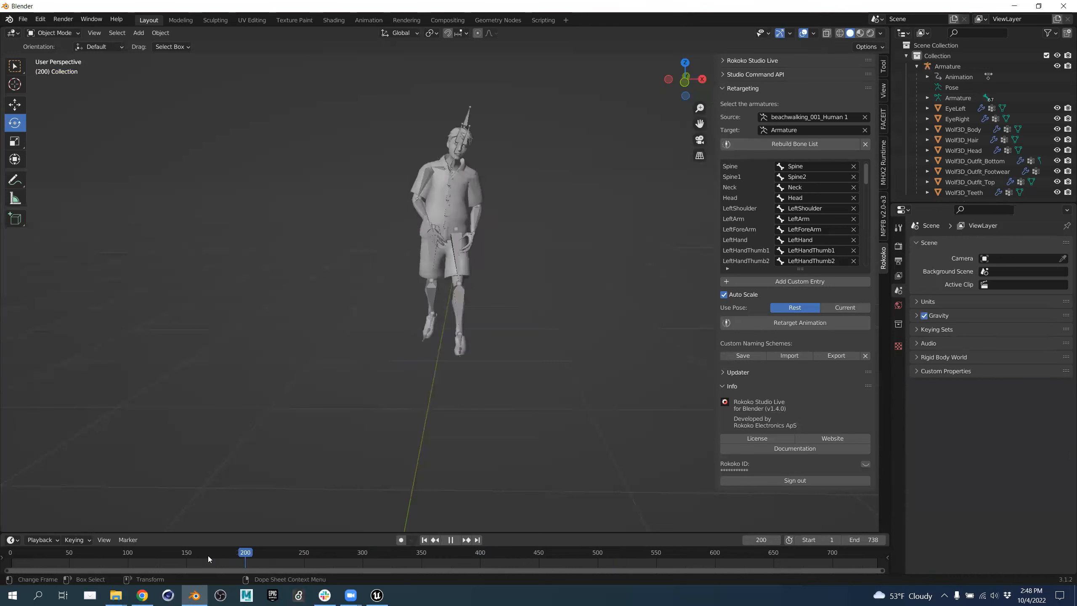
left_click(22, 20)
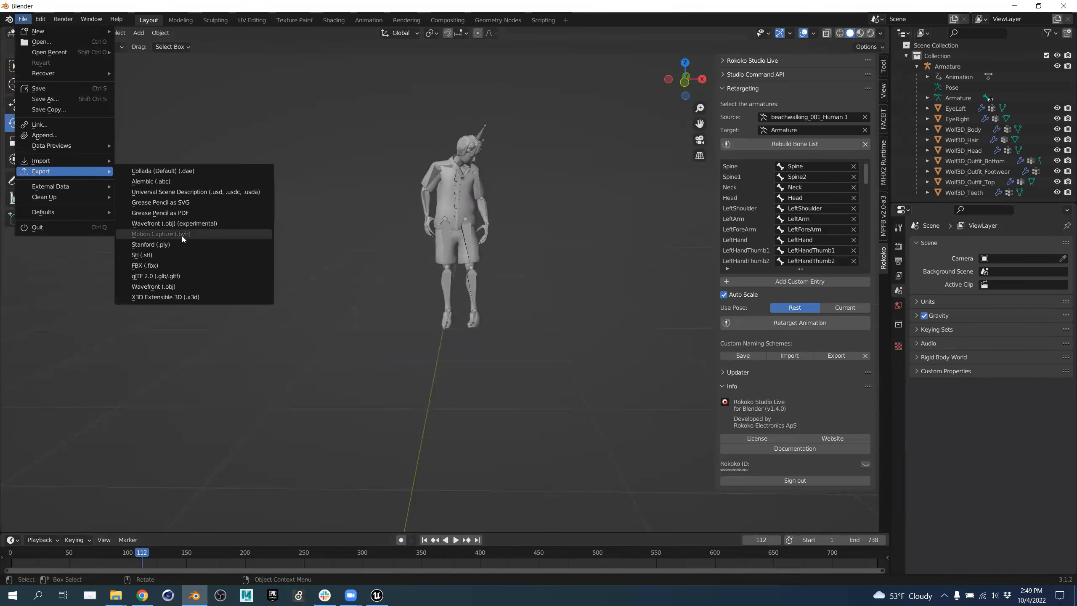
Export the animated avatar as HumanBeach.fbx to Downloads with Bake Animation on
left_click(144, 265)
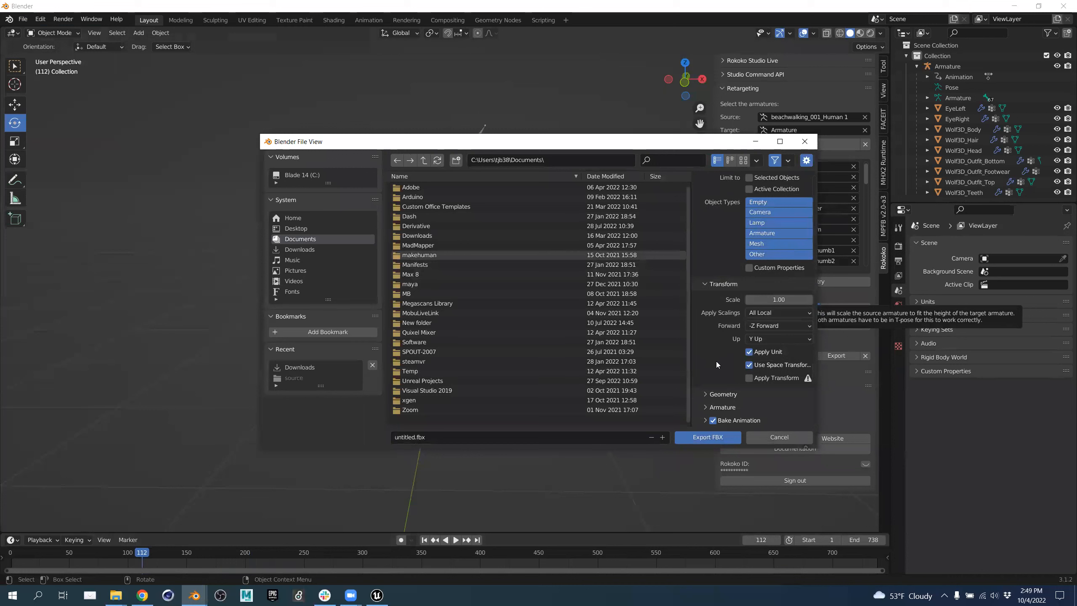
left_click(721, 406)
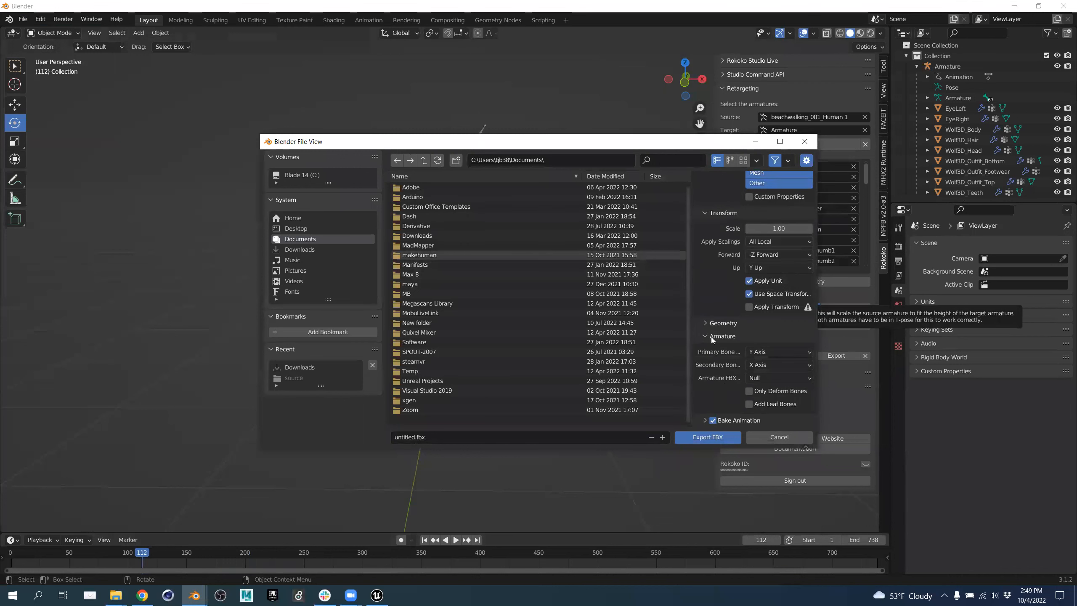
mouse_move(708, 431)
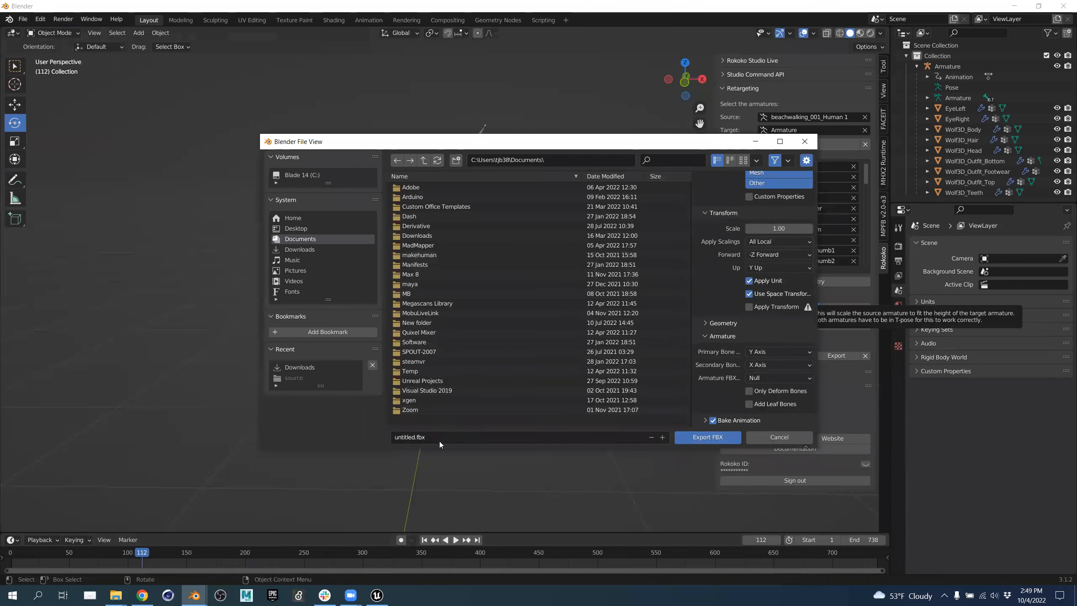
mouse_move(435, 437)
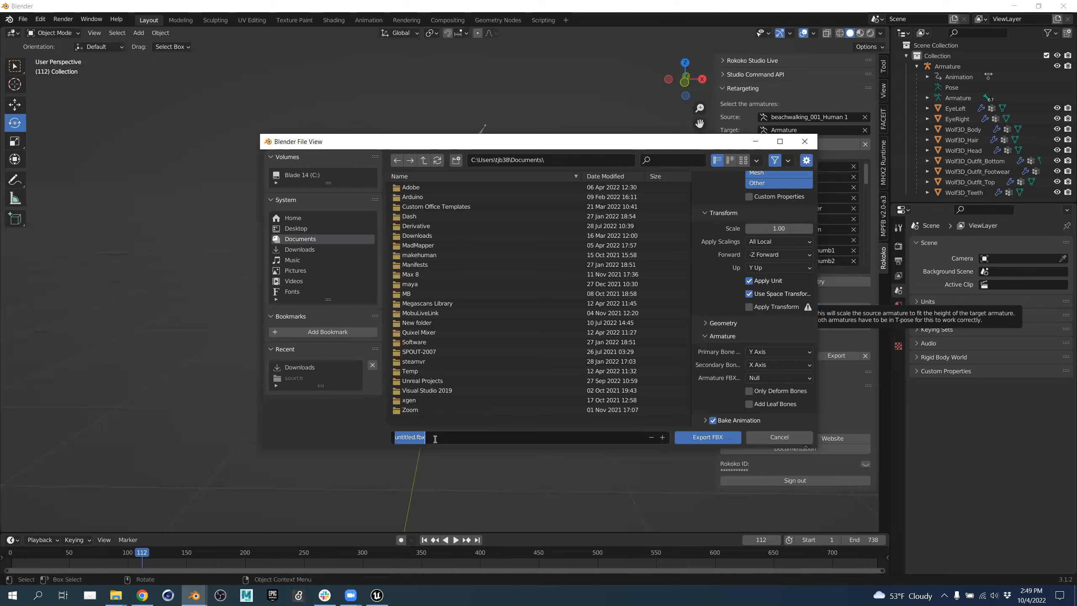
left_click(300, 249)
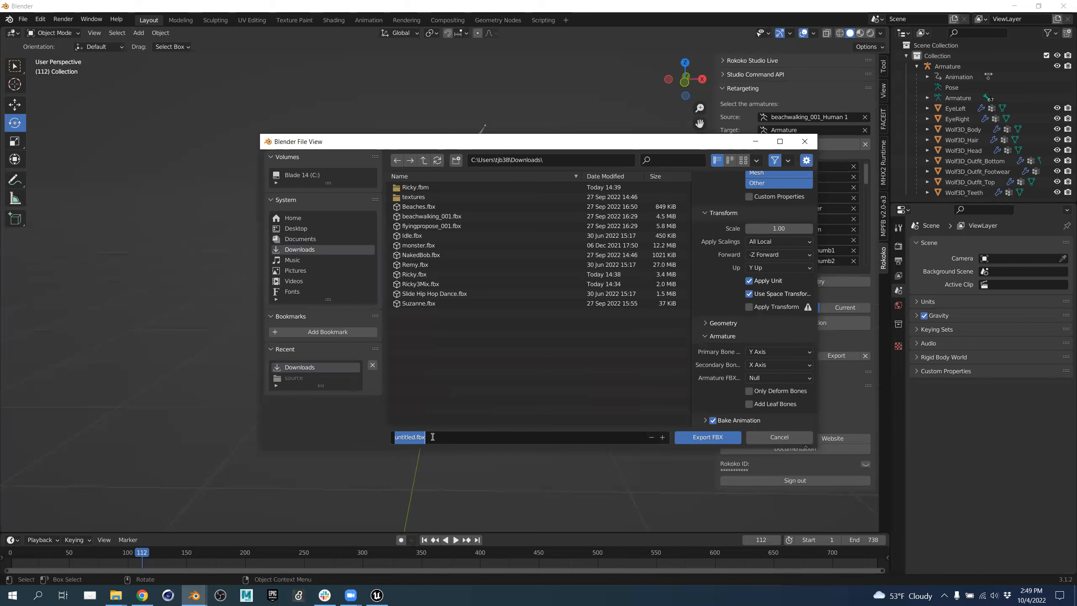
type("HumanBeach")
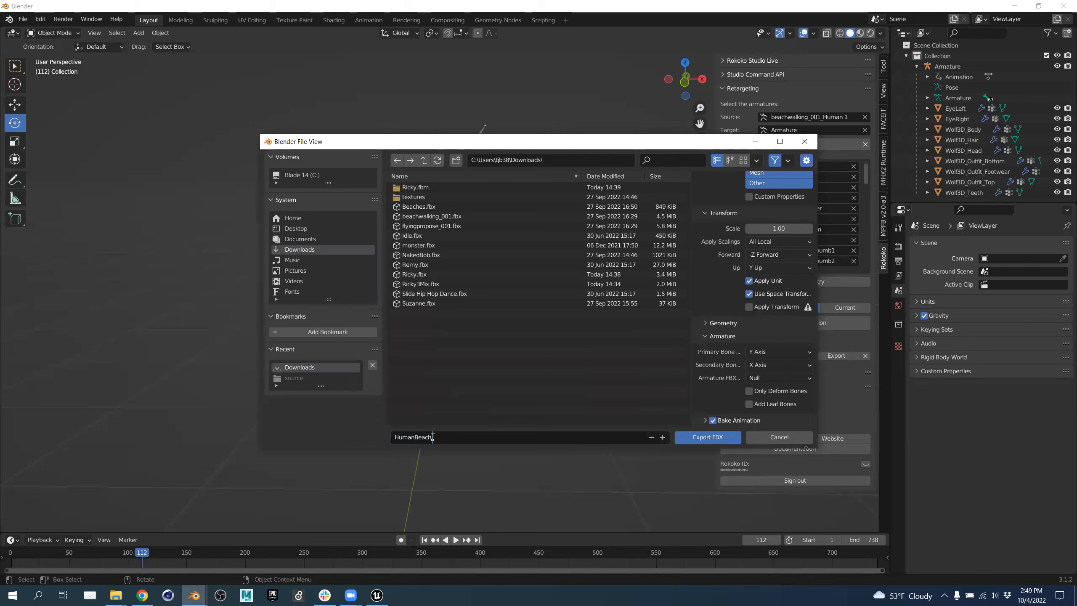
type(".fbx")
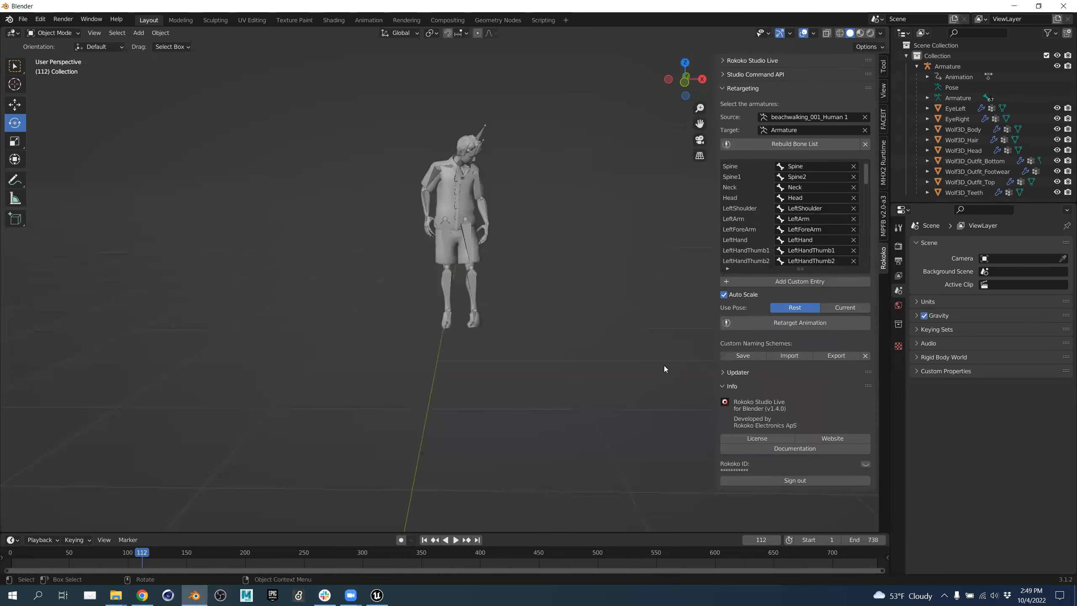
mouse_move(128, 334)
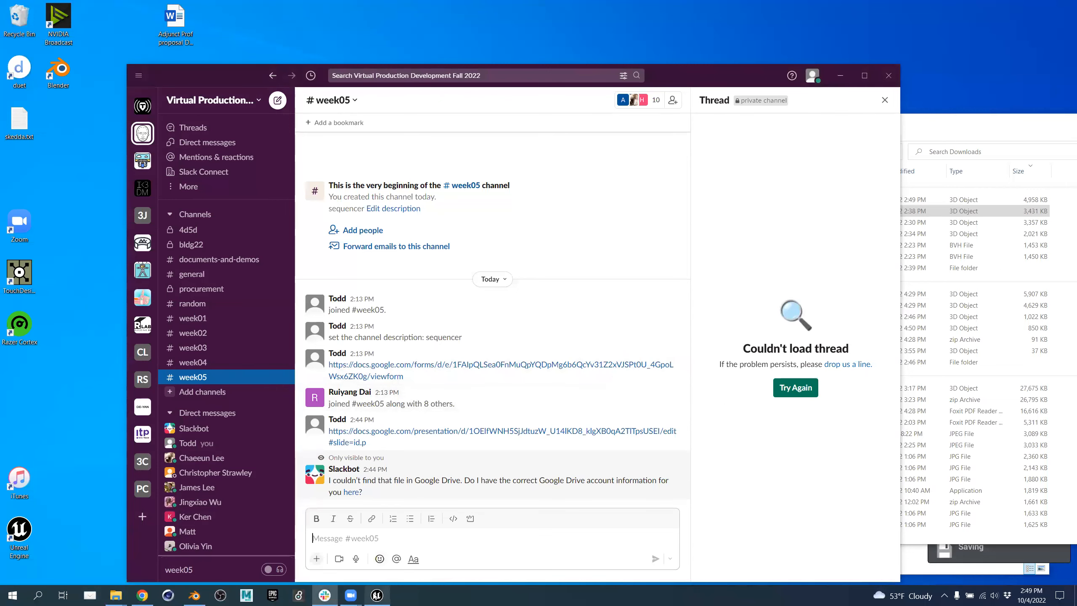
Switch to Unreal's SkeletalMeshes folder and bring up the Downloads window holding HumanBeach.fbx
left_click(376, 595)
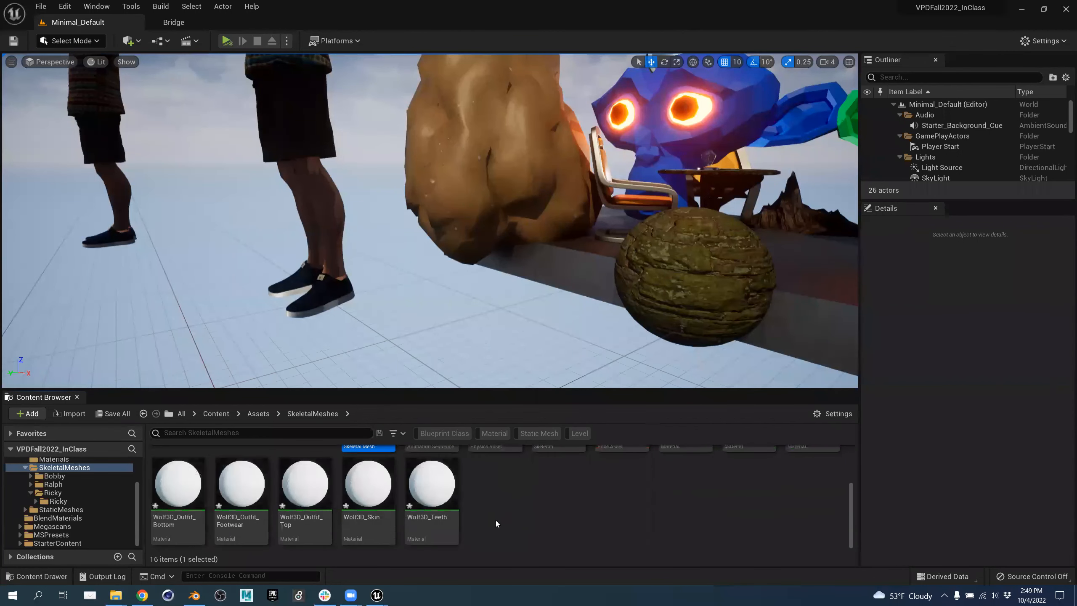
scroll("up", 3)
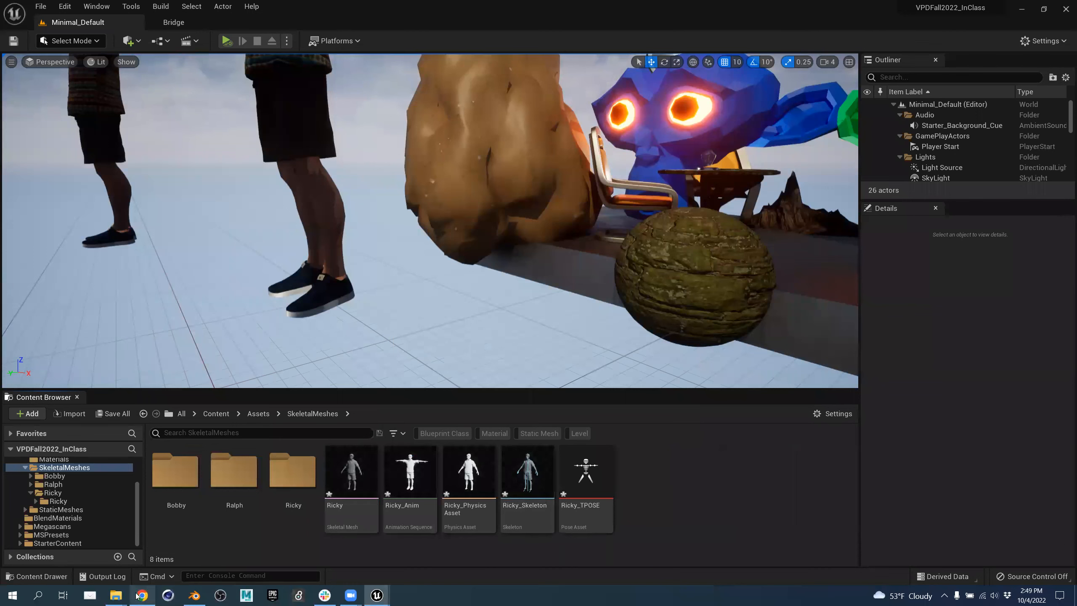
left_click(115, 595)
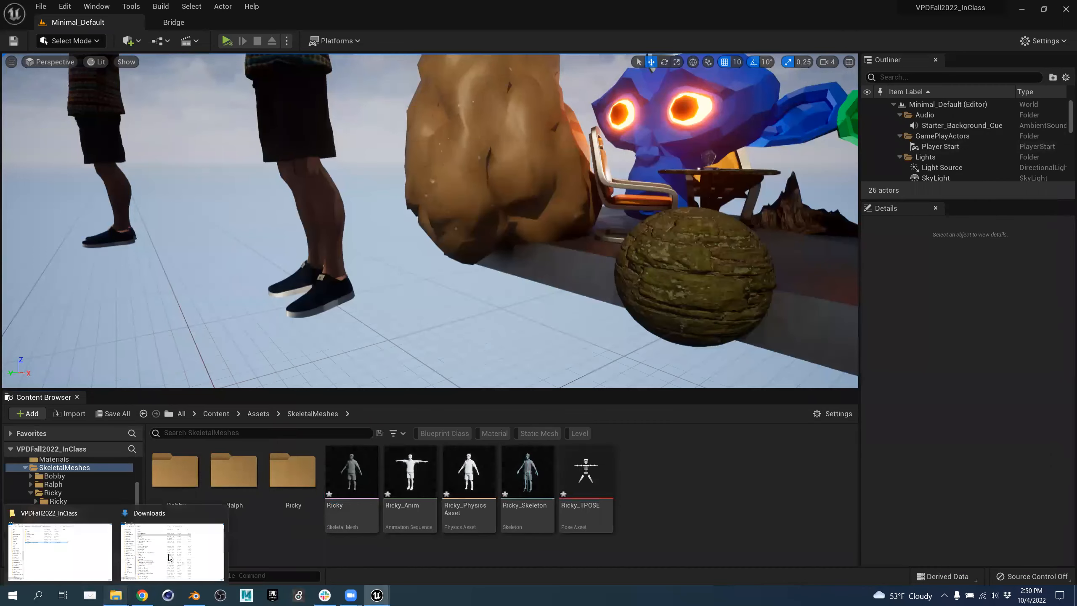
left_click(171, 549)
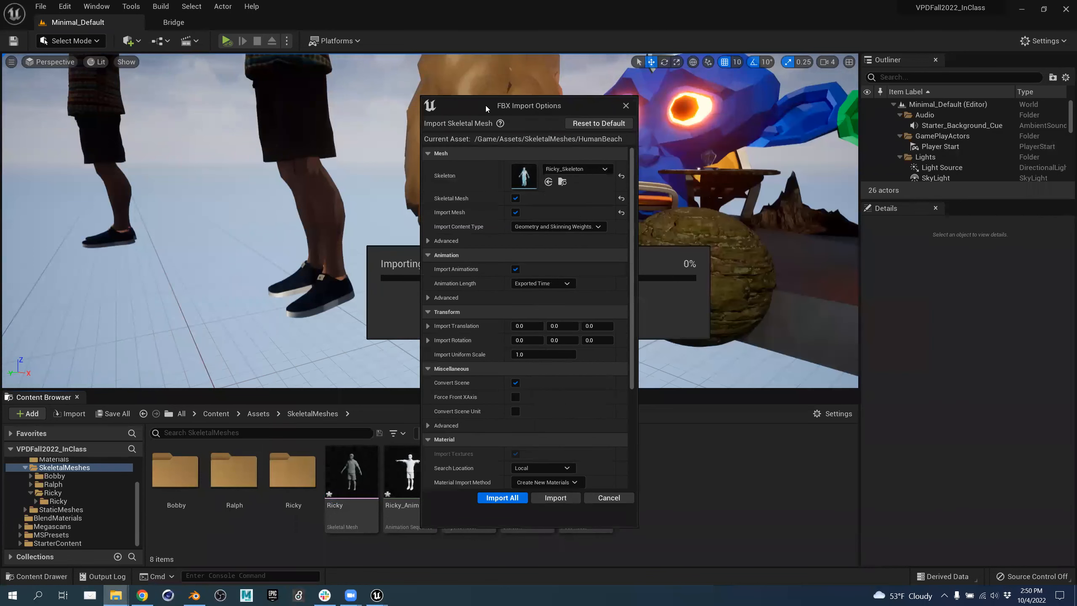
mouse_move(577, 169)
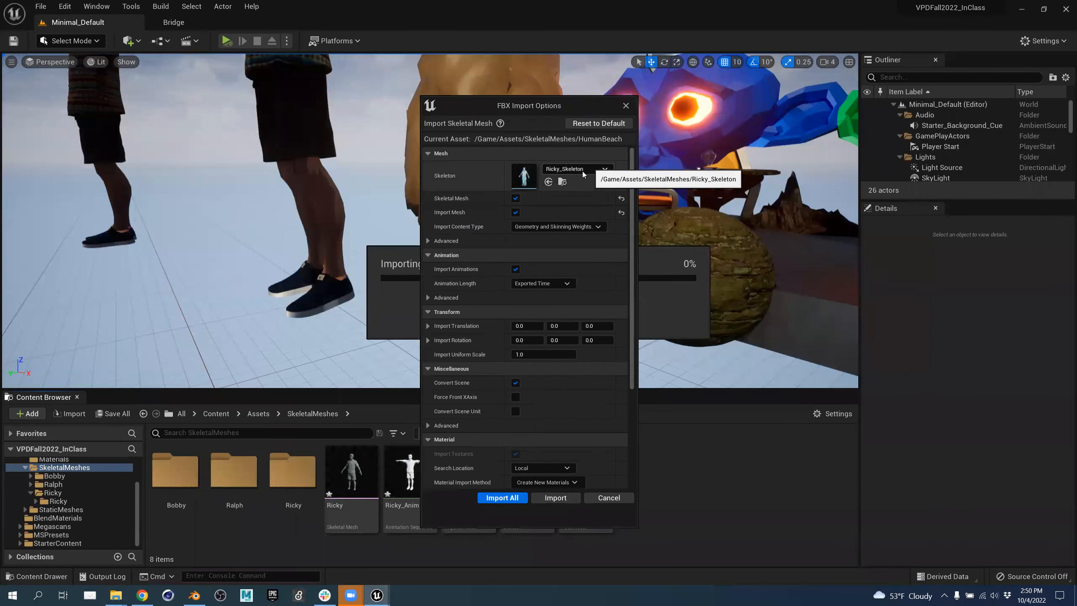
mouse_move(516, 212)
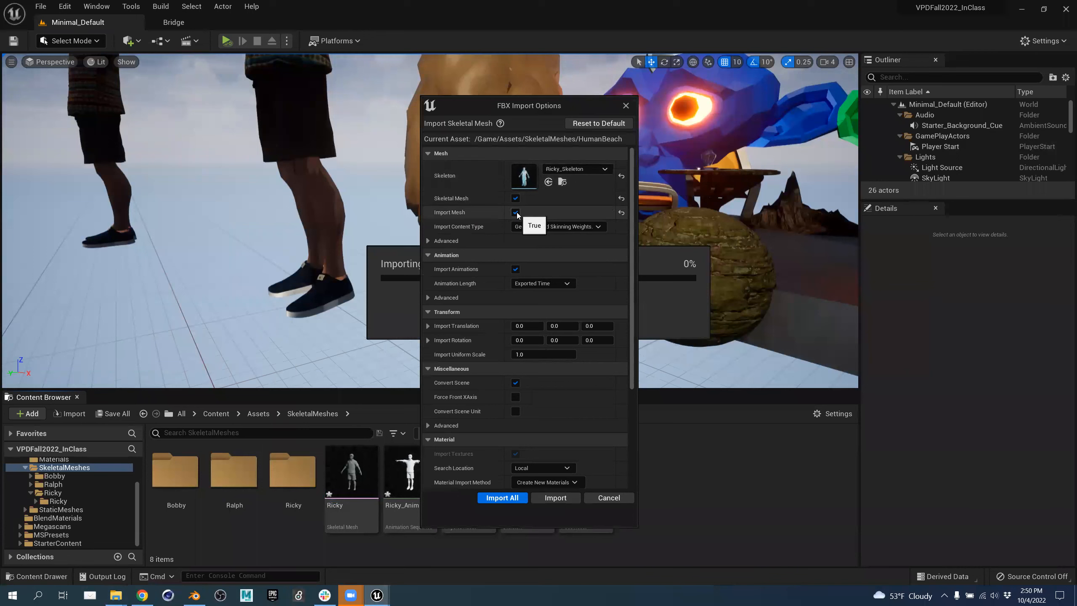
Untick Import Mesh and Import All, adding the HumanBeach animation sequences to Ricky_Skeleton
left_click(515, 212)
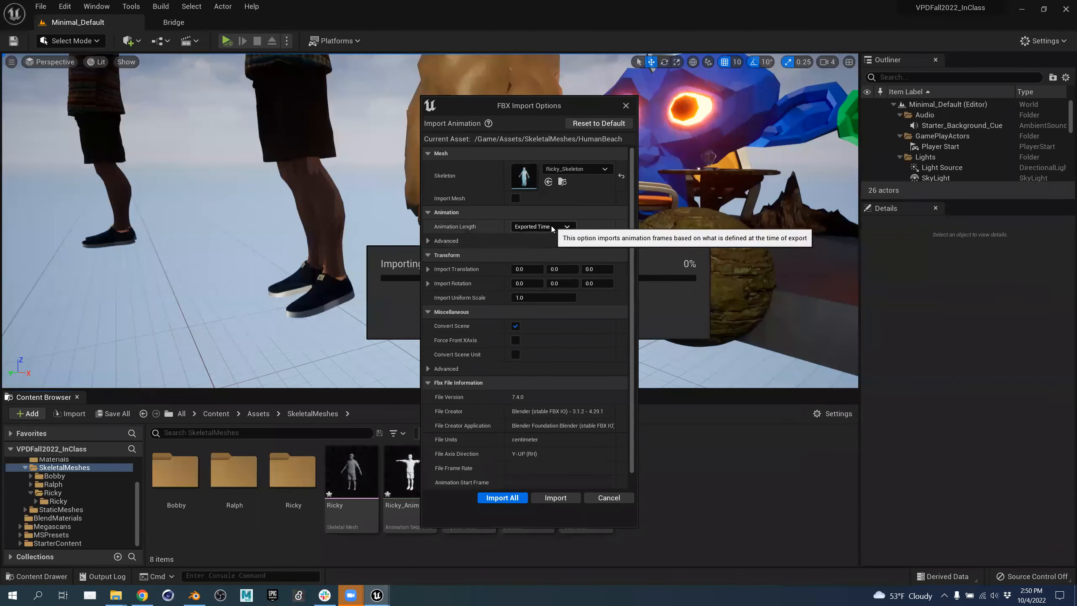
left_click(502, 497)
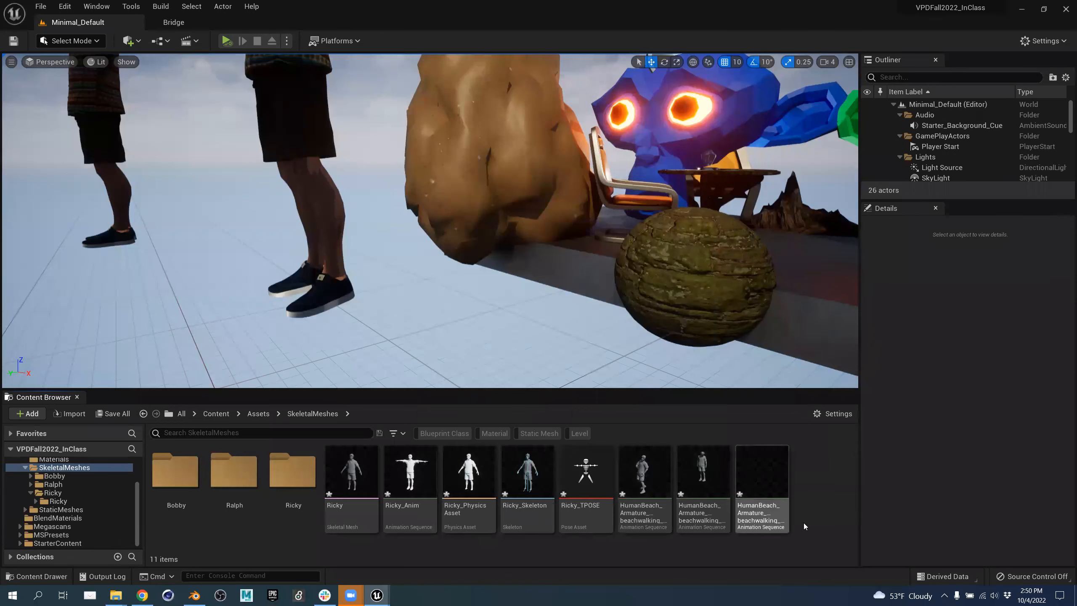
mouse_move(643, 470)
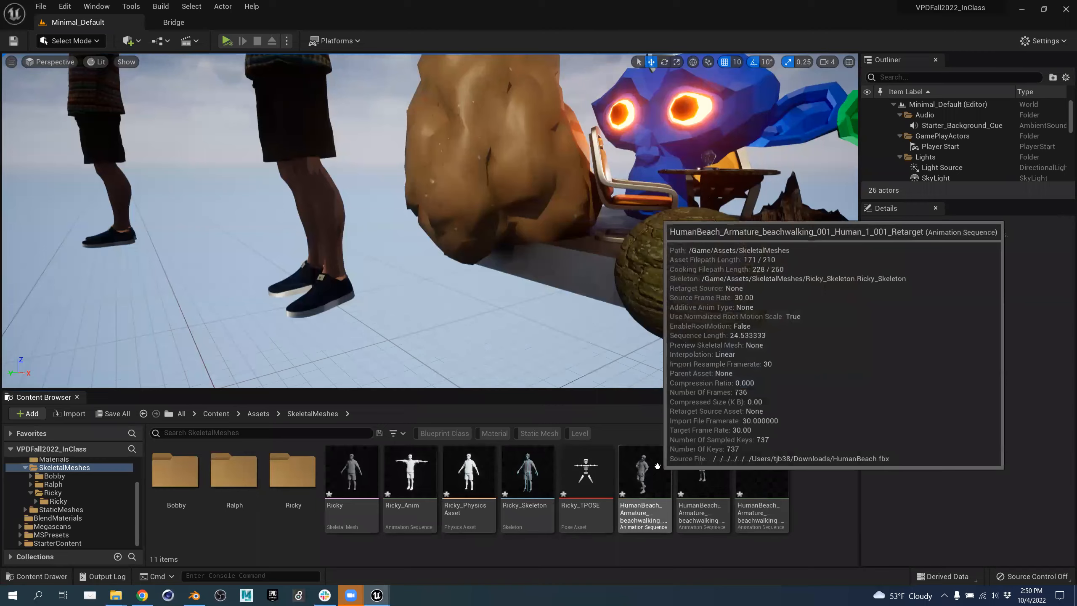
Open the imported beach-walk asset and show Ricky's Asset Details with its empty material slots
double_click(643, 471)
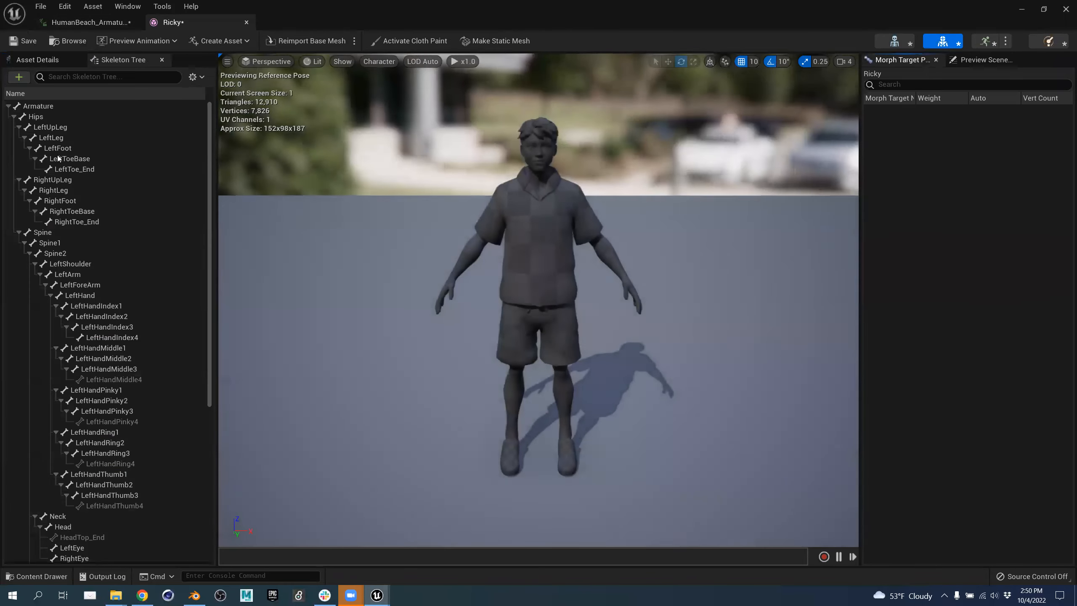
left_click(37, 60)
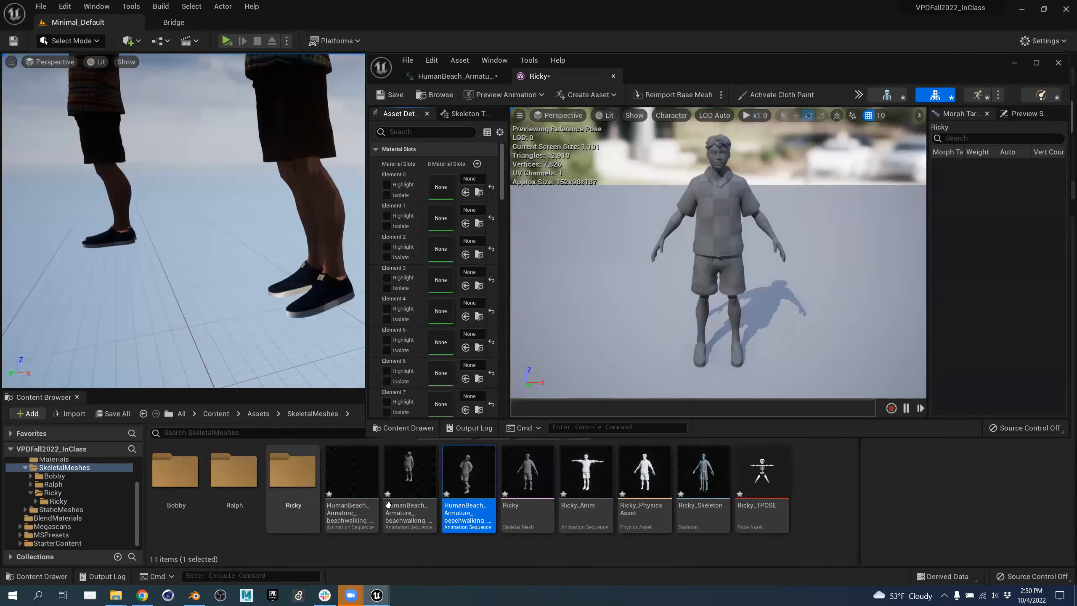
Assign Wolf3D_Eye, Wolf3D_Body, Wolf3D_Outfit_Footwear and Wolf3D_Hair to Elements 0, 3, 5 and 7
left_click(351, 470)
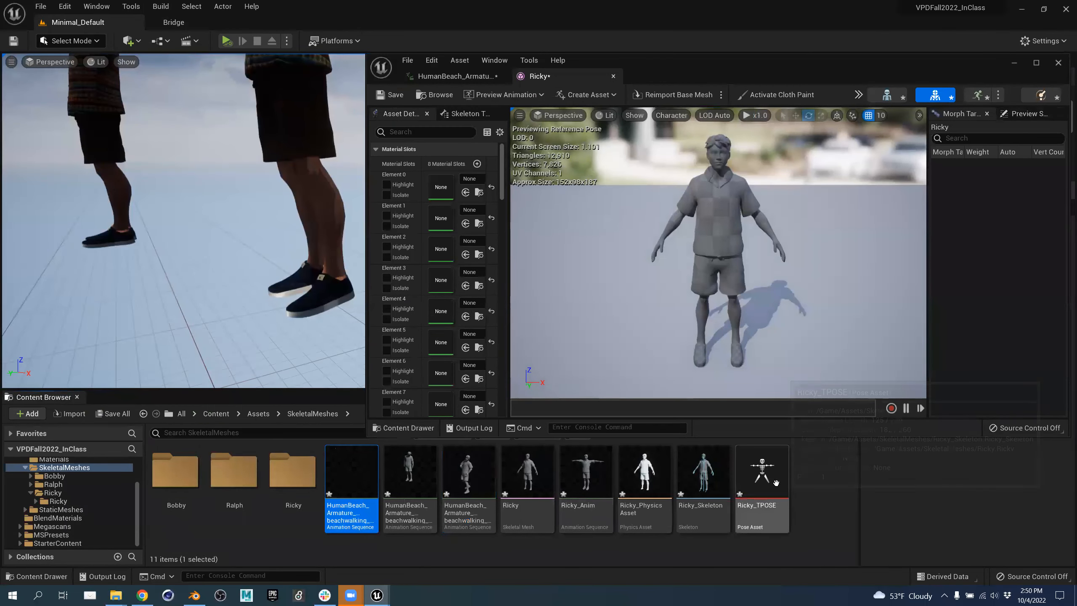
left_click(54, 492)
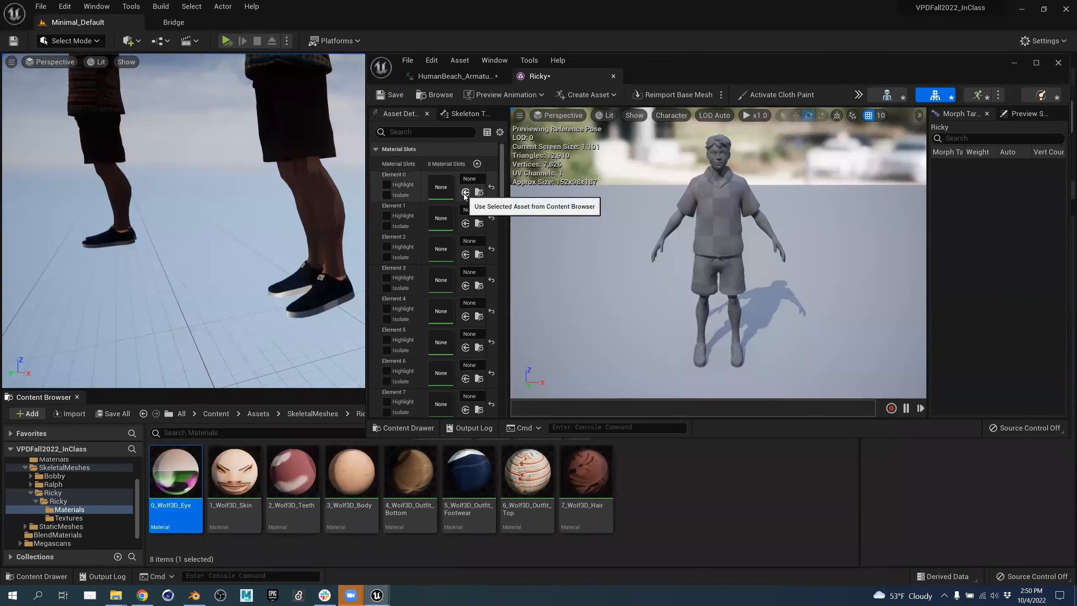
left_click(465, 187)
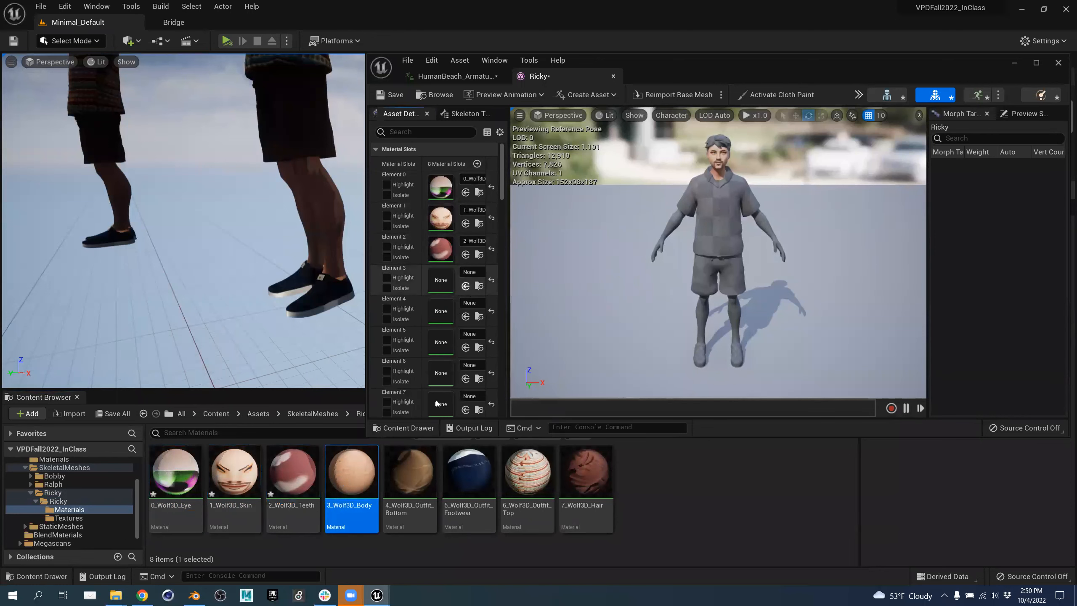
left_click(409, 471)
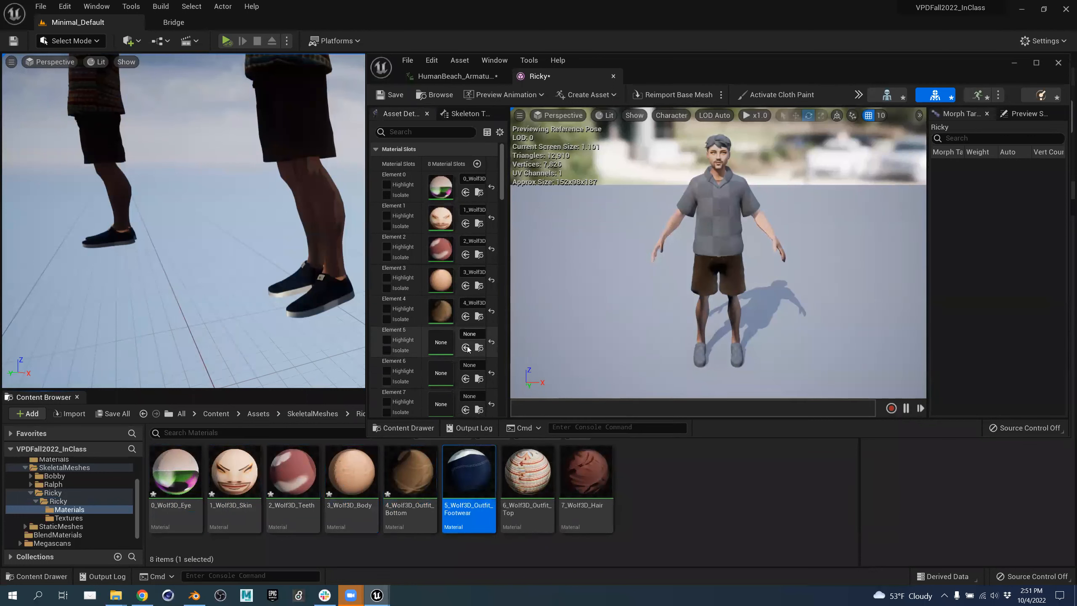
left_click(466, 348)
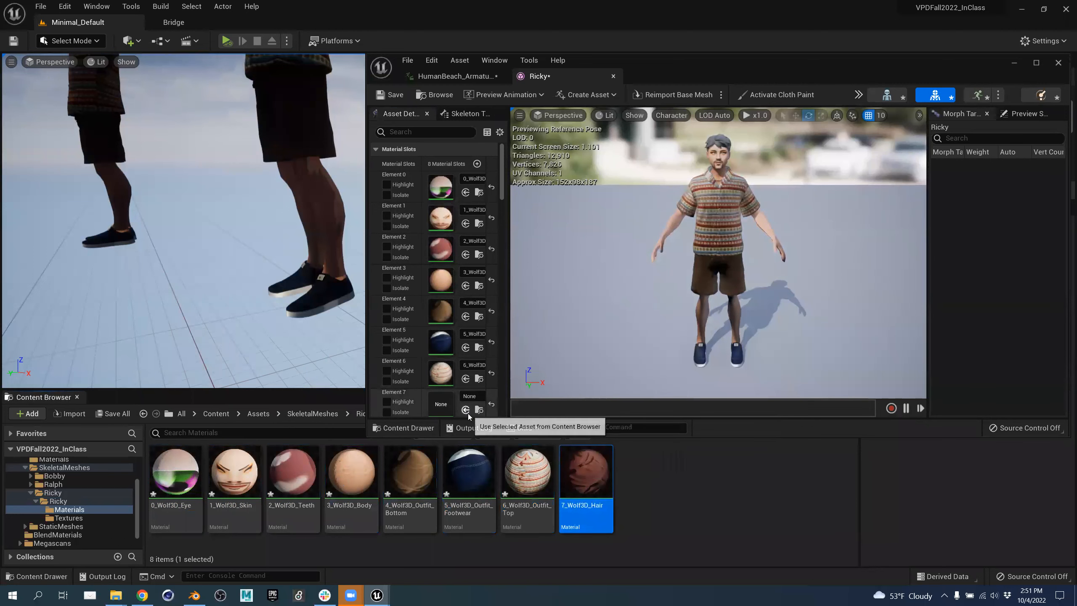
left_click(466, 406)
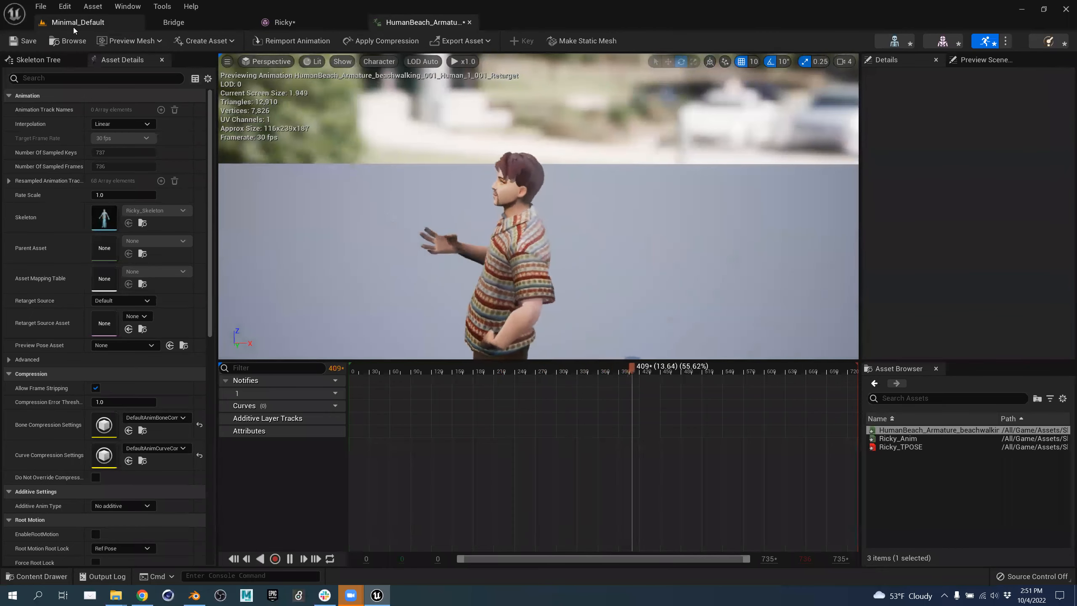
Switch back to the Minimal_Default level showing the two T-posed avatars
left_click(77, 22)
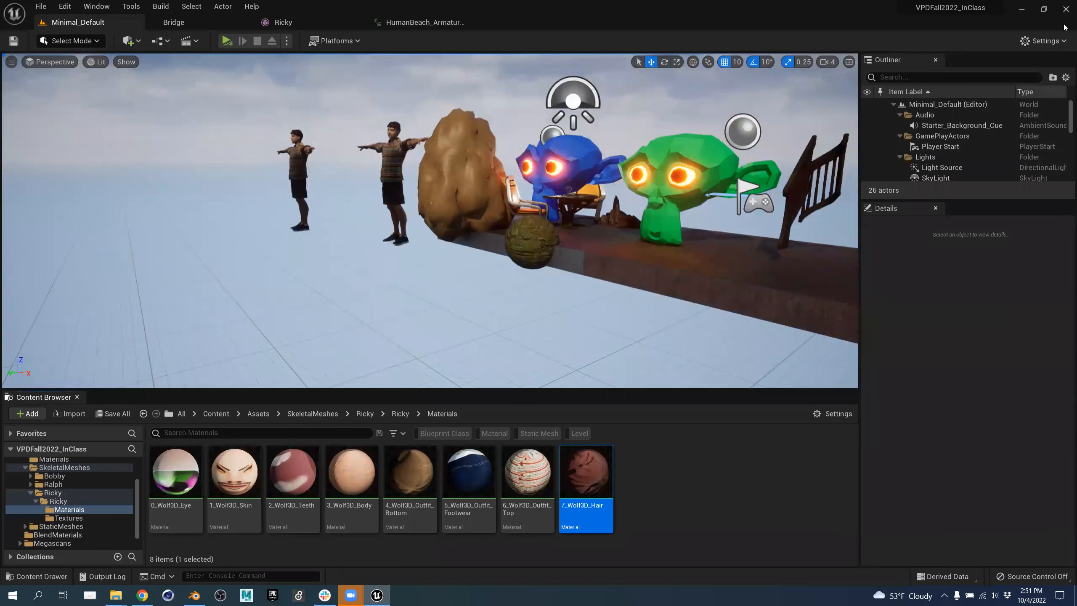
mouse_move(350, 595)
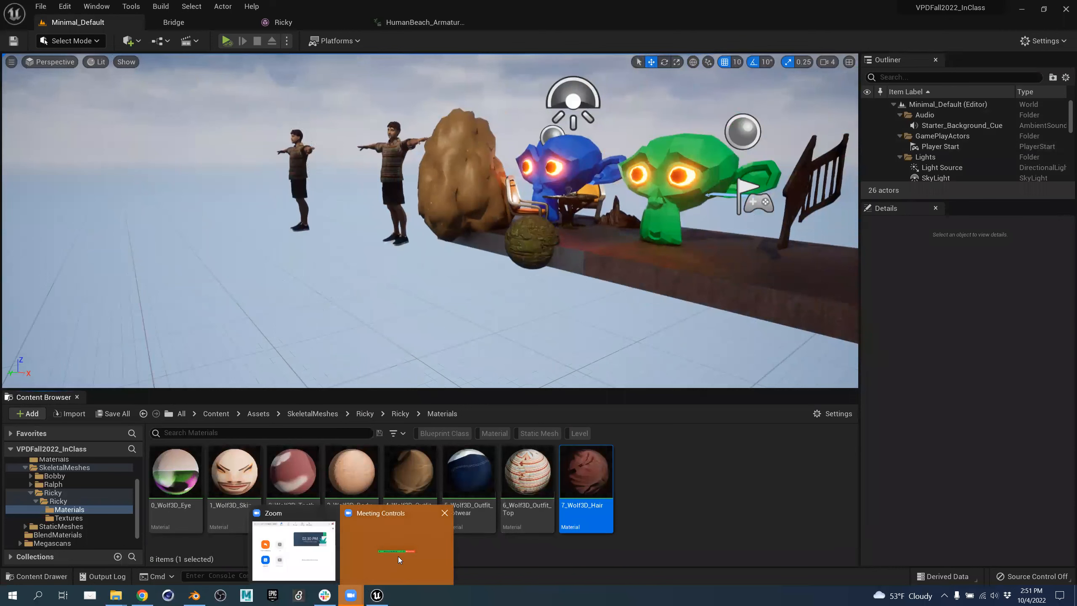